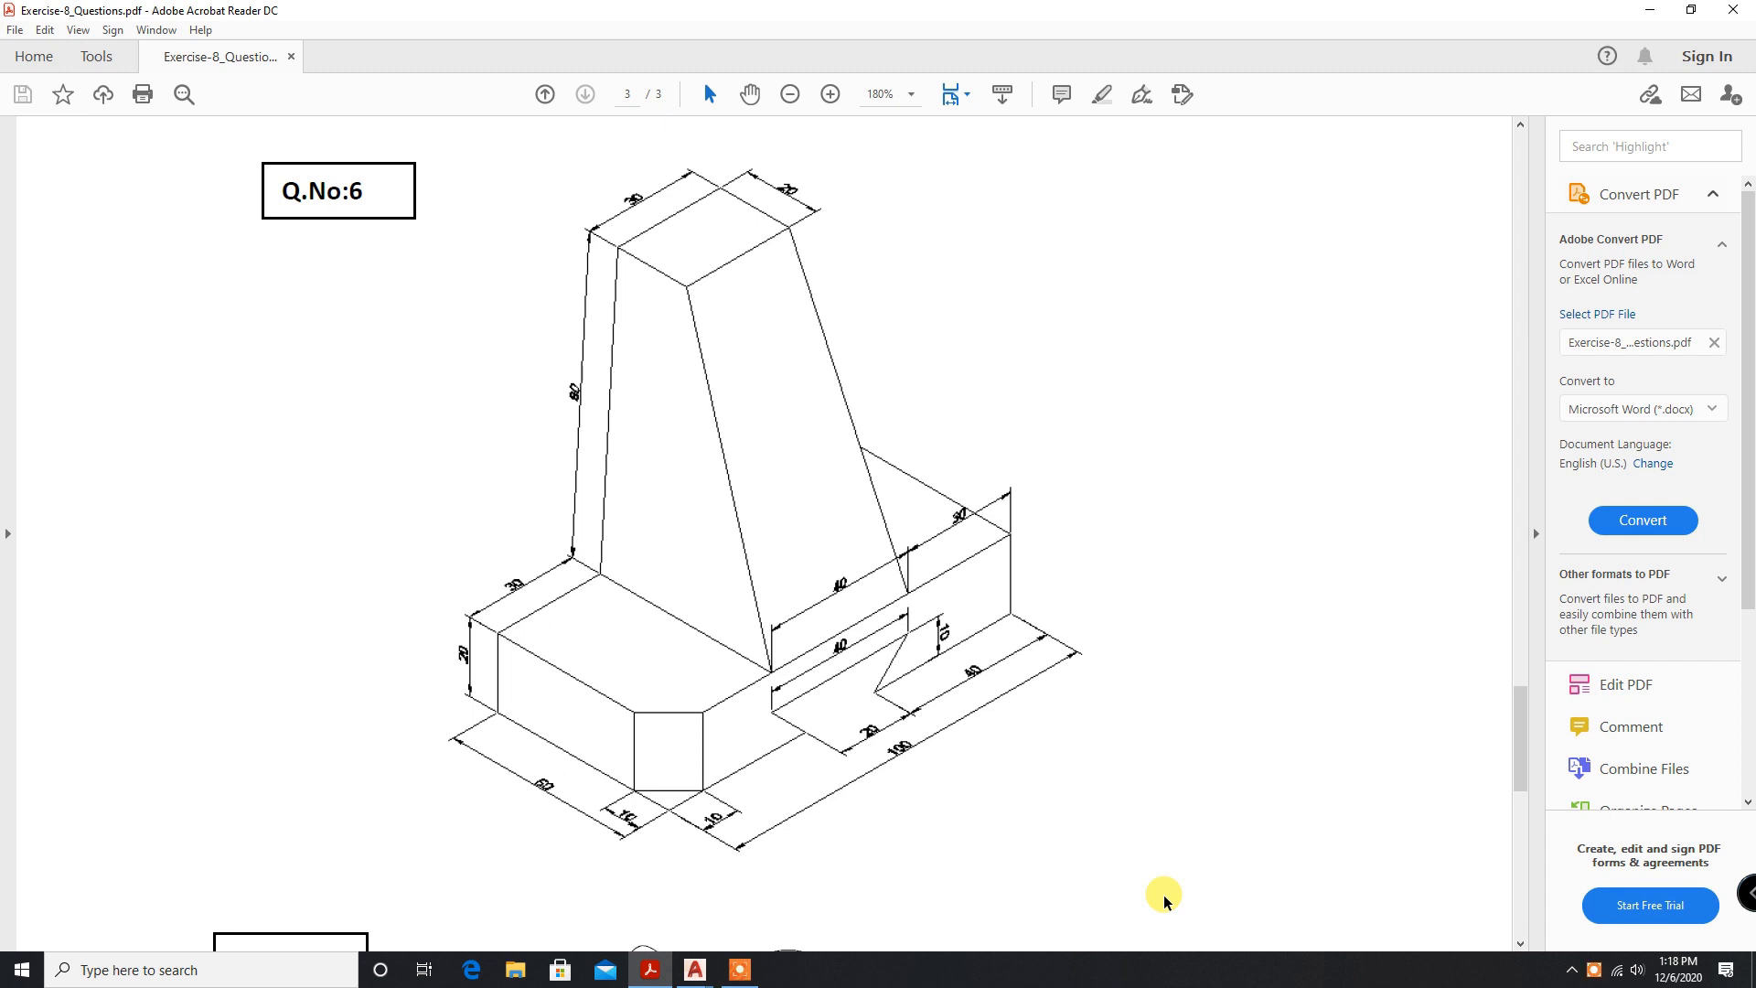
pyautogui.moveTo(1207, 858)
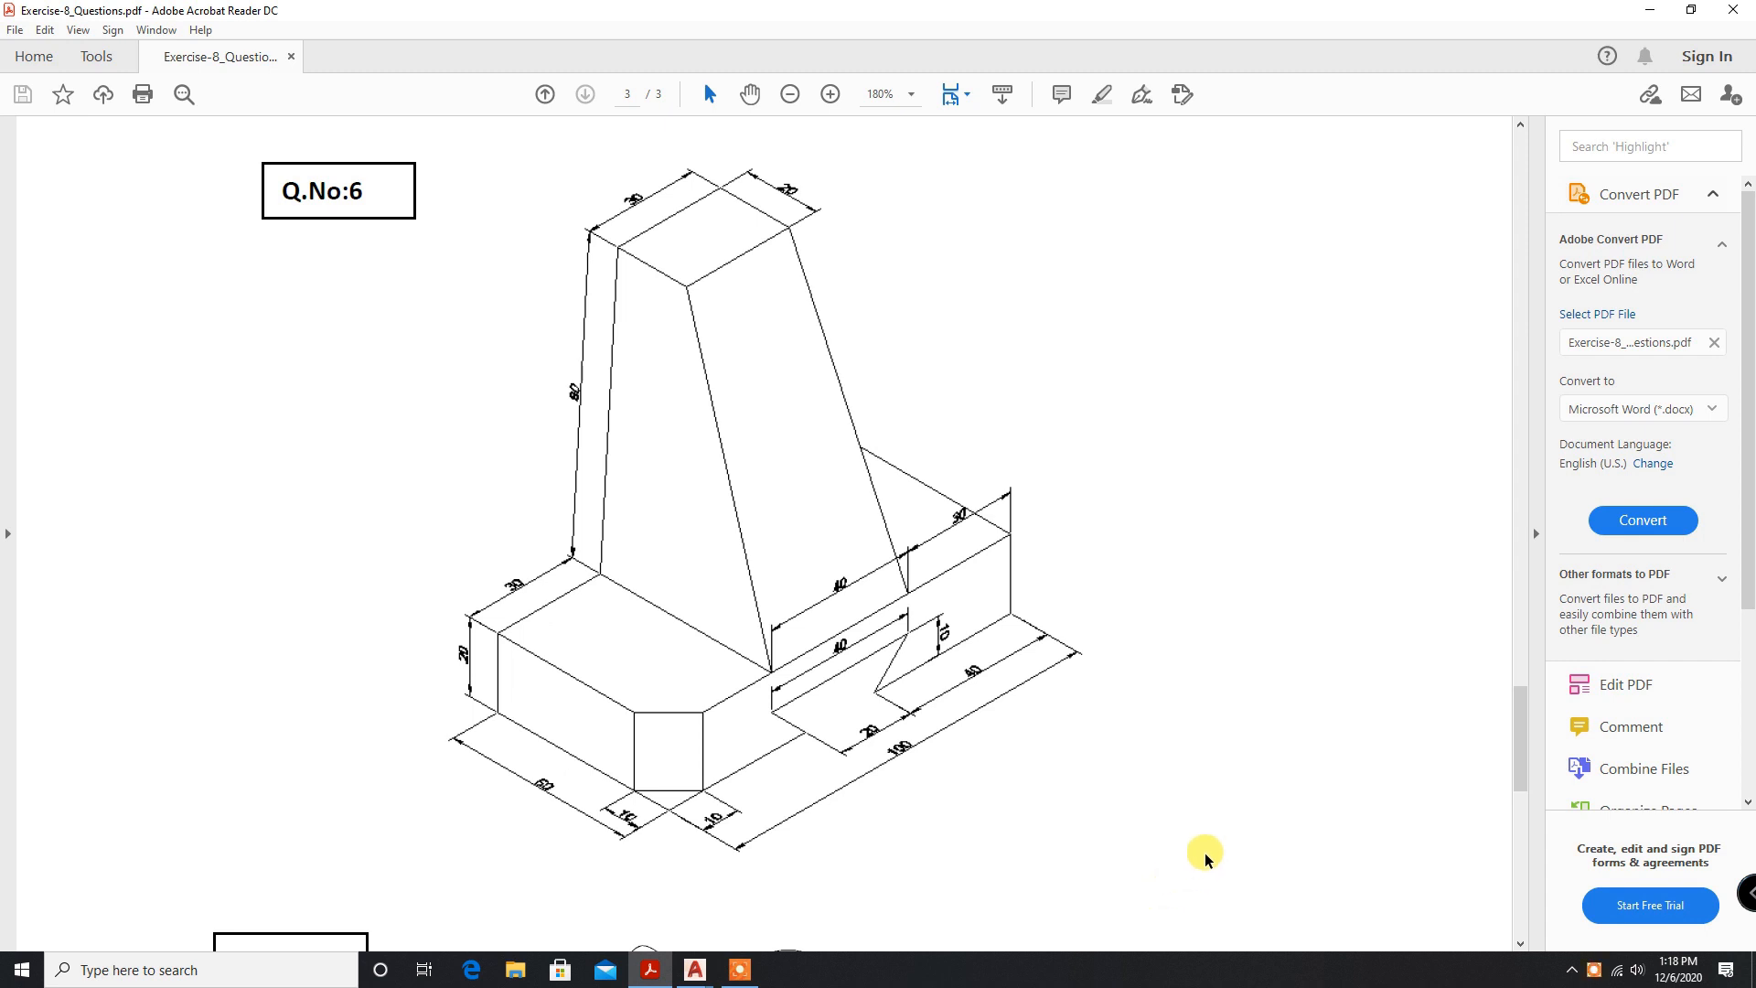
pyautogui.moveTo(798, 719)
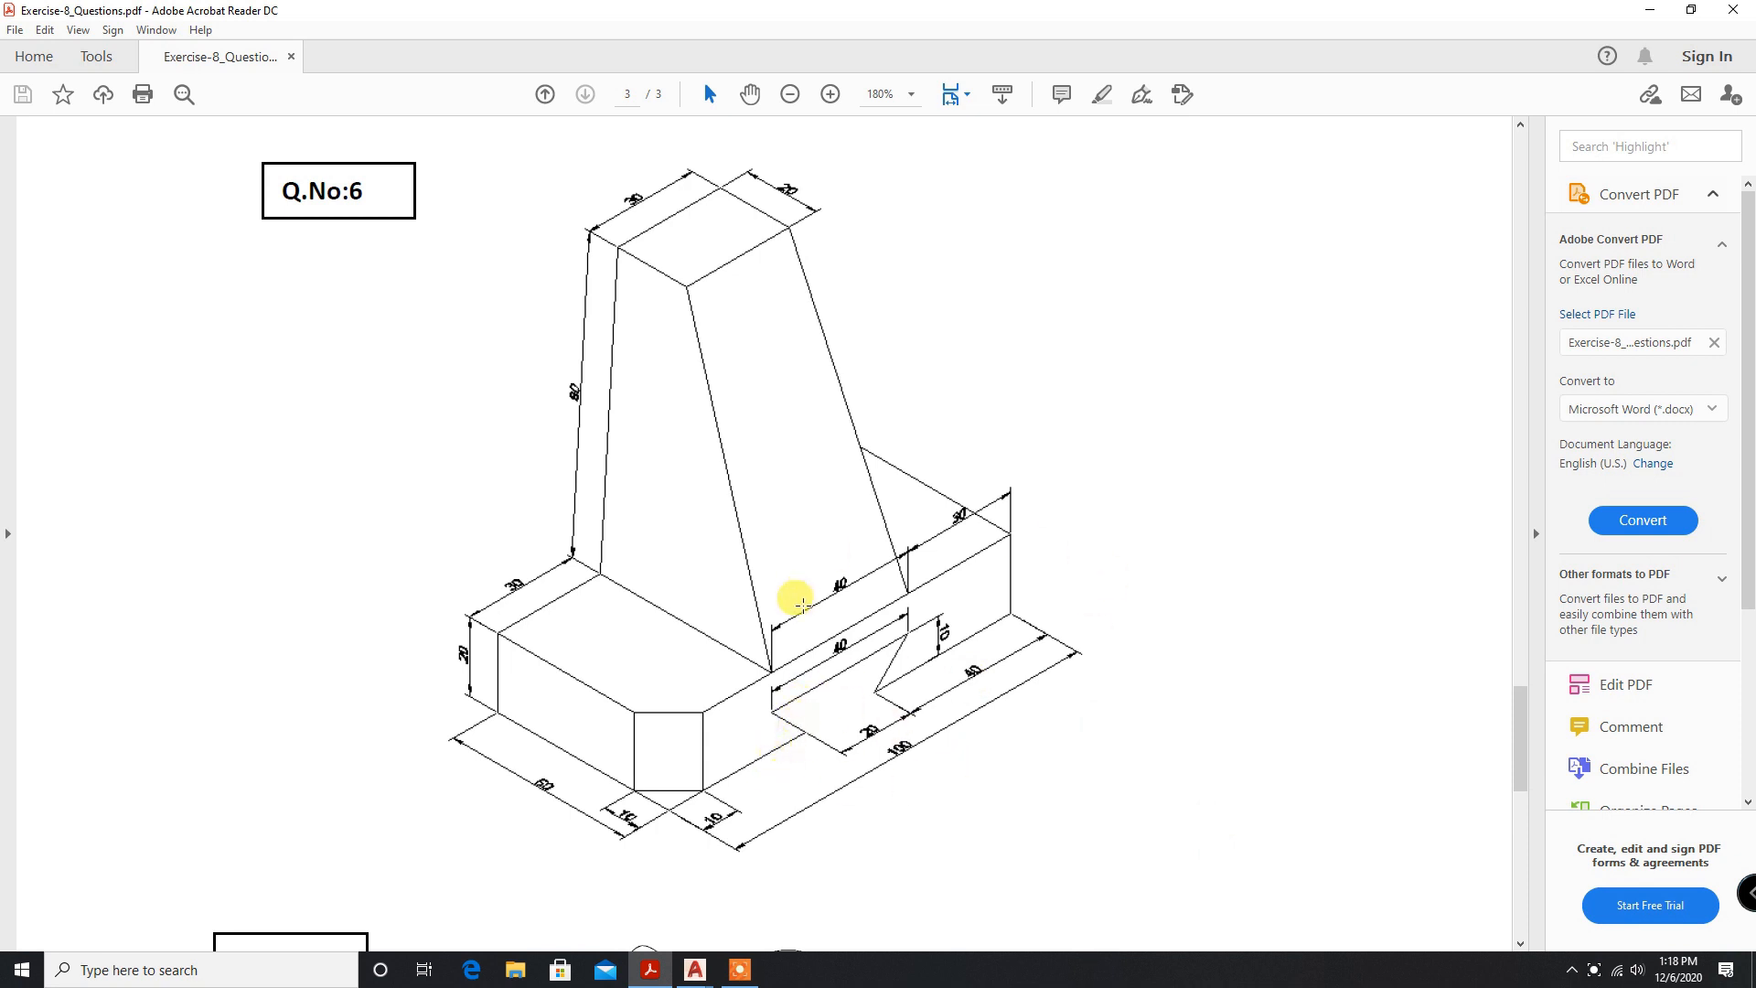
pyautogui.moveTo(743, 700)
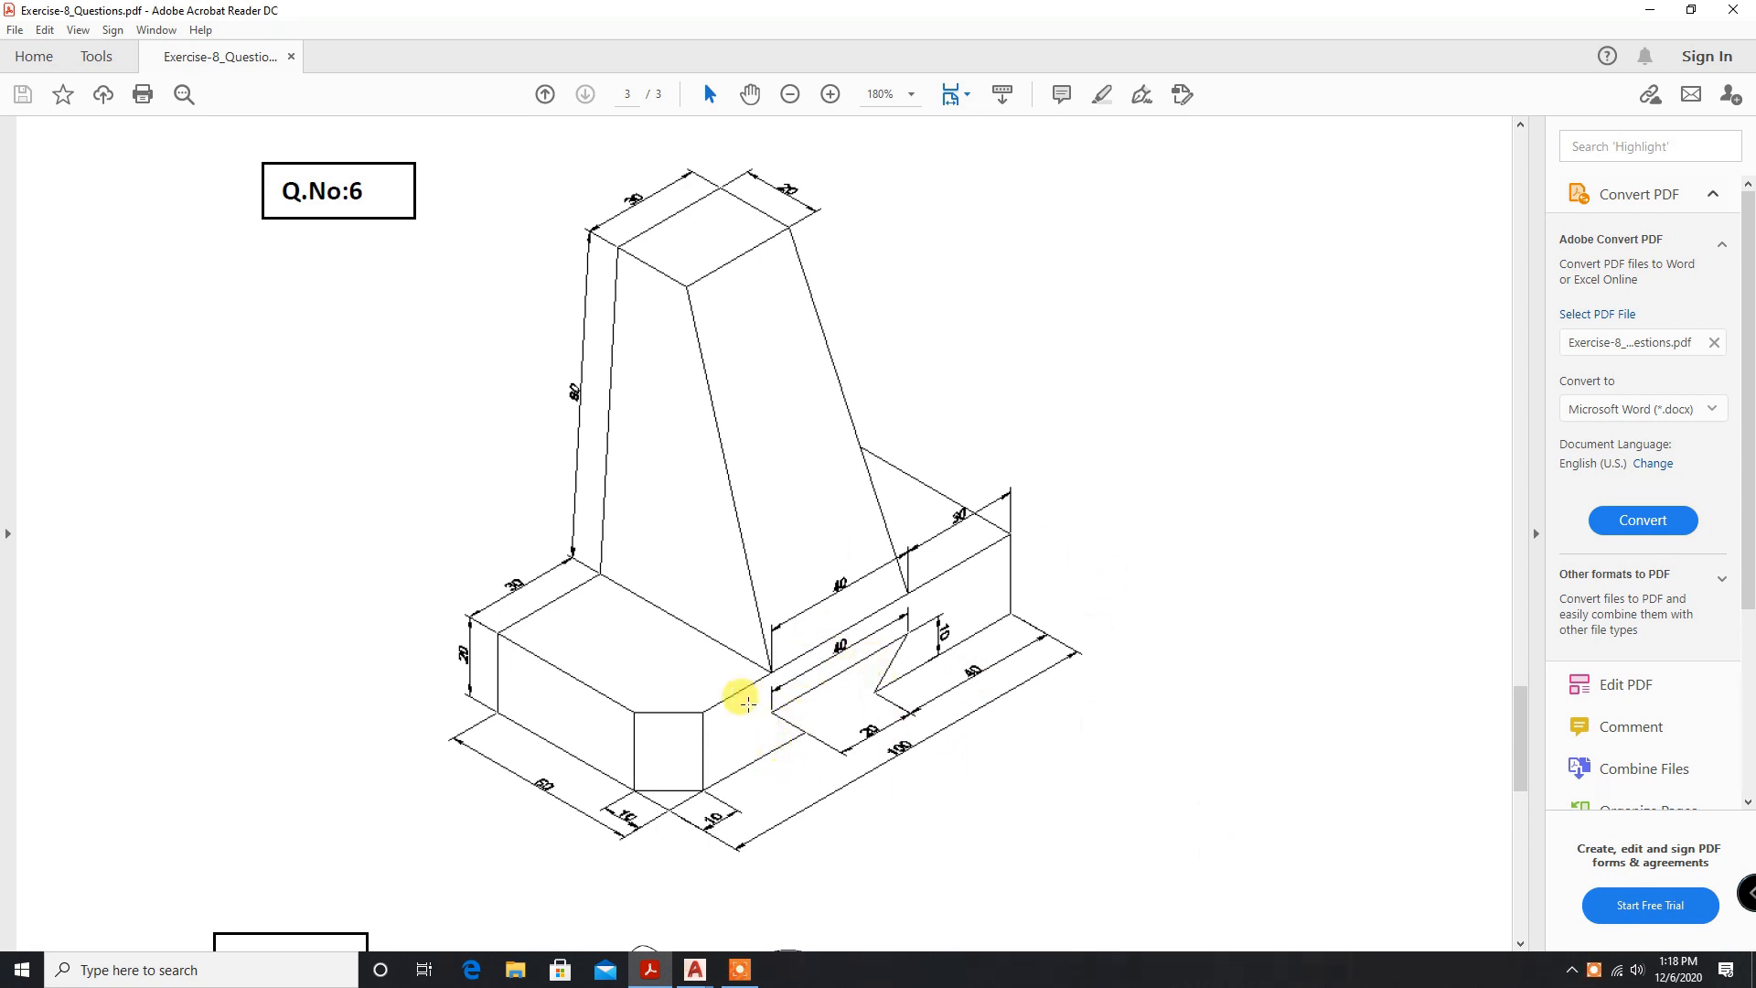
pyautogui.moveTo(745, 734)
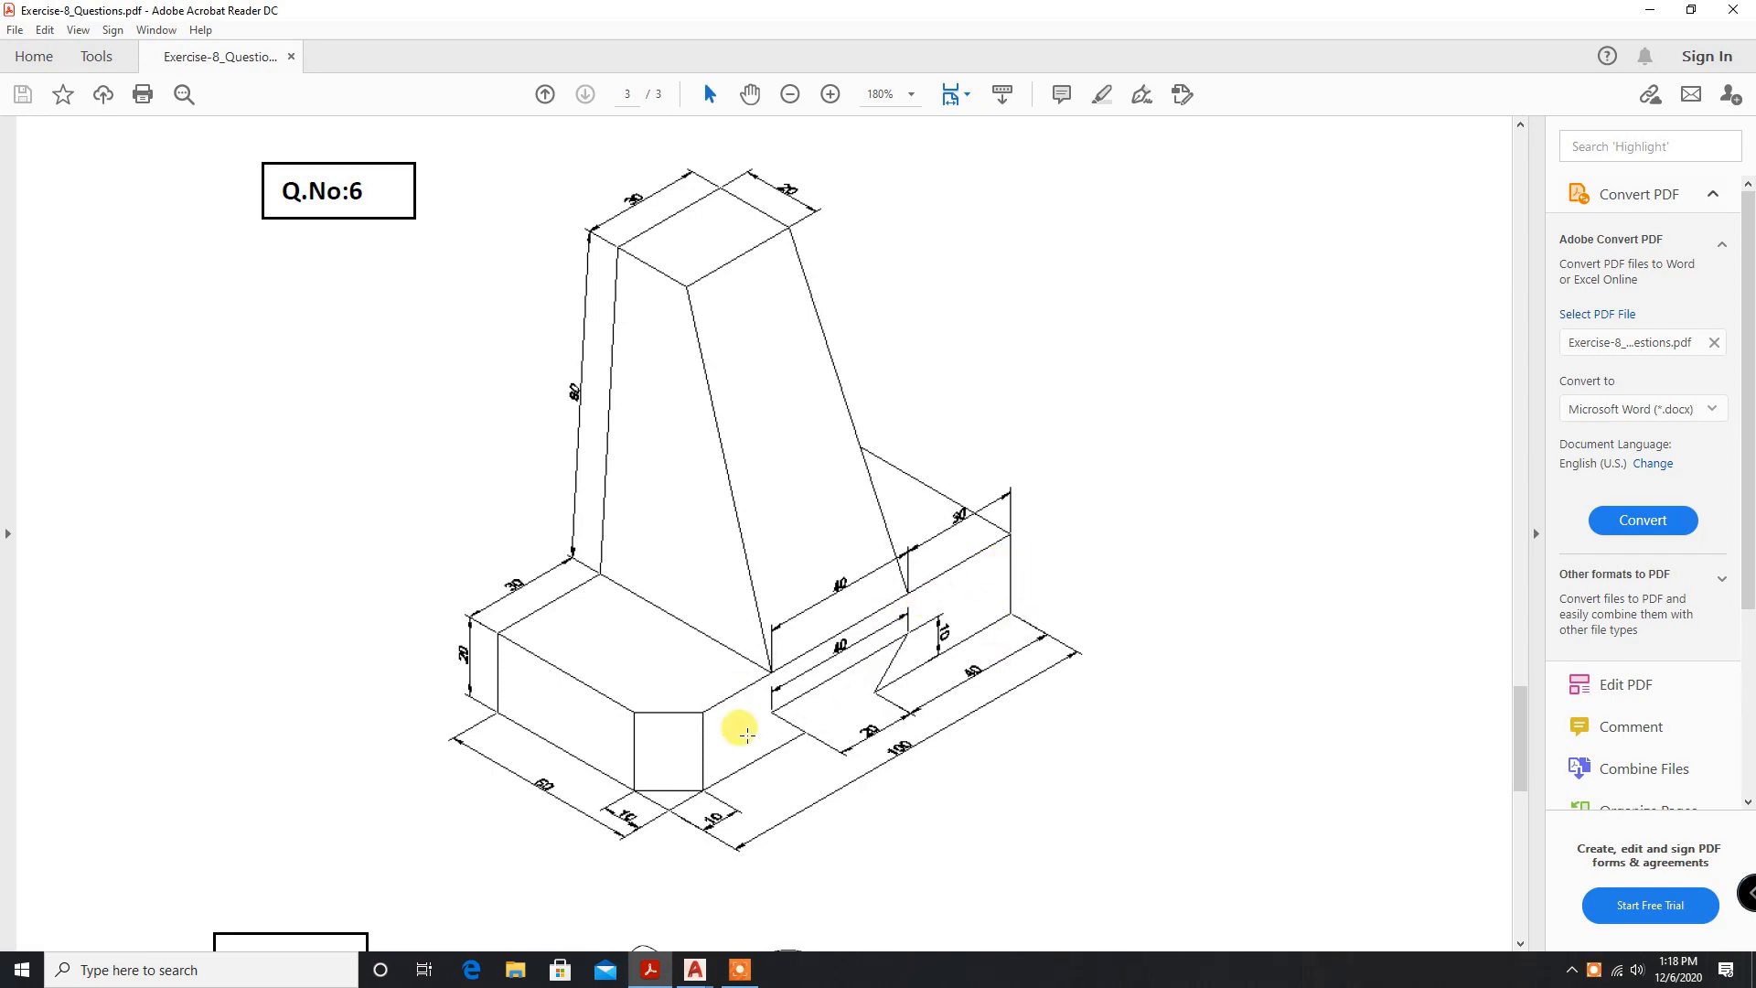
pyautogui.moveTo(658, 663)
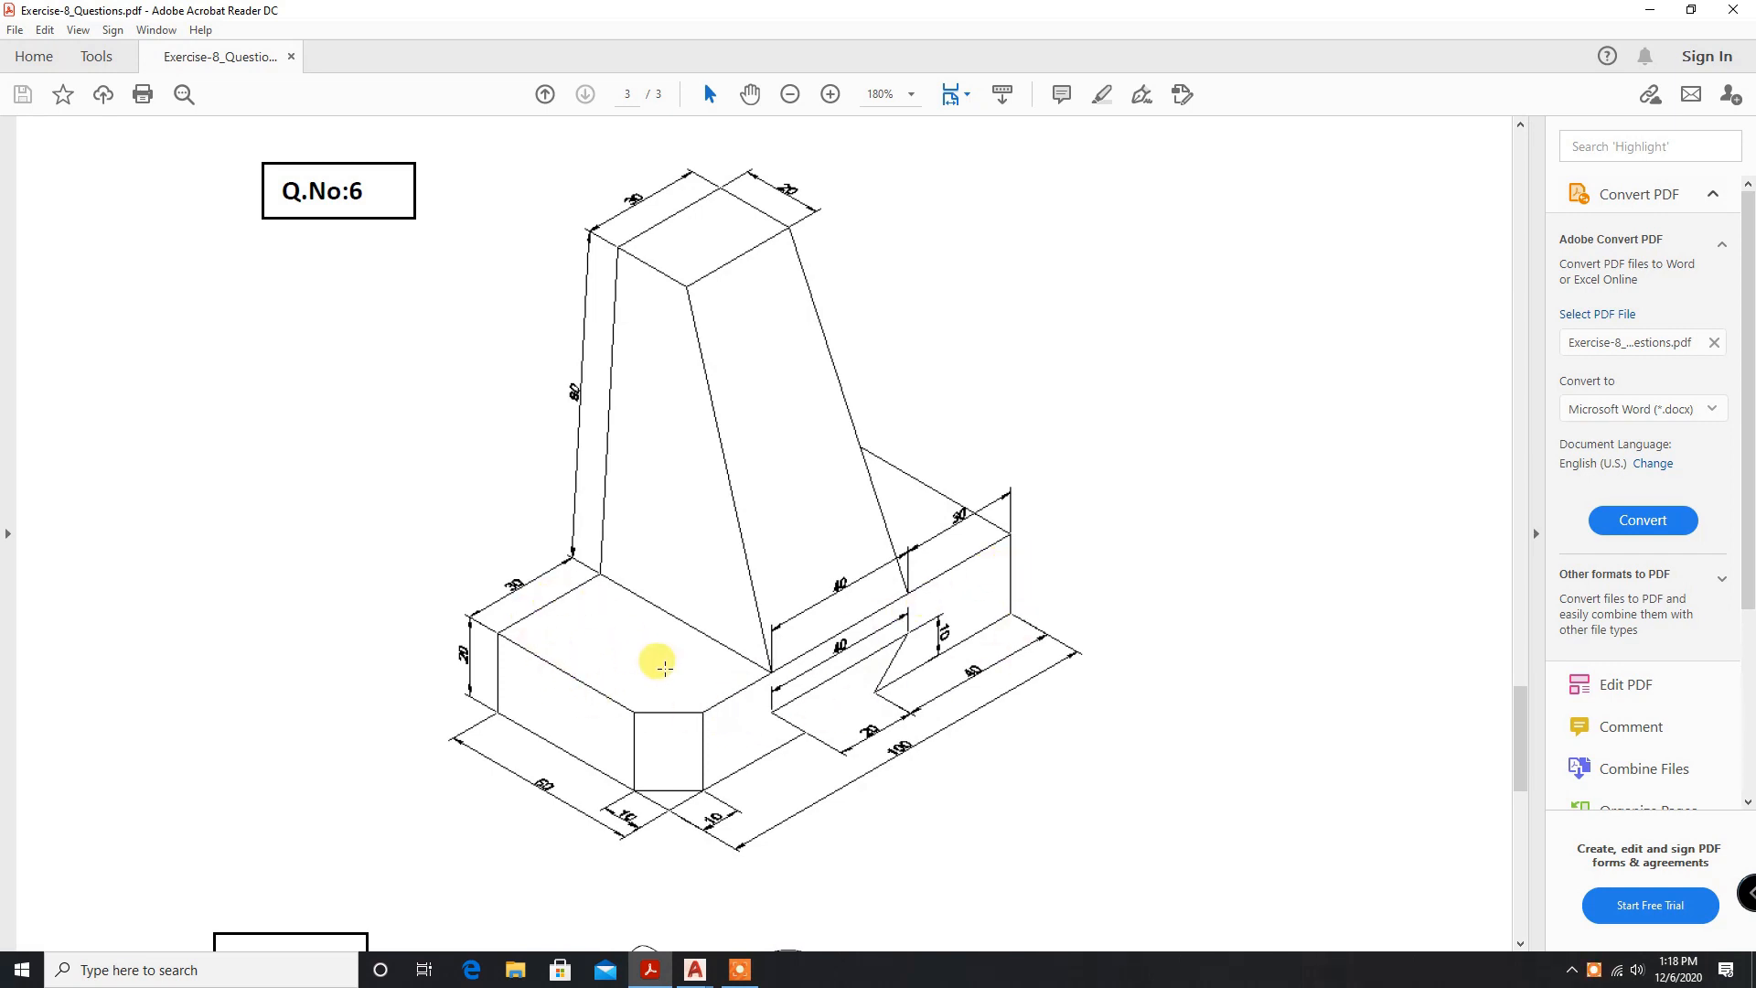
pyautogui.moveTo(768, 513)
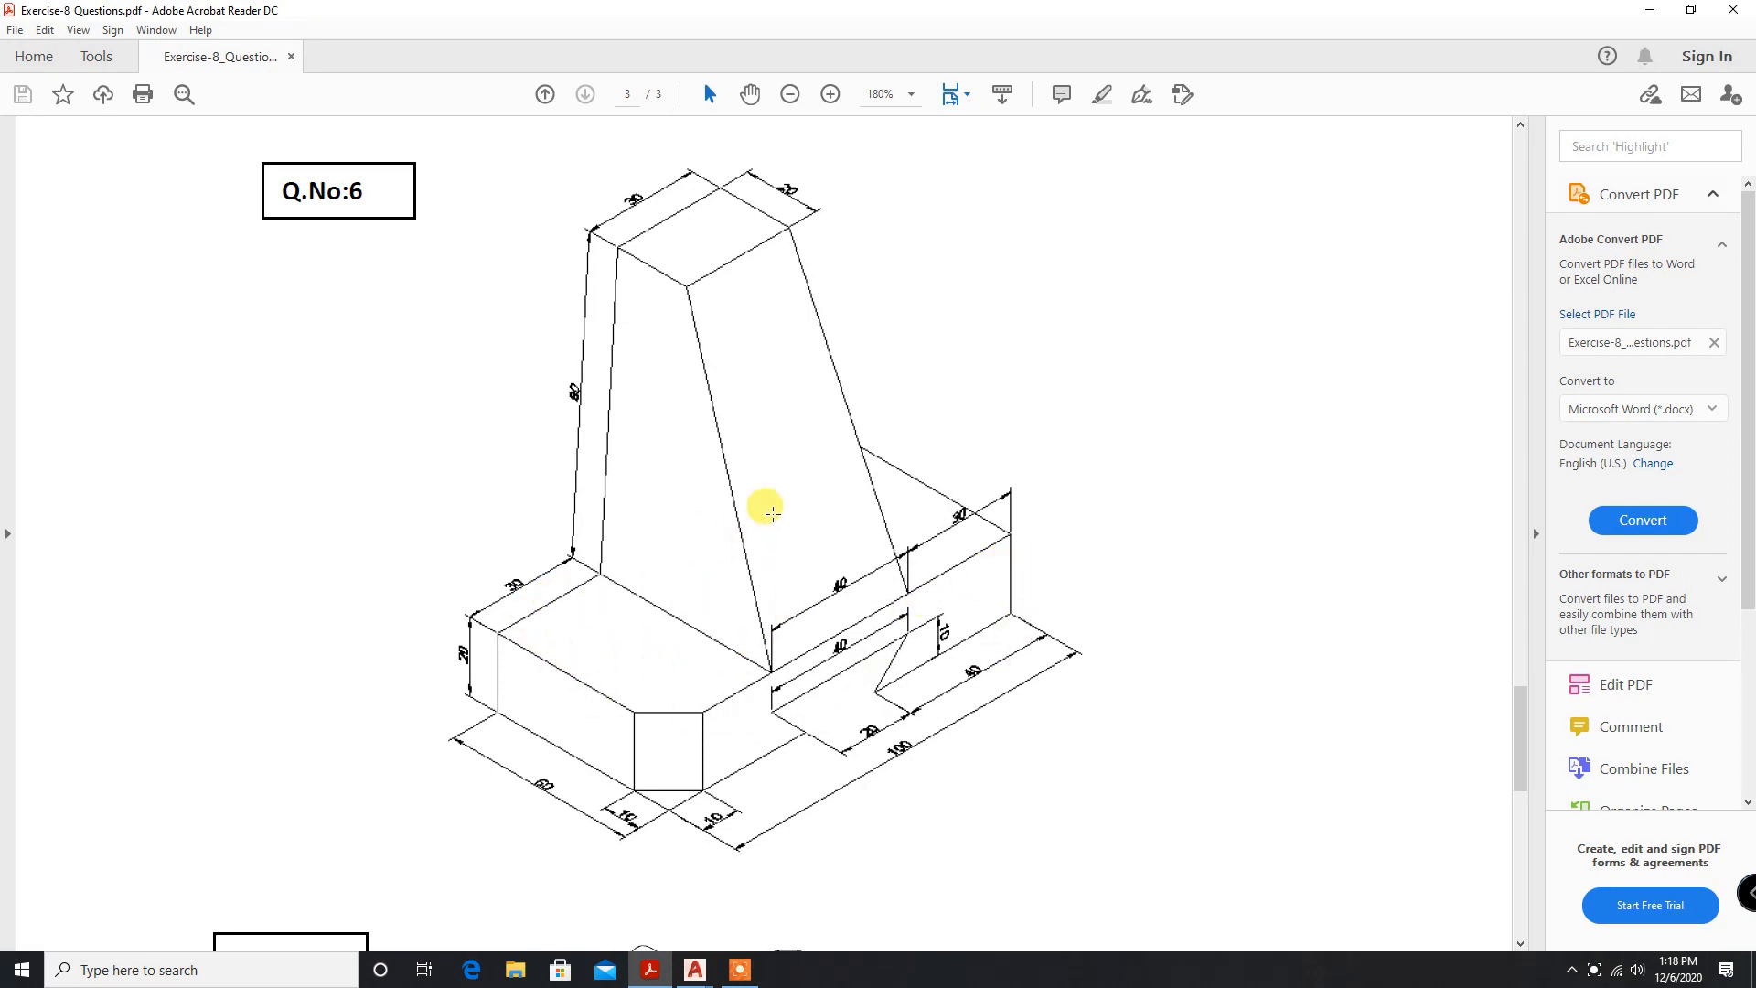
pyautogui.moveTo(739, 667)
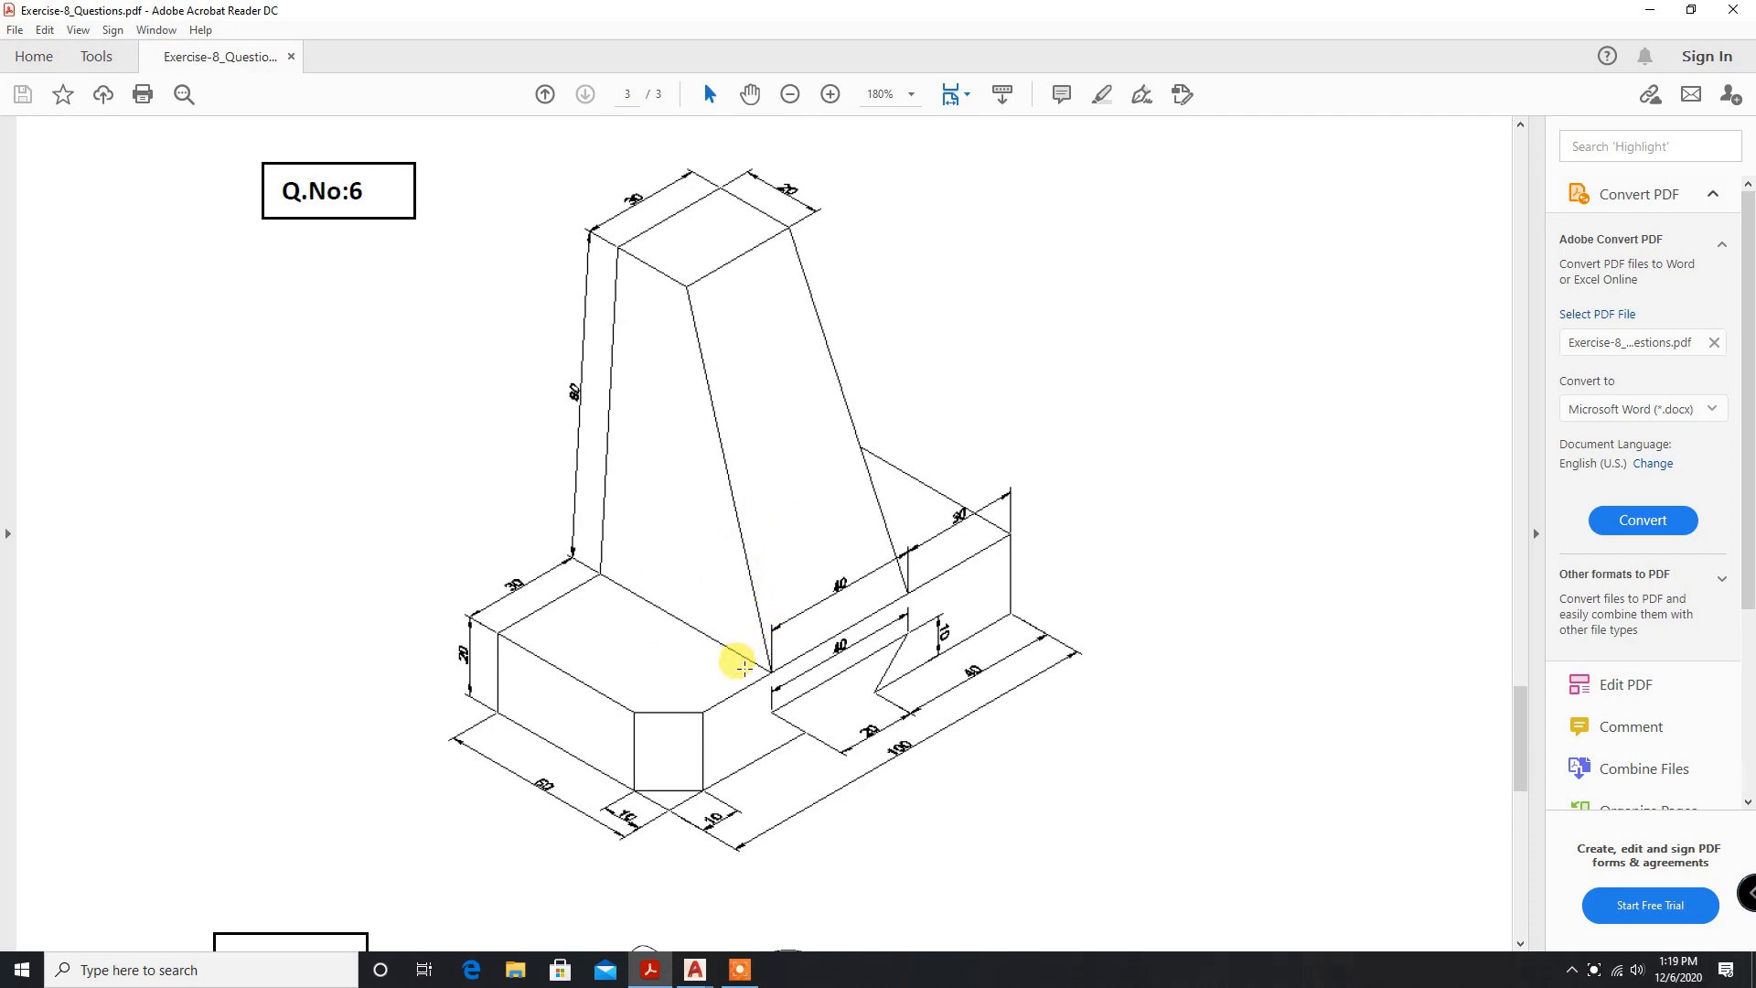
pyautogui.moveTo(722, 537)
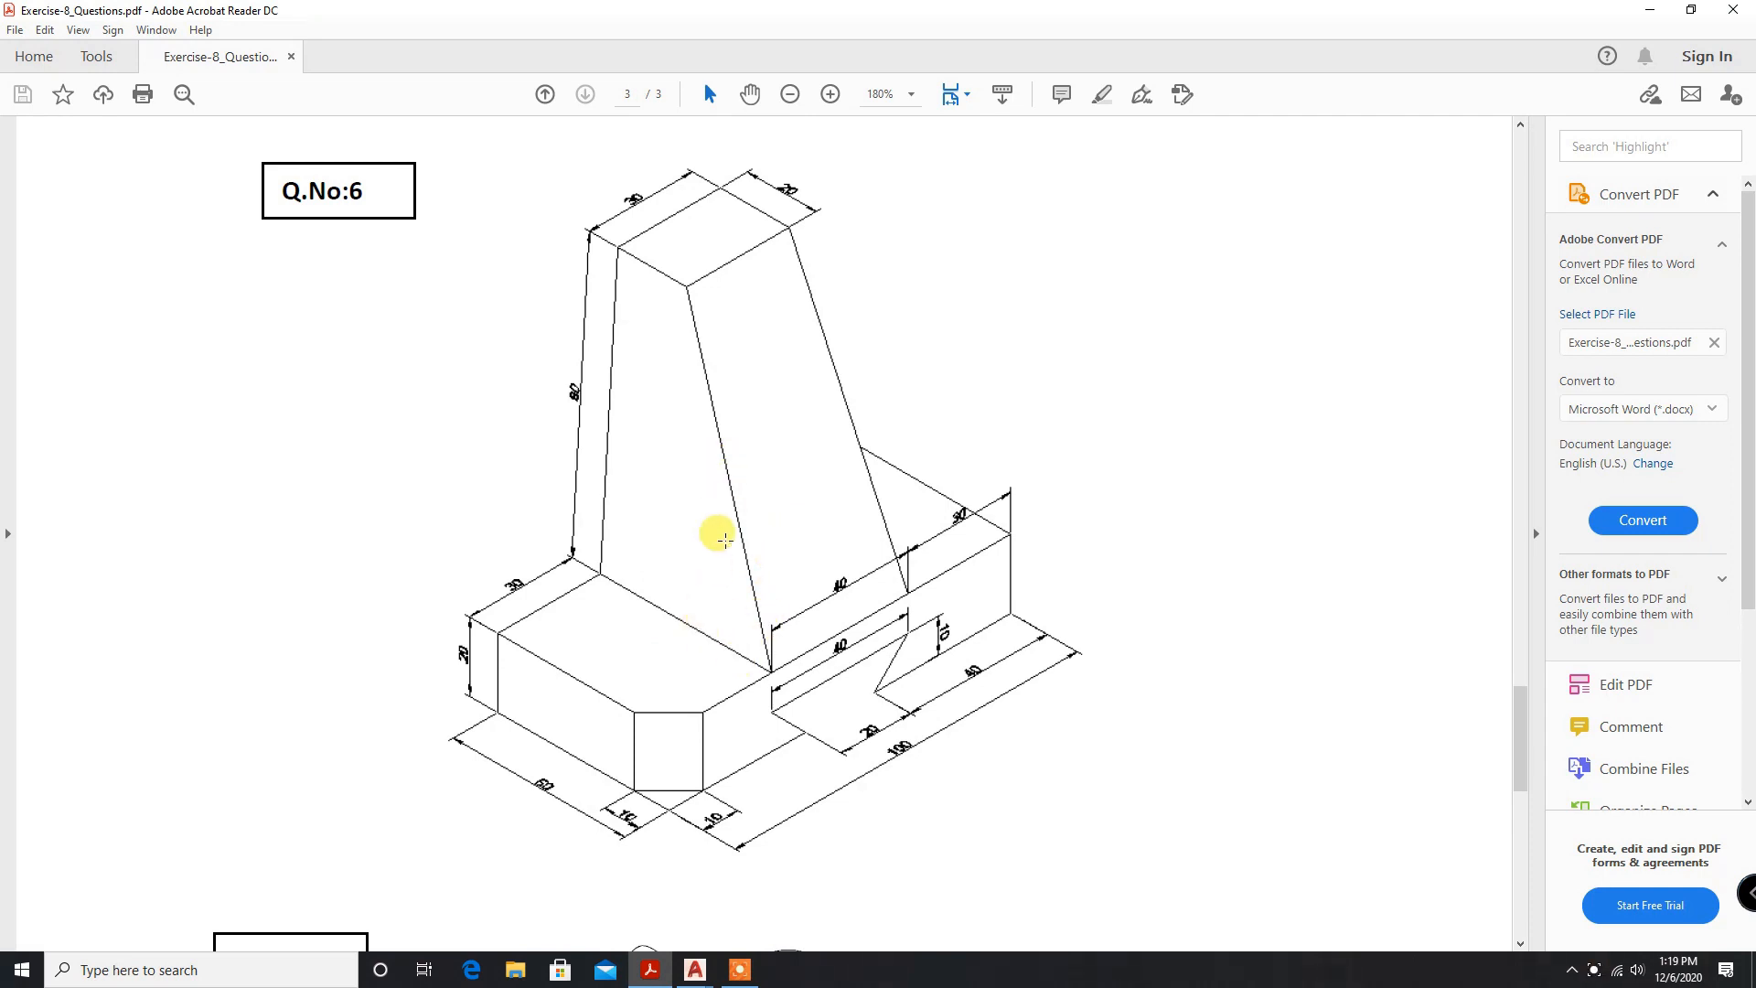
pyautogui.moveTo(700, 659)
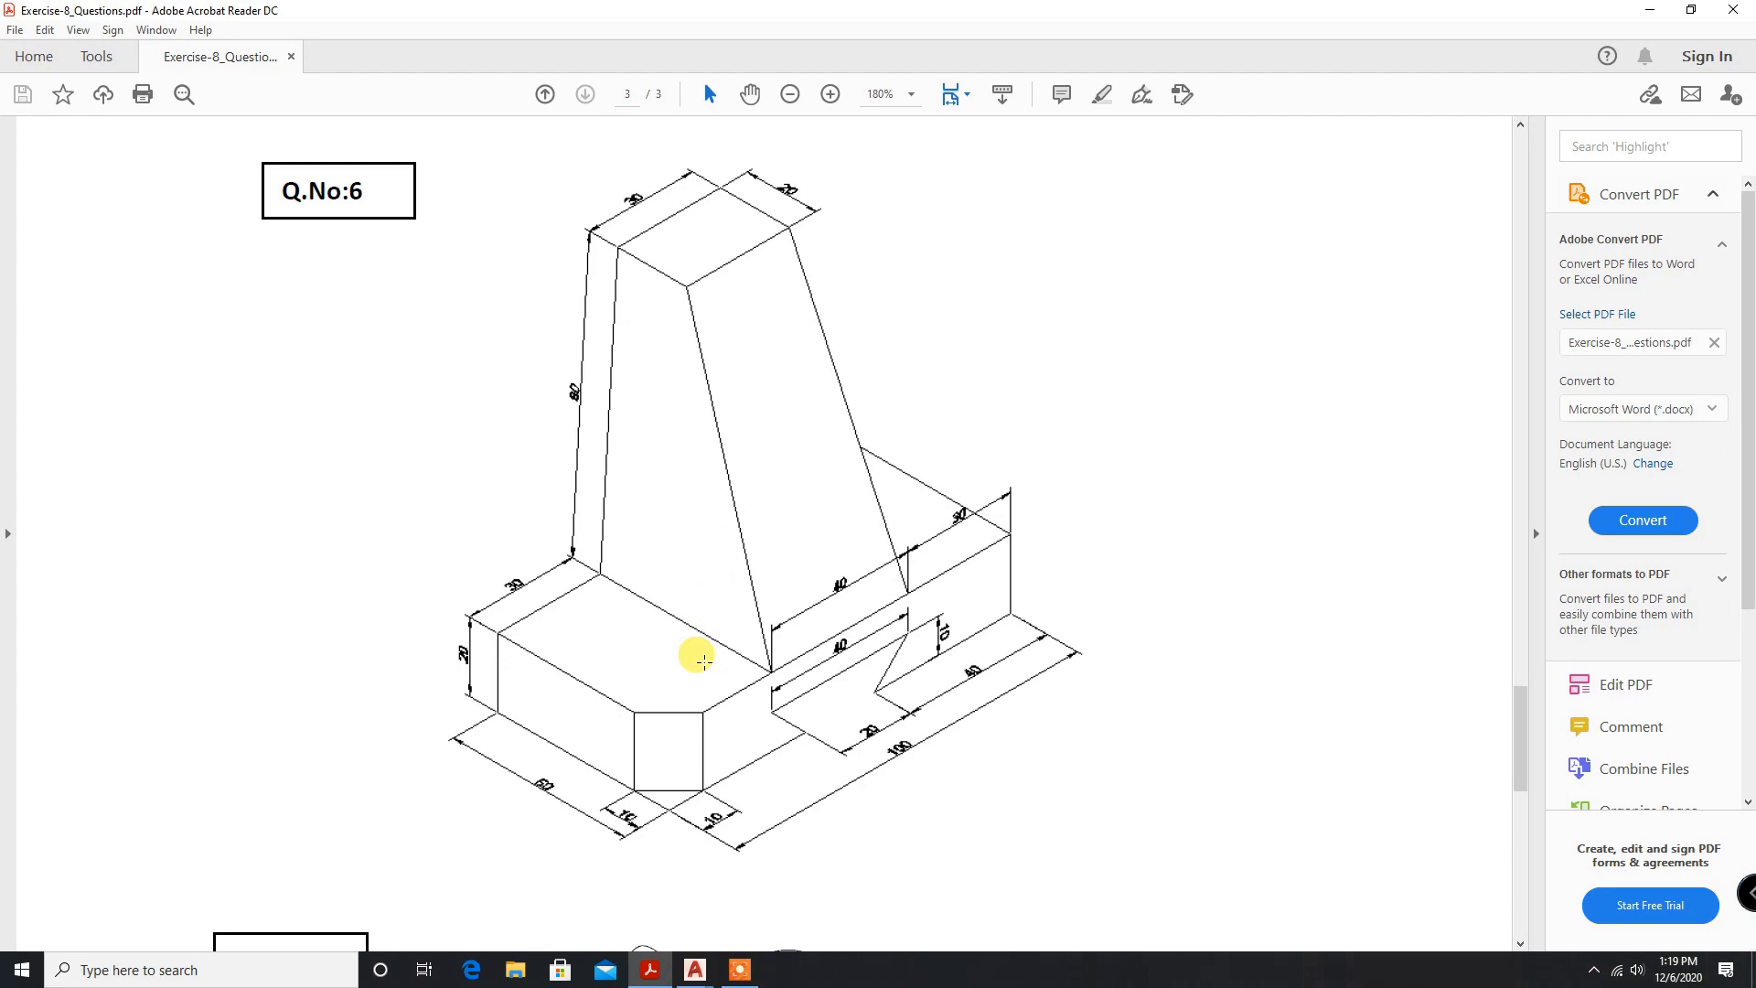
pyautogui.moveTo(718, 959)
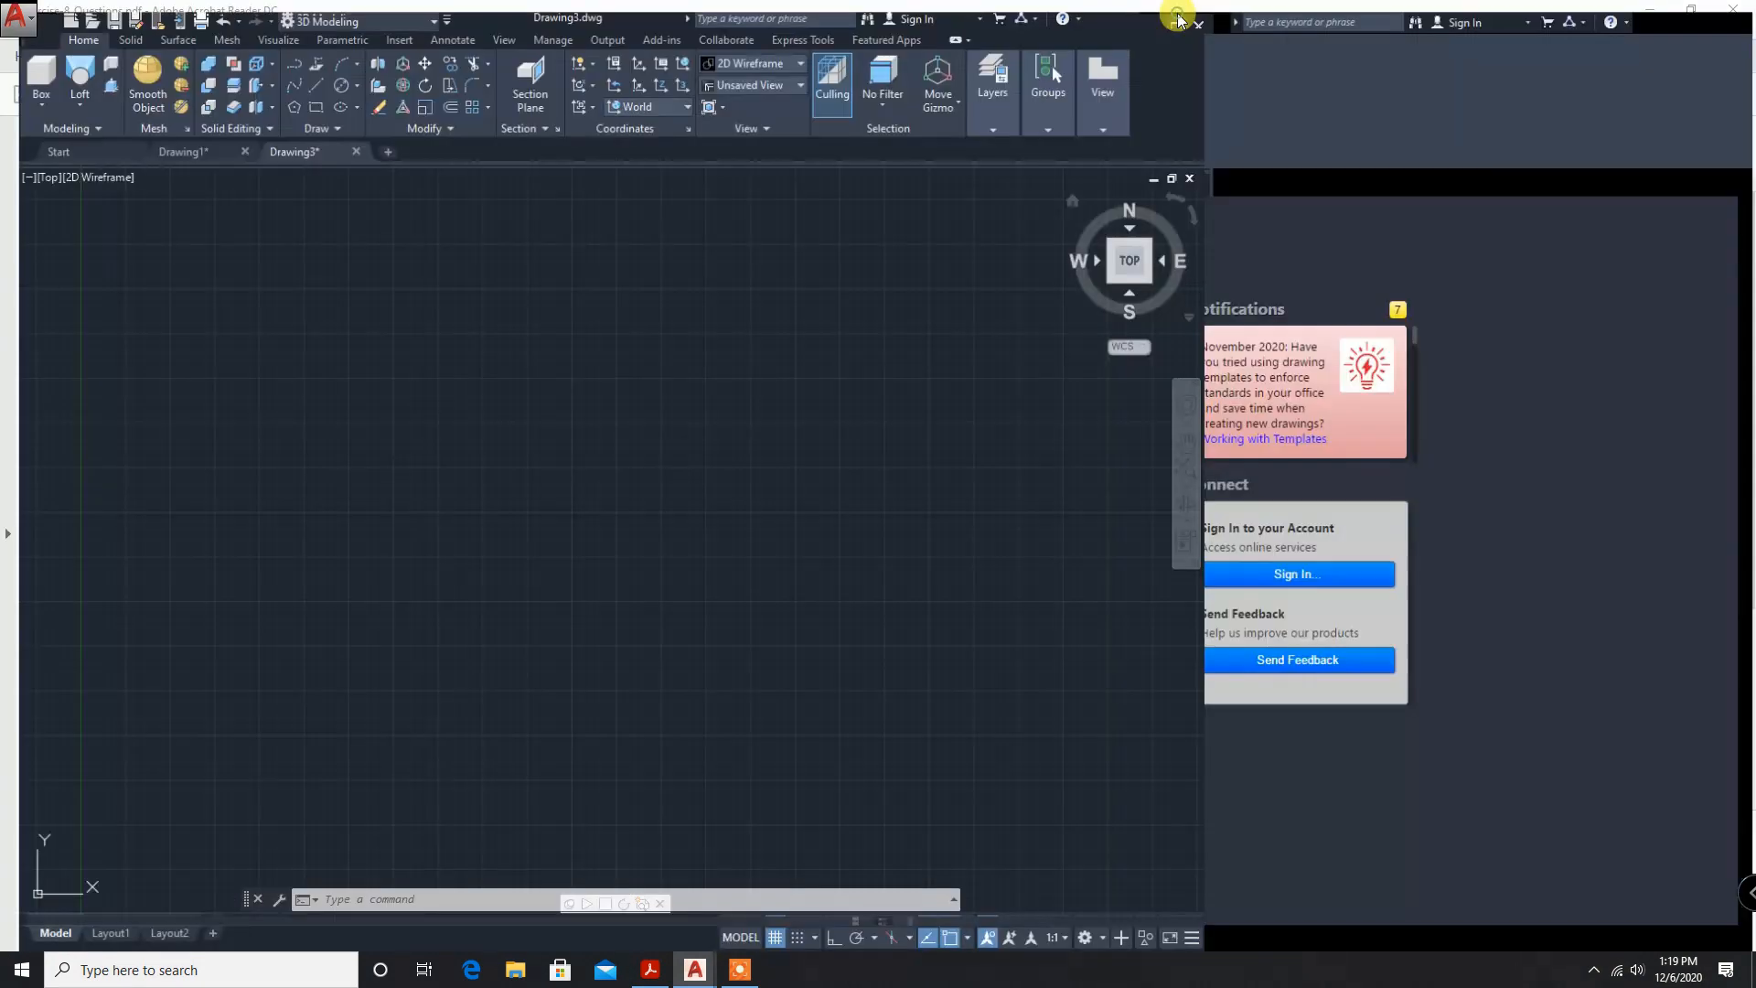
# Maximize the AutoCAD Drawing3 window and start, then cancel, the Line command.
pyautogui.click(1172, 179)
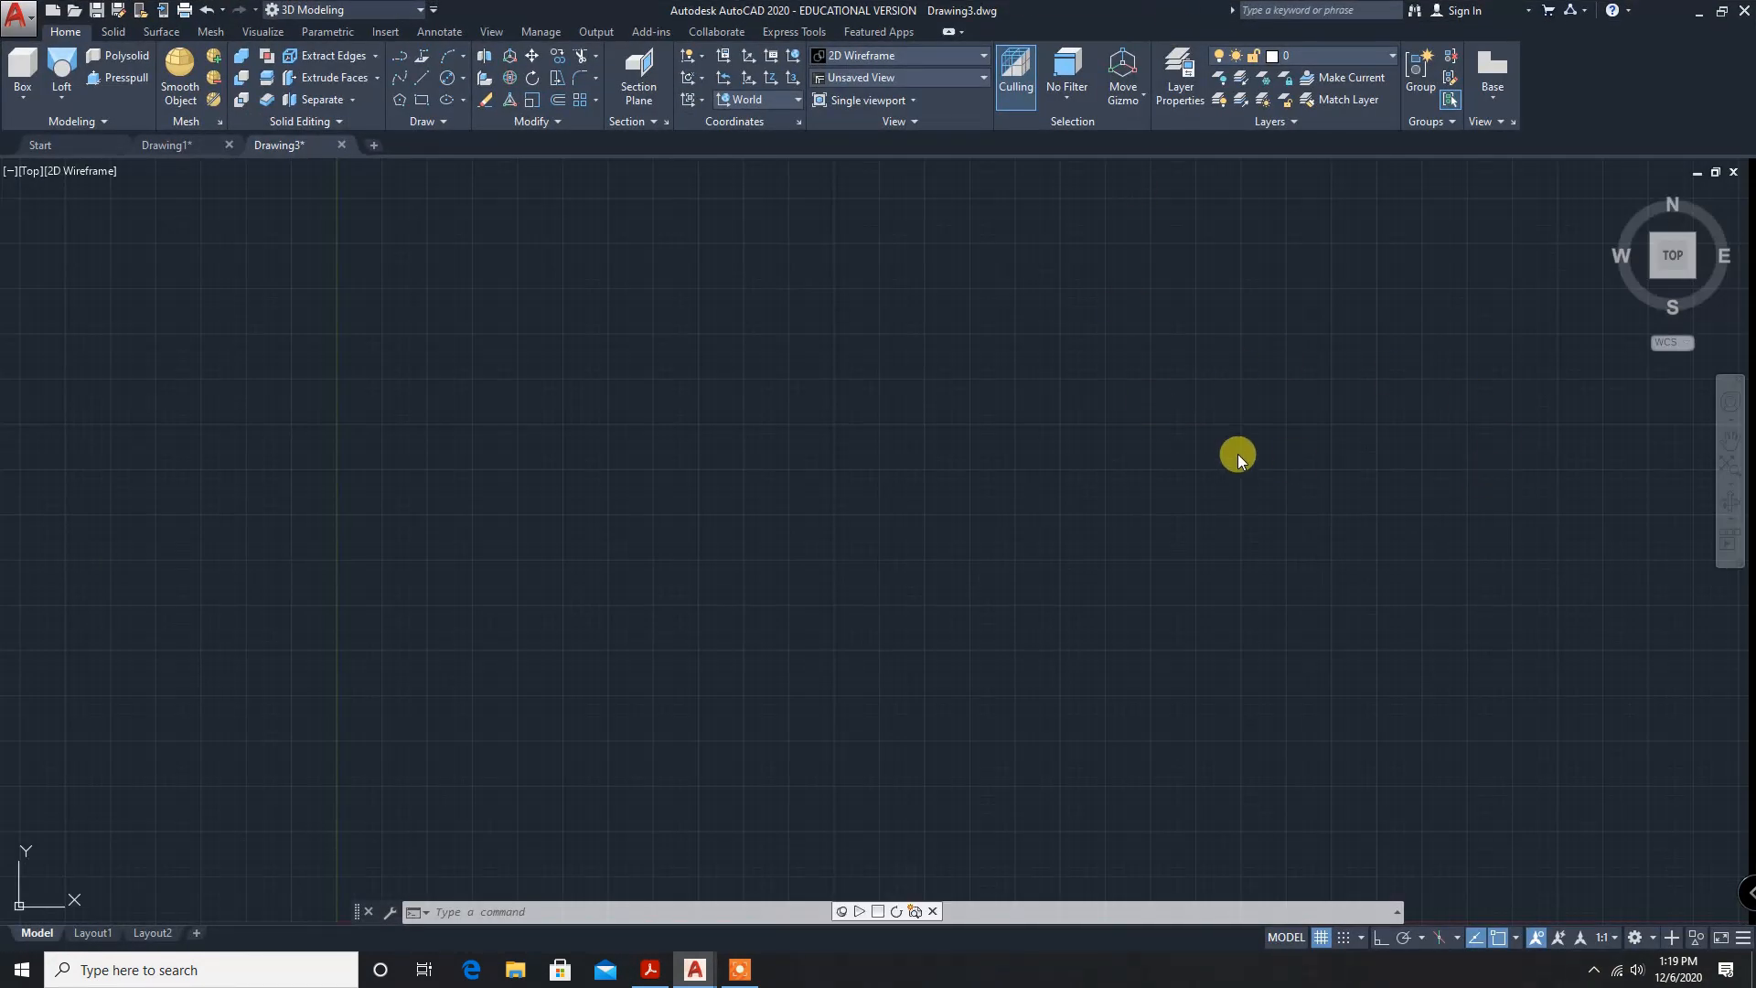
pyautogui.moveTo(793, 369)
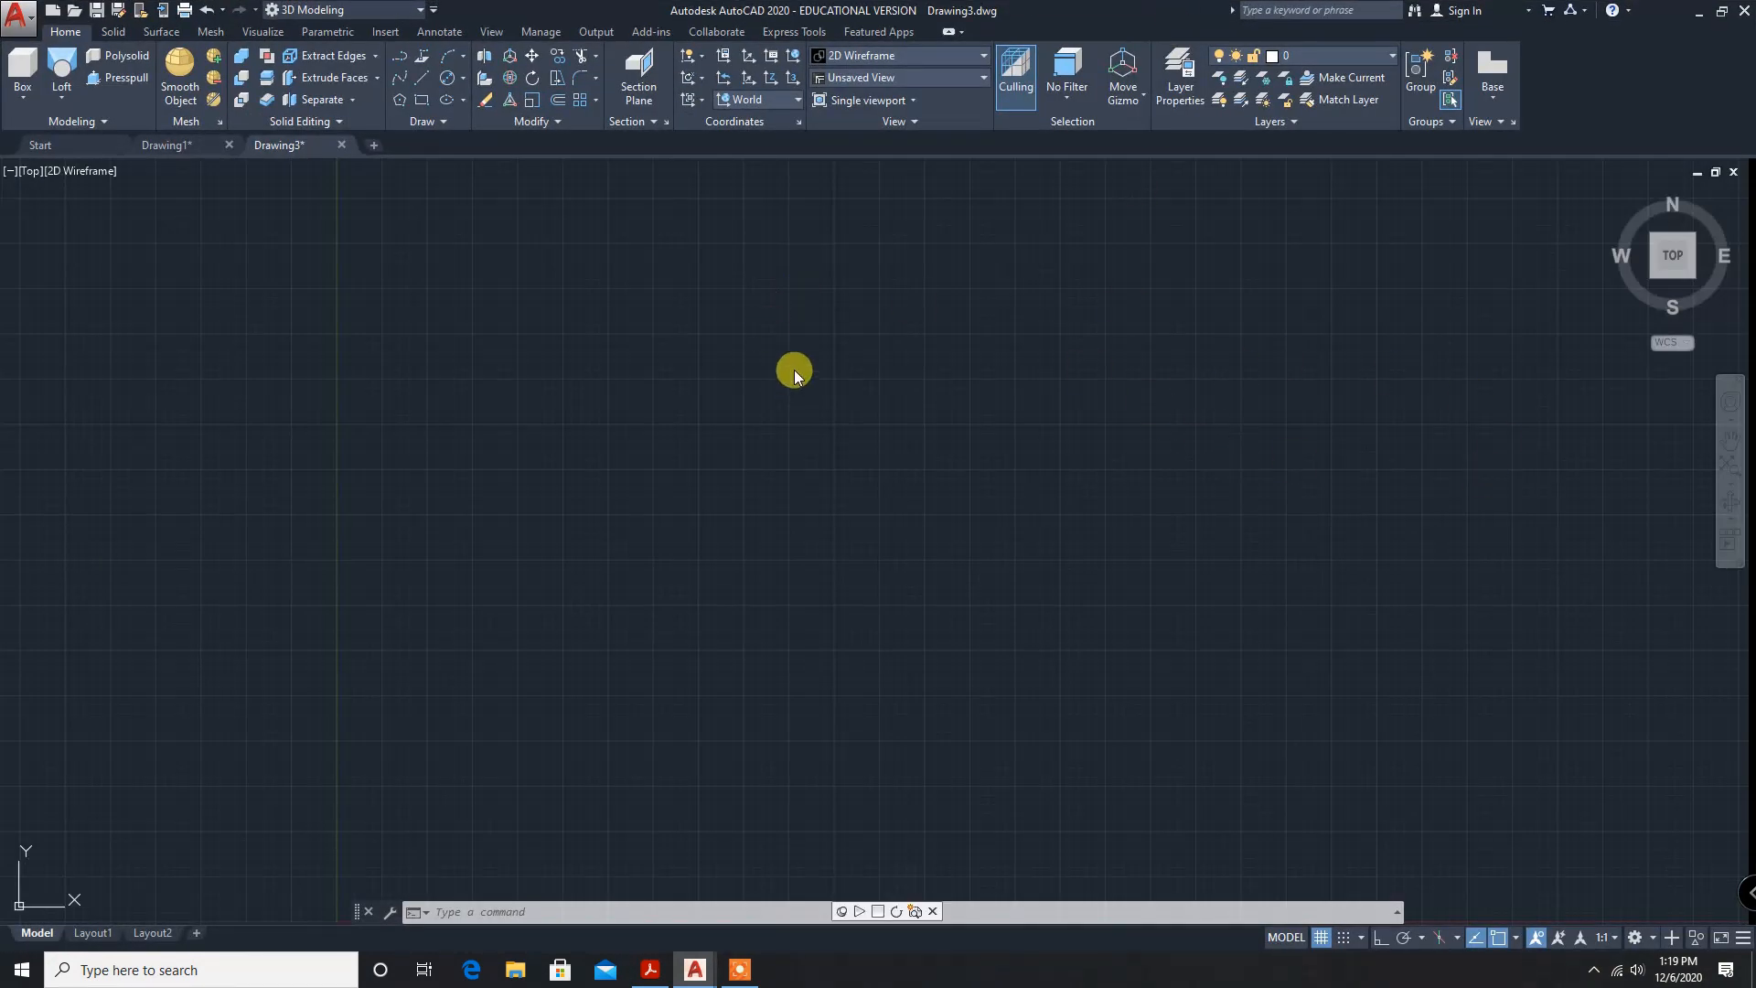
pyautogui.moveTo(415, 83)
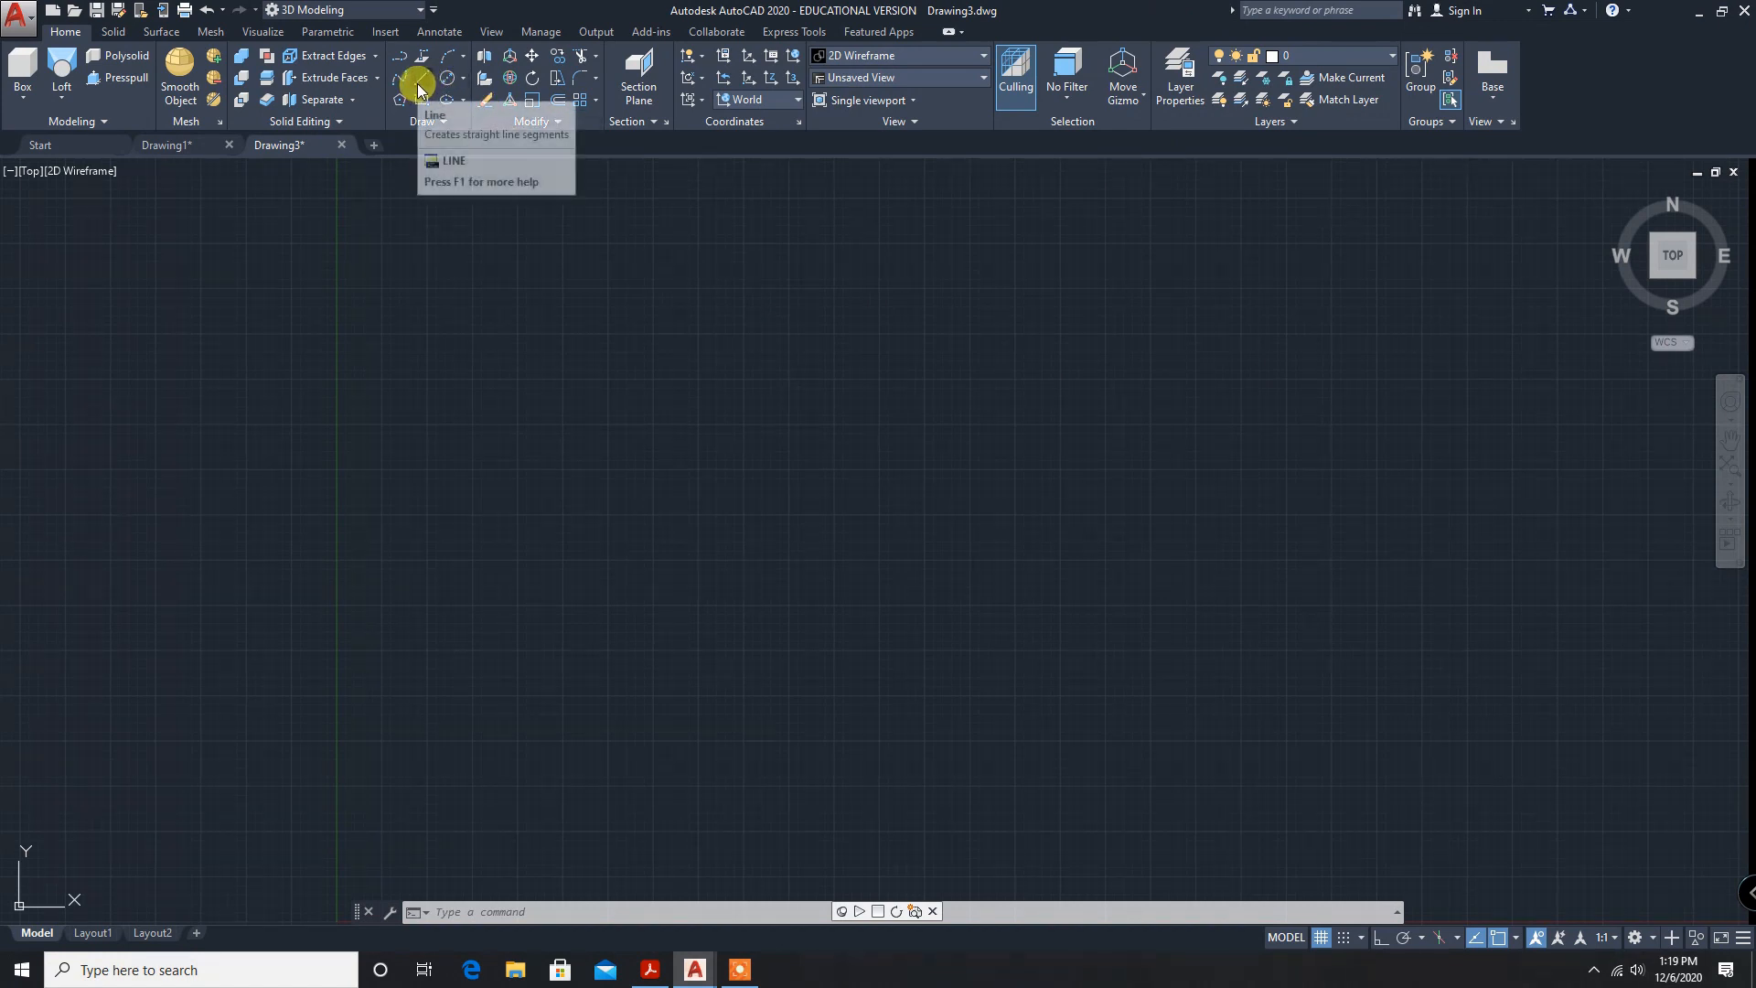
pyautogui.moveTo(619, 469)
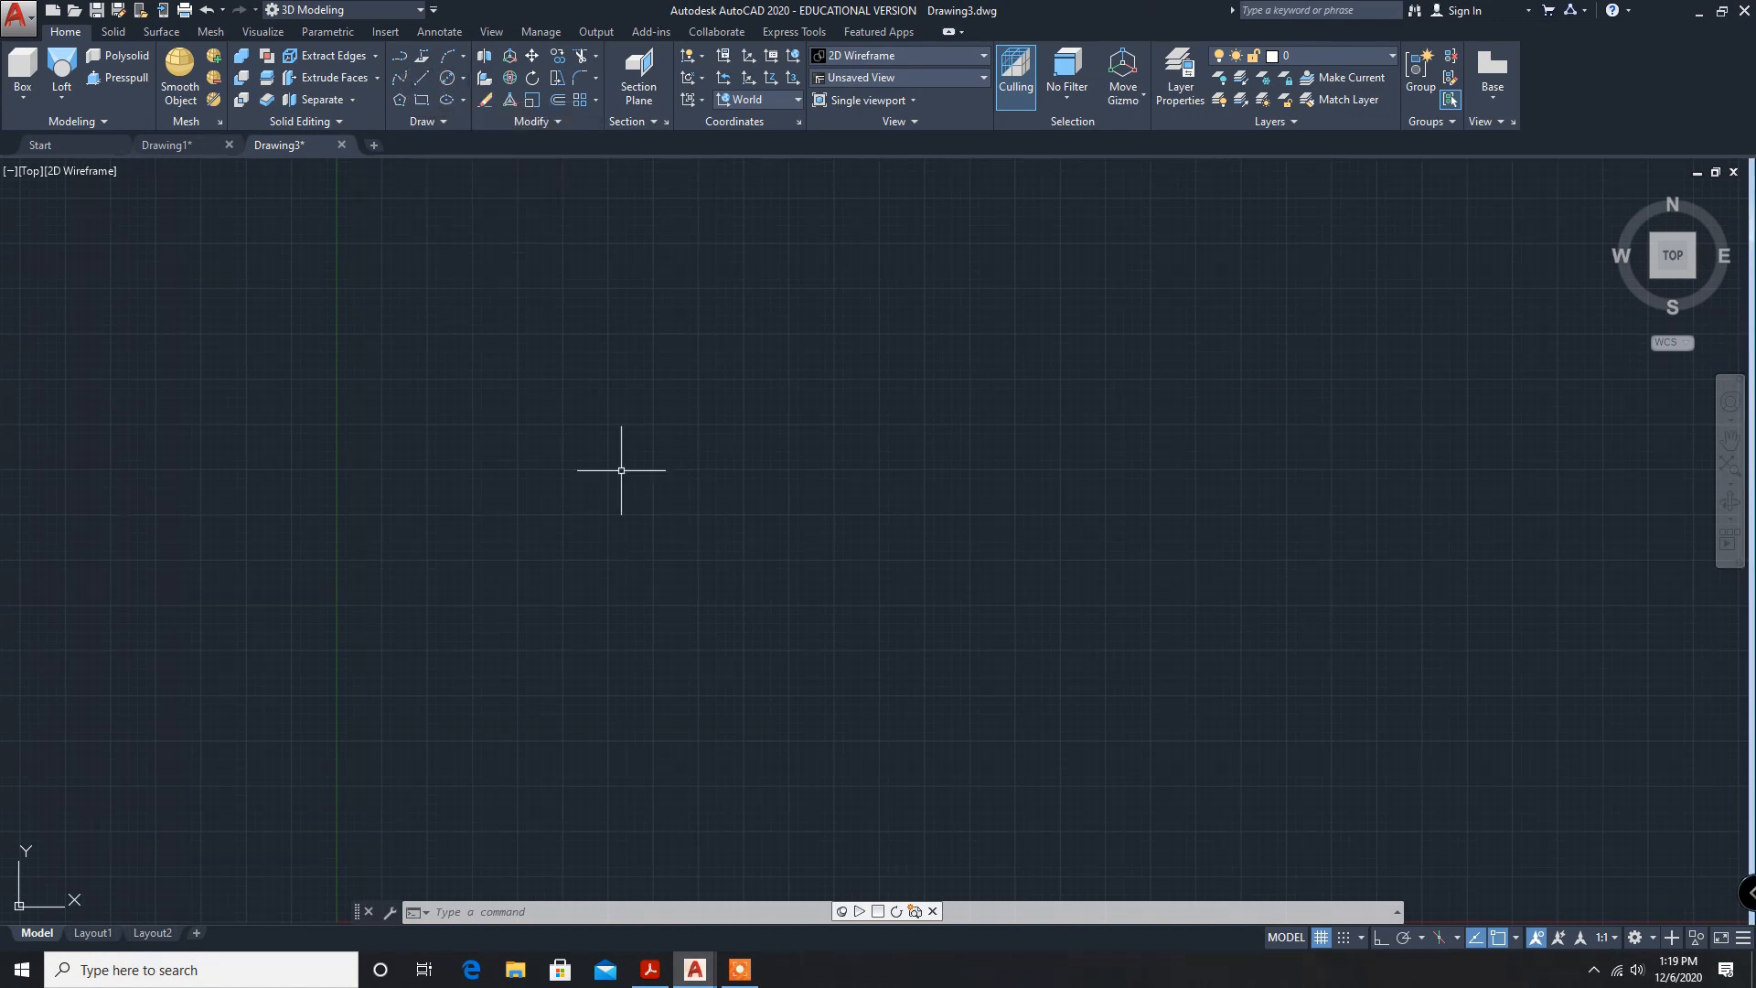
pyautogui.moveTo(877, 599)
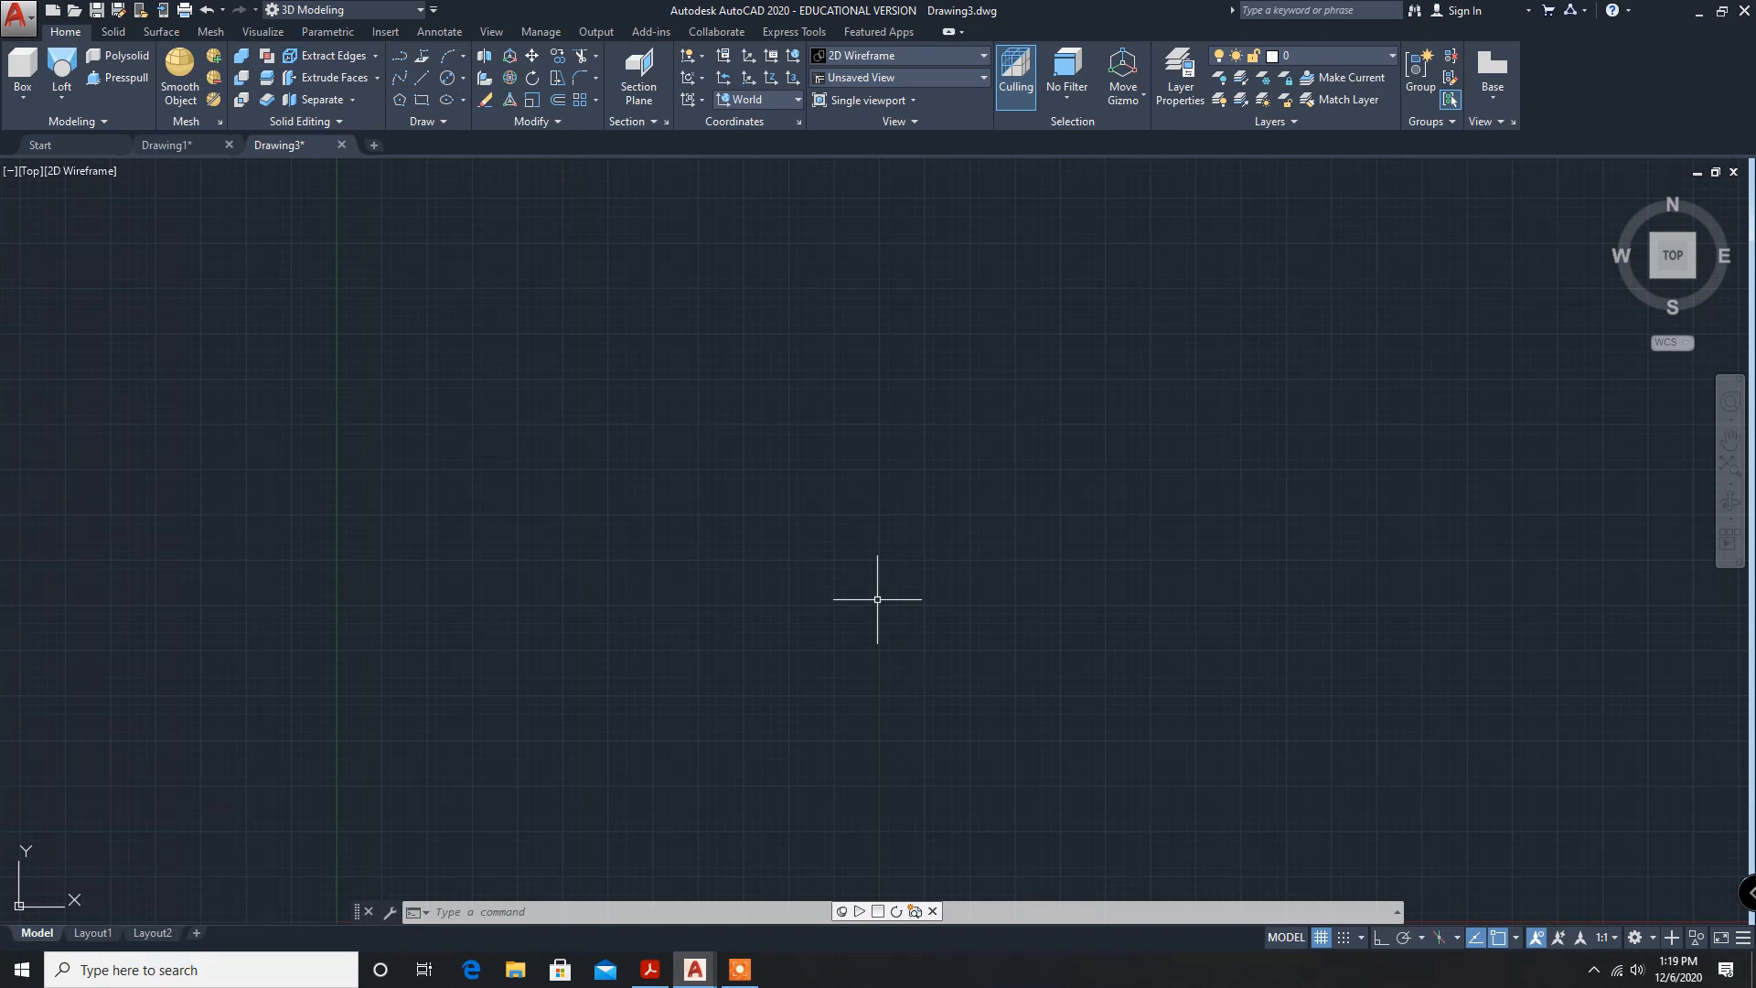
pyautogui.moveTo(695, 599)
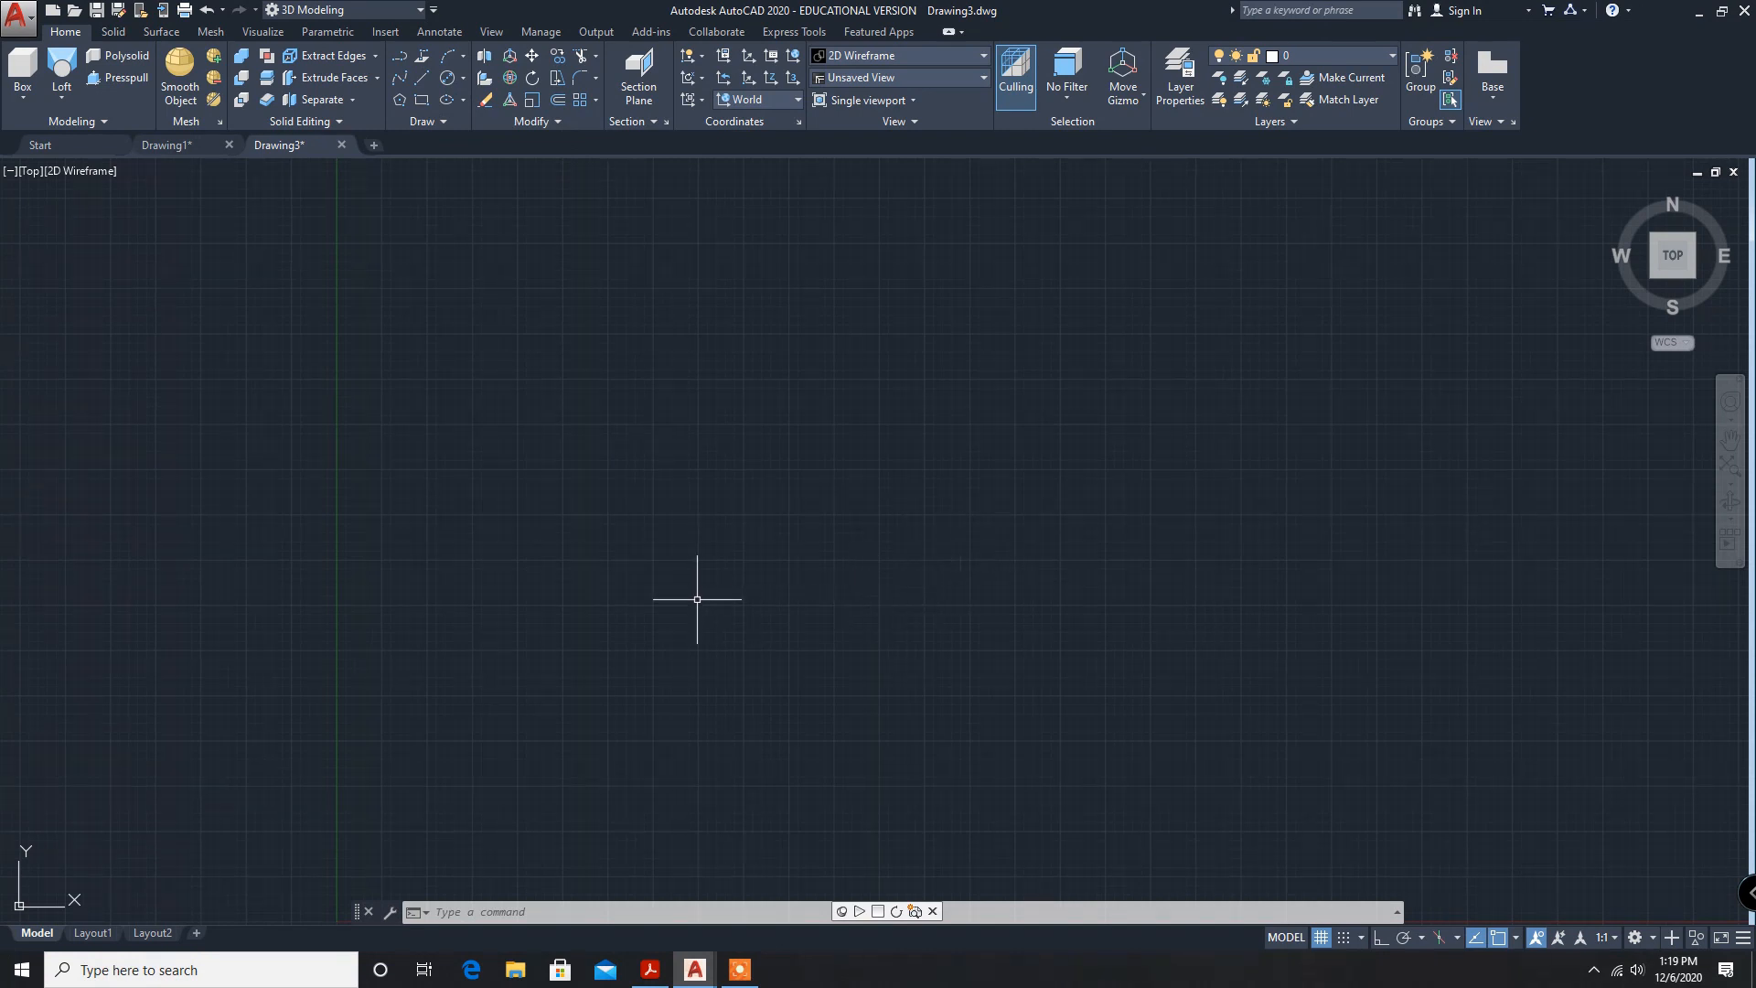
pyautogui.moveTo(653, 472)
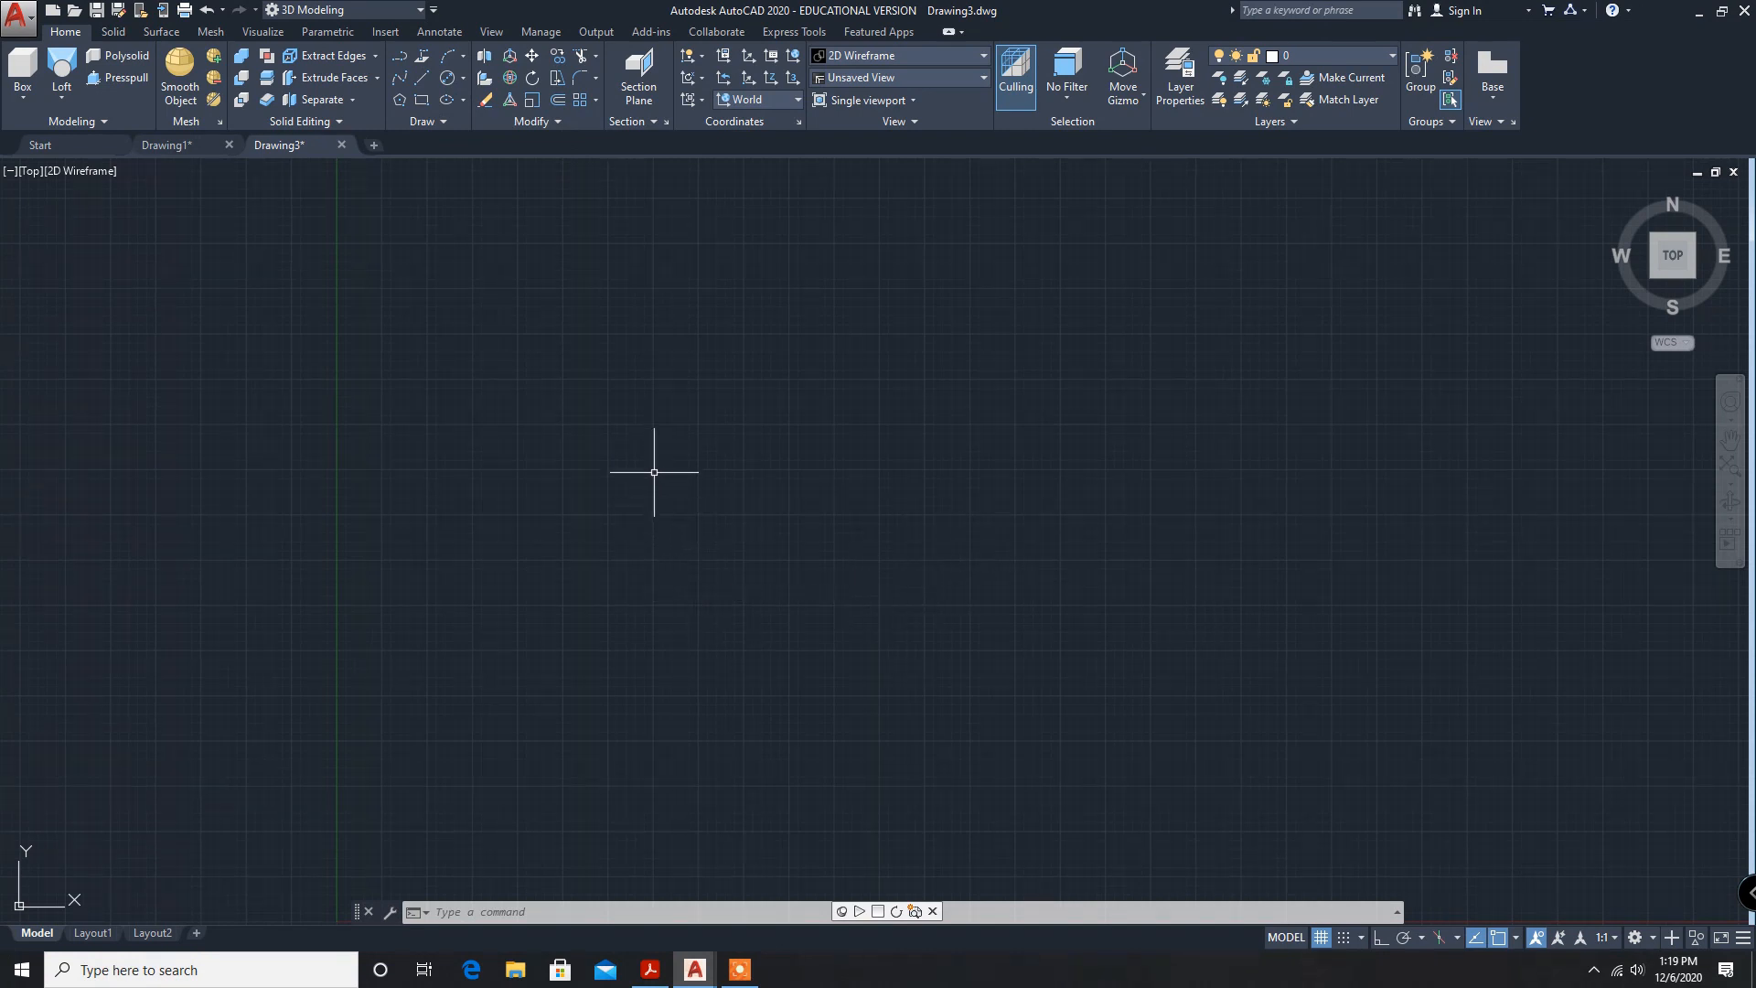
pyautogui.moveTo(653, 469)
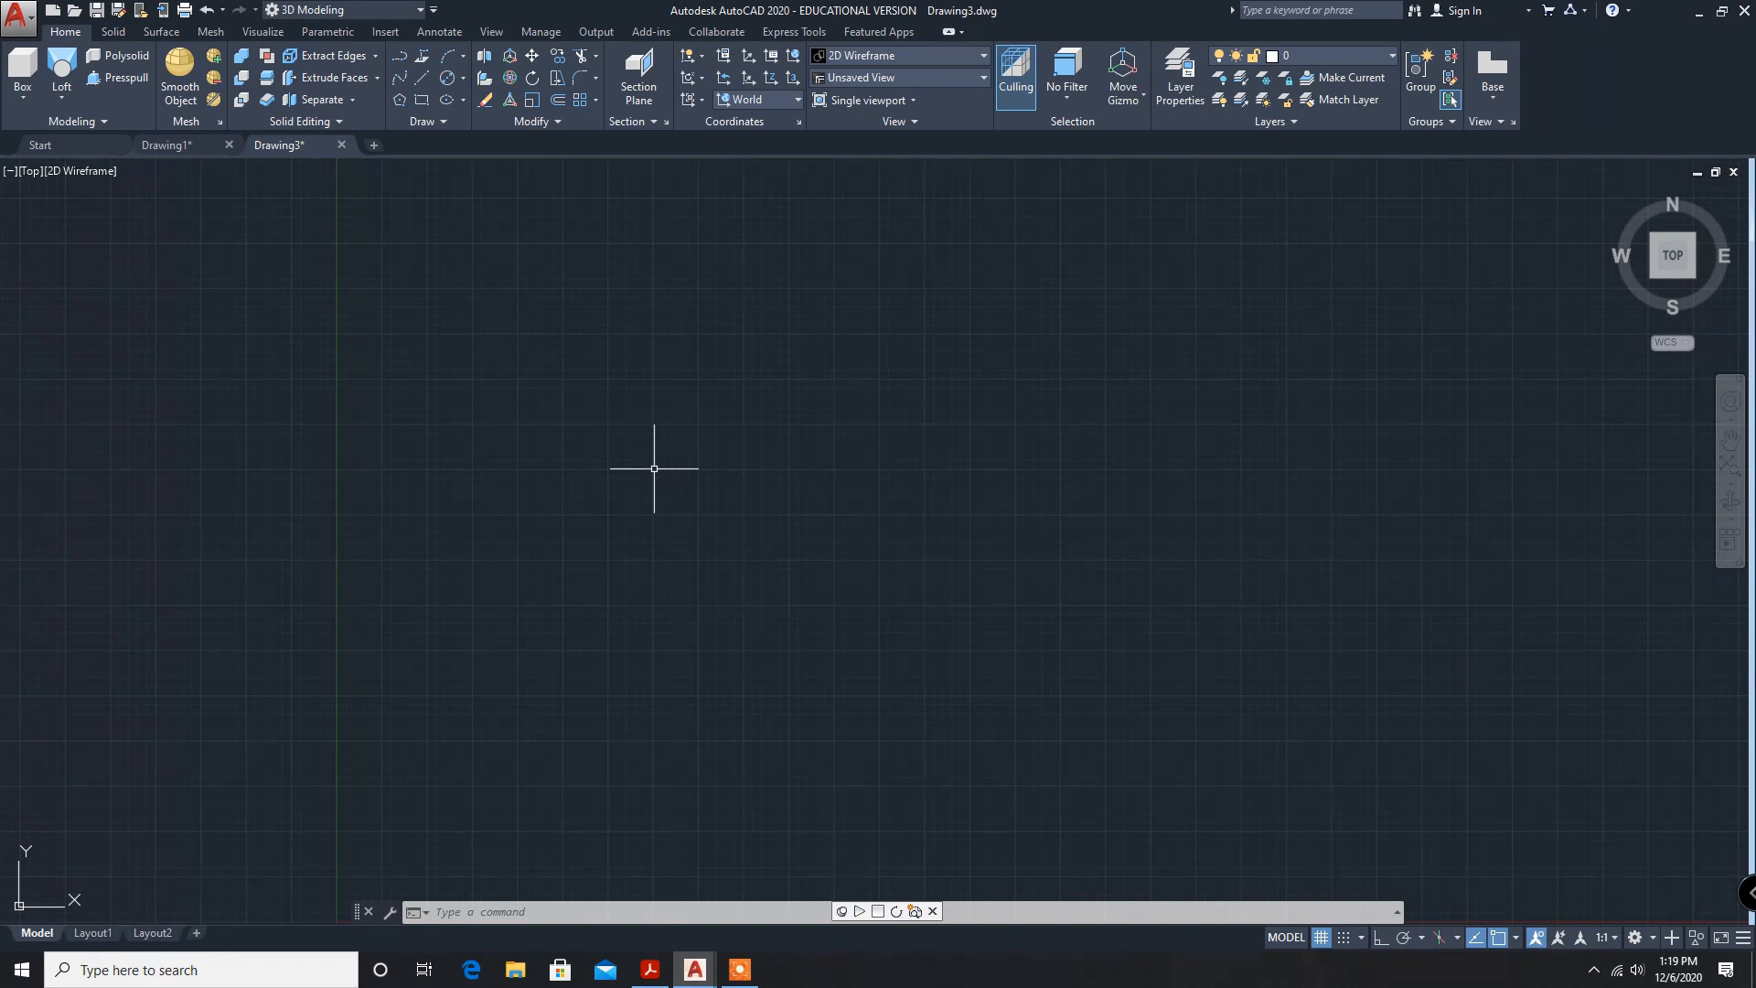
pyautogui.click(653, 468)
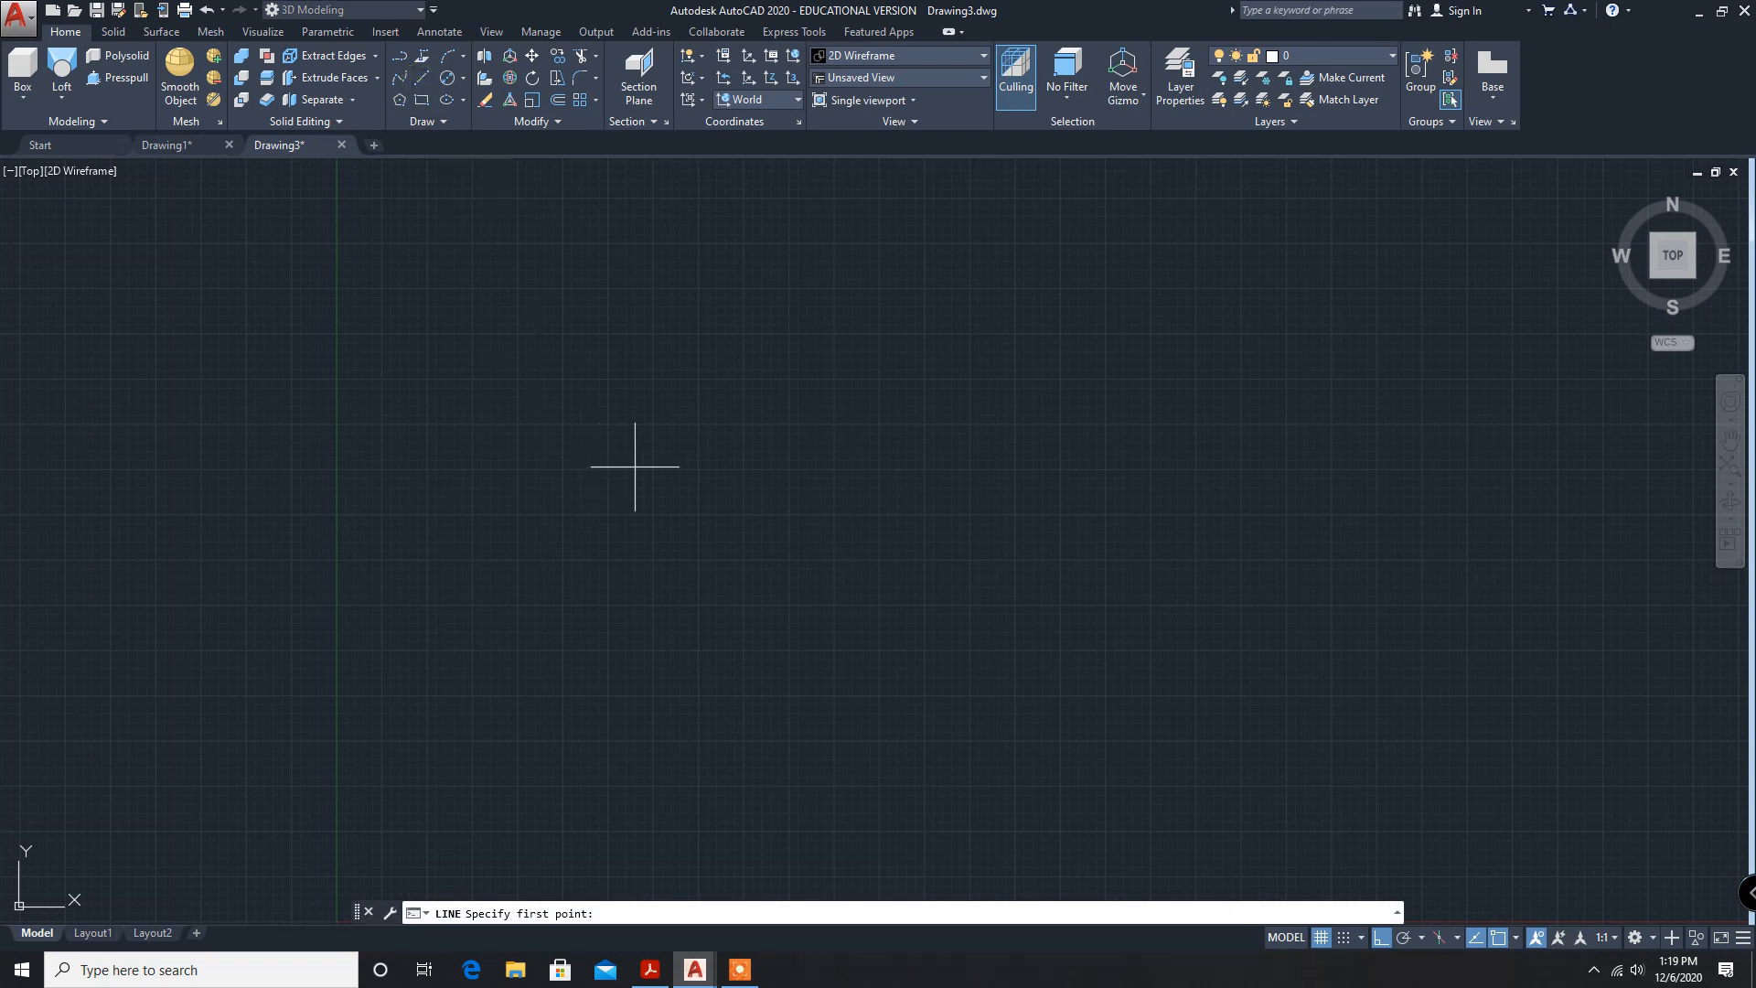
pyautogui.moveTo(650, 508)
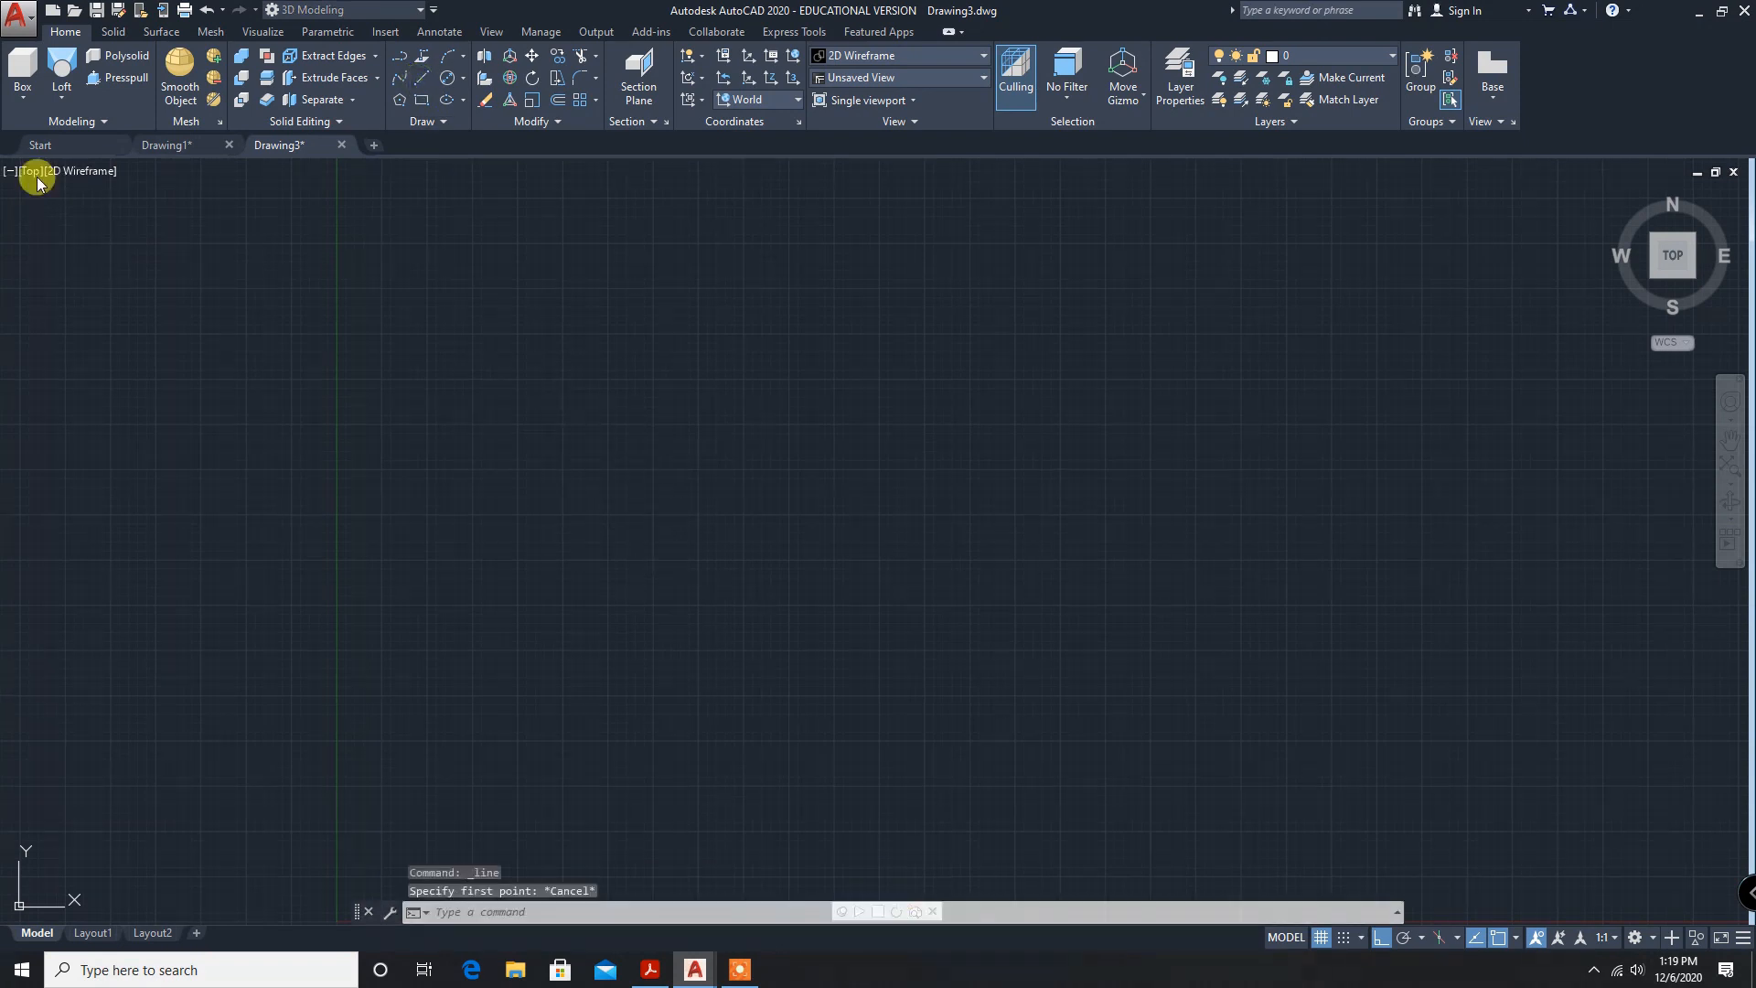
# Switch the viewport to the Front view and begin a new line.
pyautogui.click(22, 171)
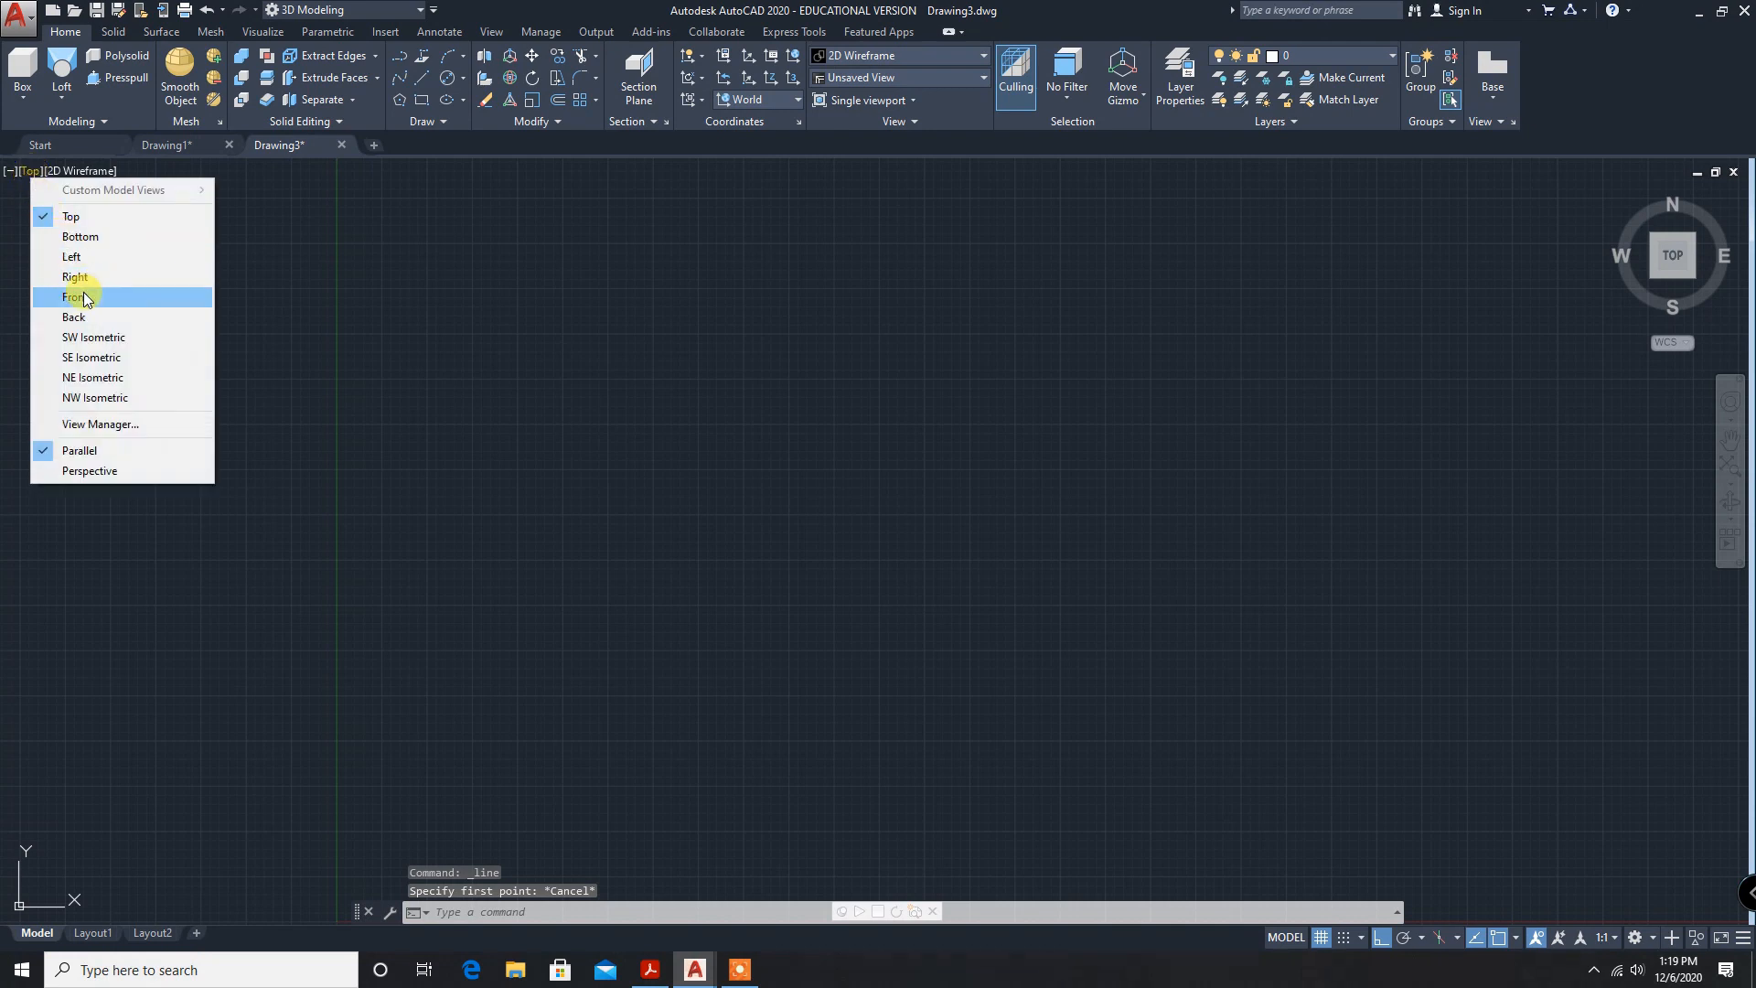
pyautogui.click(75, 296)
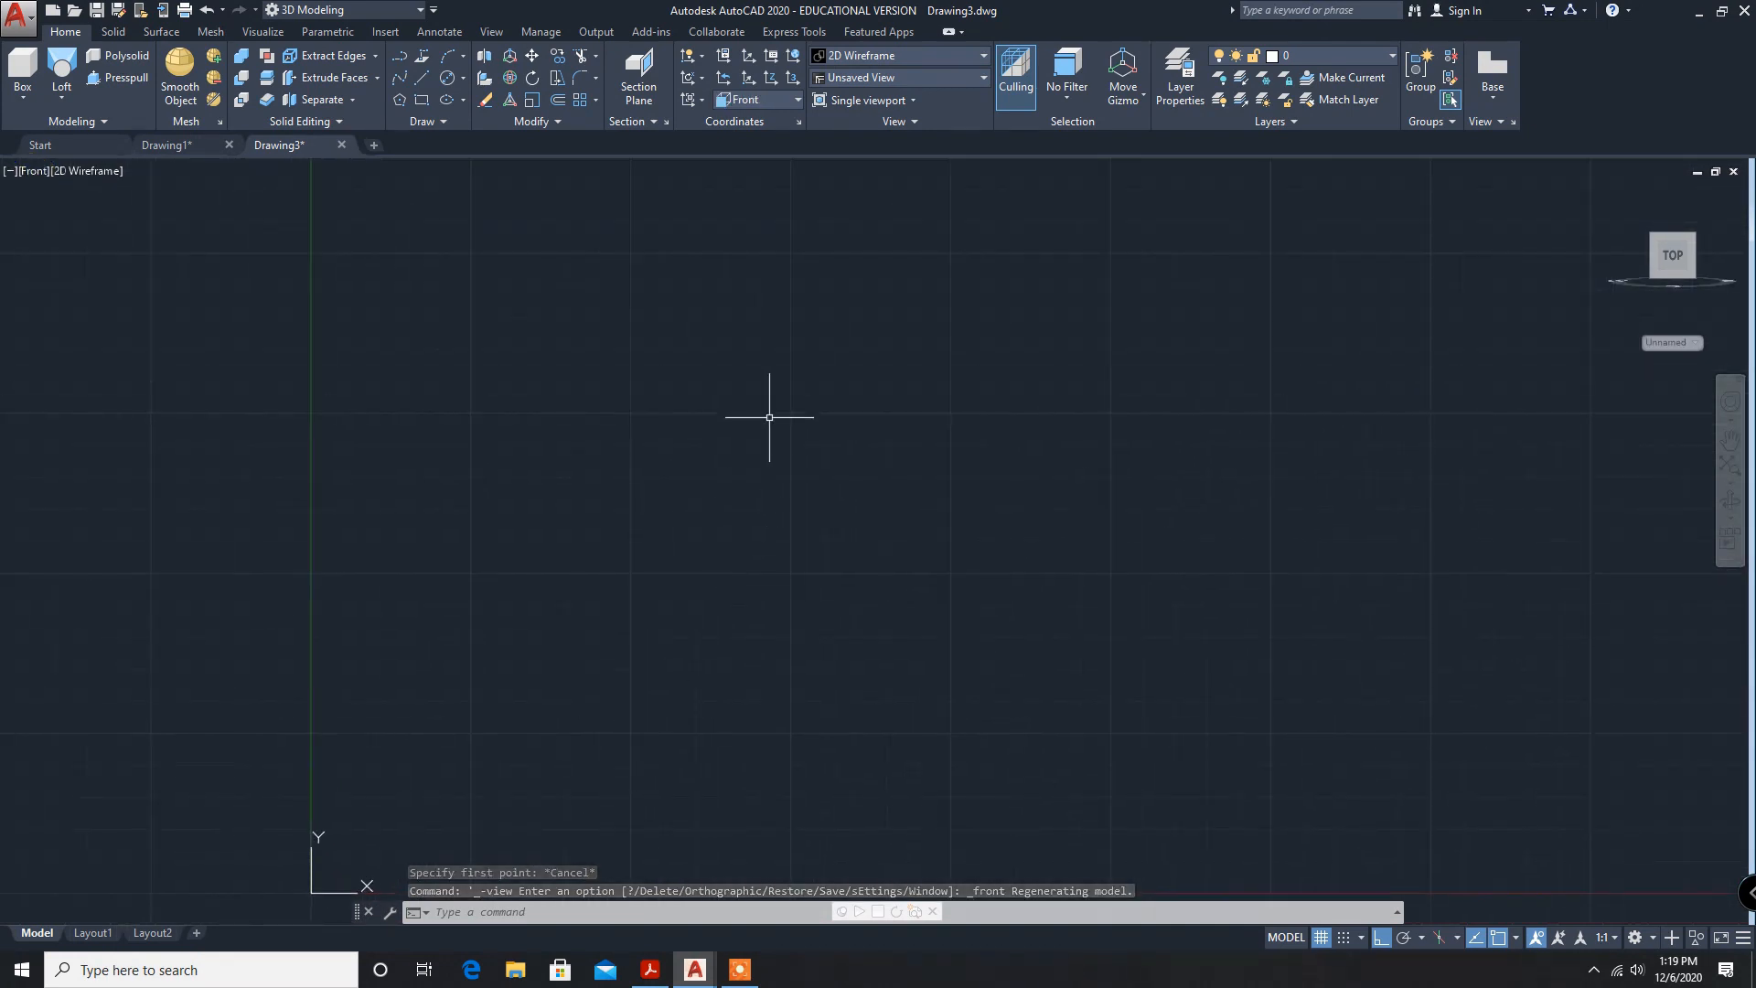
pyautogui.moveTo(449, 194)
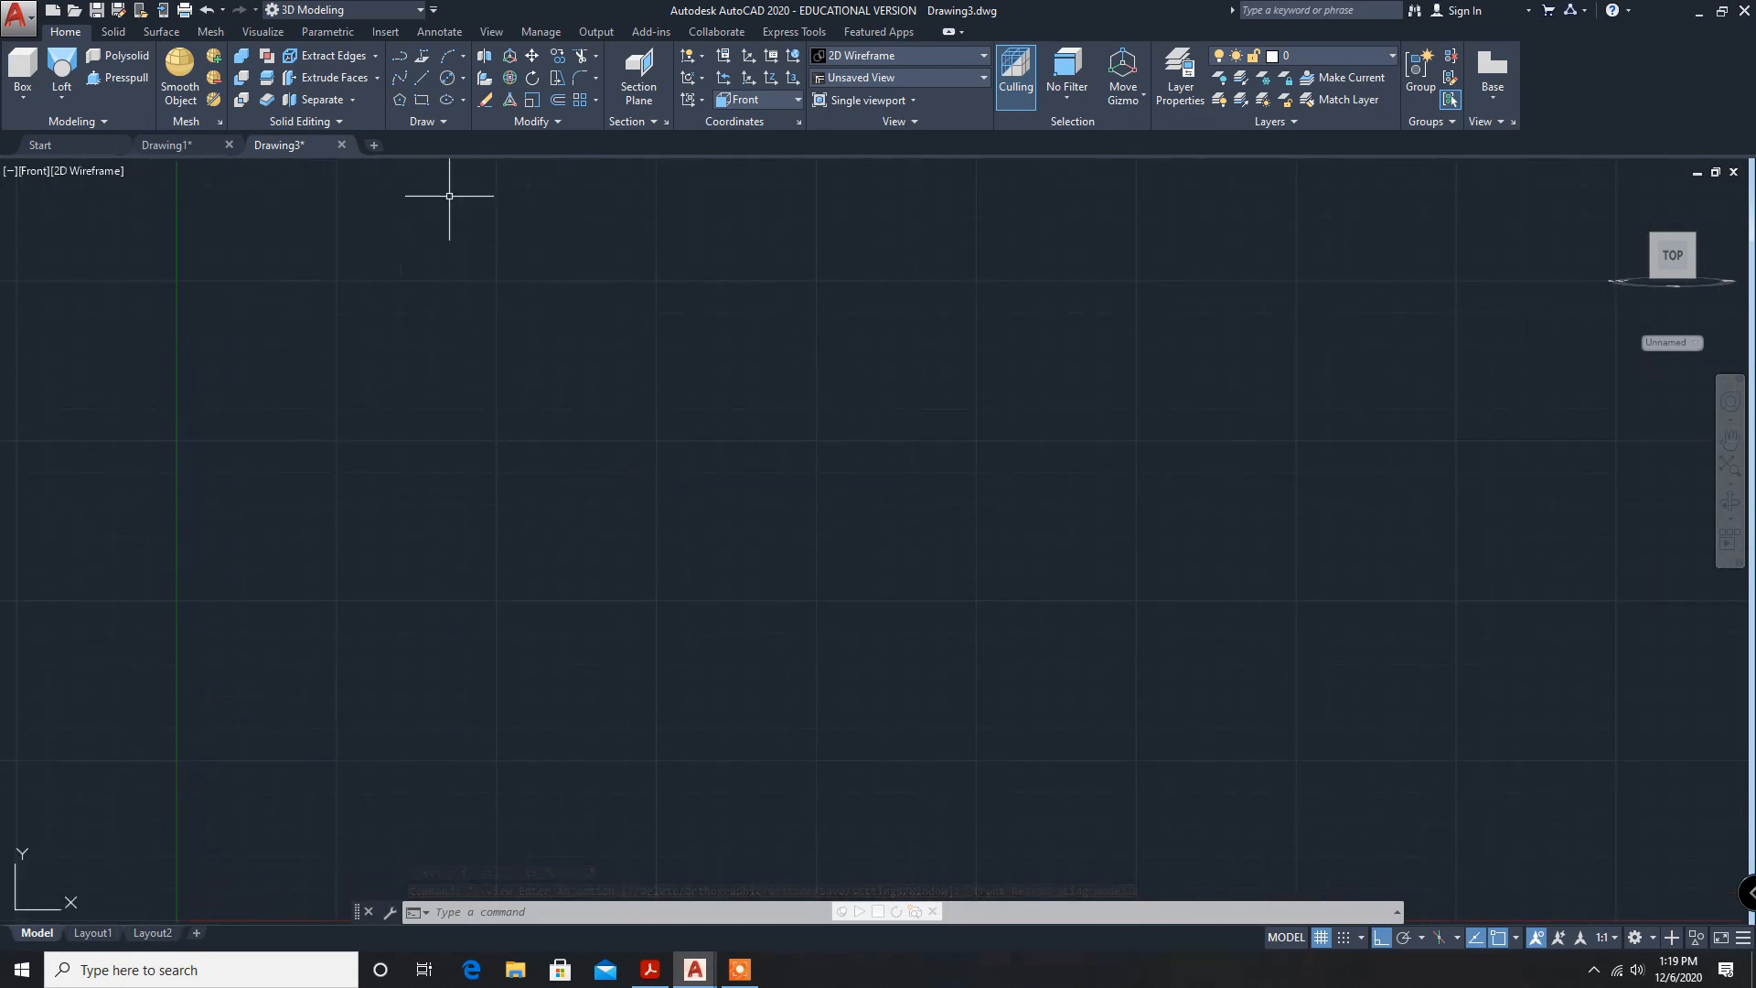
pyautogui.click(400, 79)
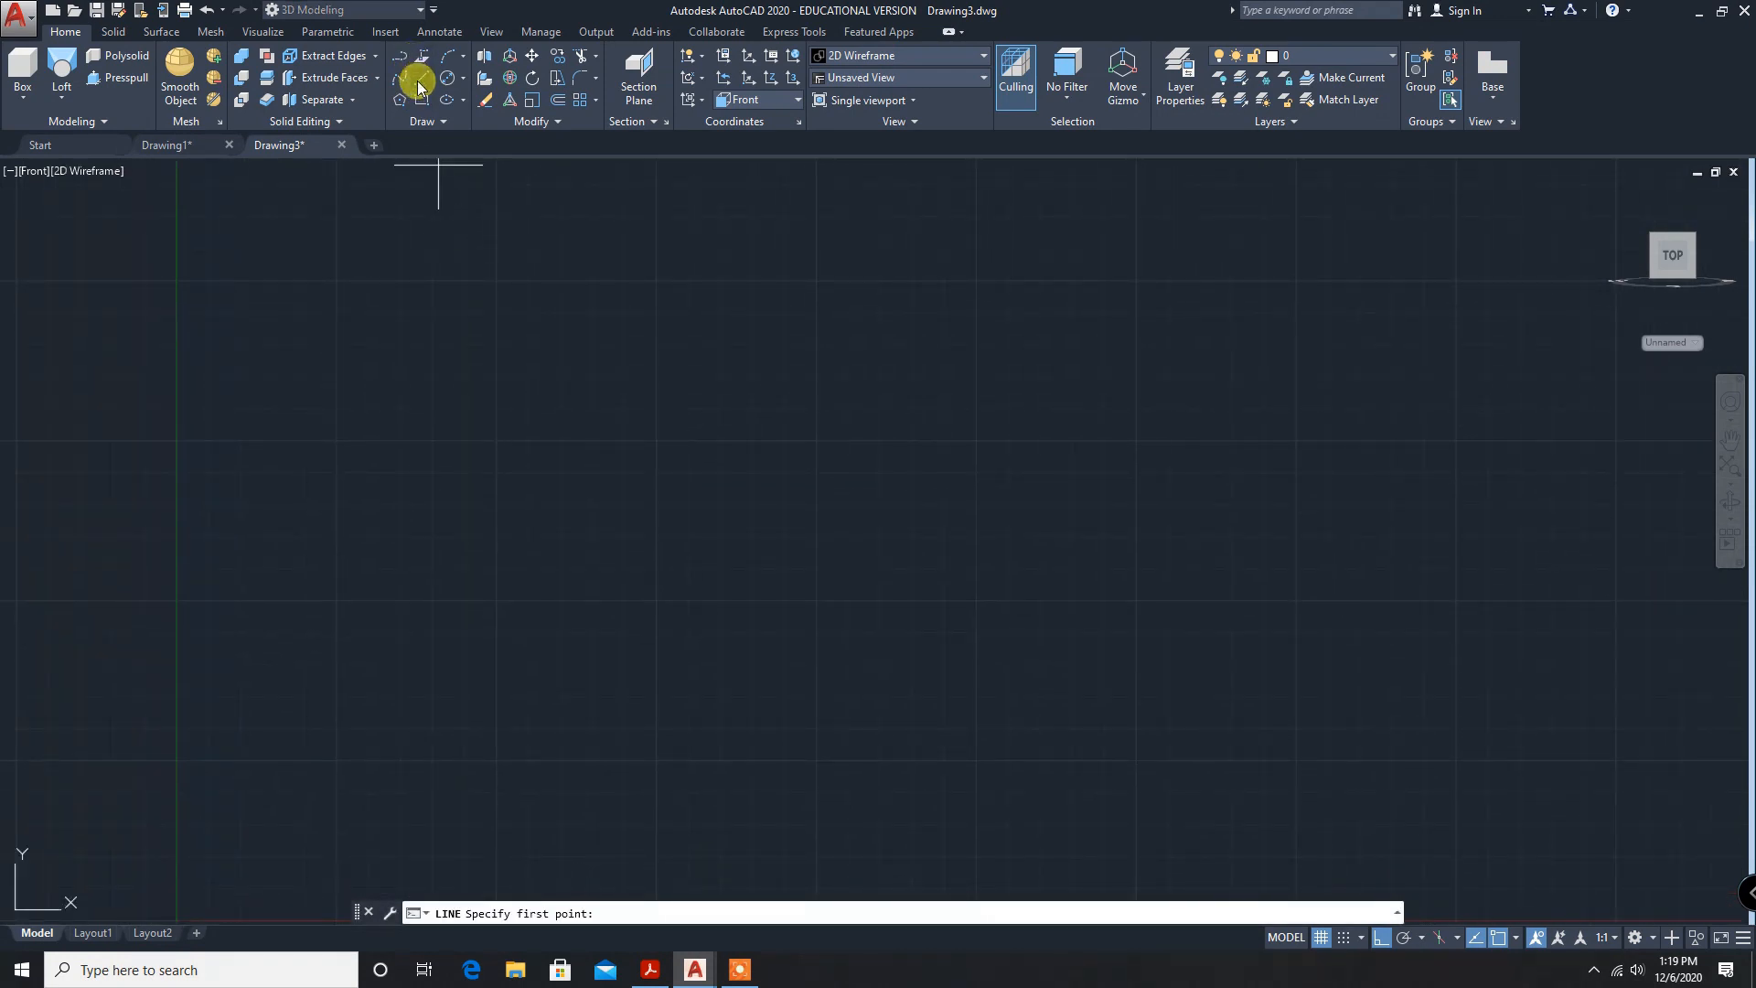
pyautogui.moveTo(639, 437)
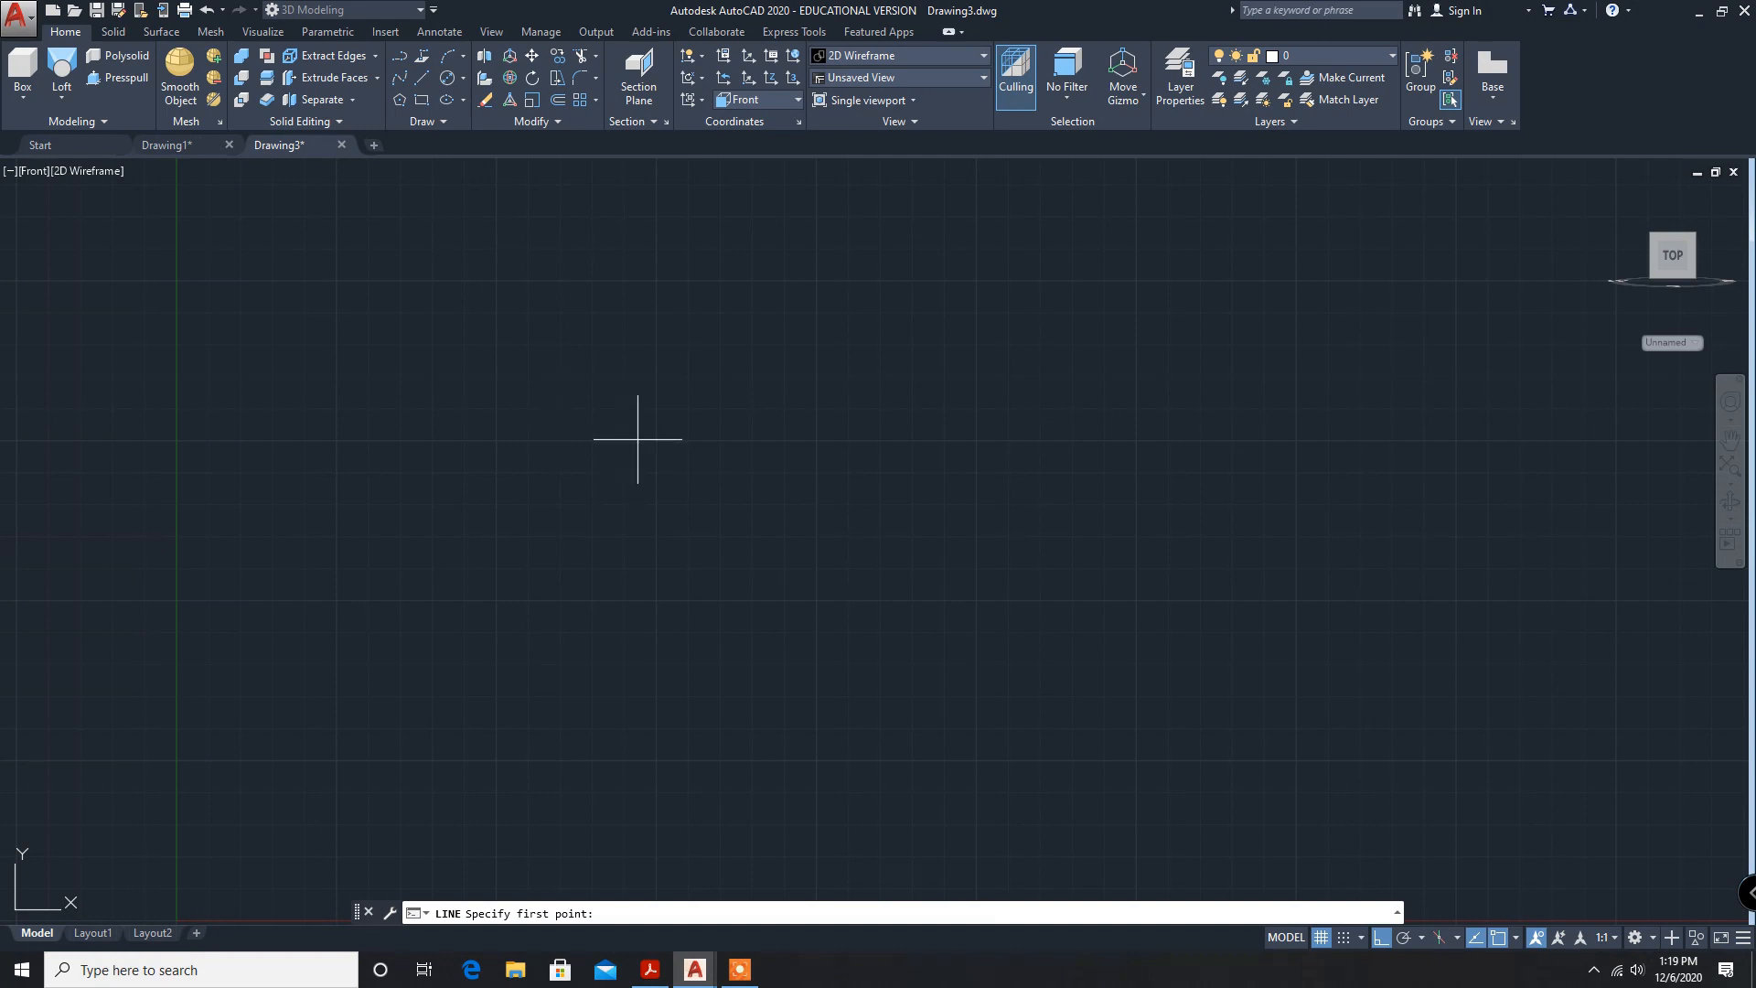
pyautogui.moveTo(654, 443)
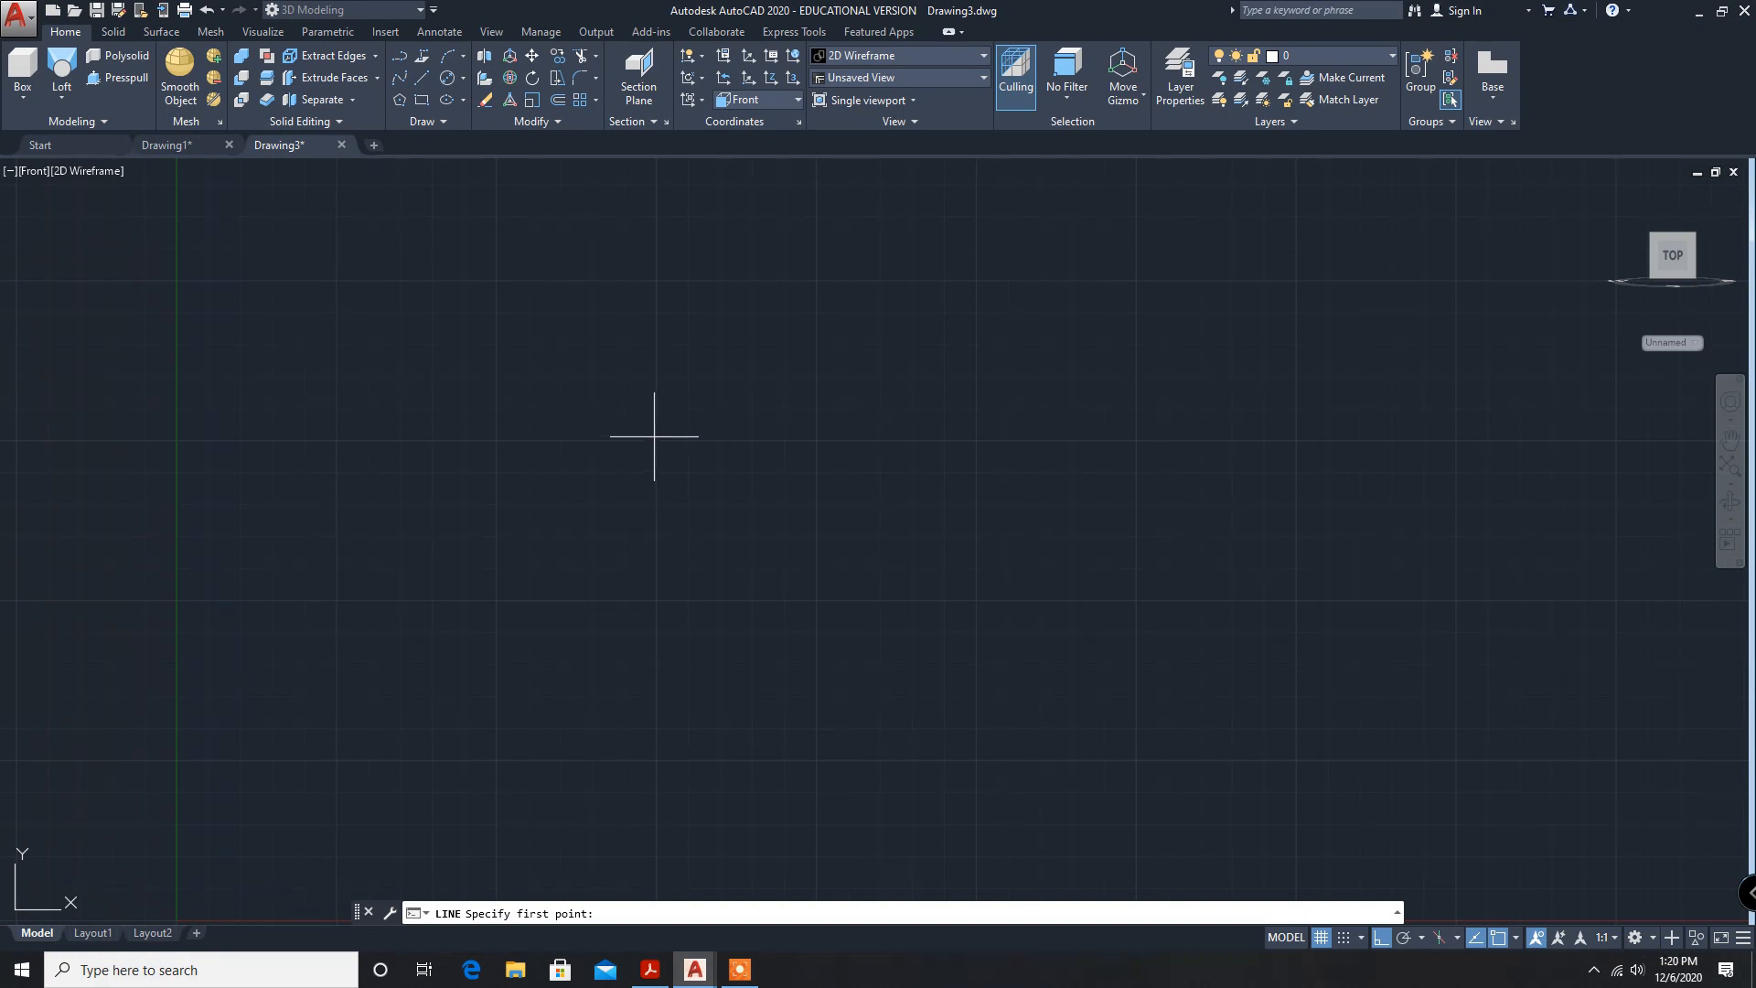
pyautogui.moveTo(657, 441)
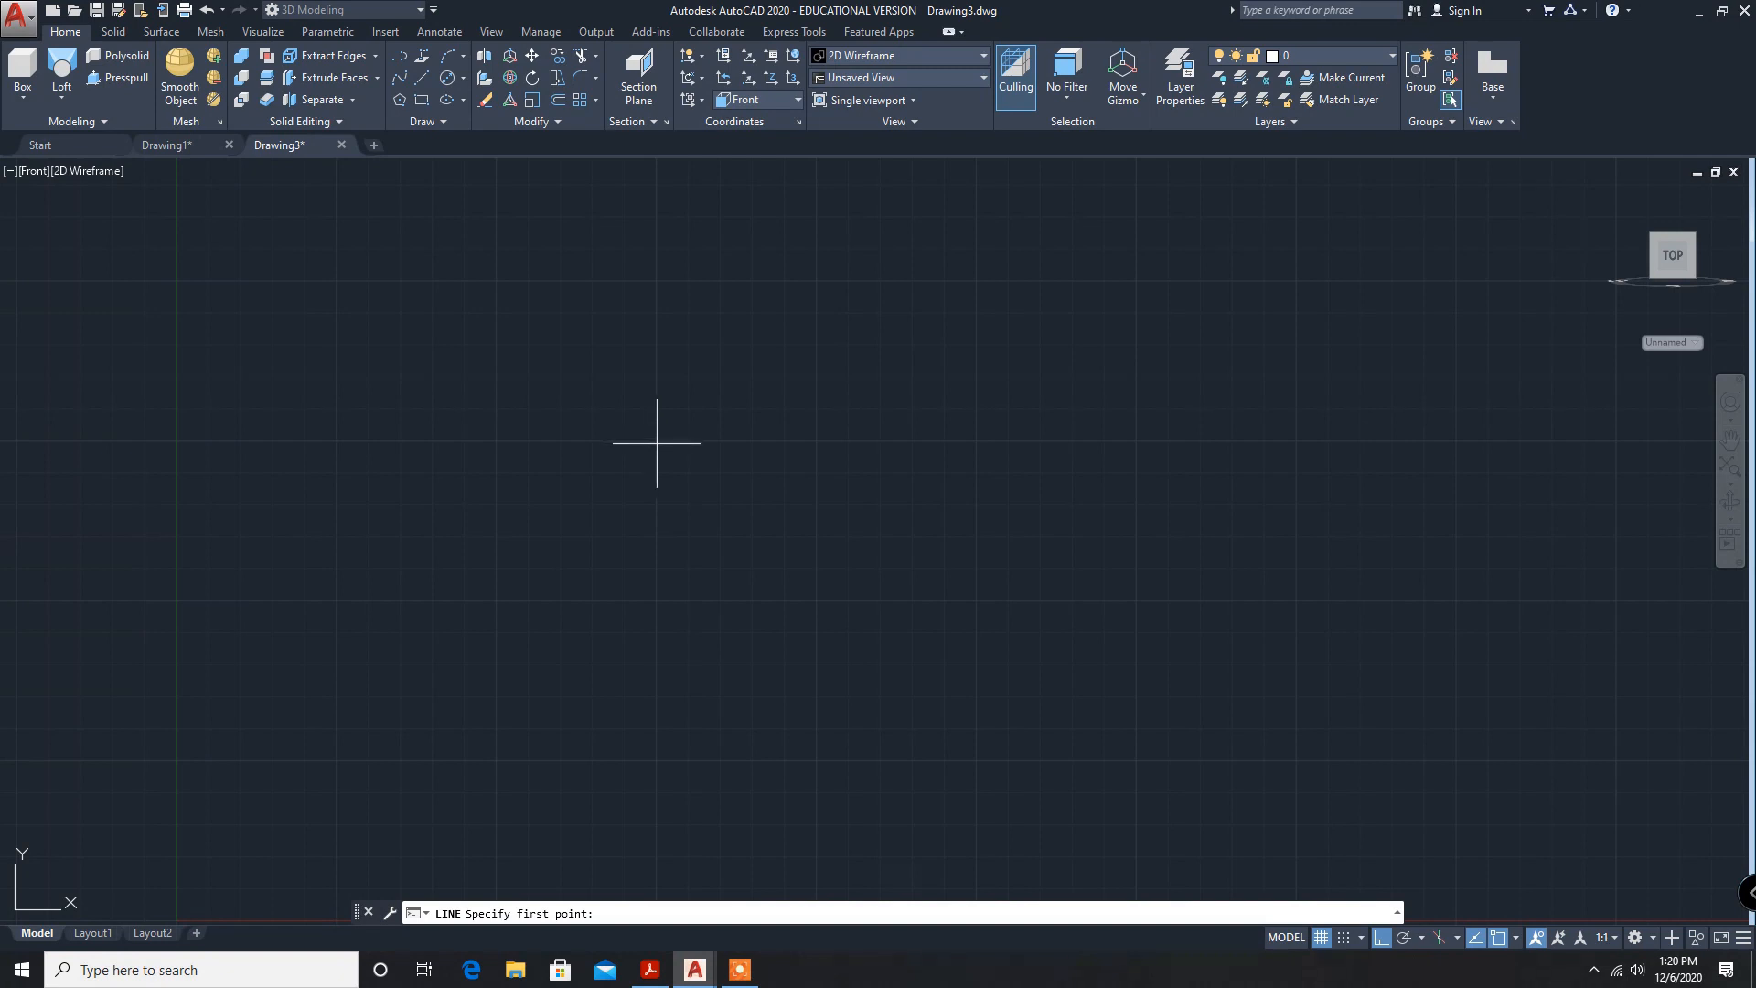
# Draw the upper base outline with Ortho lengths 100 and 30.
pyautogui.click(657, 443)
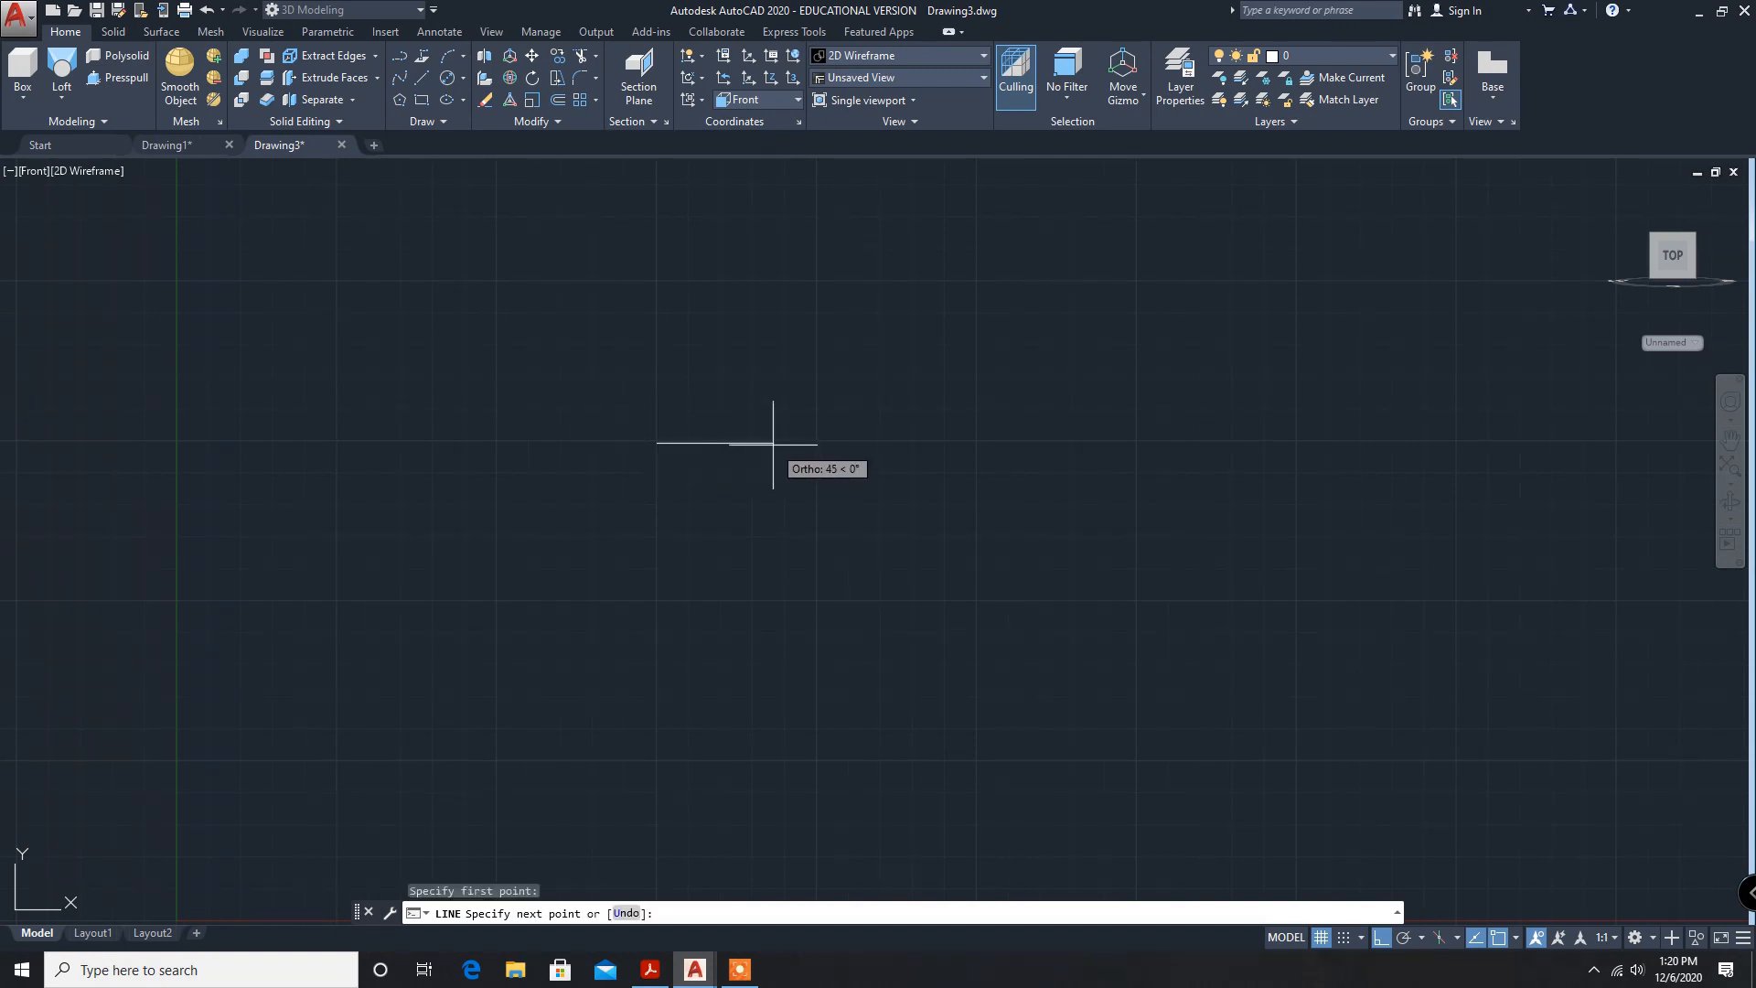
pyautogui.moveTo(911, 420)
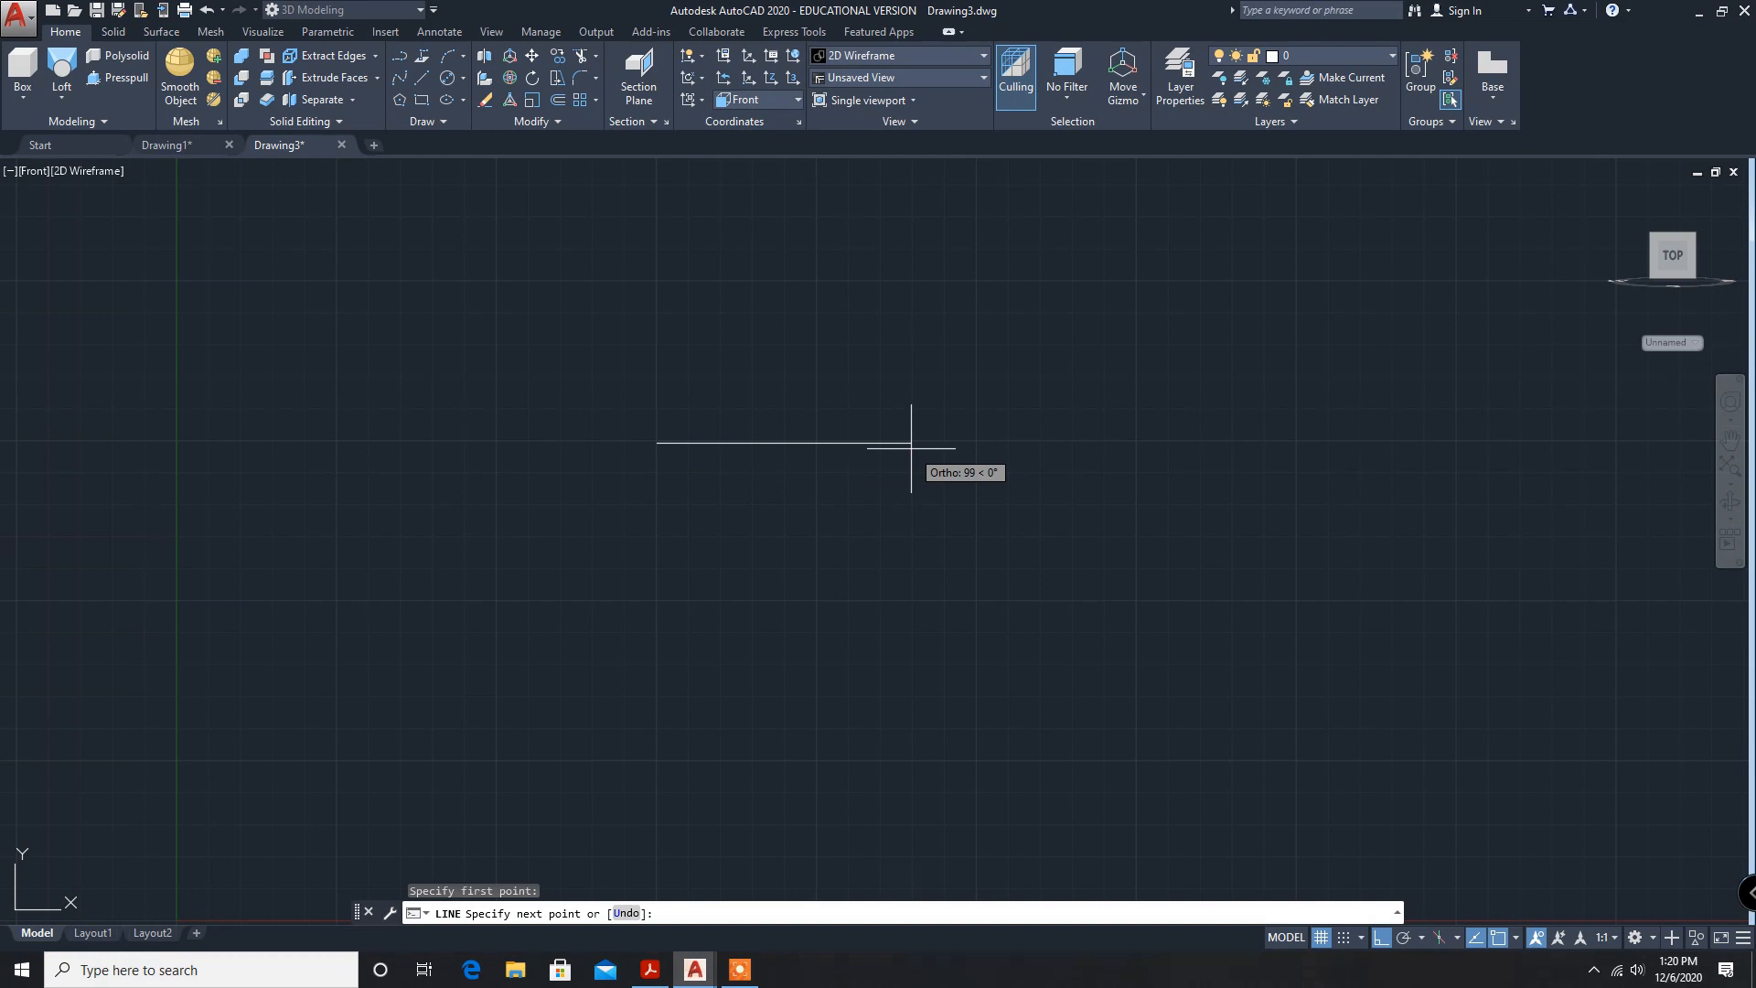
pyautogui.write('100')
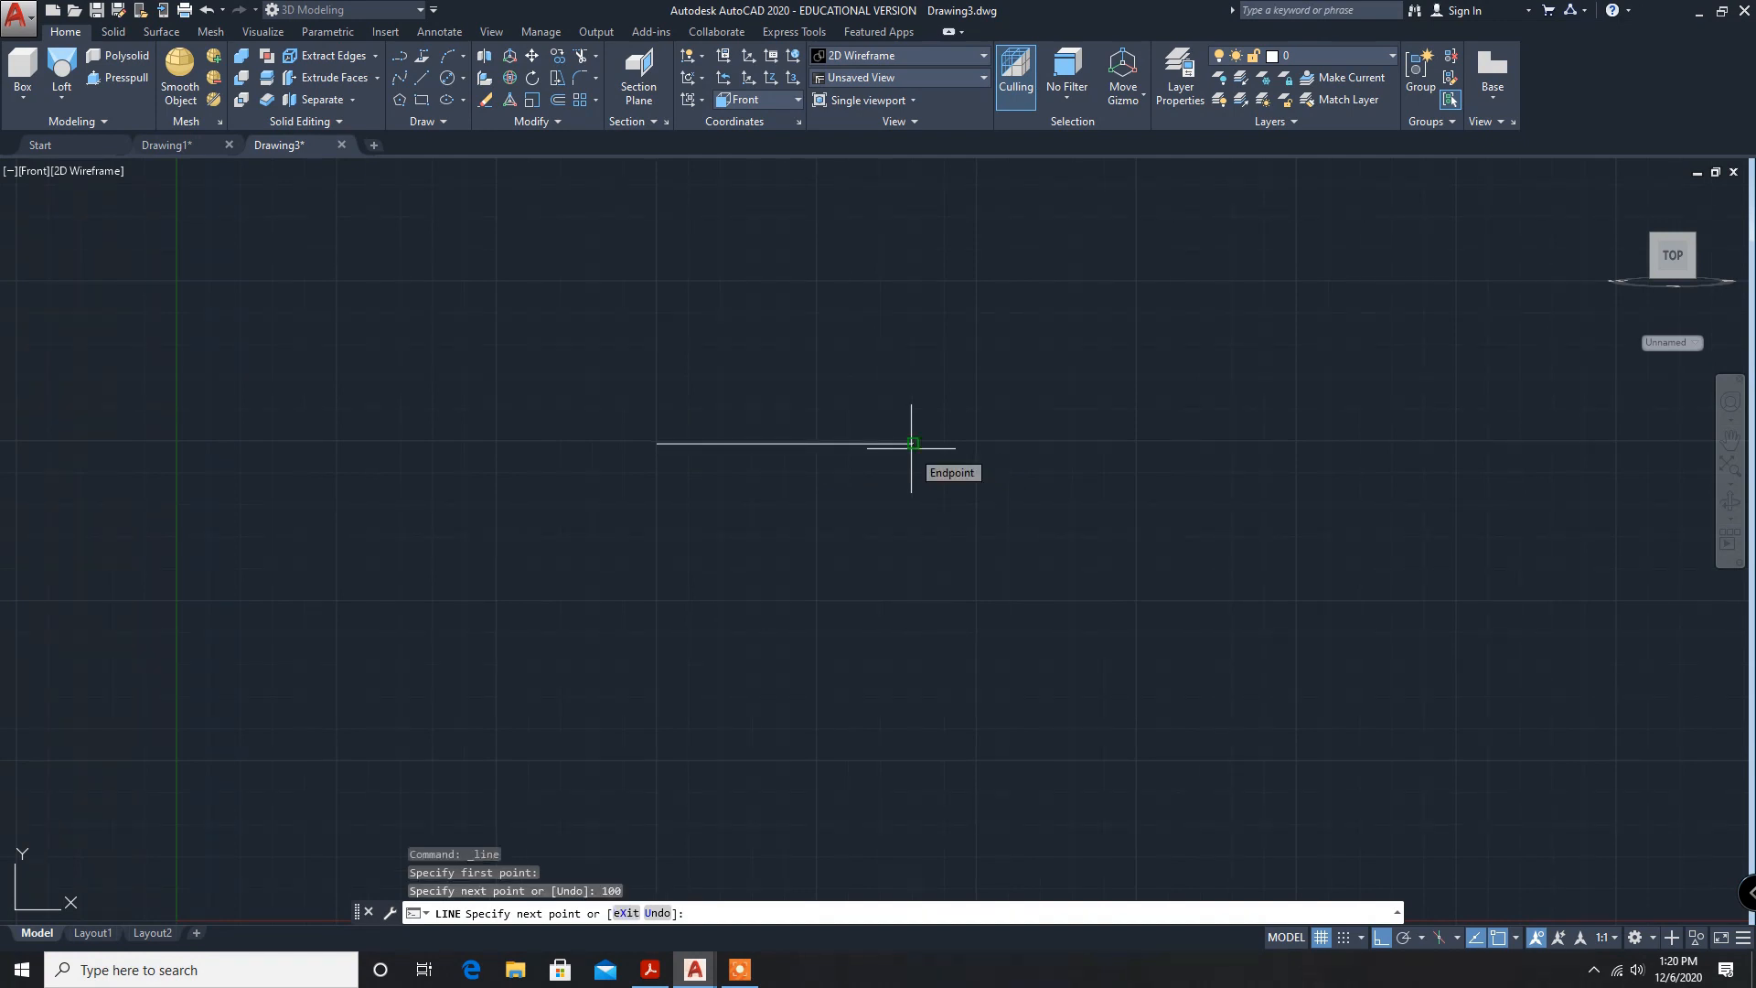
pyautogui.moveTo(916, 489)
pyautogui.write('10')
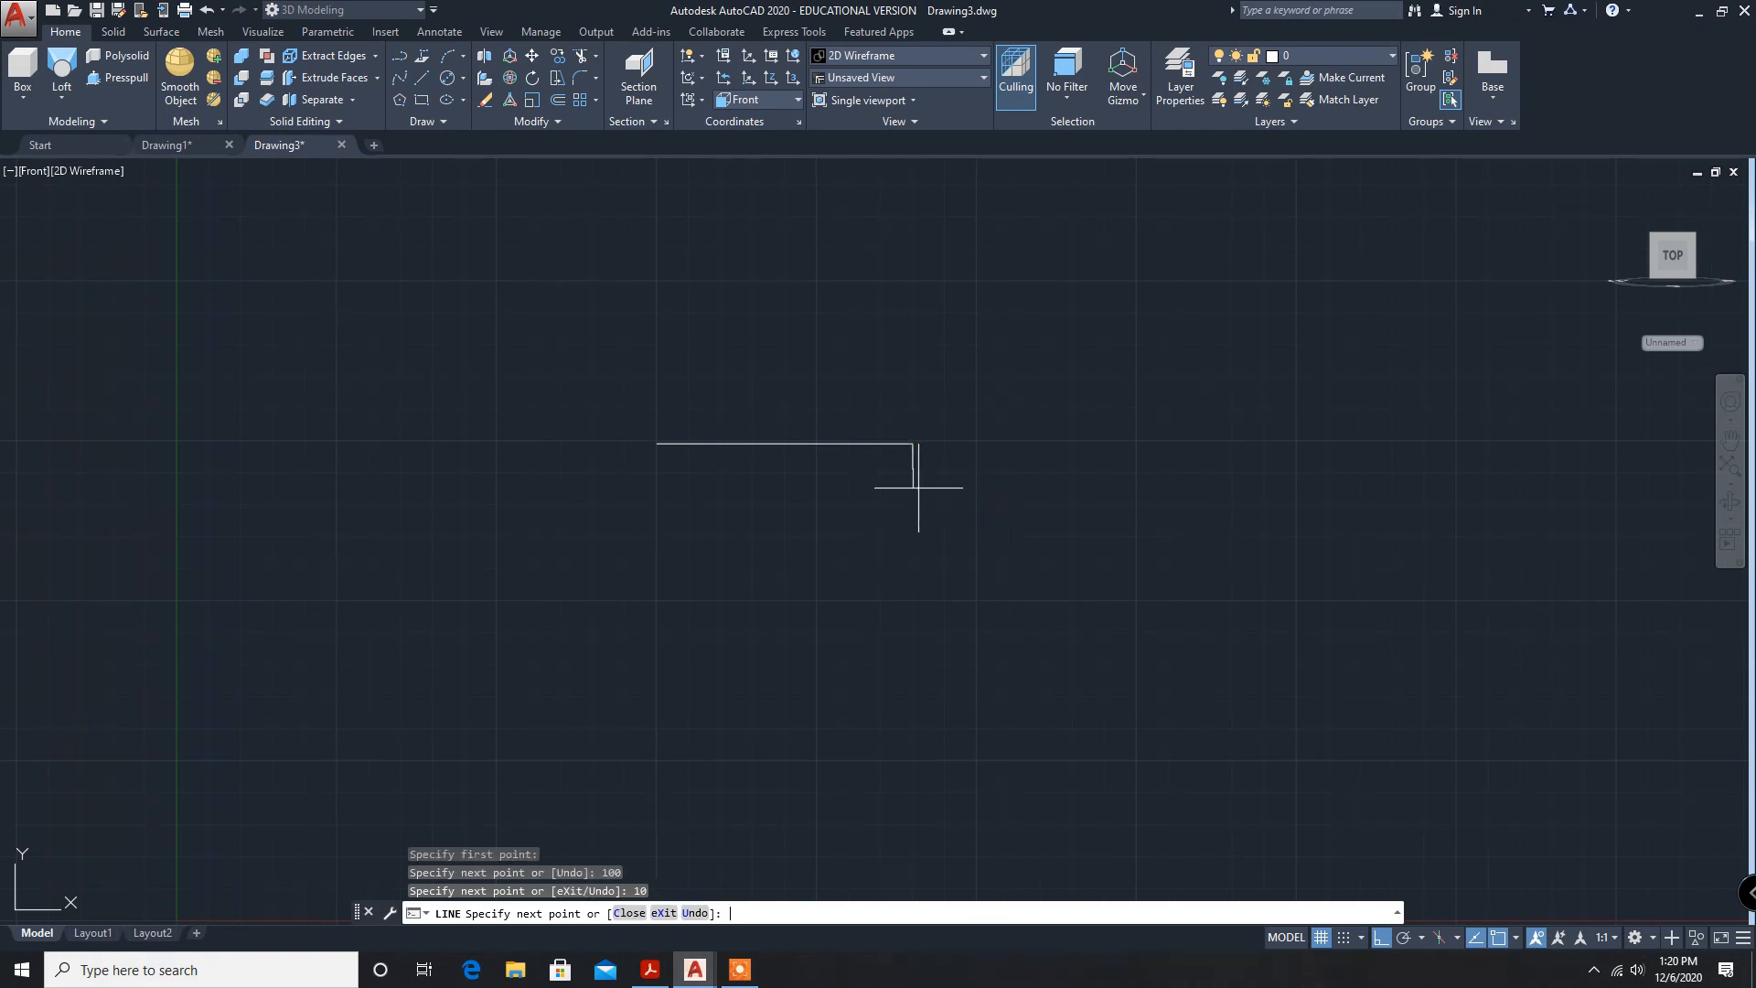
pyautogui.moveTo(848, 463)
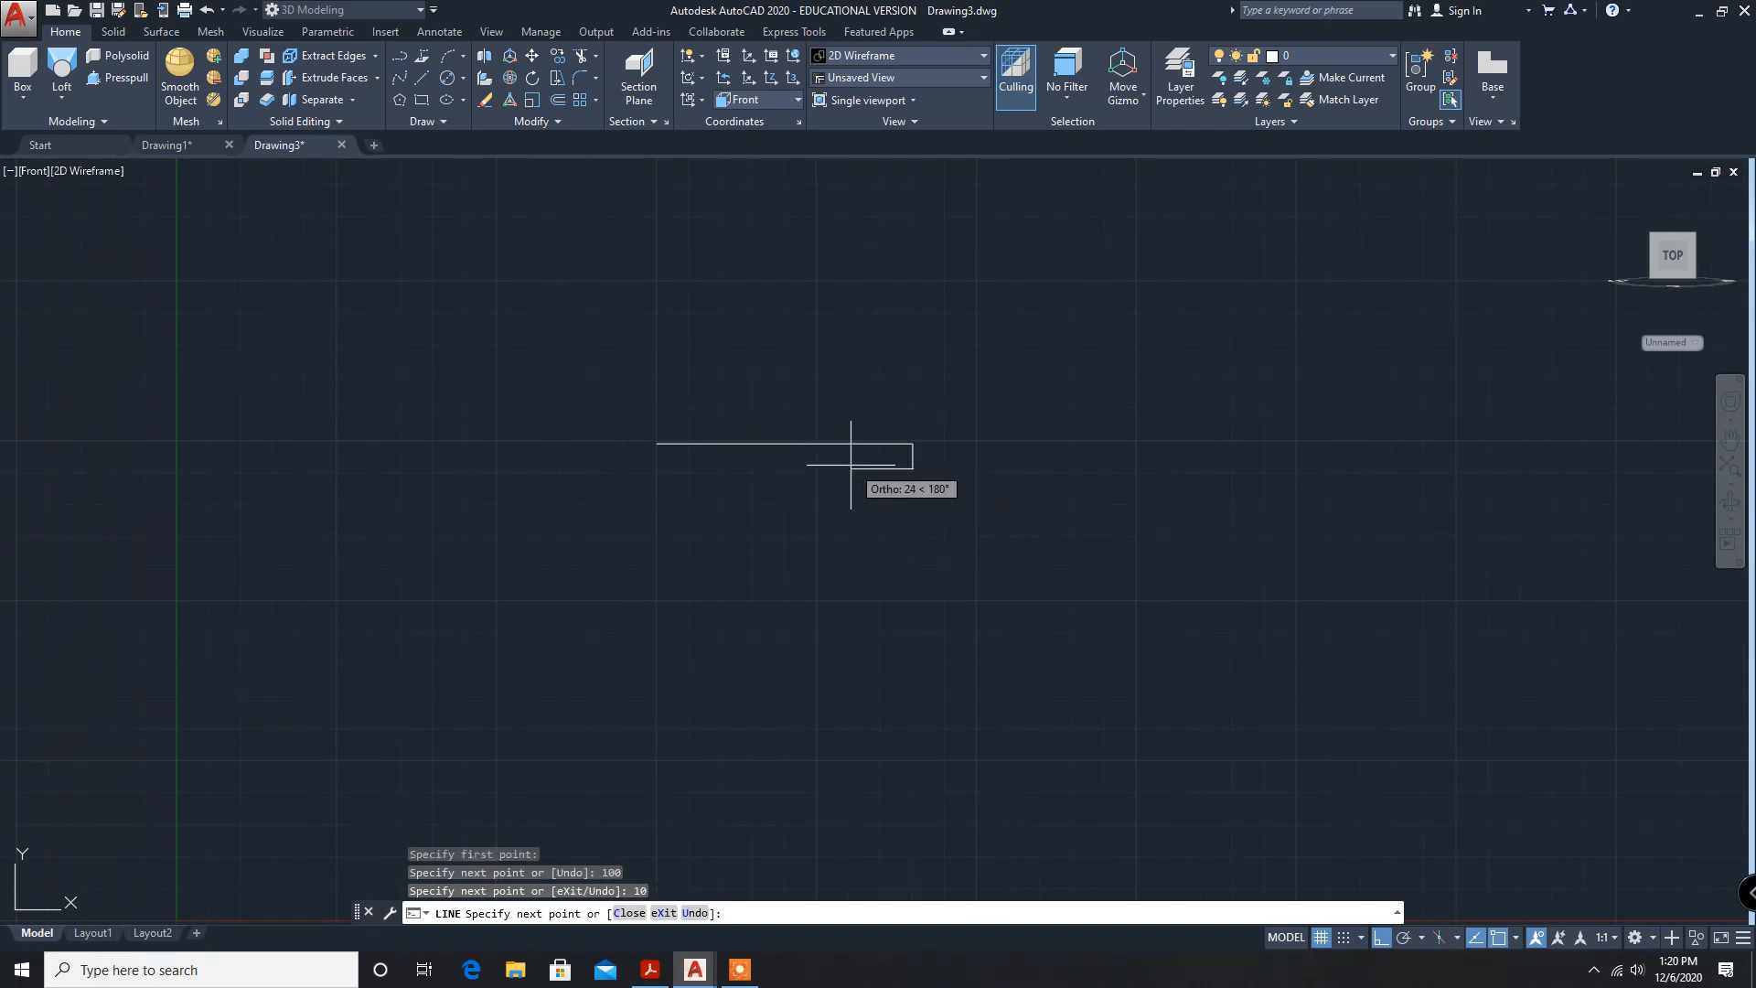
pyautogui.write('30')
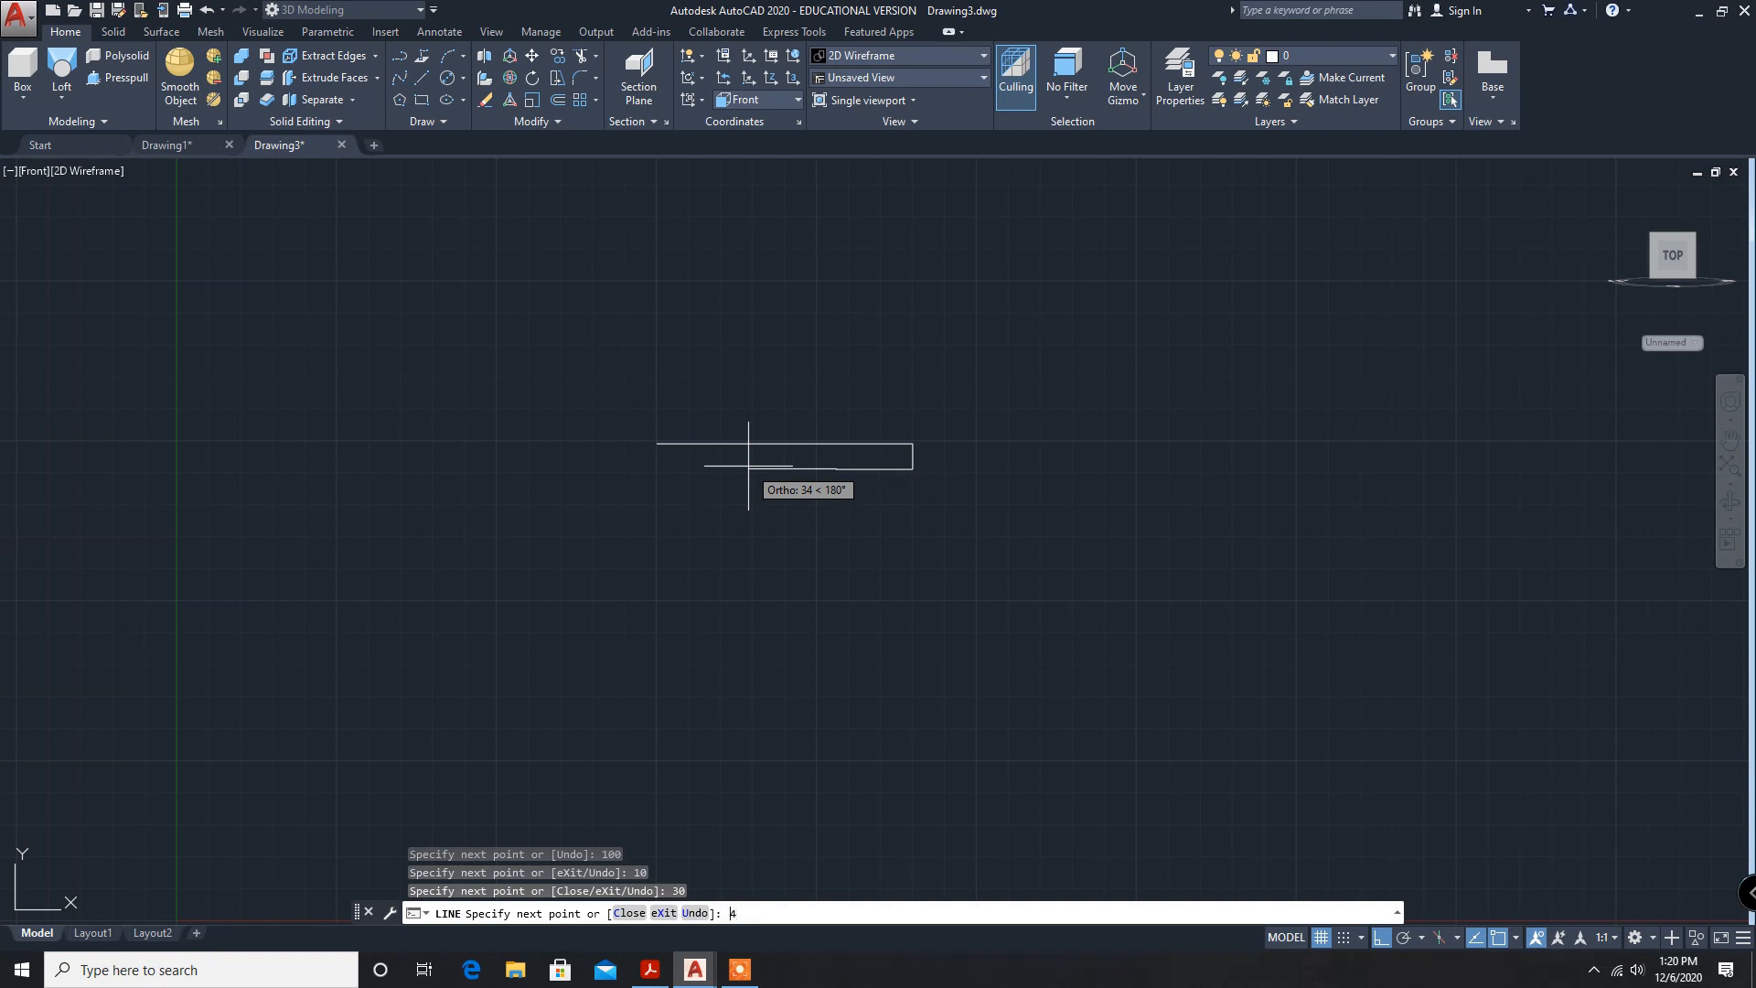
pyautogui.write('0')
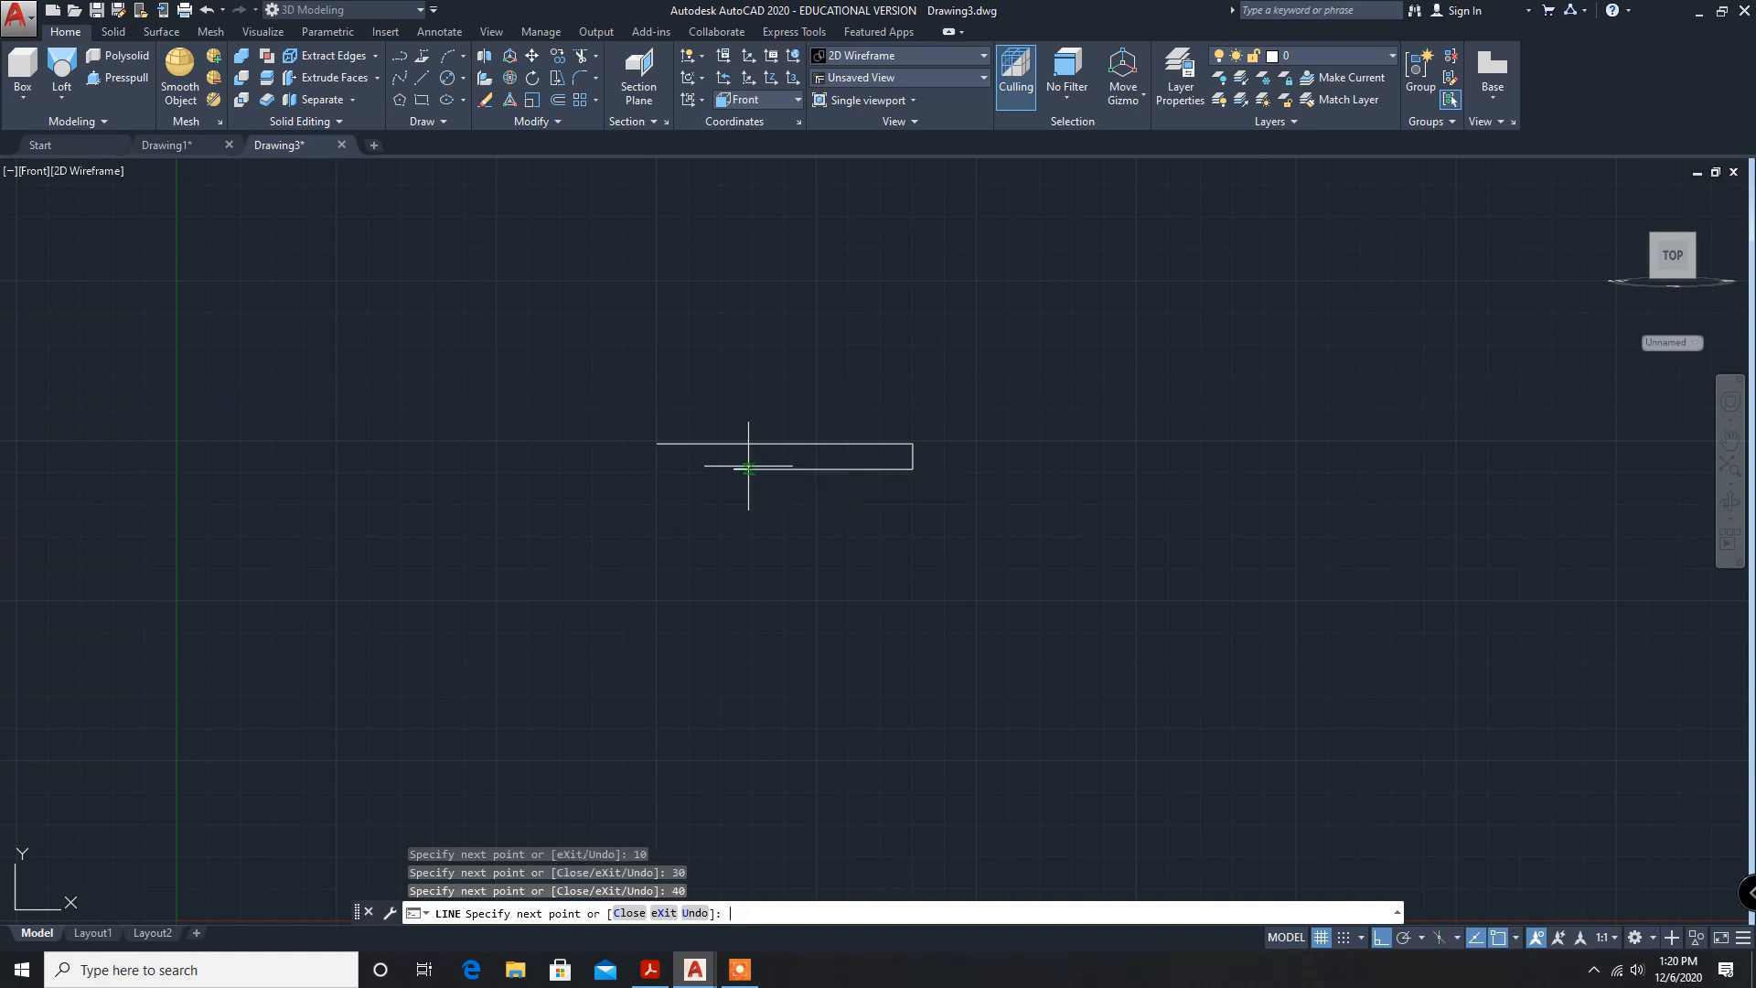
pyautogui.moveTo(708, 459)
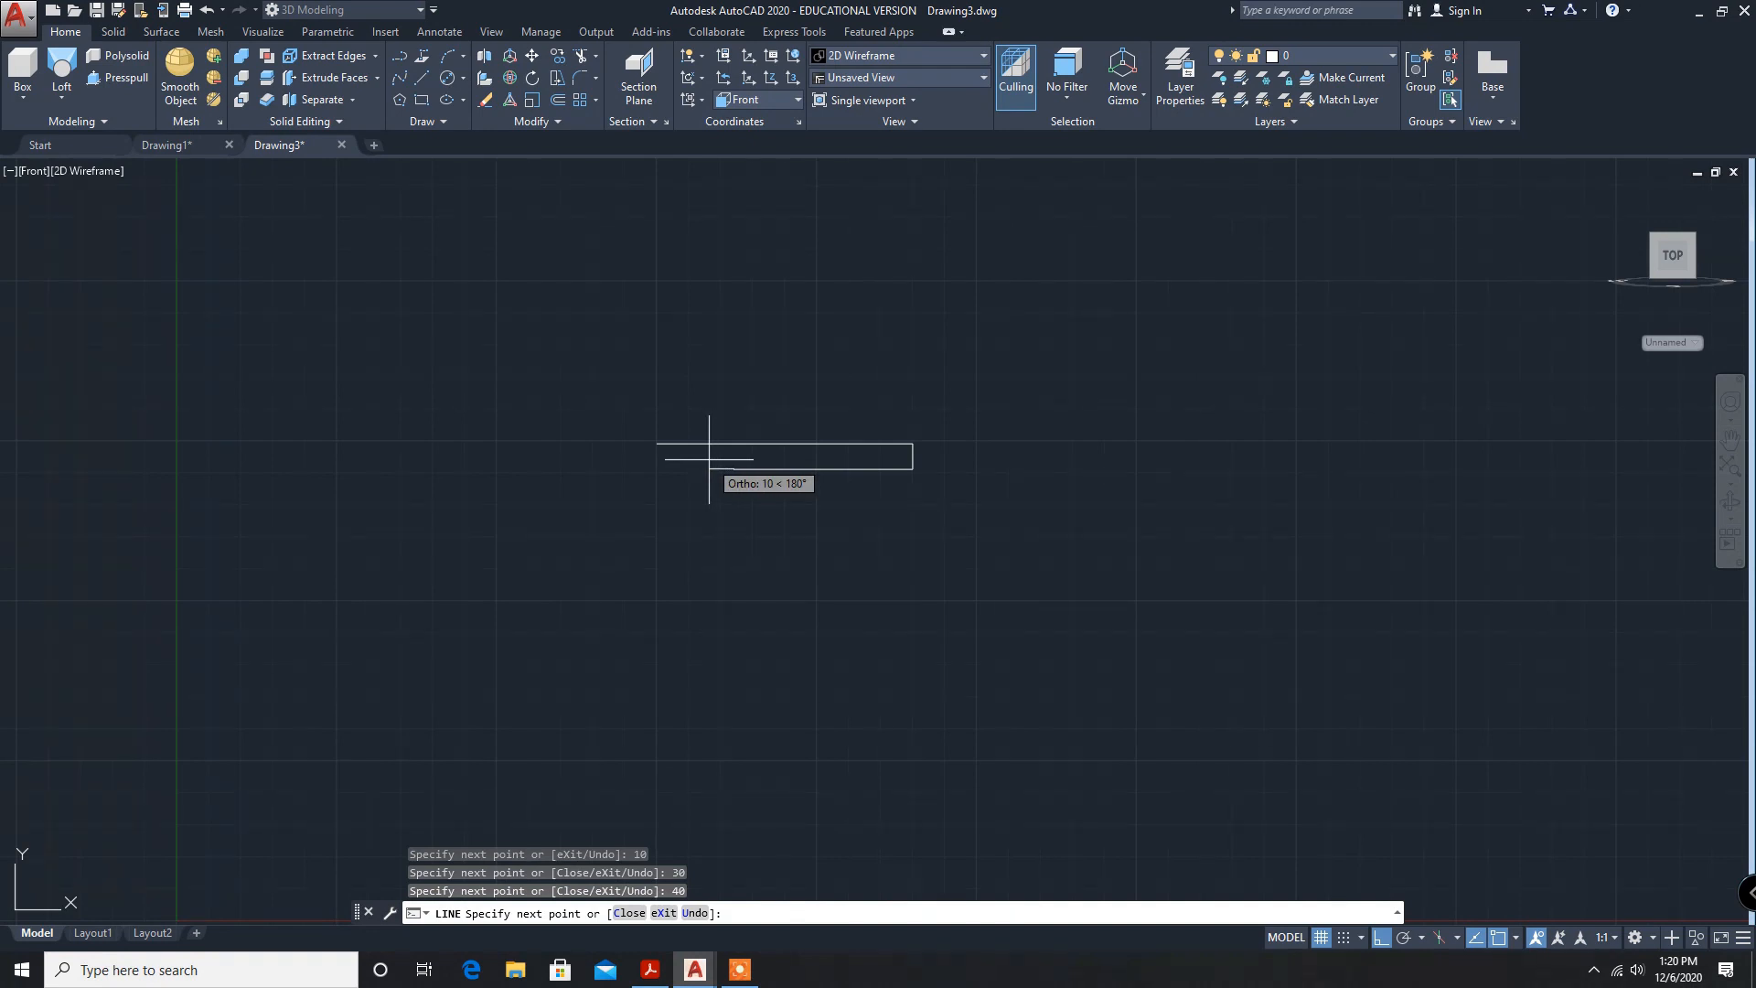
pyautogui.write('30')
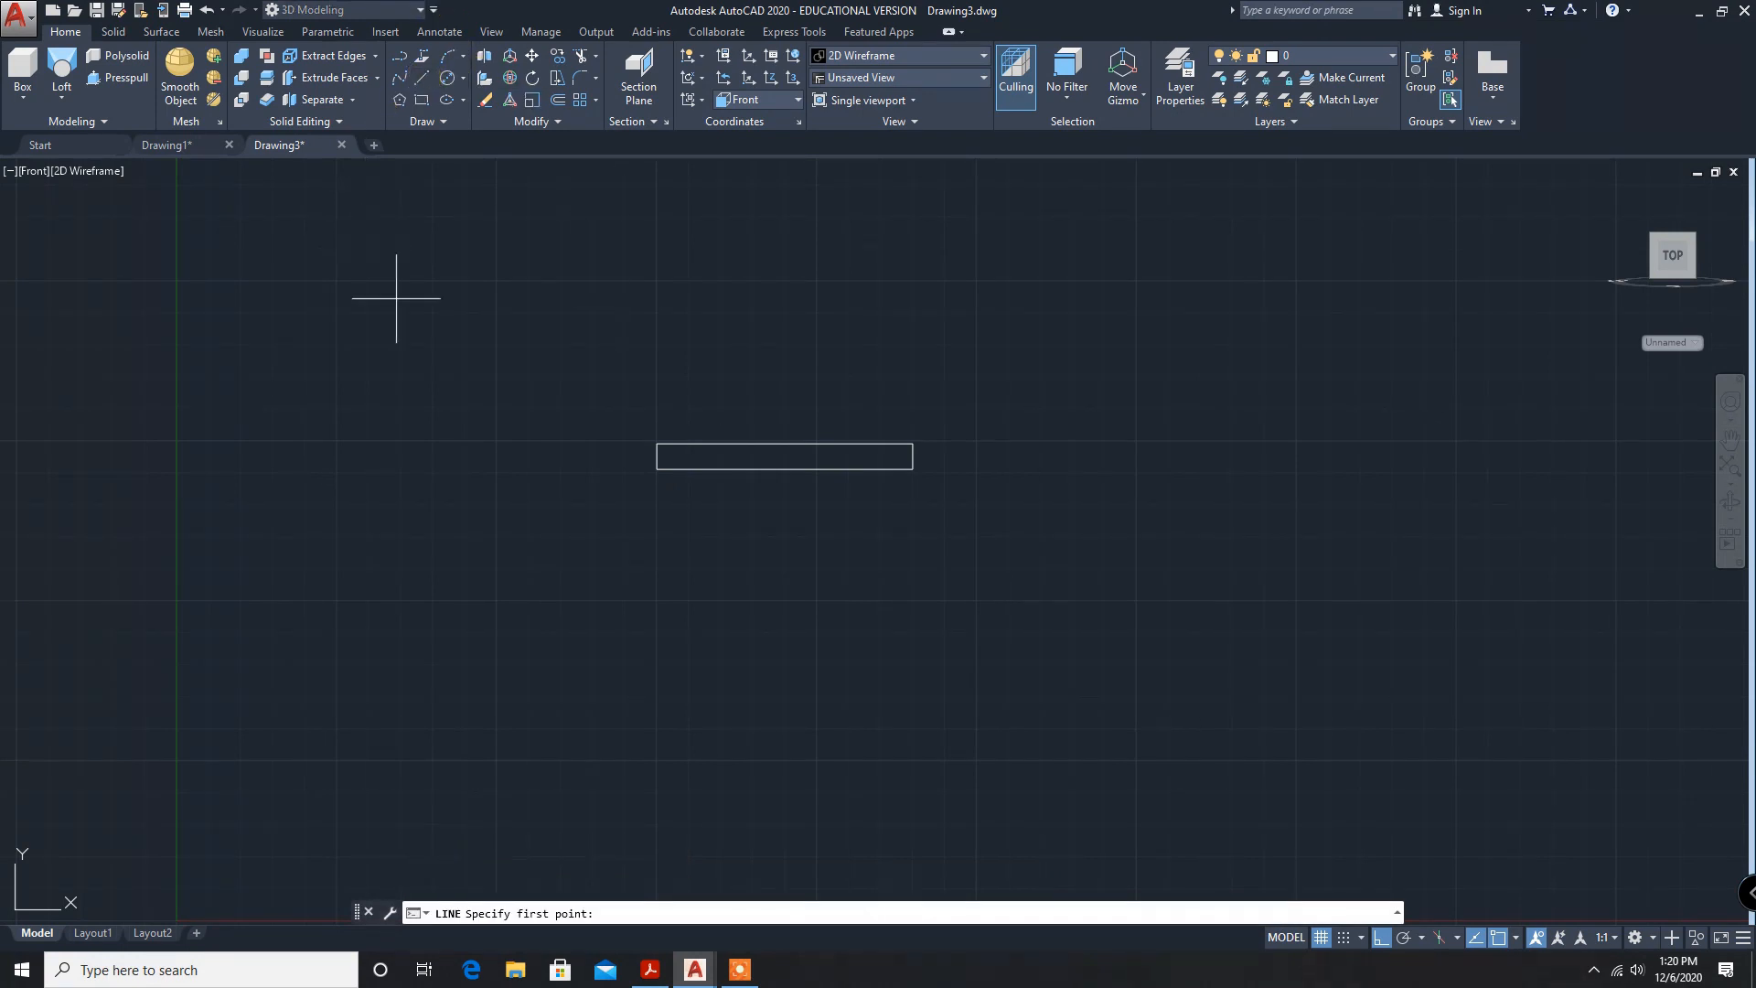
# Draw the lower outline from the lower left corner with lengths 10, 40, 20, 40.
pyautogui.click(658, 472)
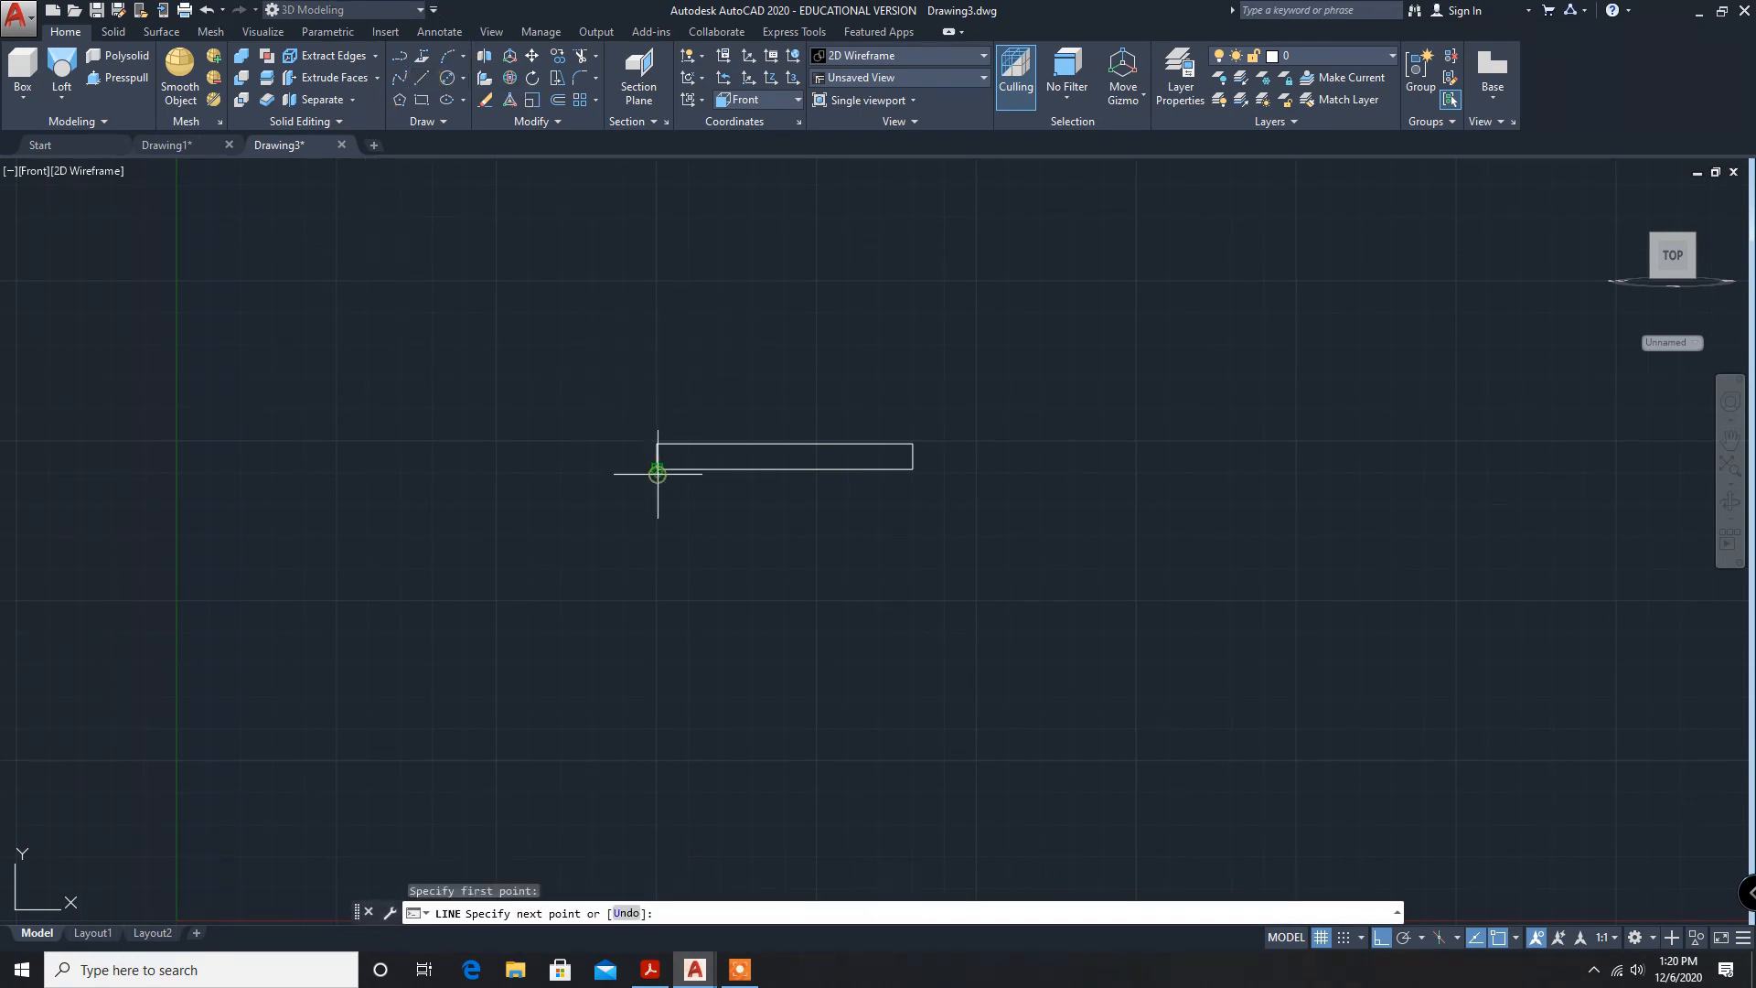
pyautogui.write('10')
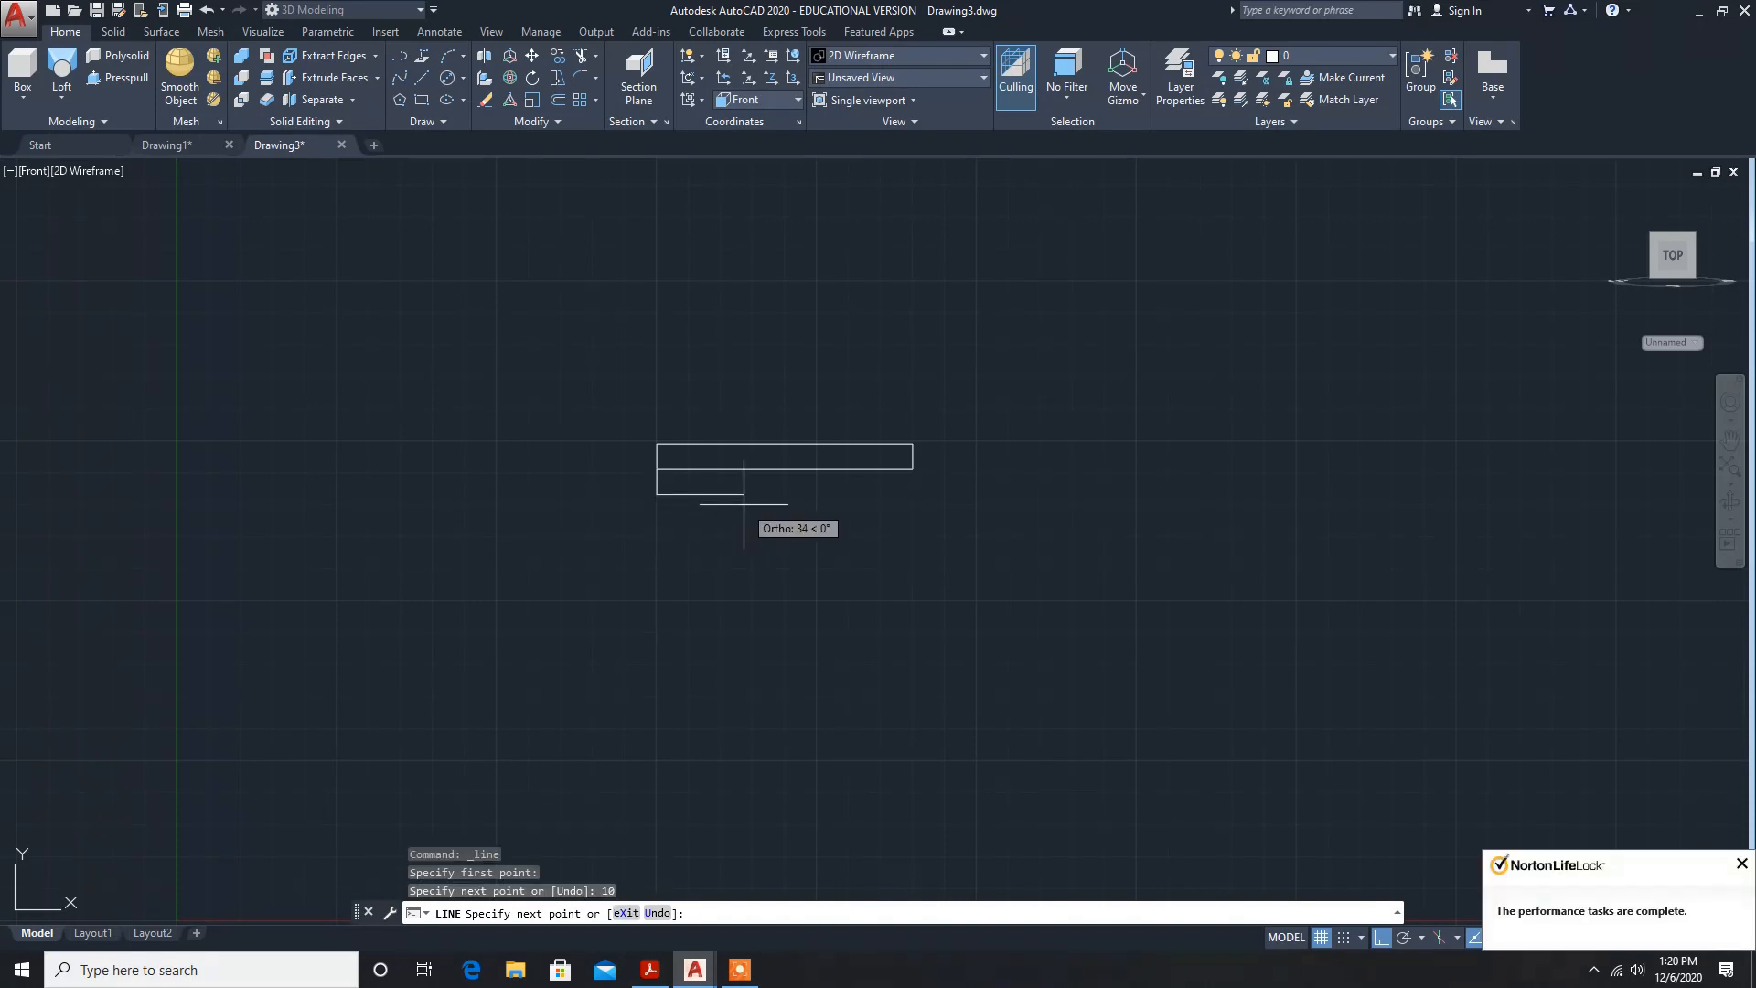
pyautogui.write('40')
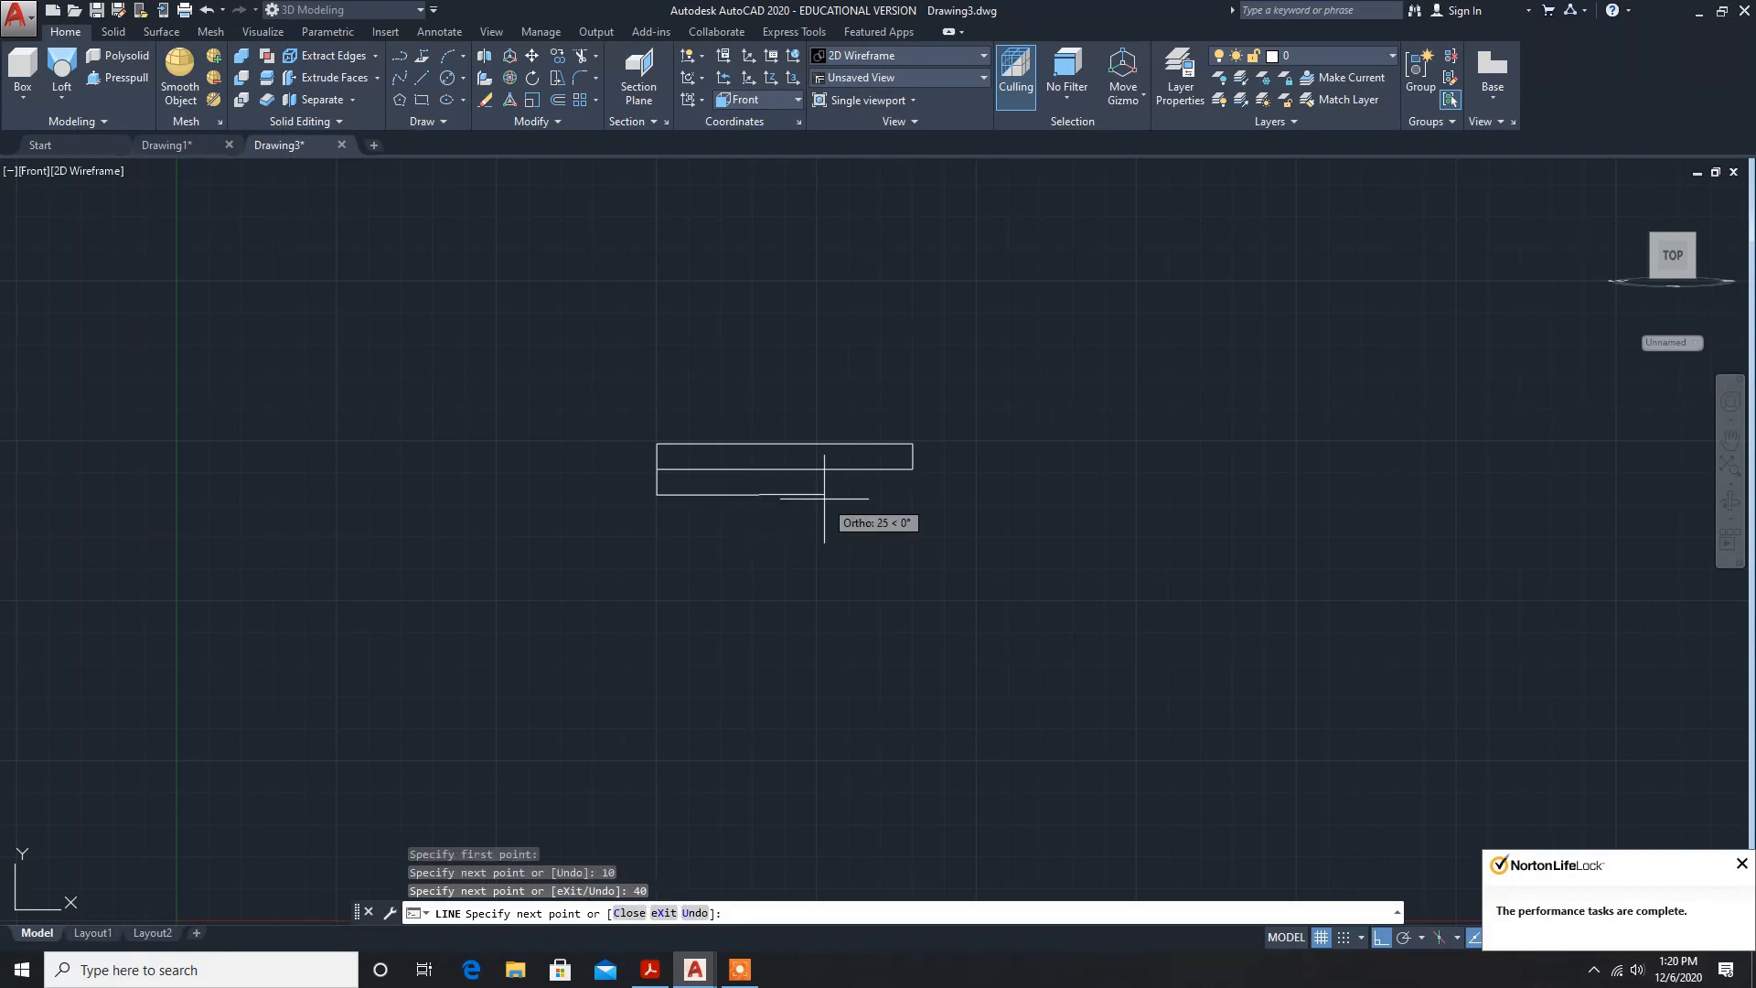
pyautogui.write('20')
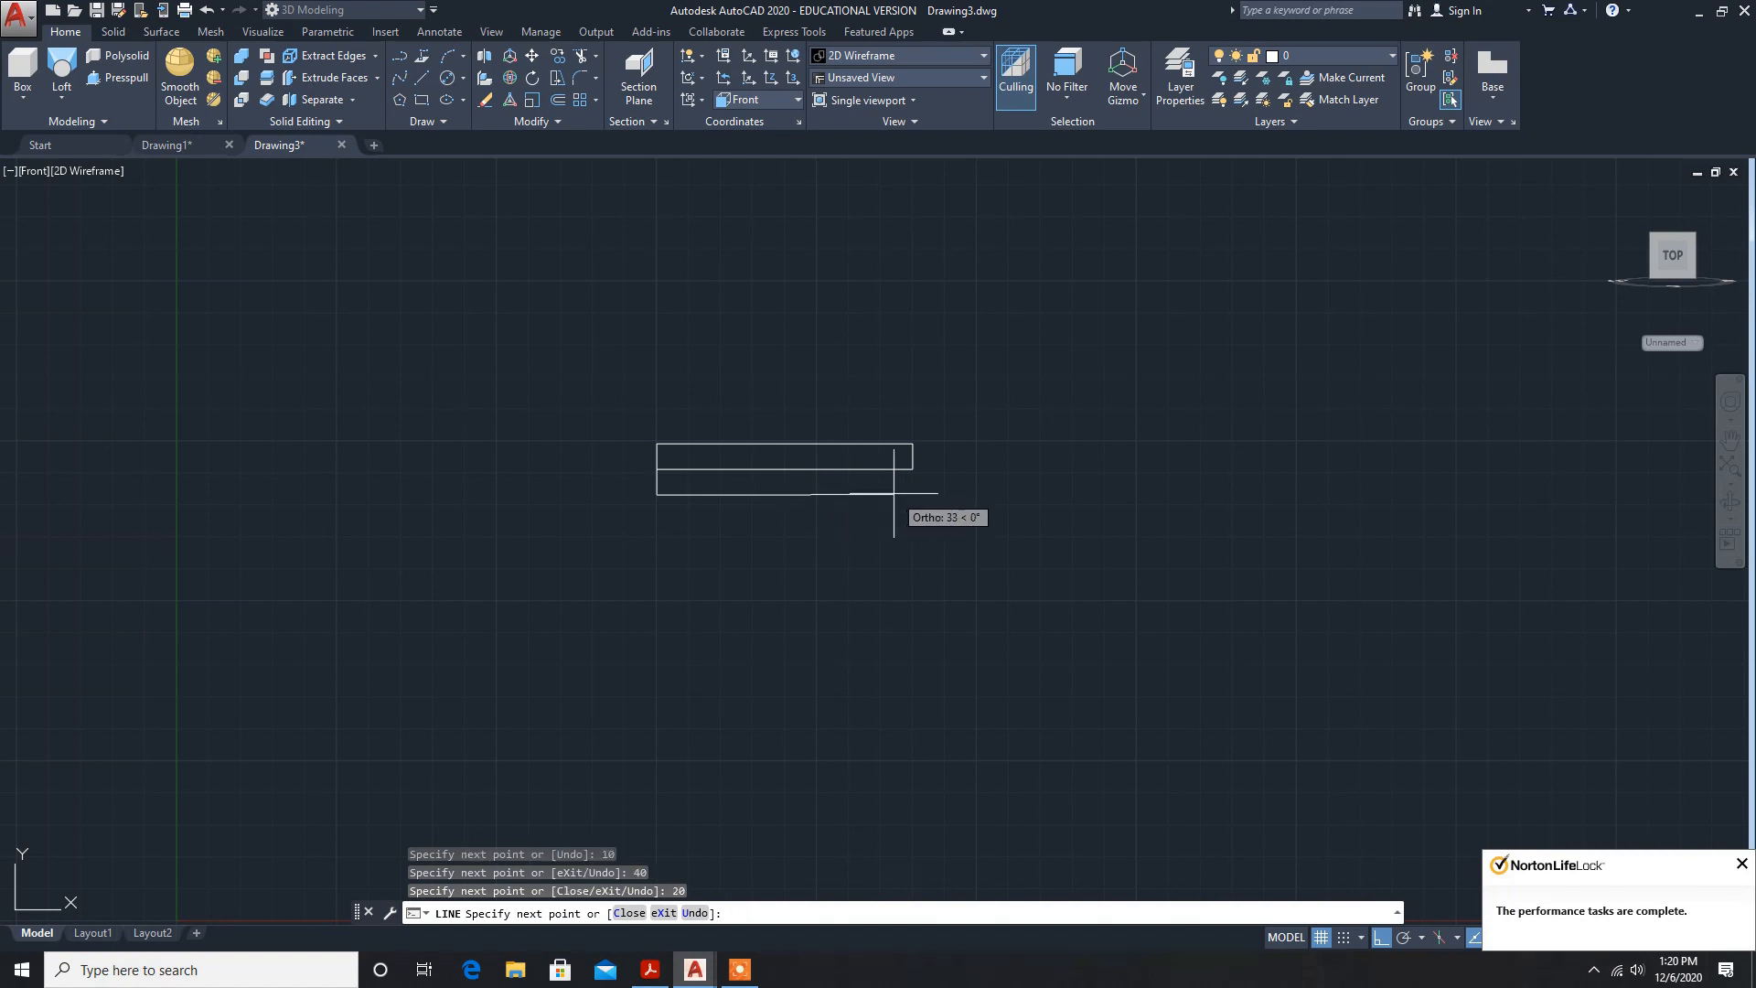
pyautogui.write('40')
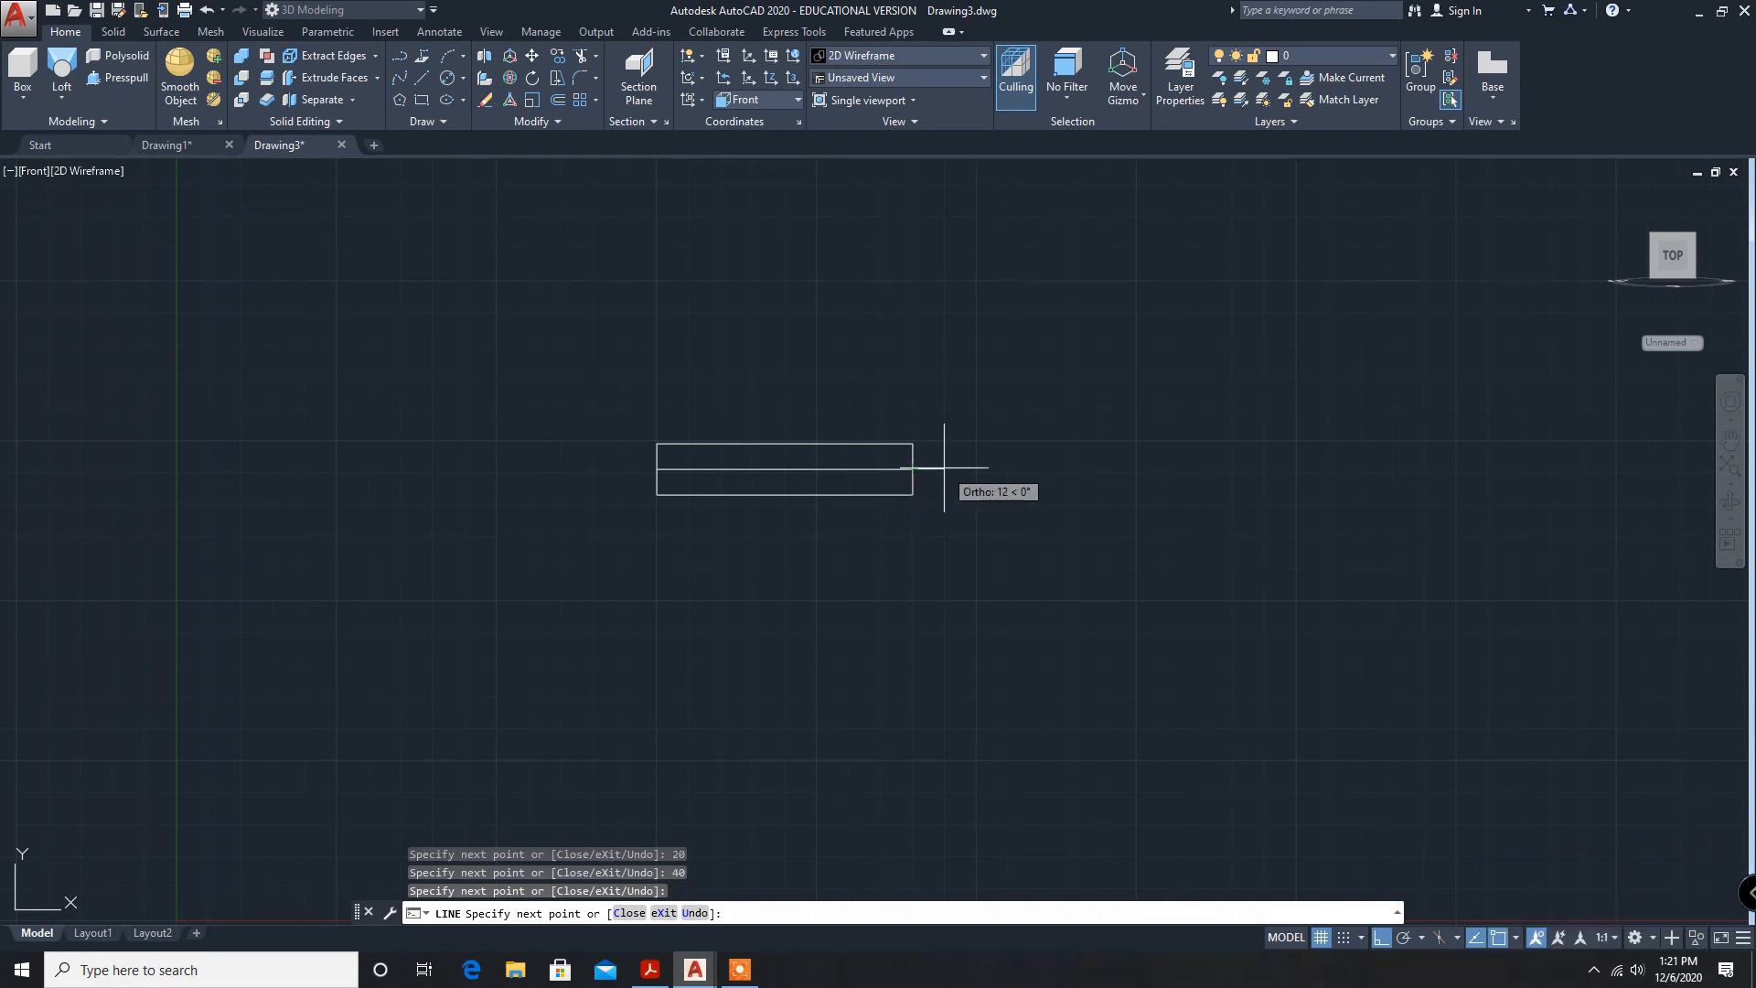
pyautogui.press('Escape')
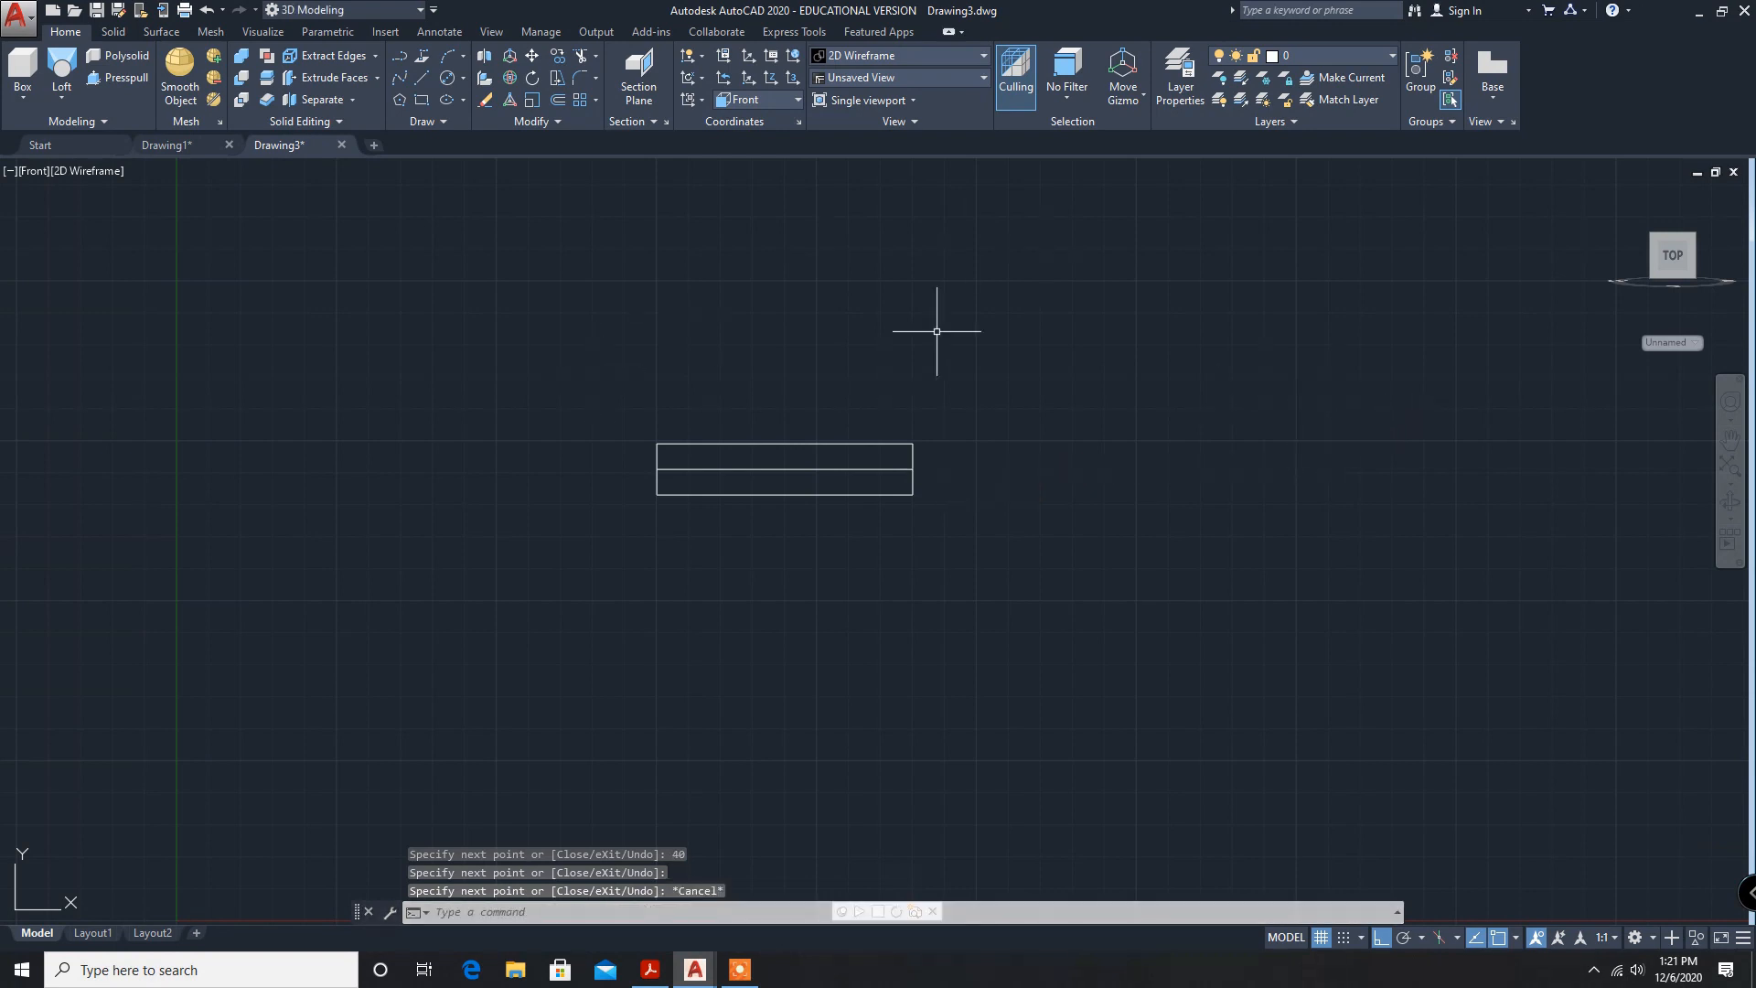
pyautogui.moveTo(490, 321)
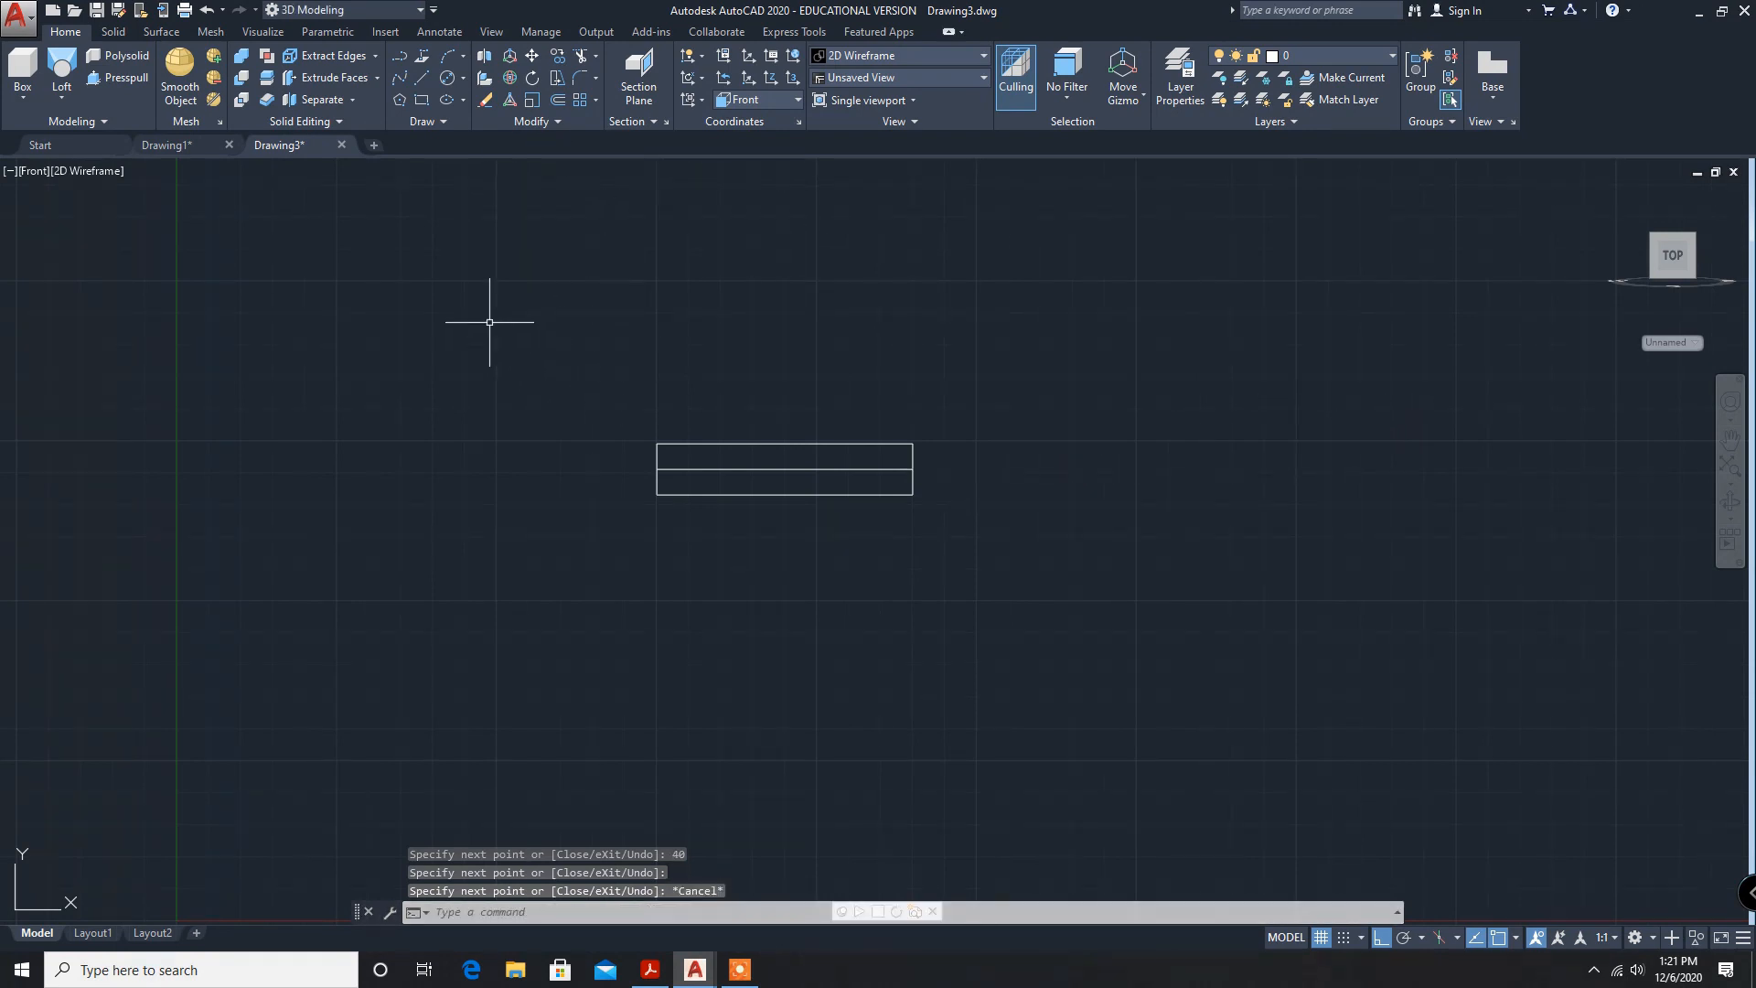
pyautogui.moveTo(873, 467)
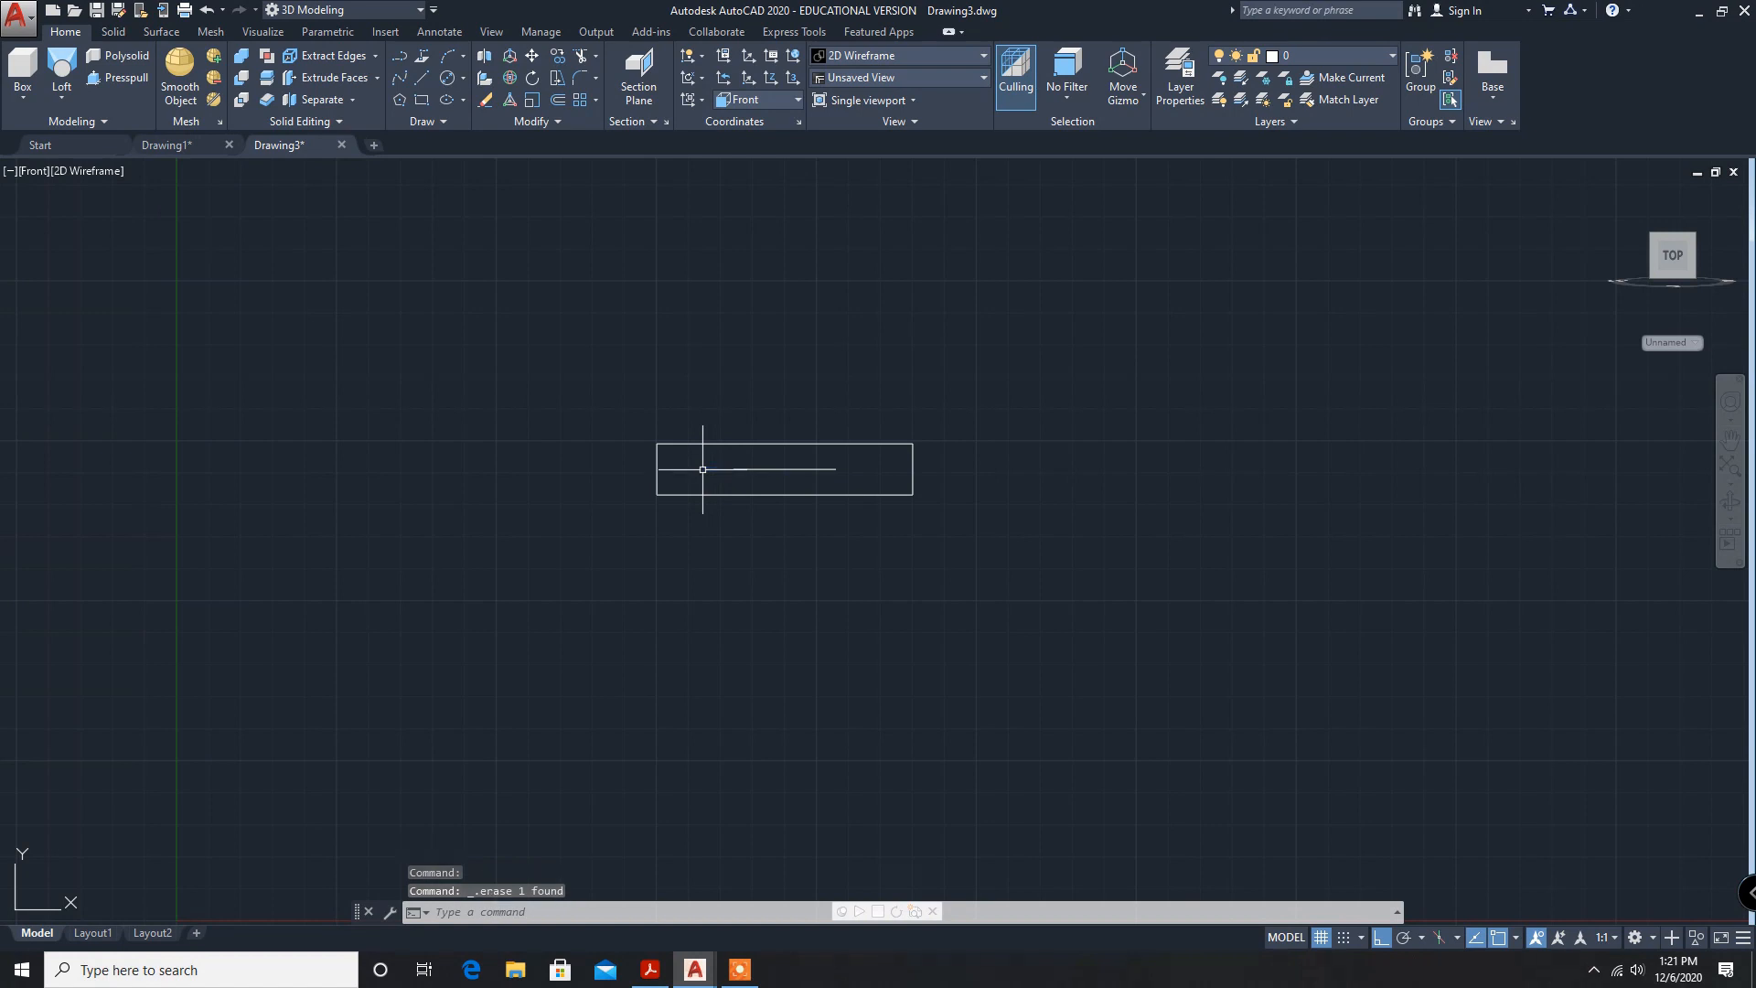
pyautogui.moveTo(782, 493)
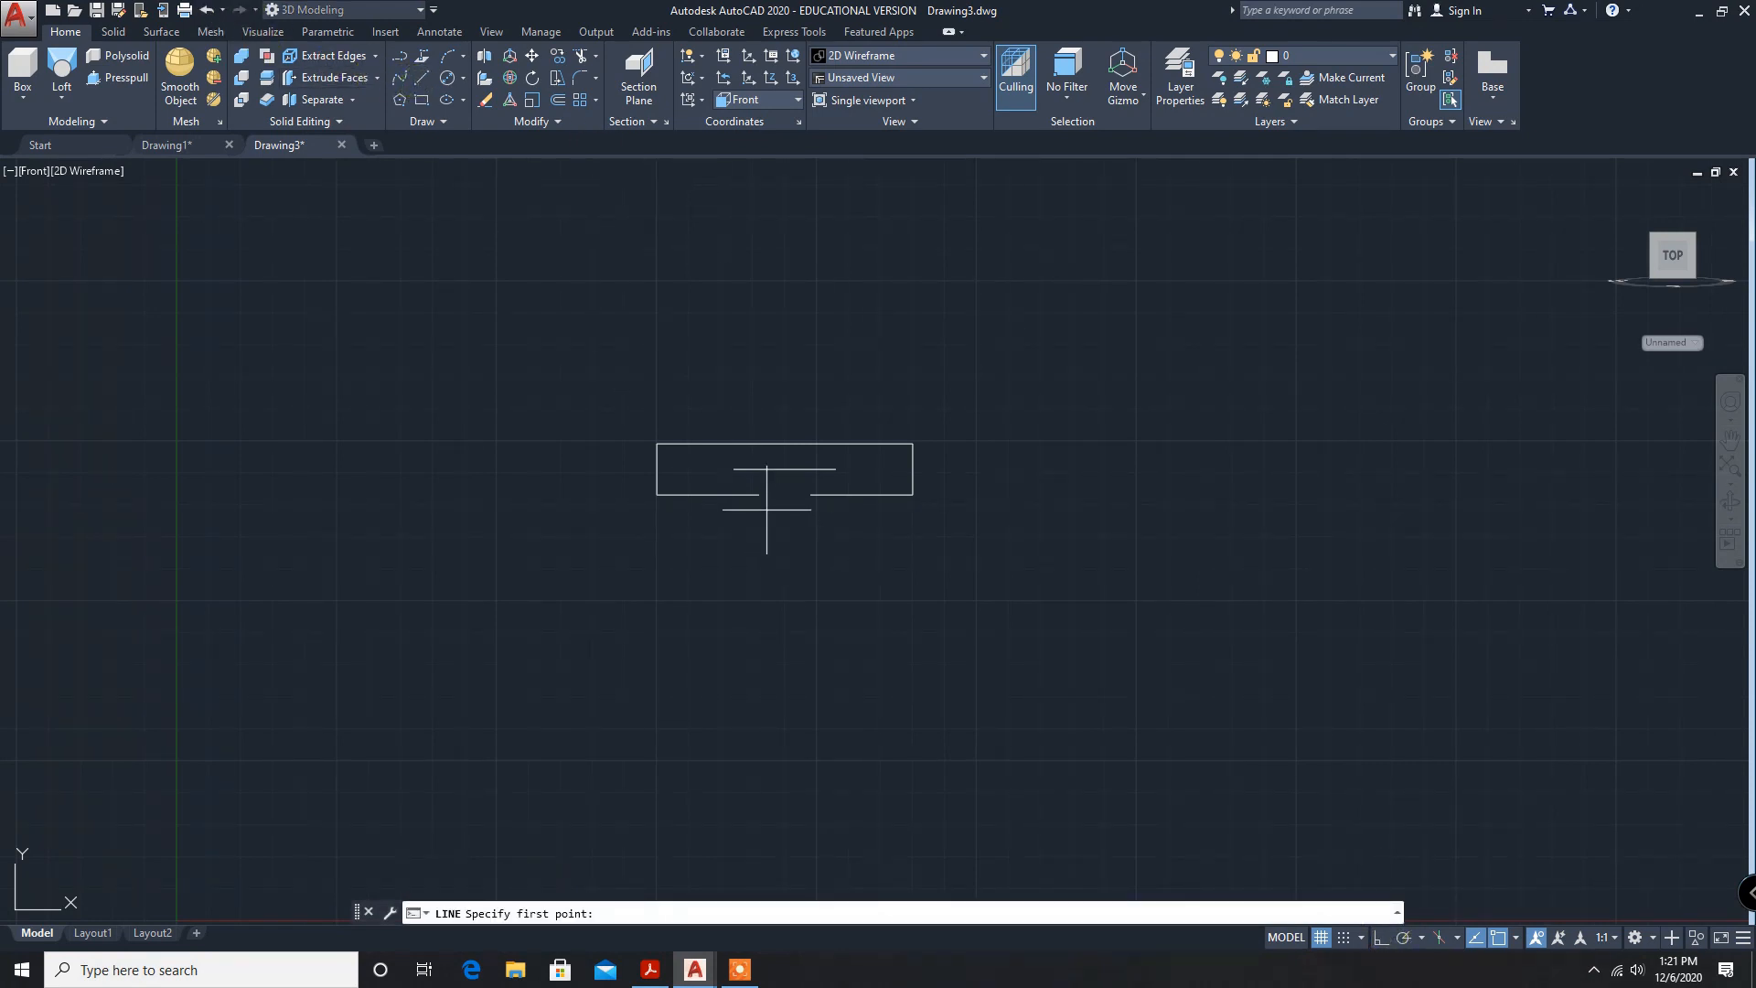
# Draw the two slanted dovetail slot sides between the outline endpoints.
pyautogui.click(733, 468)
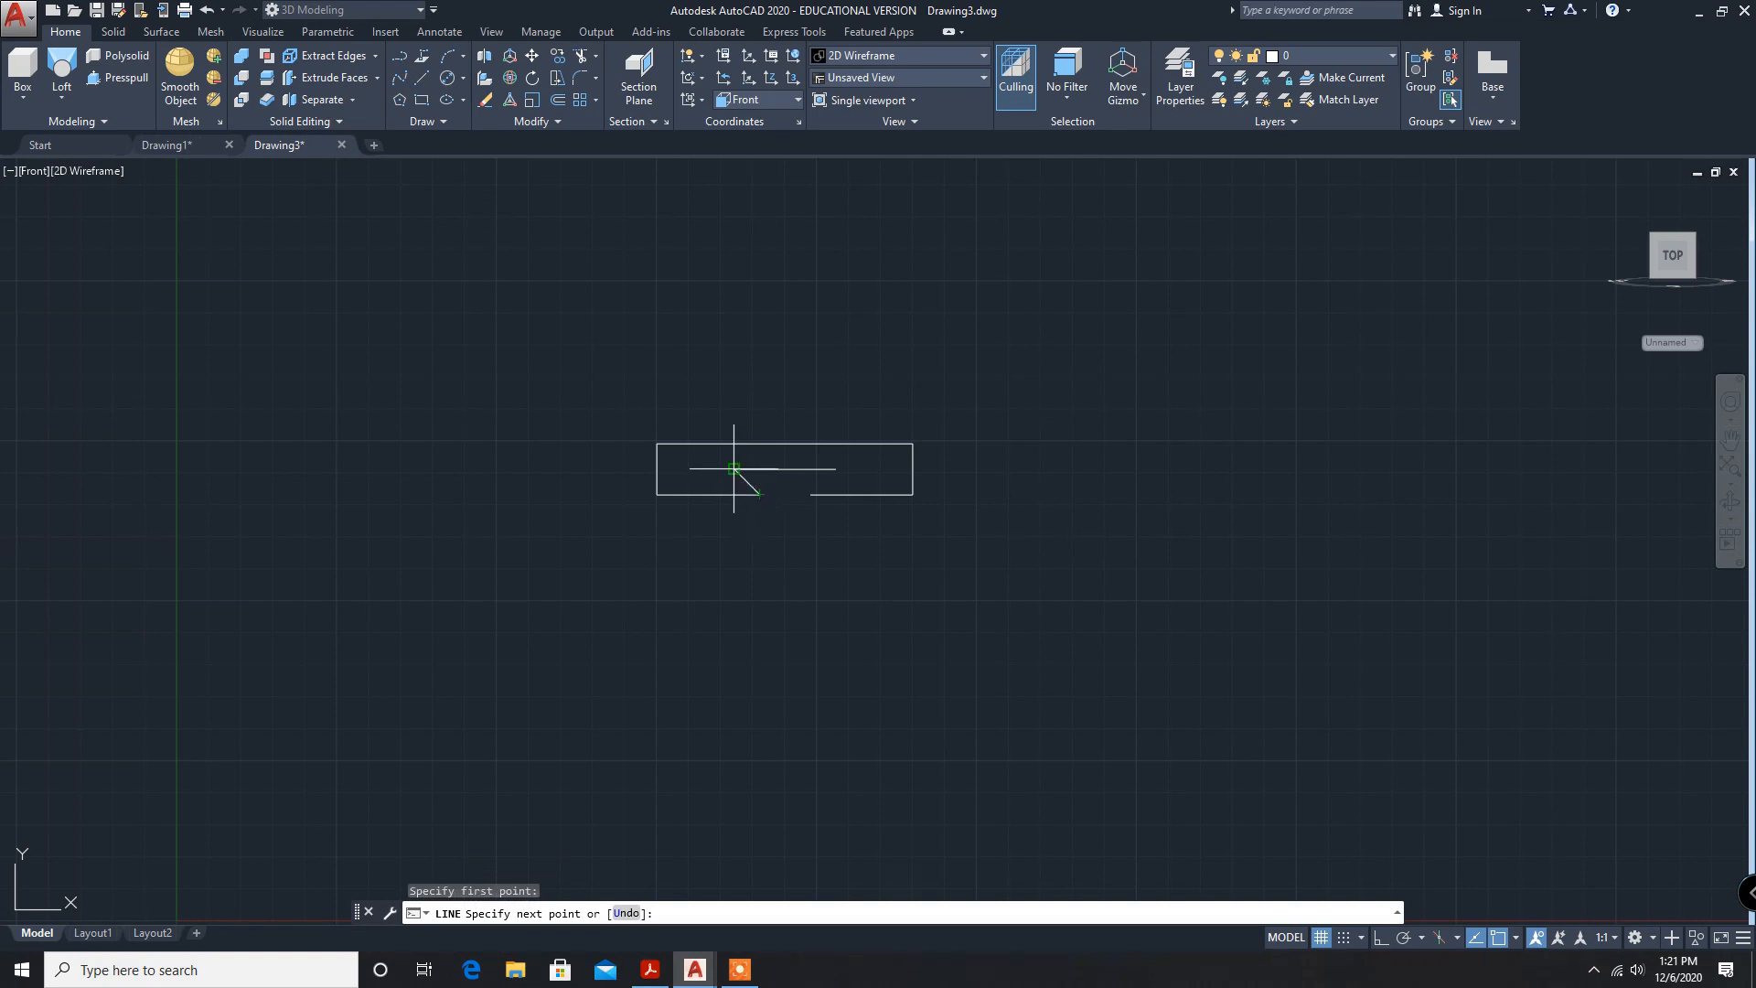
pyautogui.click(733, 468)
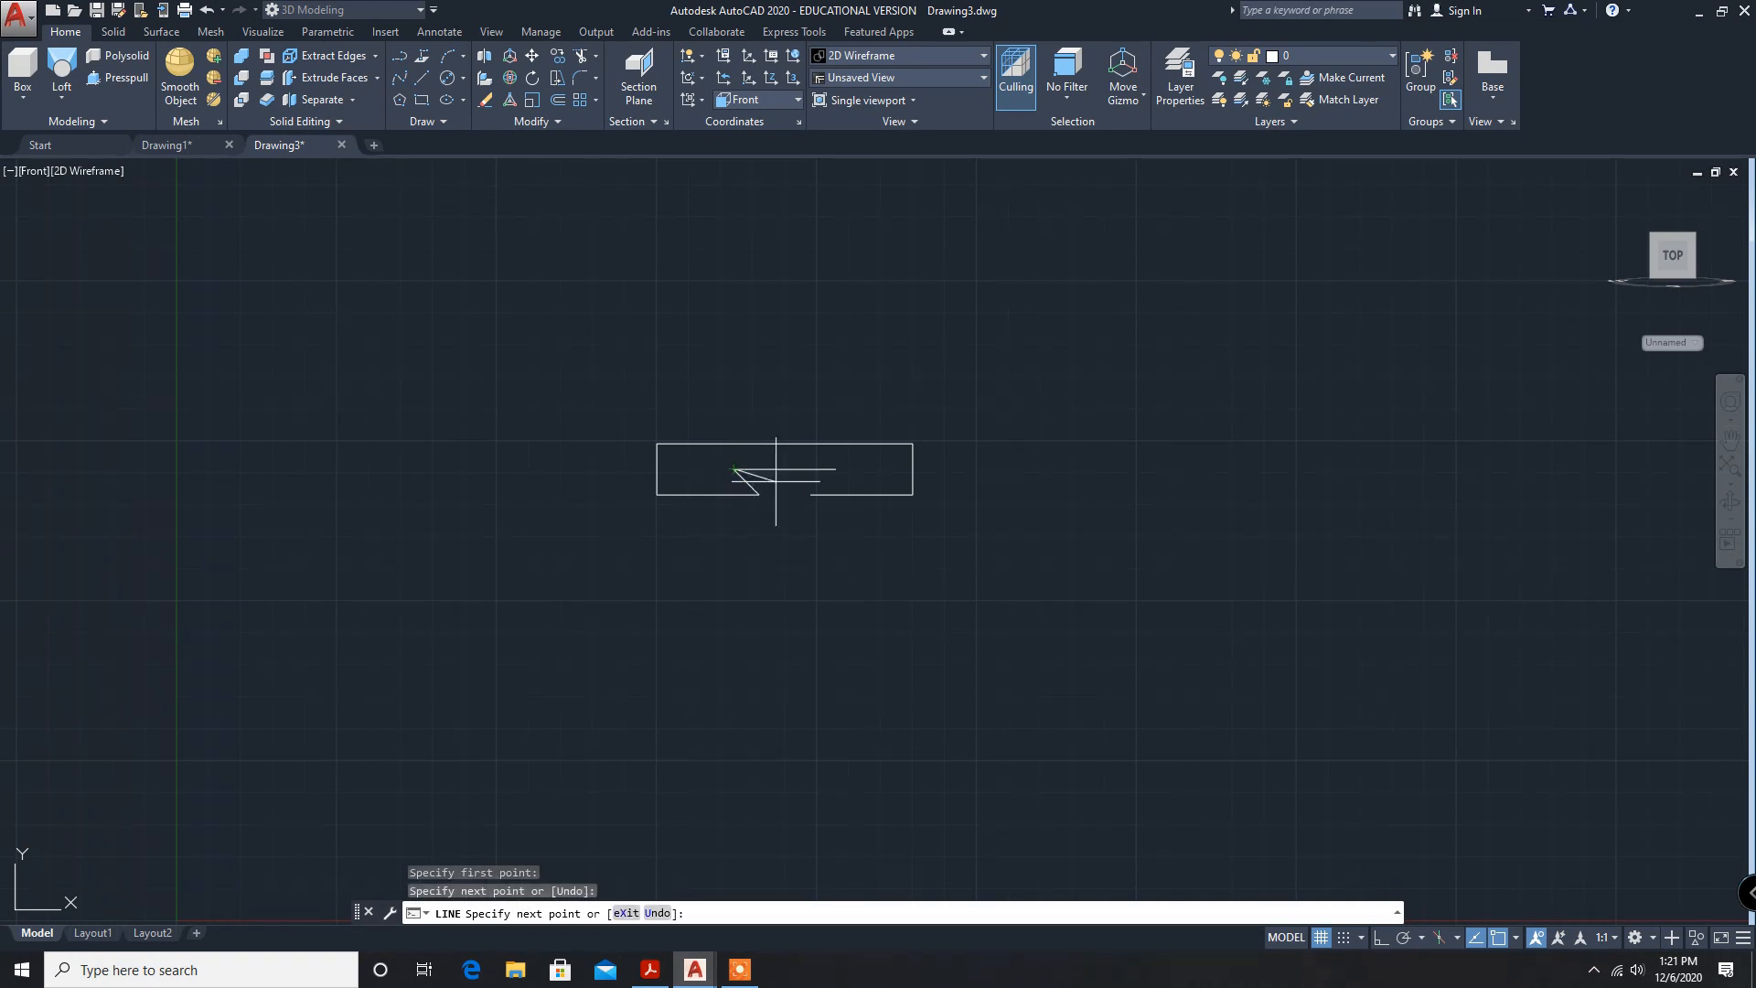
pyautogui.press('Escape')
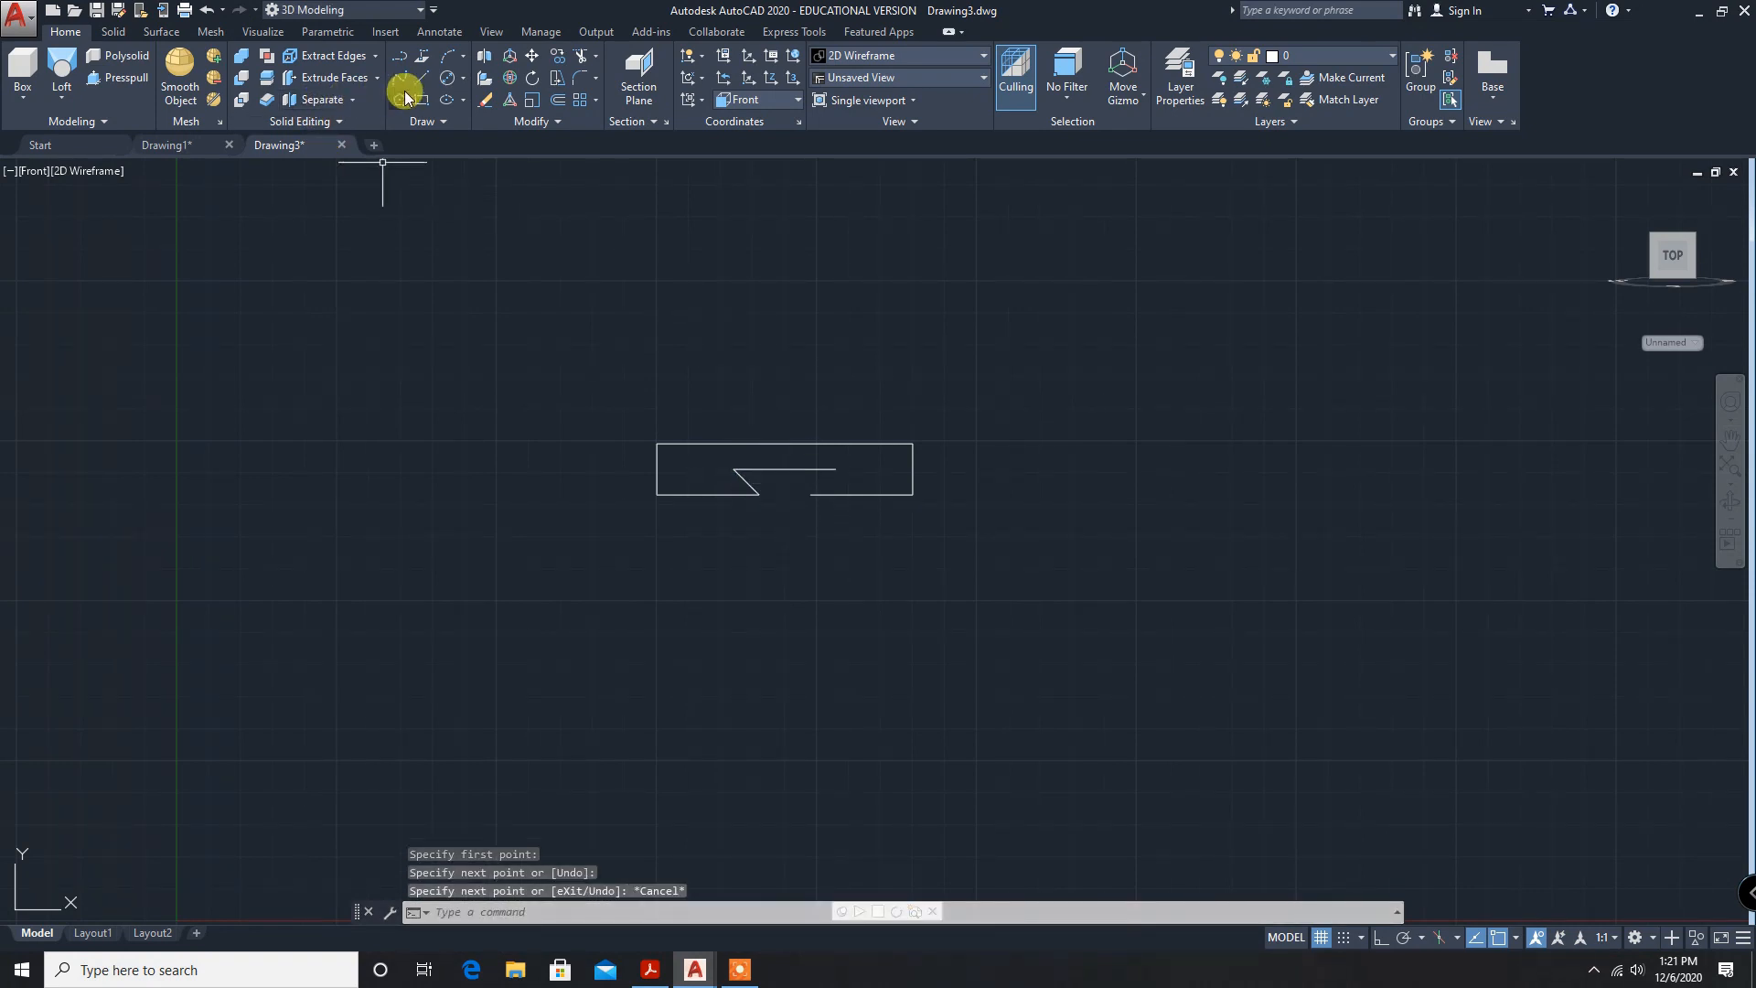
pyautogui.click(827, 493)
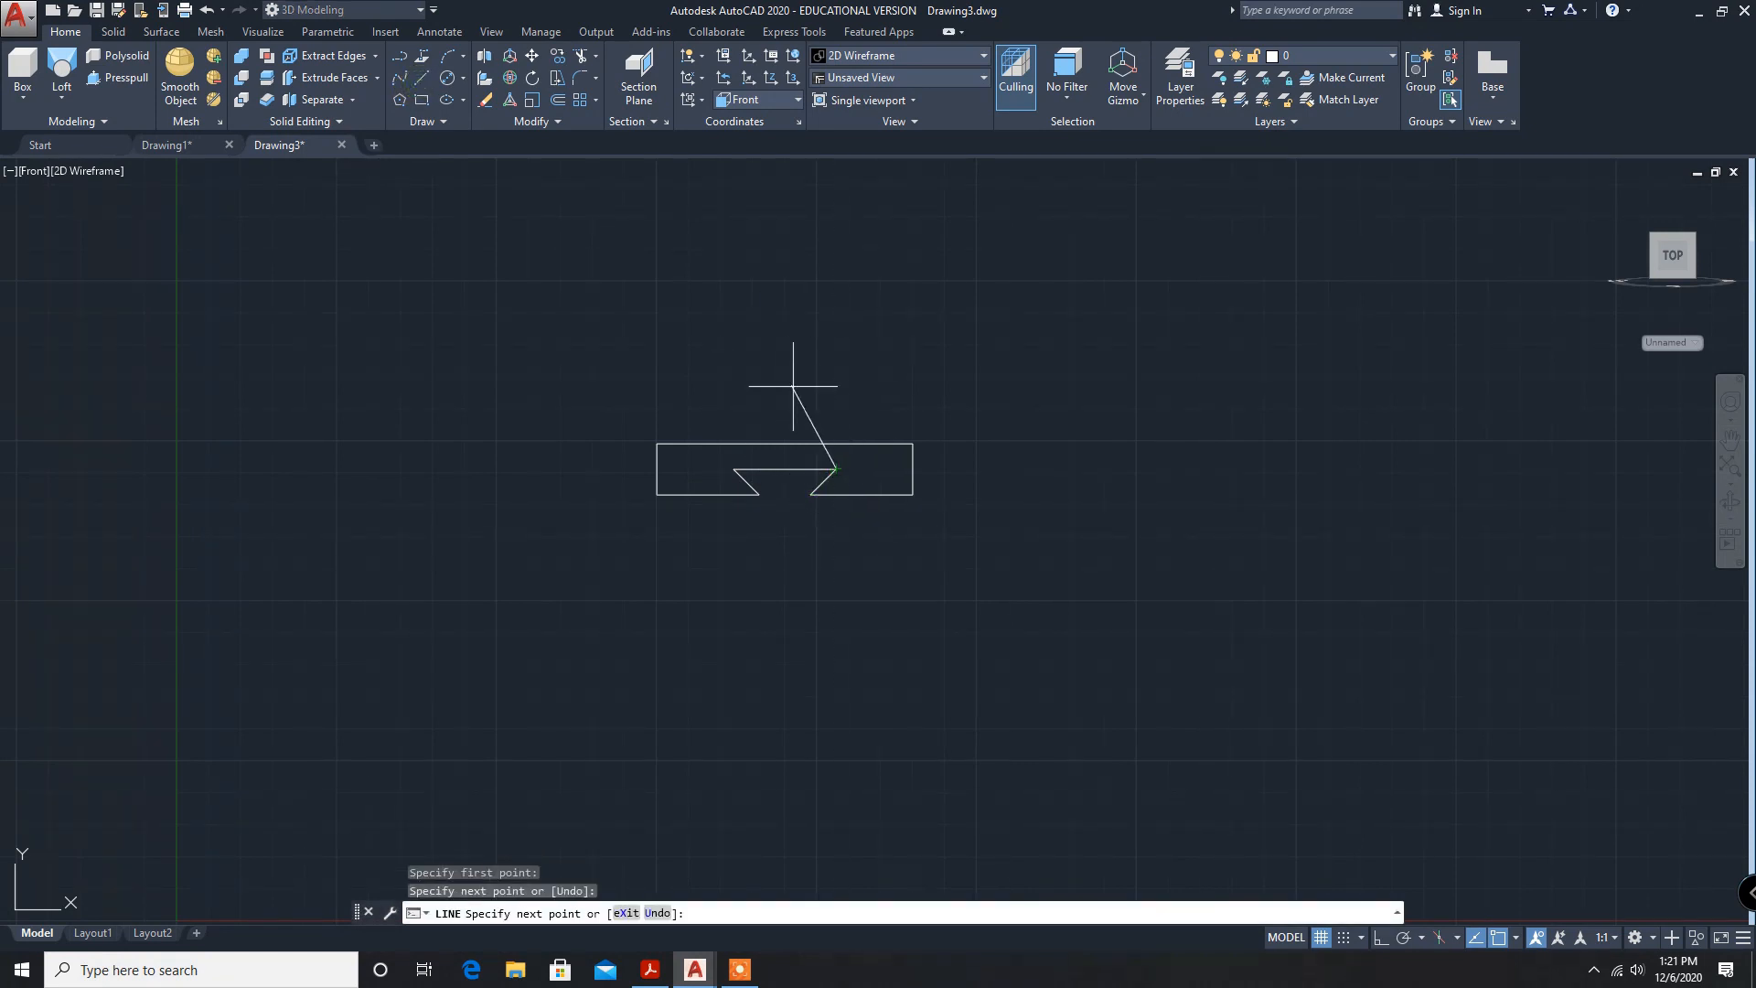
pyautogui.press('Escape')
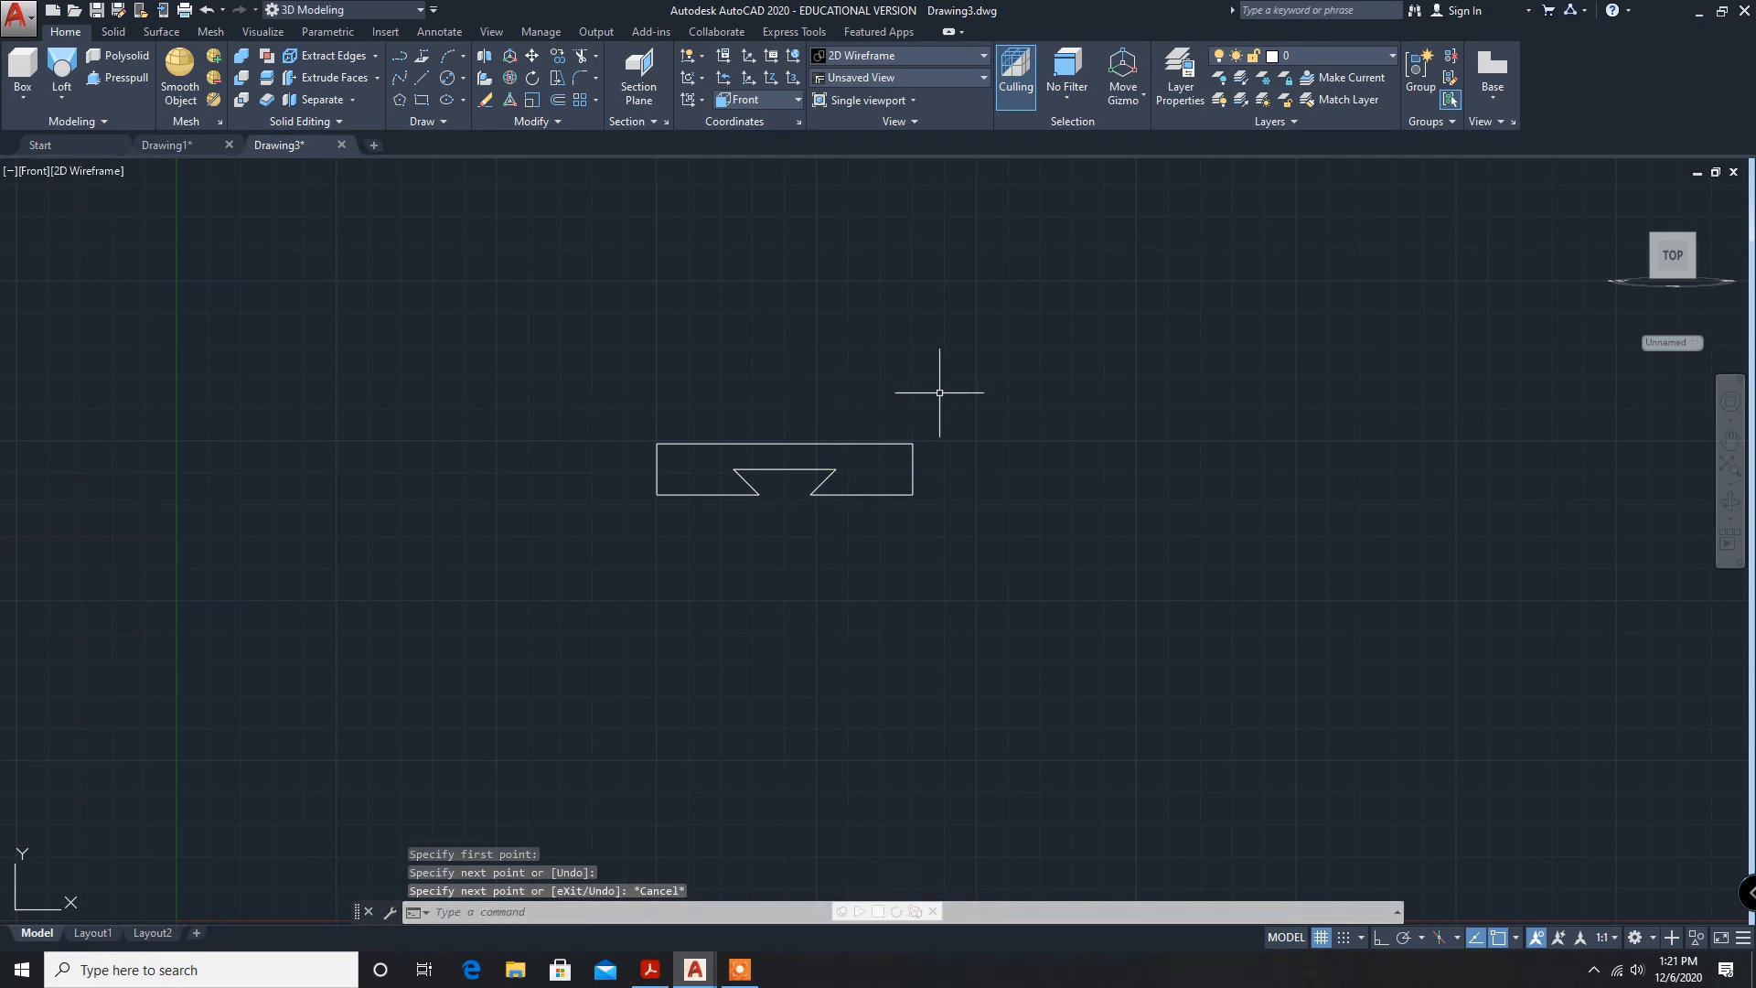
pyautogui.moveTo(602, 660)
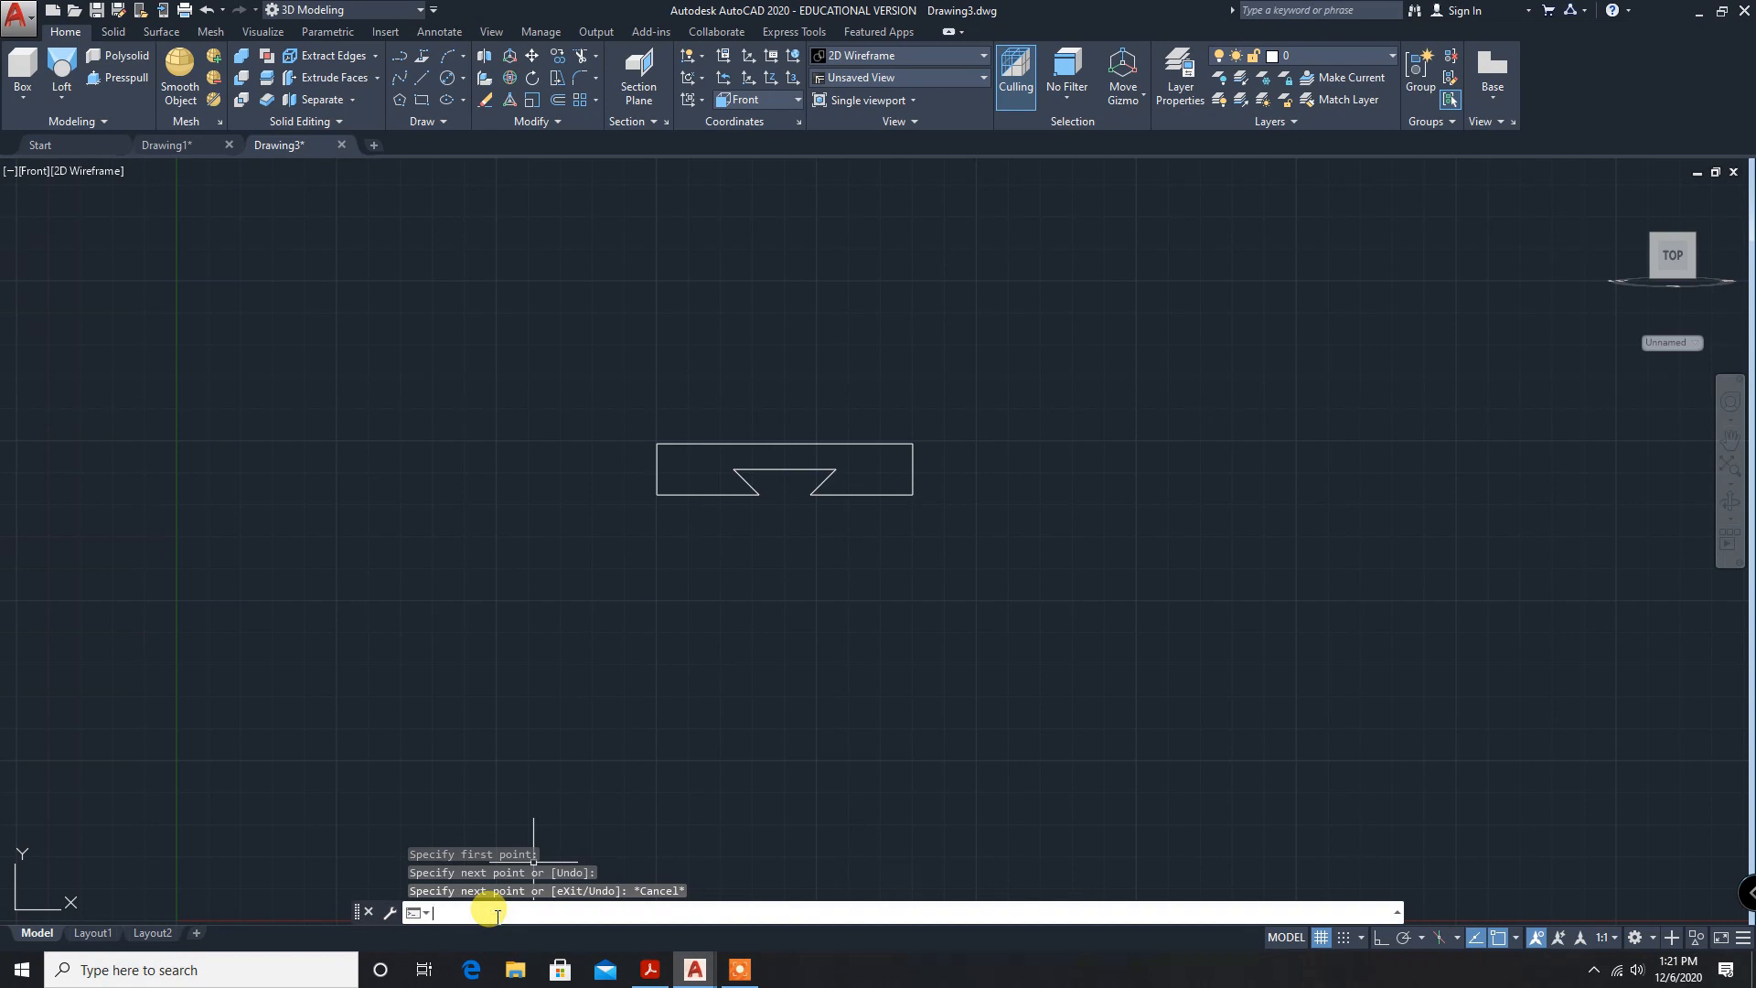
# Window-select the dovetail profile lines and convert them into a region with REG.
pyautogui.write('REG')
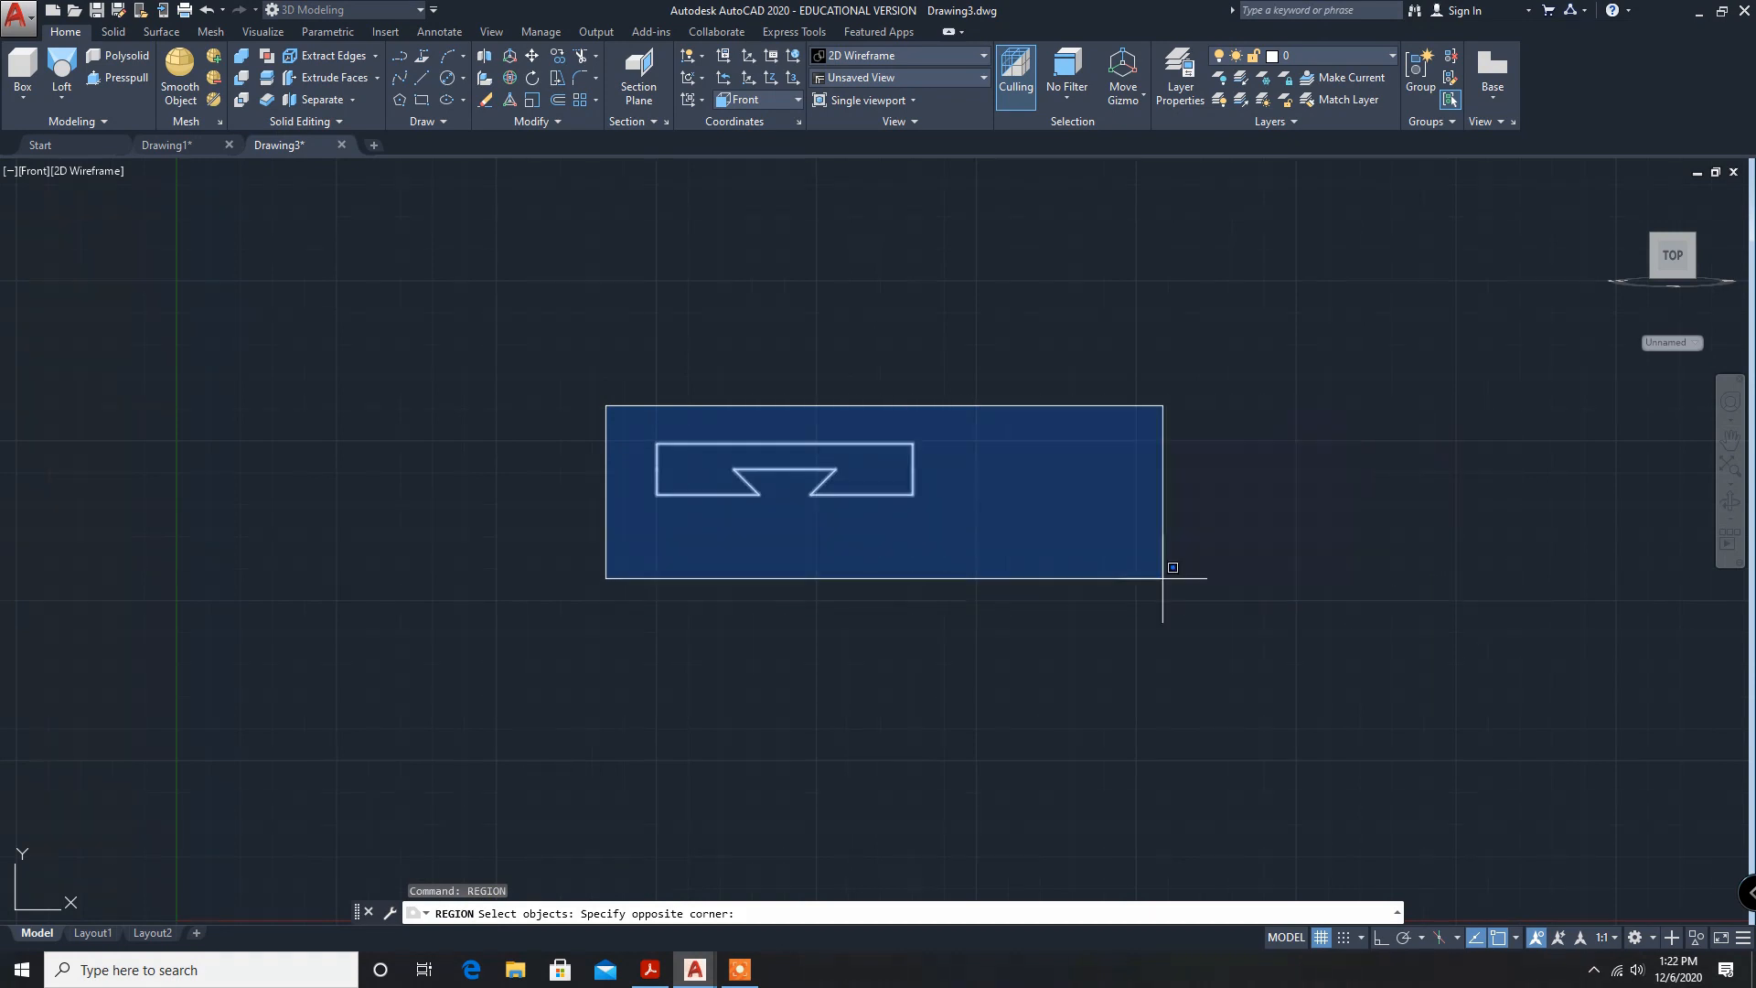
pyautogui.click(961, 554)
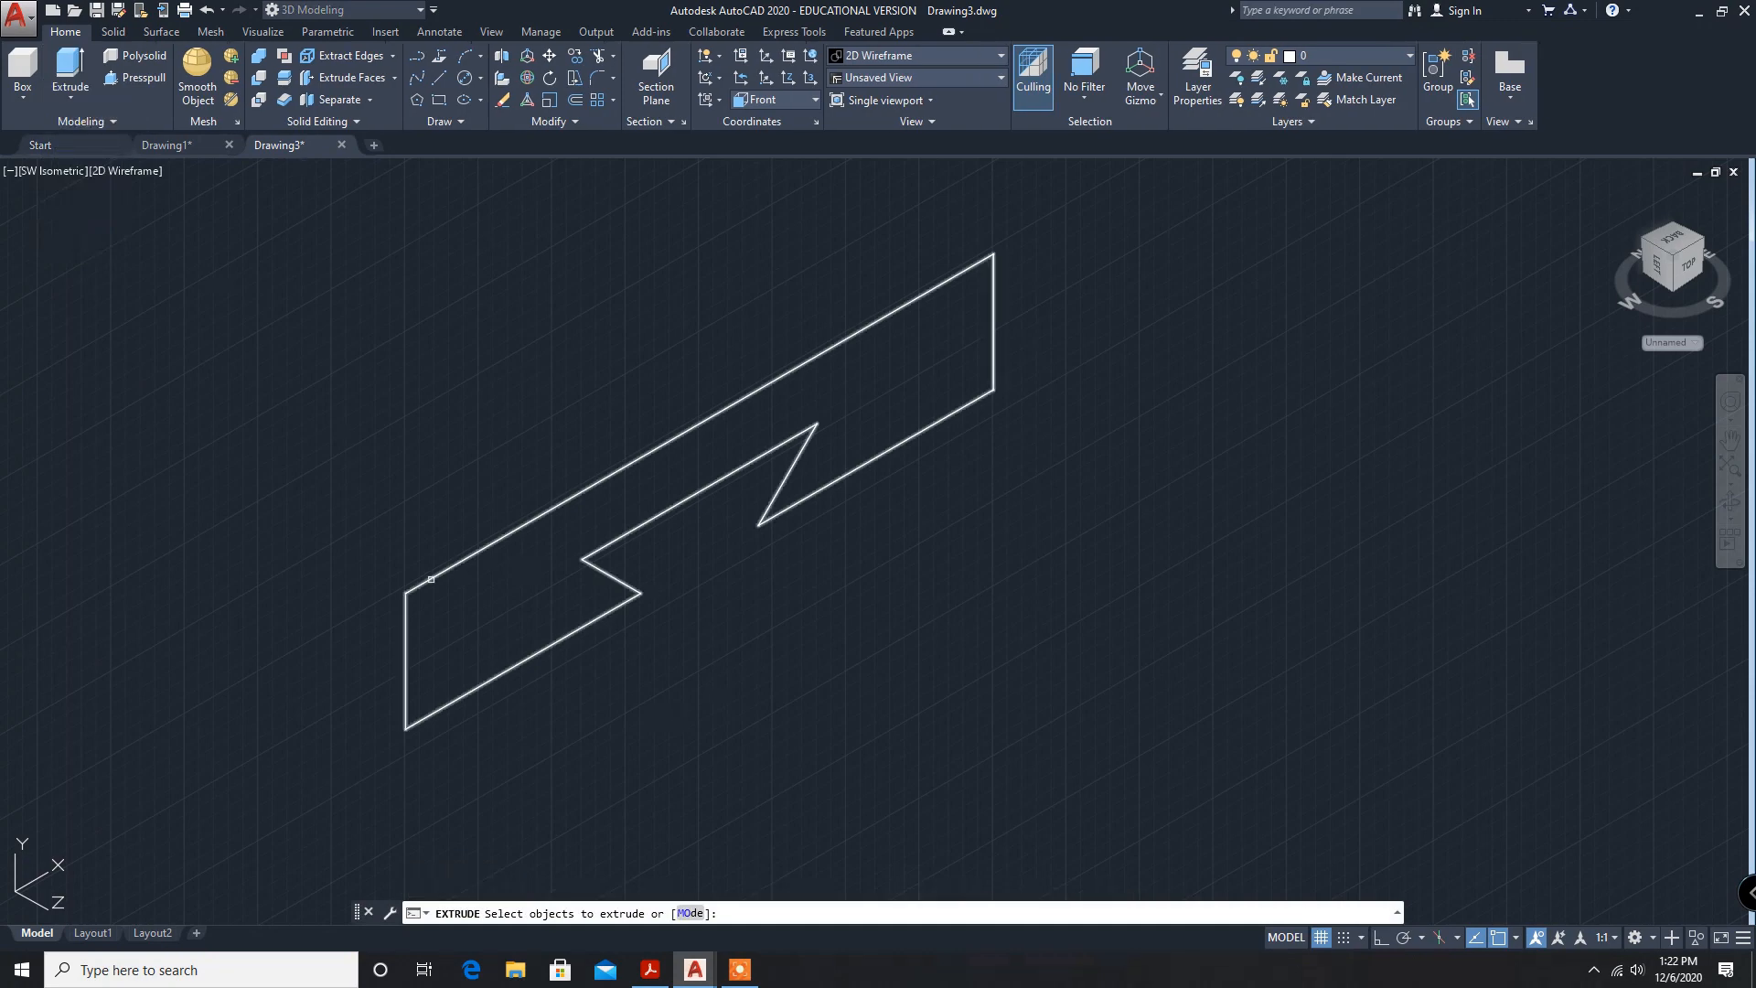
# Extrude the profile region to a depth of -60, checking the reference drawing.
pyautogui.click(430, 579)
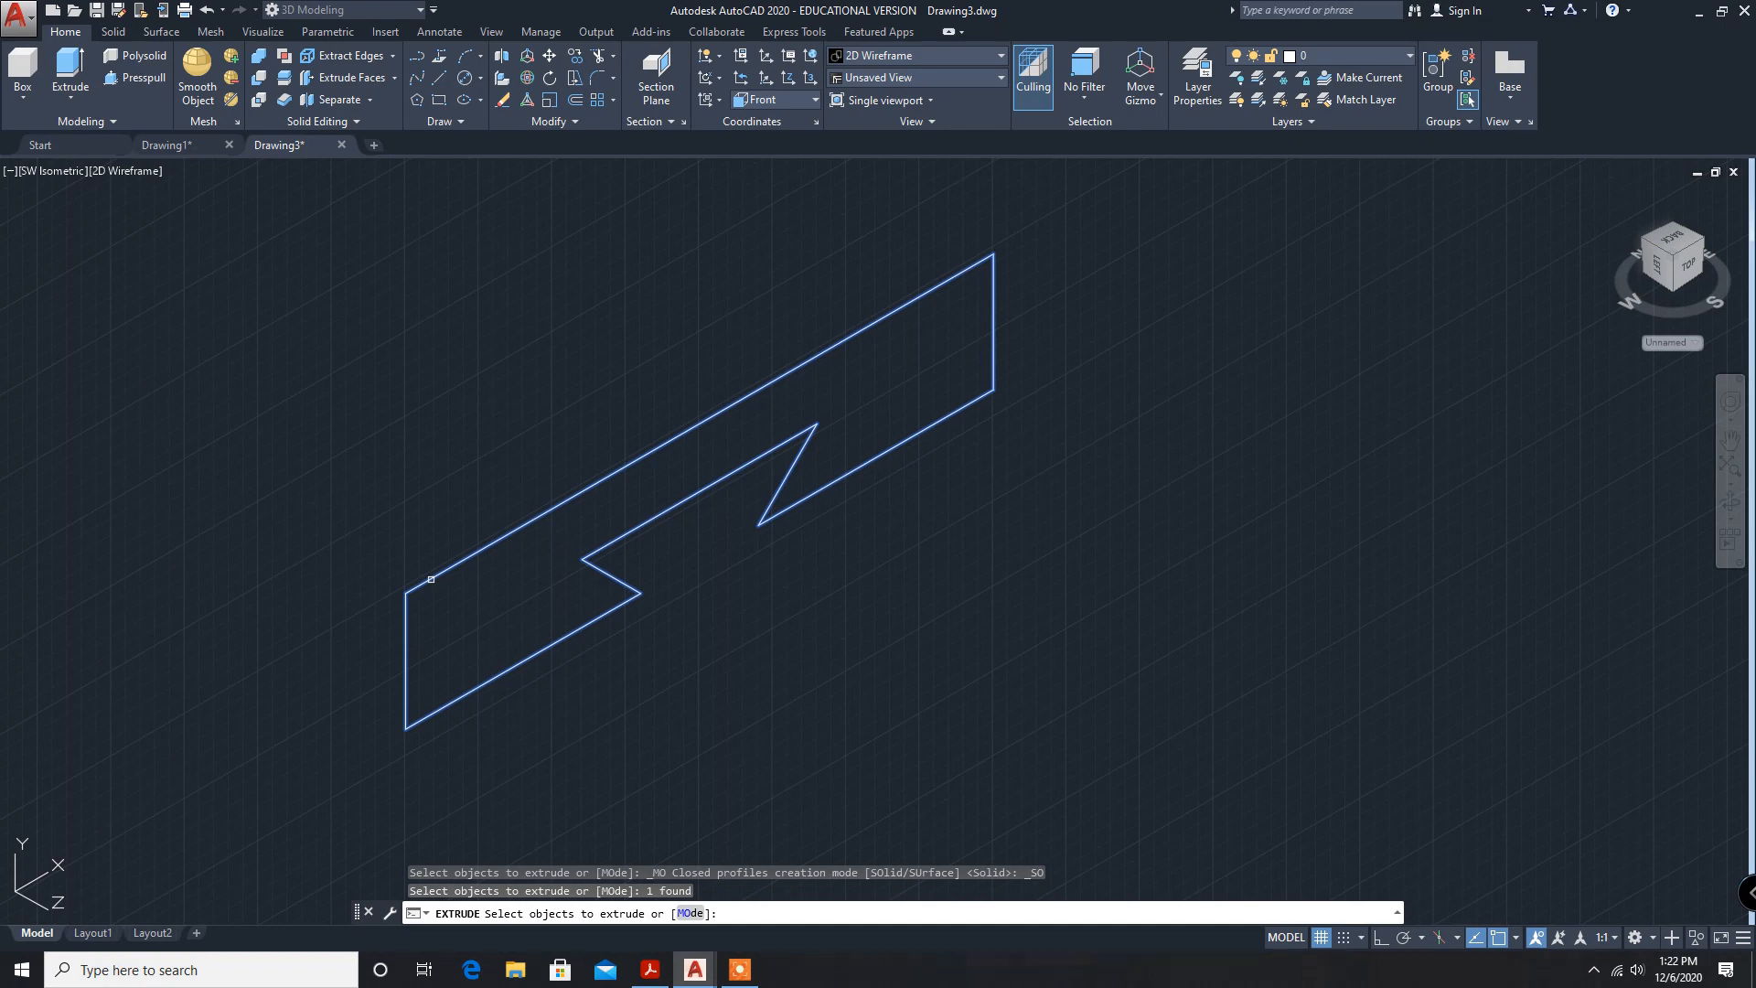
pyautogui.click(644, 970)
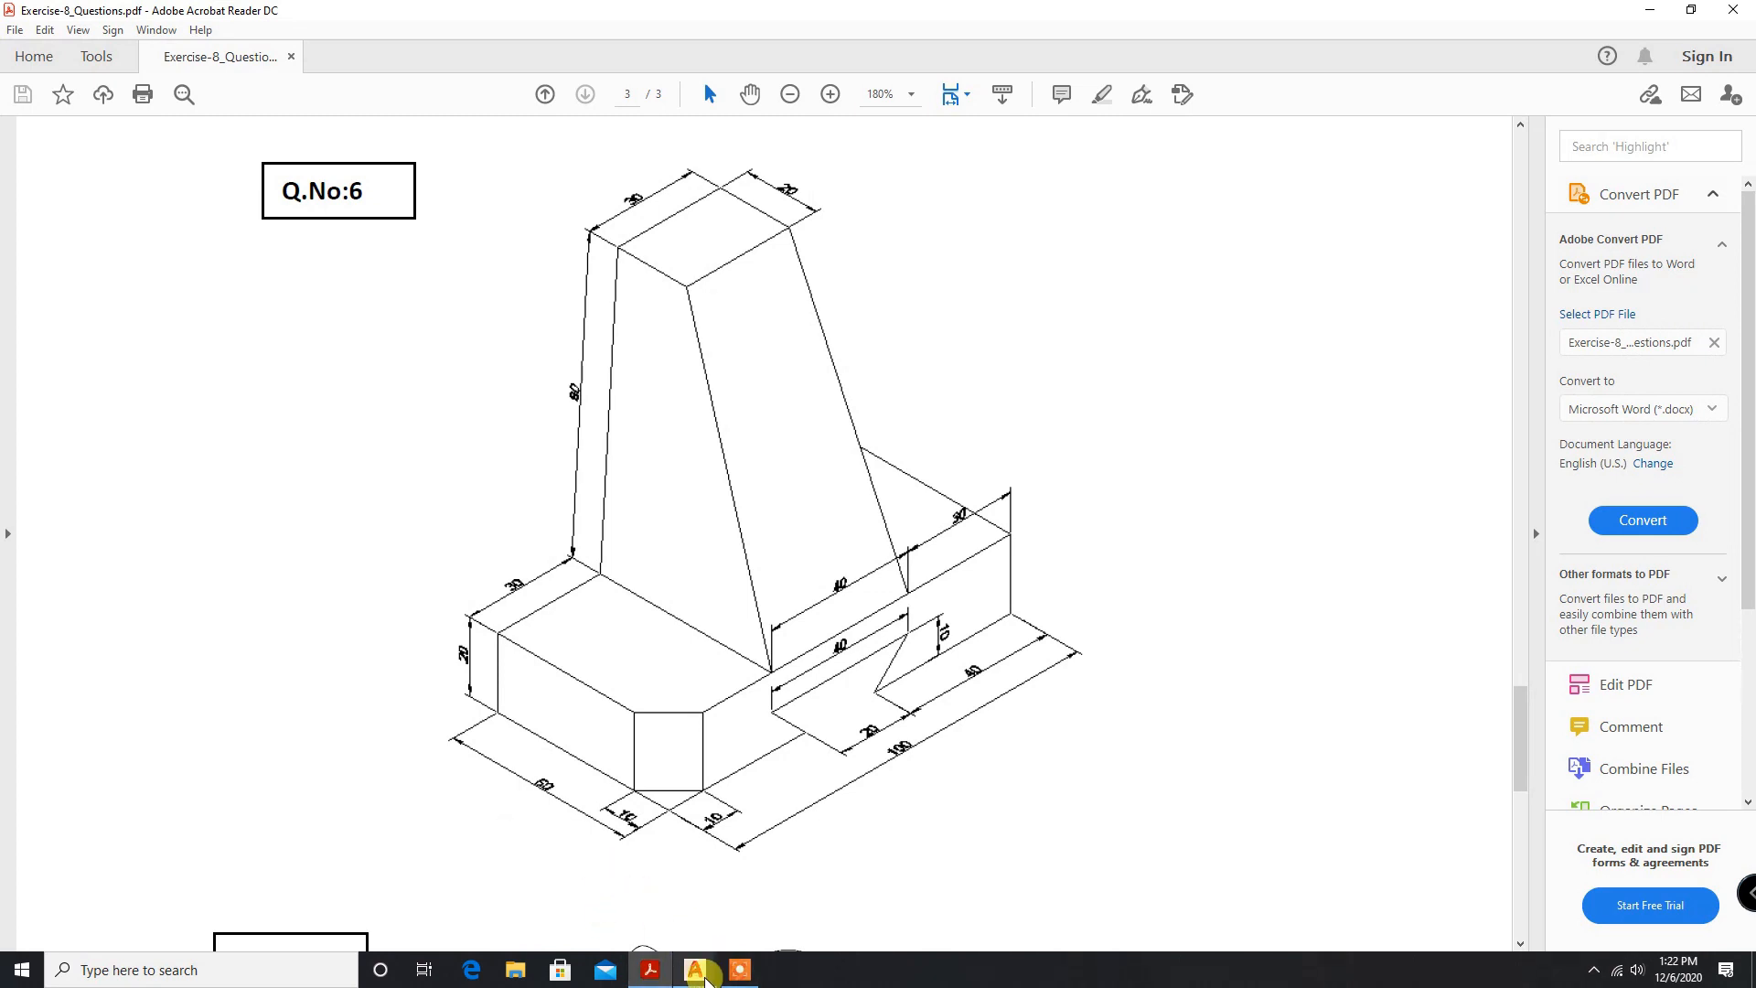
pyautogui.click(693, 970)
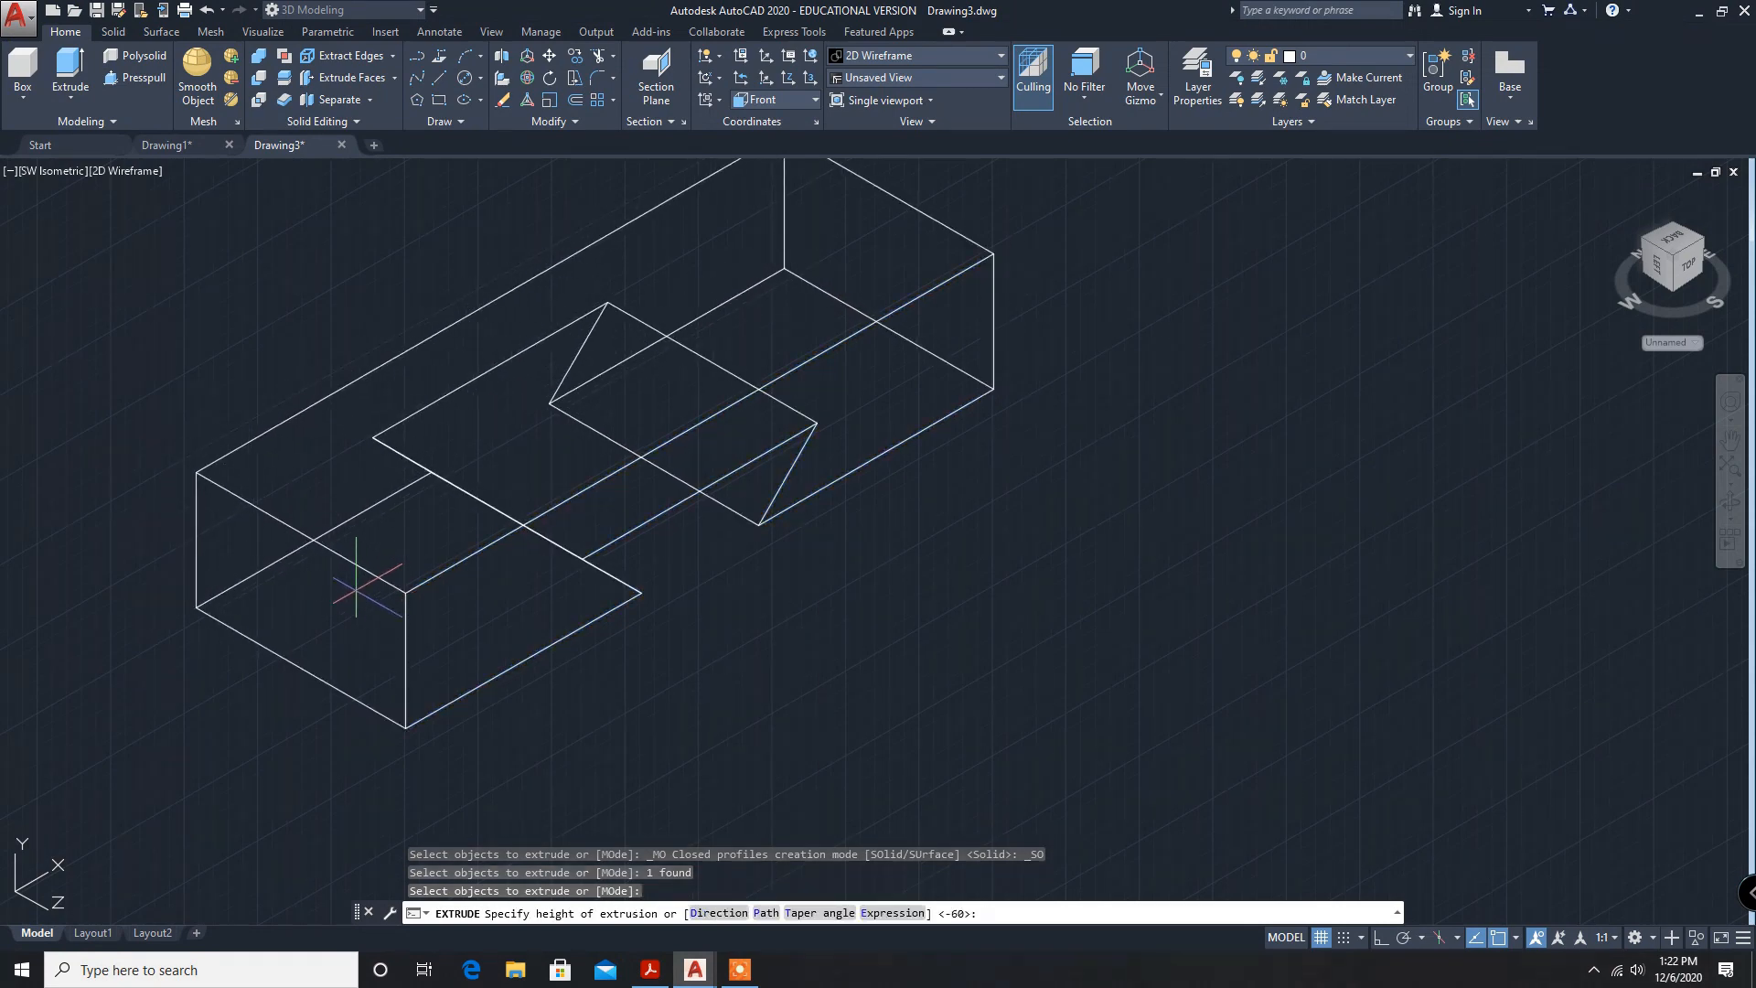
pyautogui.write('-')
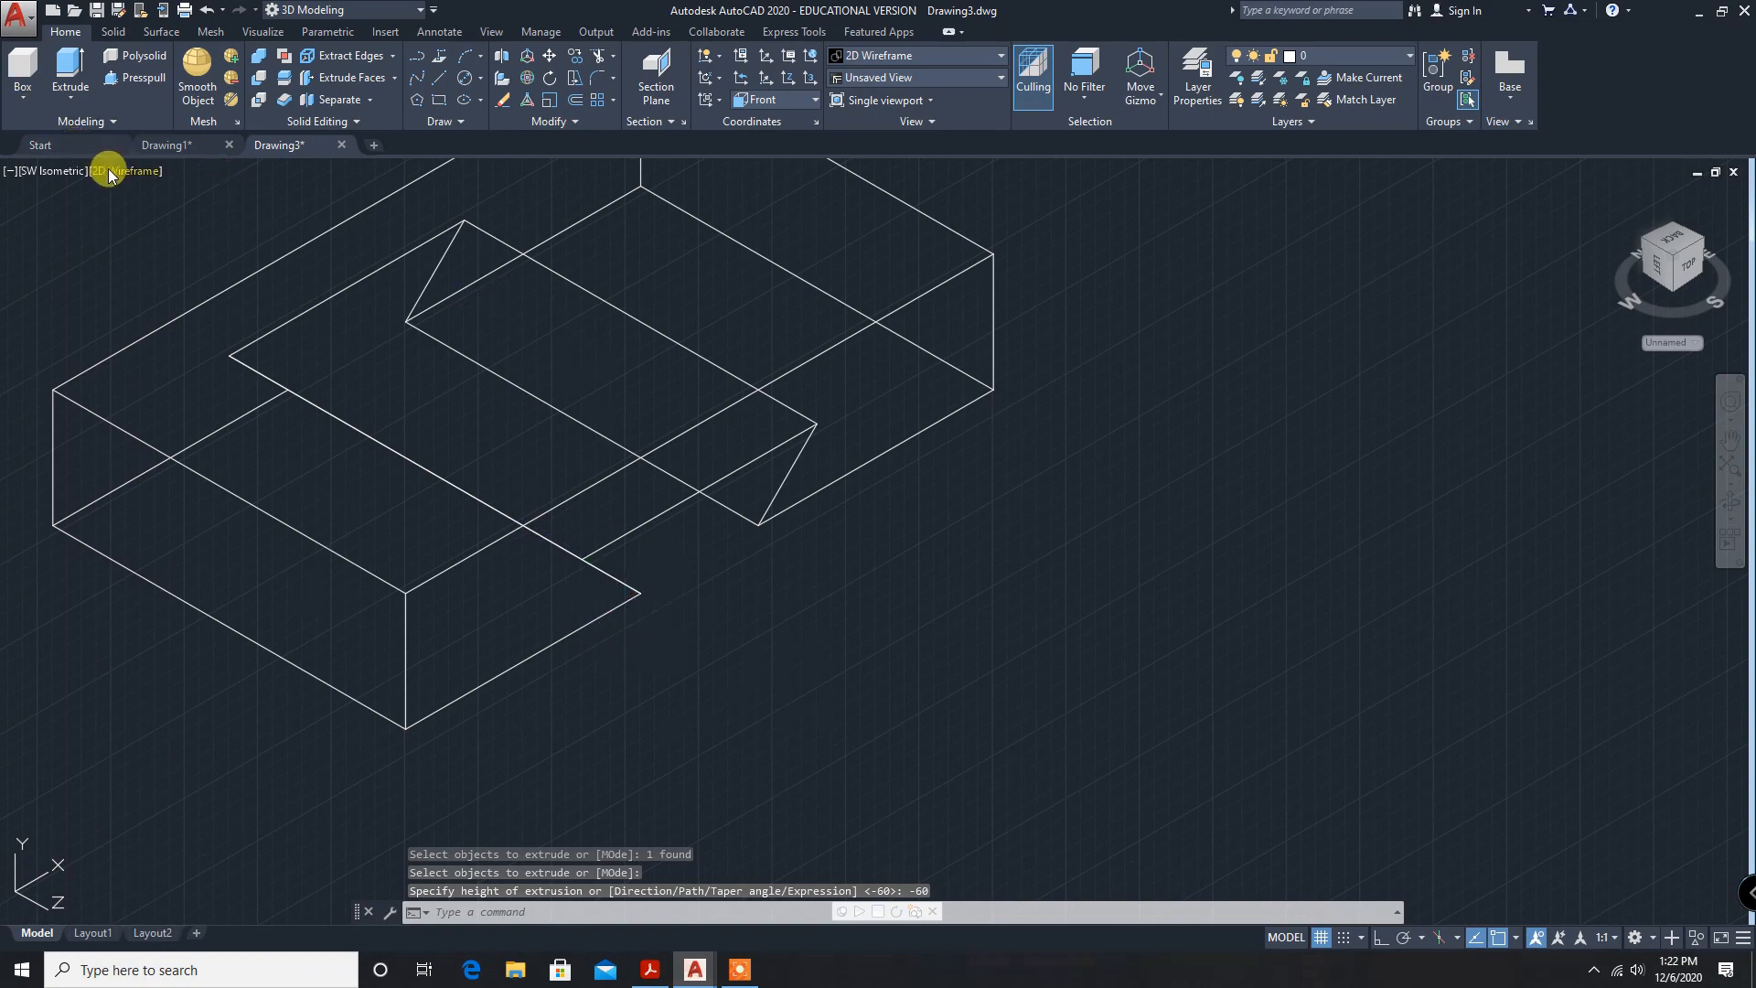
# Shade the base block with the Conceptual visual style and review the reference PDF.
pyautogui.click(126, 170)
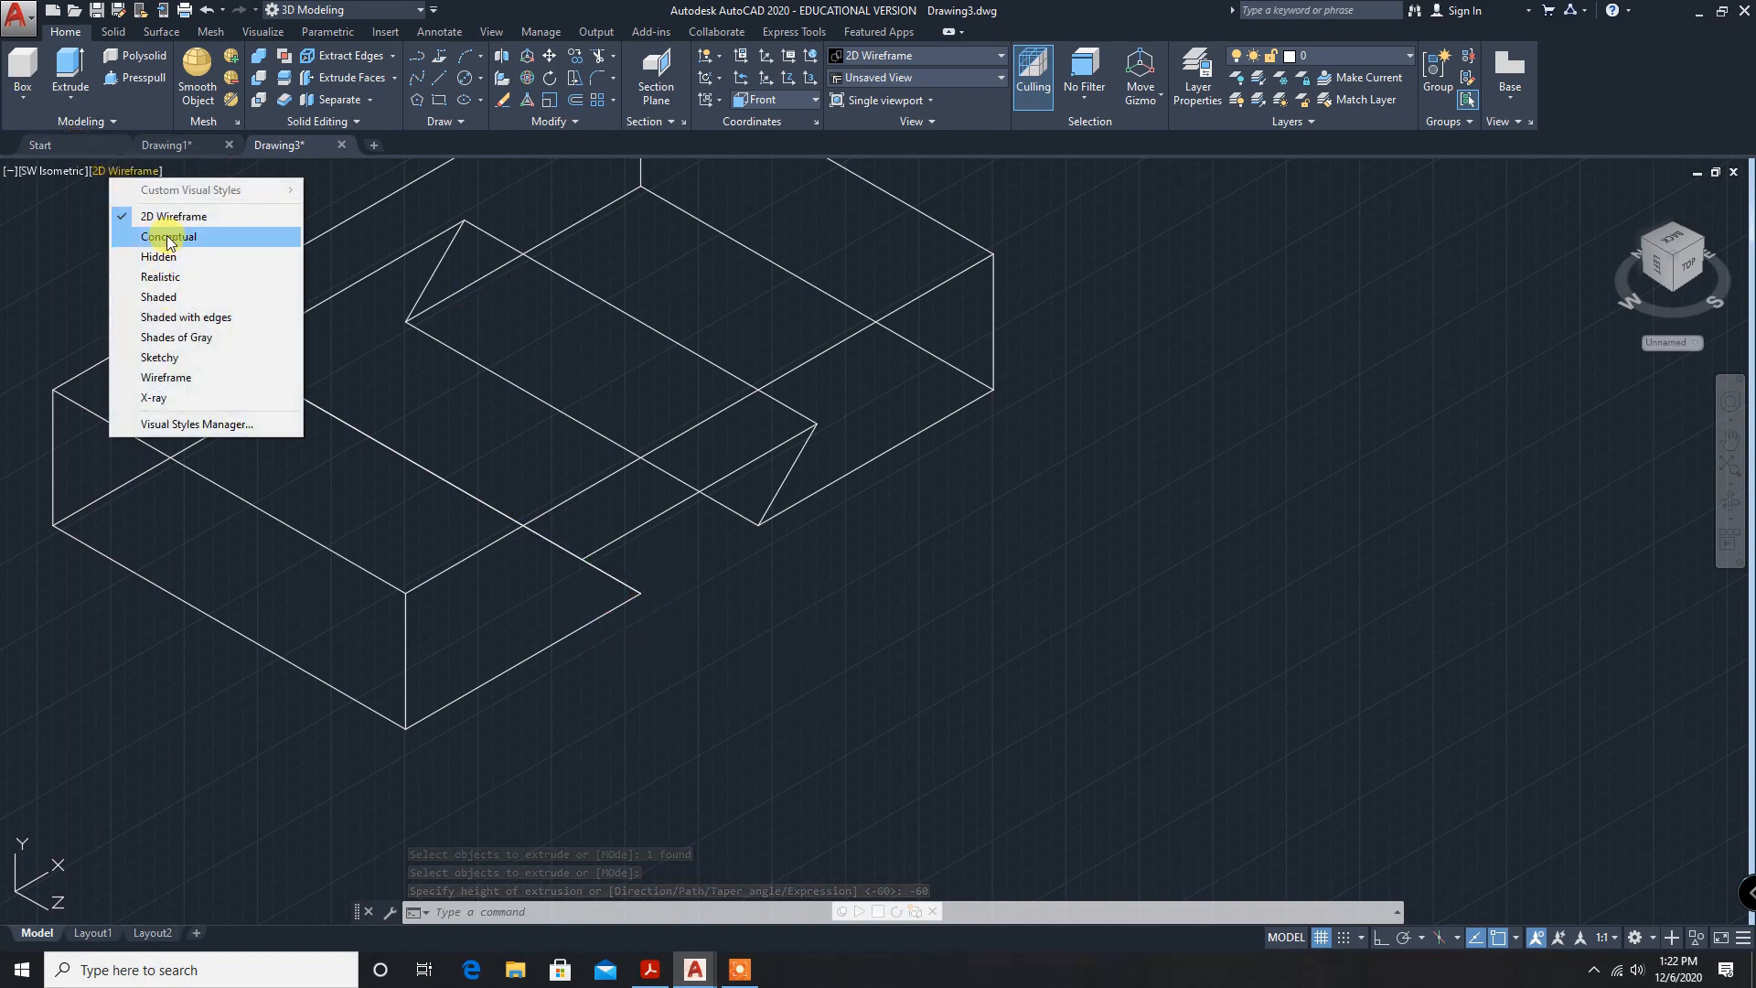
pyautogui.click(167, 236)
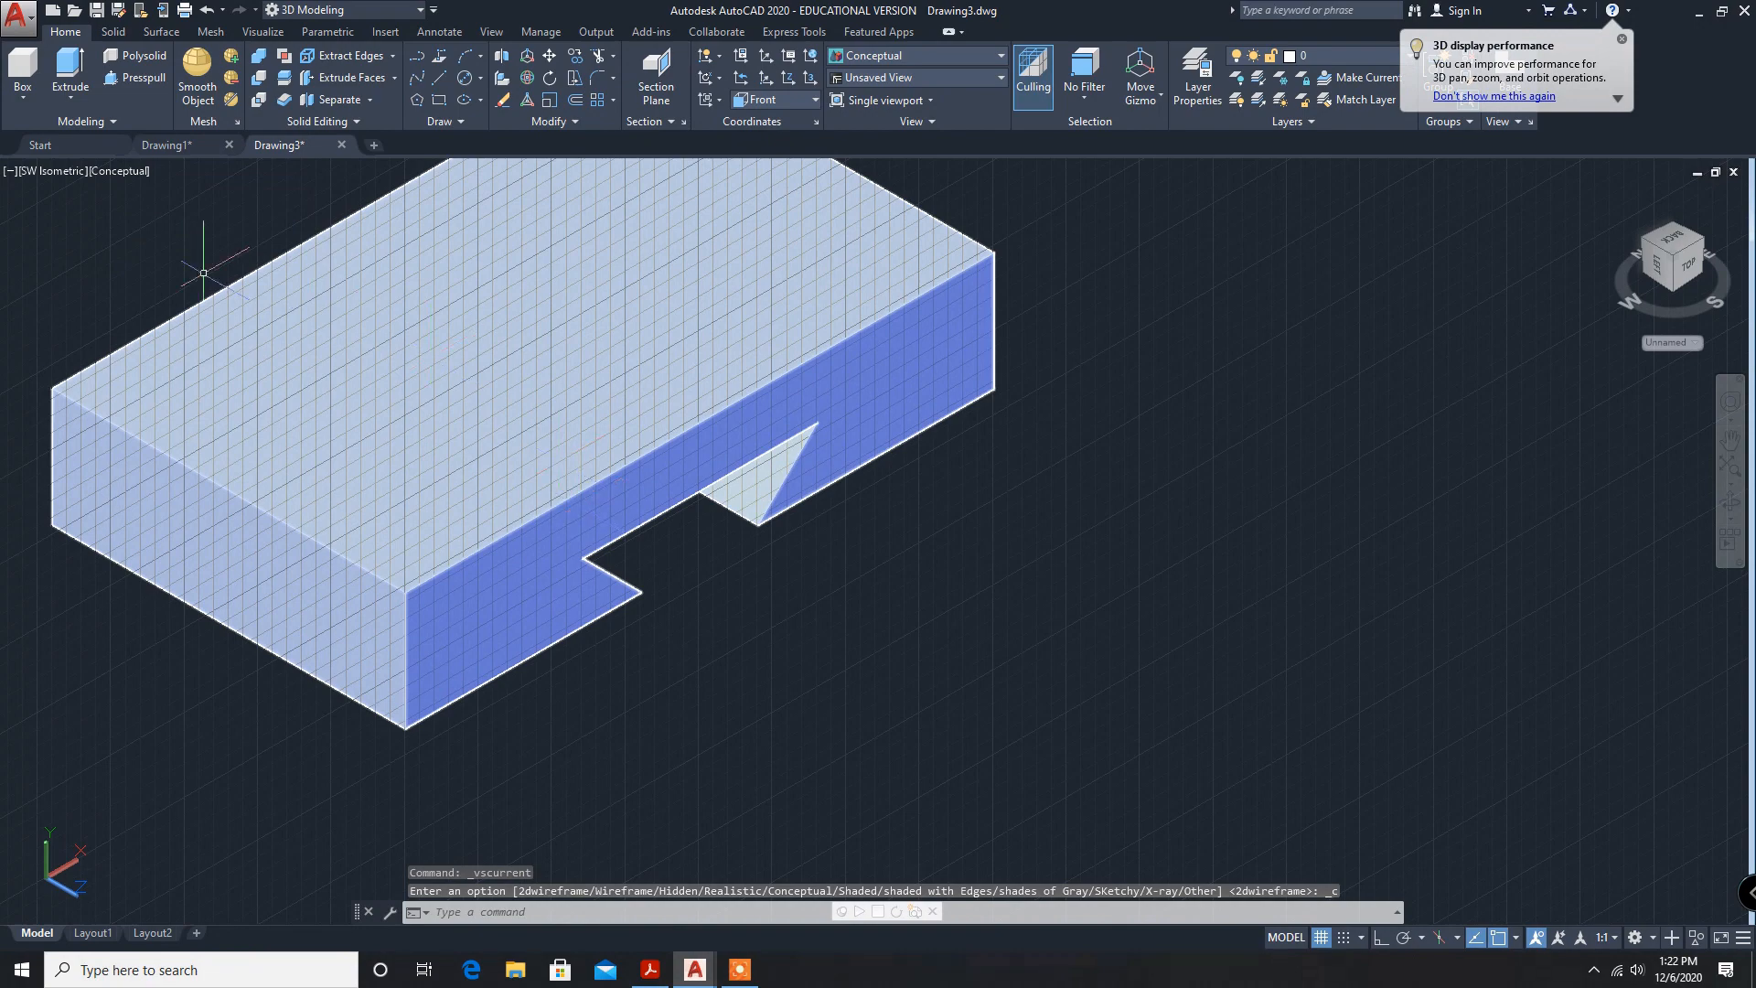
pyautogui.moveTo(557, 873)
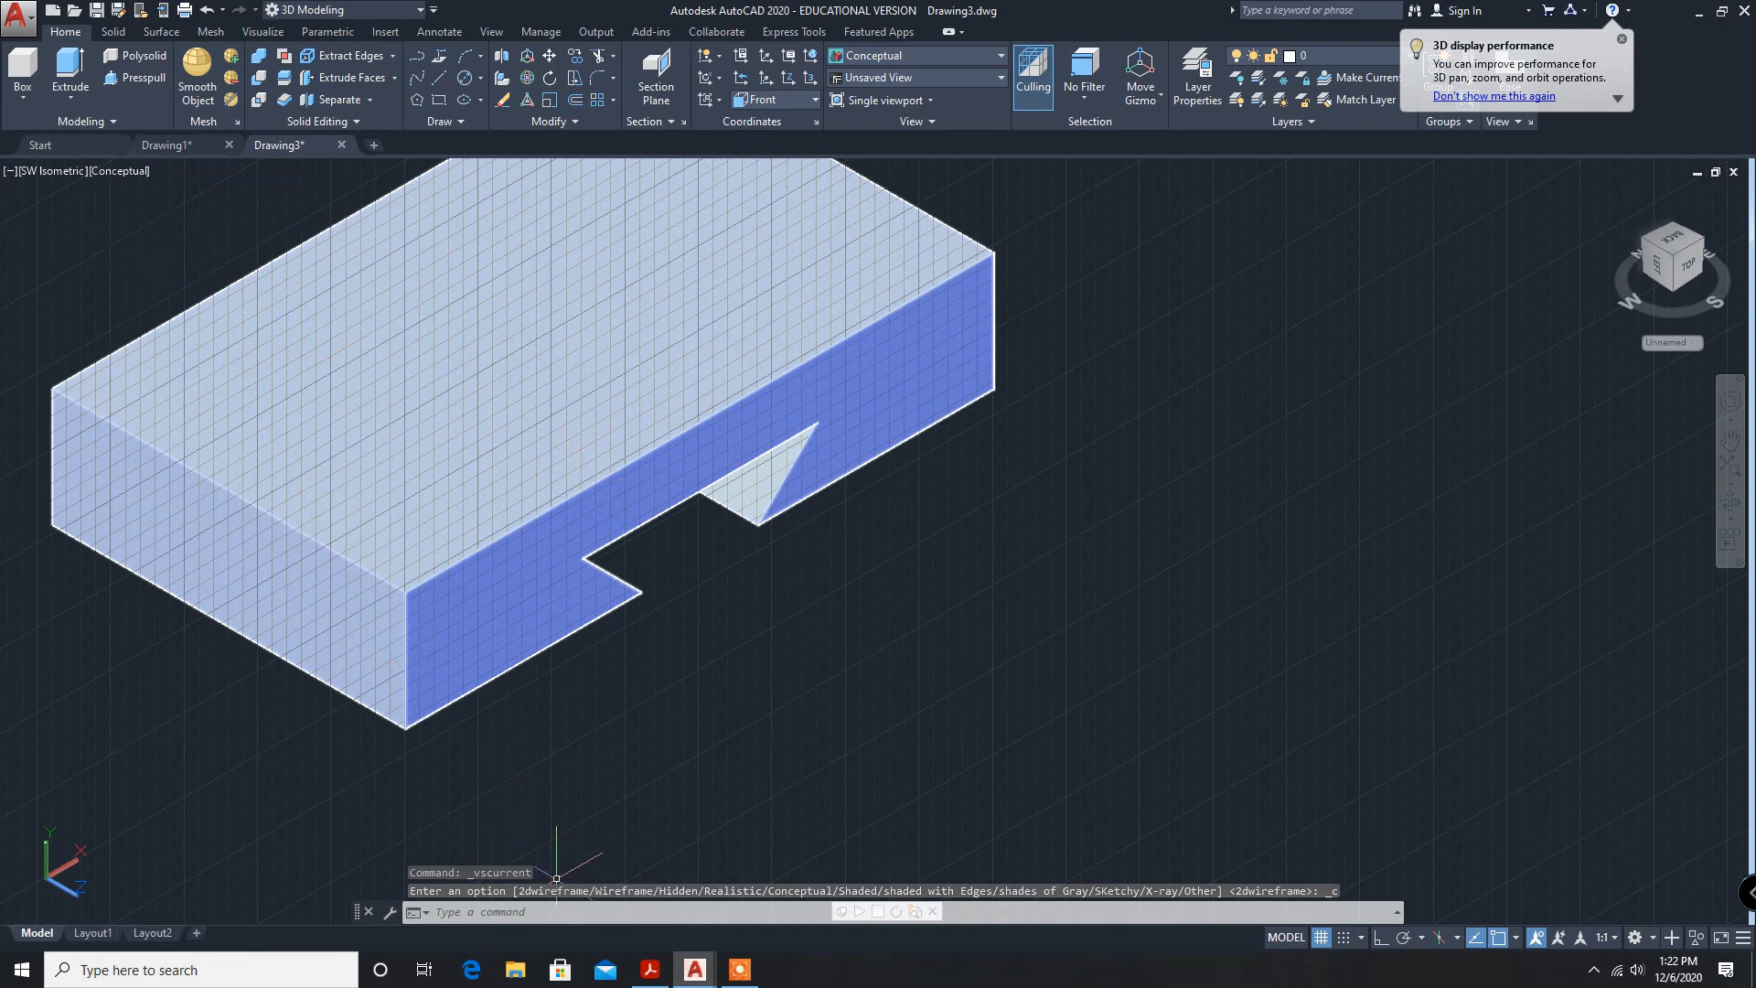
pyautogui.click(647, 969)
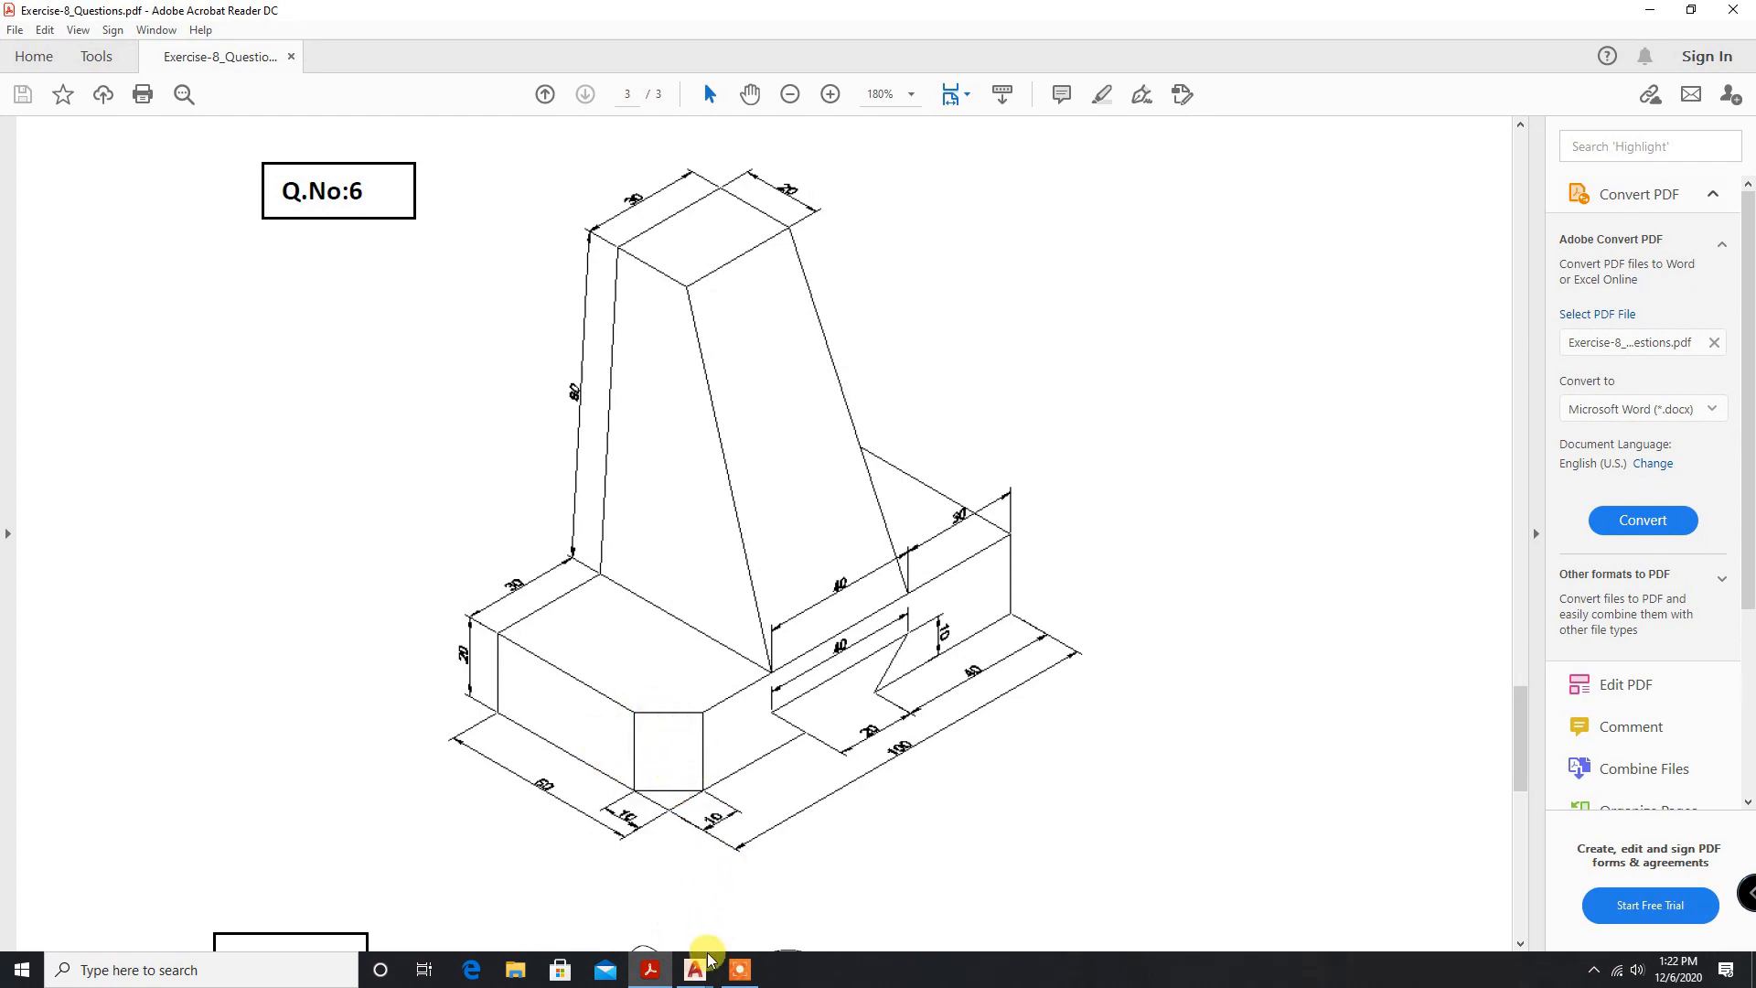
pyautogui.click(694, 969)
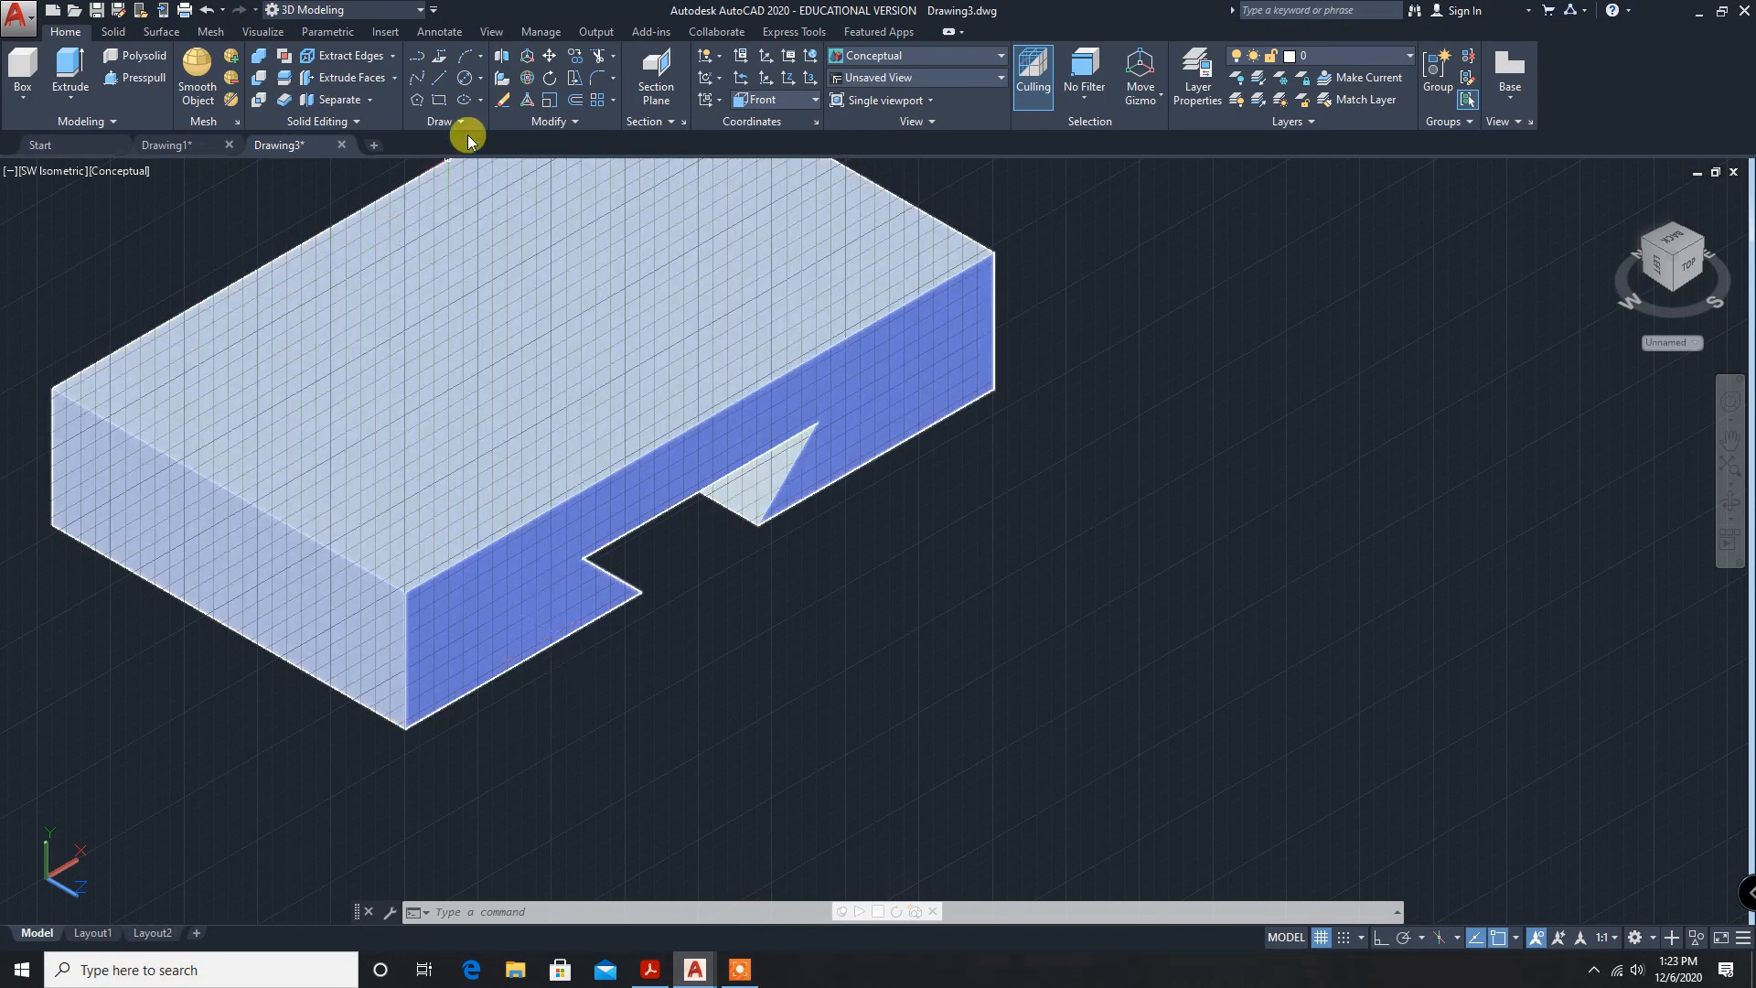
# Chamfer the block's front vertical corner edge with a distance of 10.
pyautogui.click(110, 31)
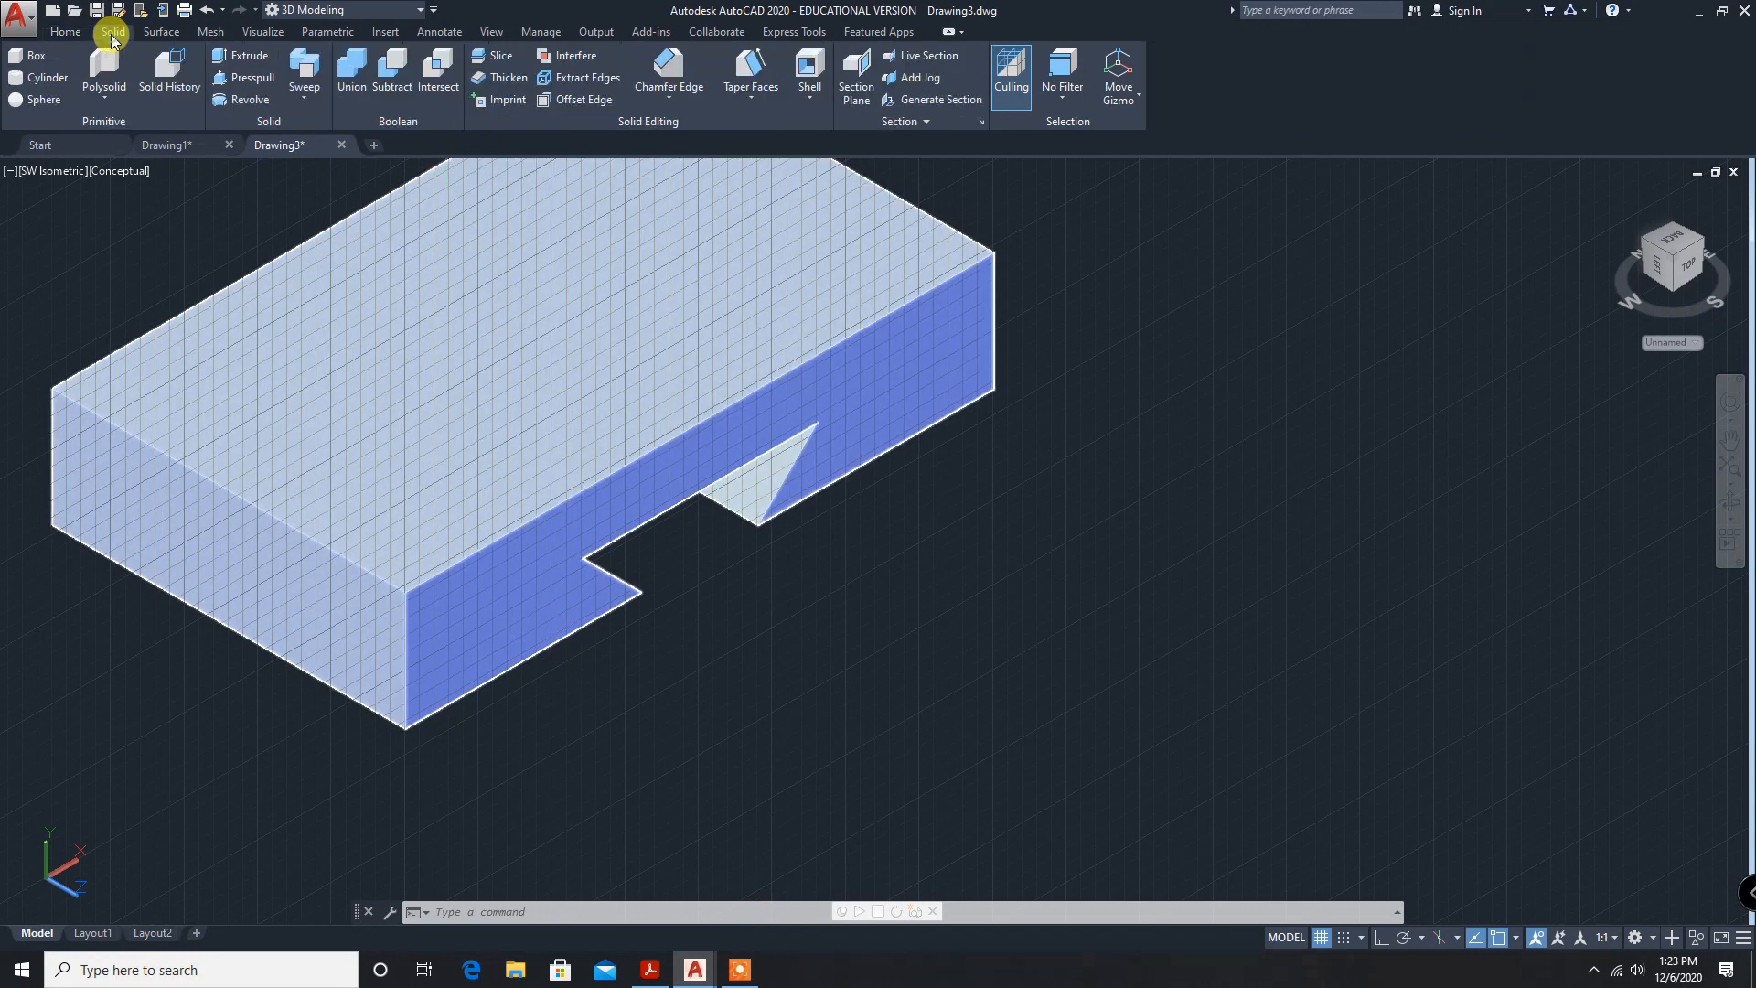
pyautogui.click(669, 86)
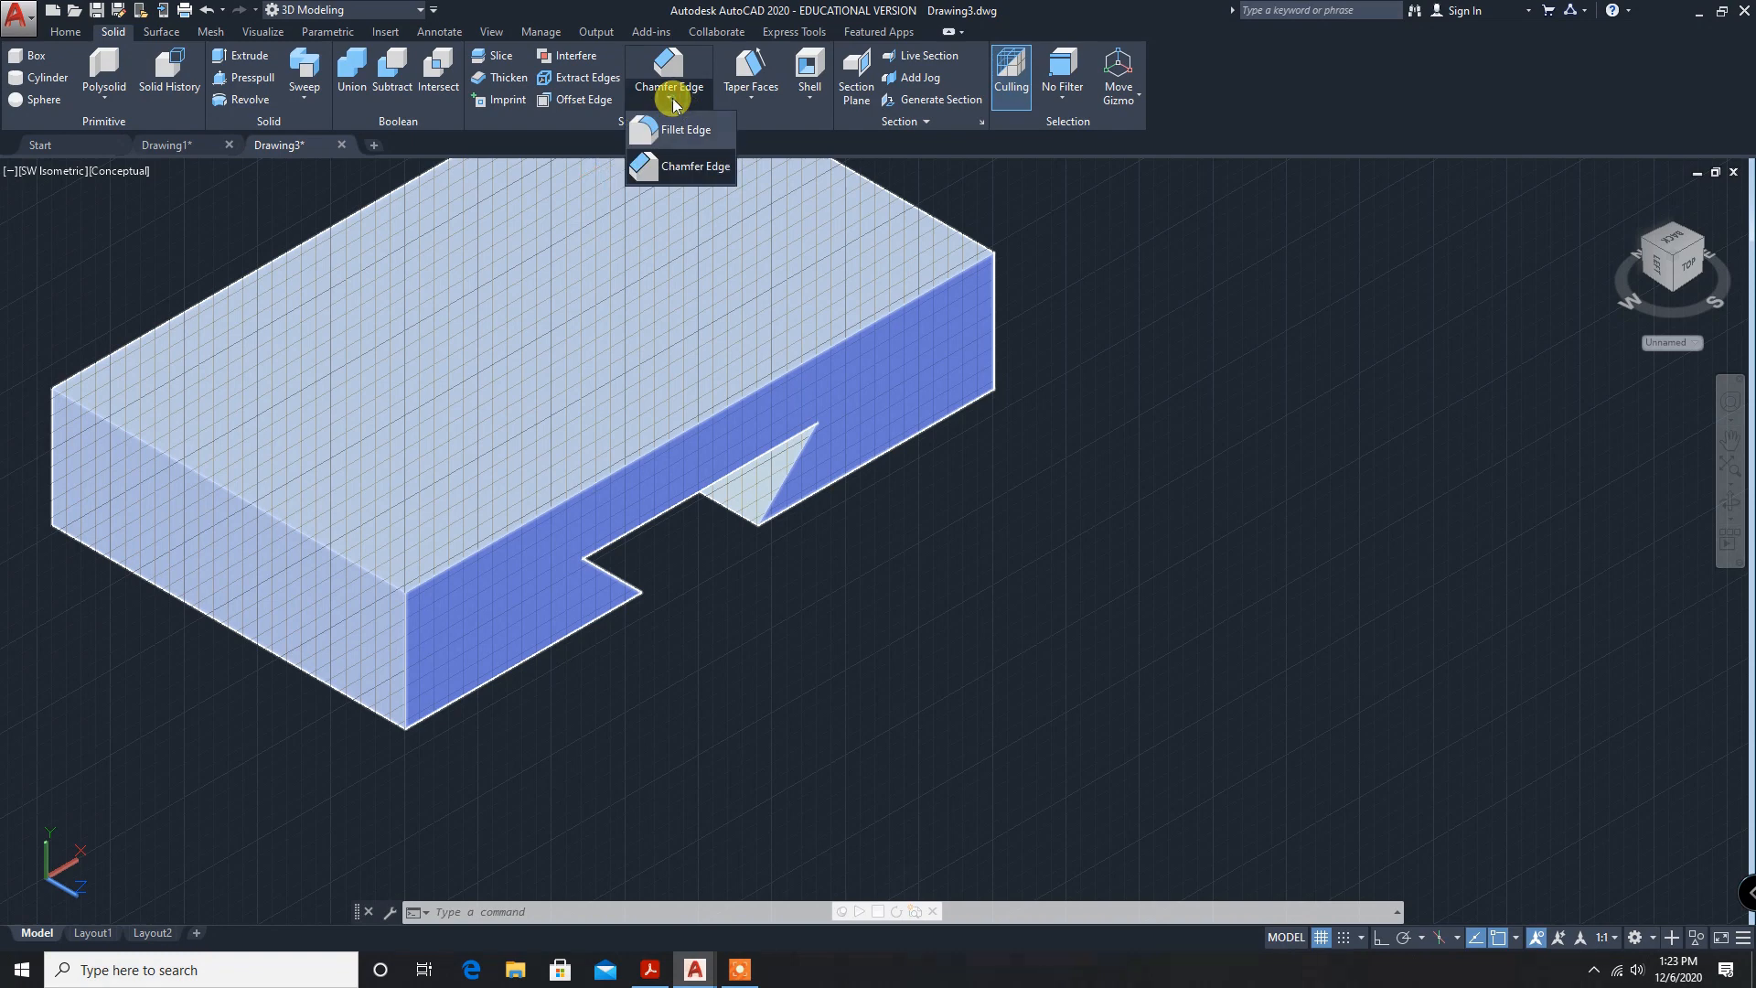
pyautogui.click(685, 130)
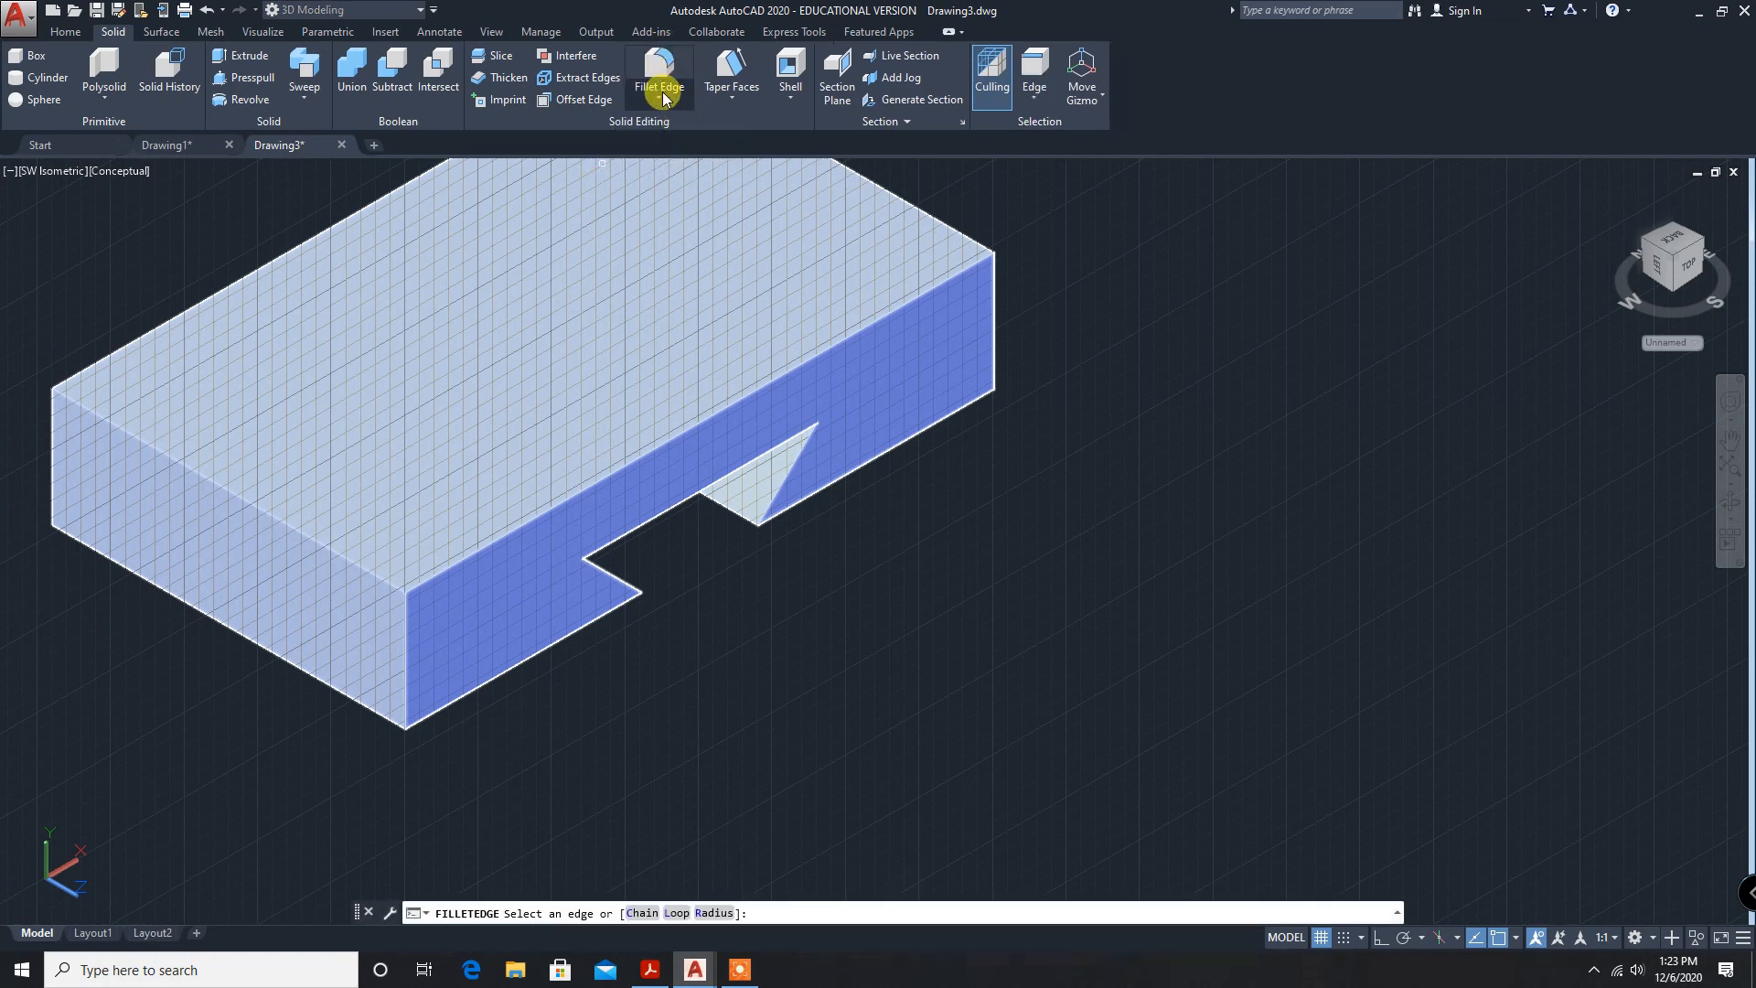
pyautogui.click(678, 86)
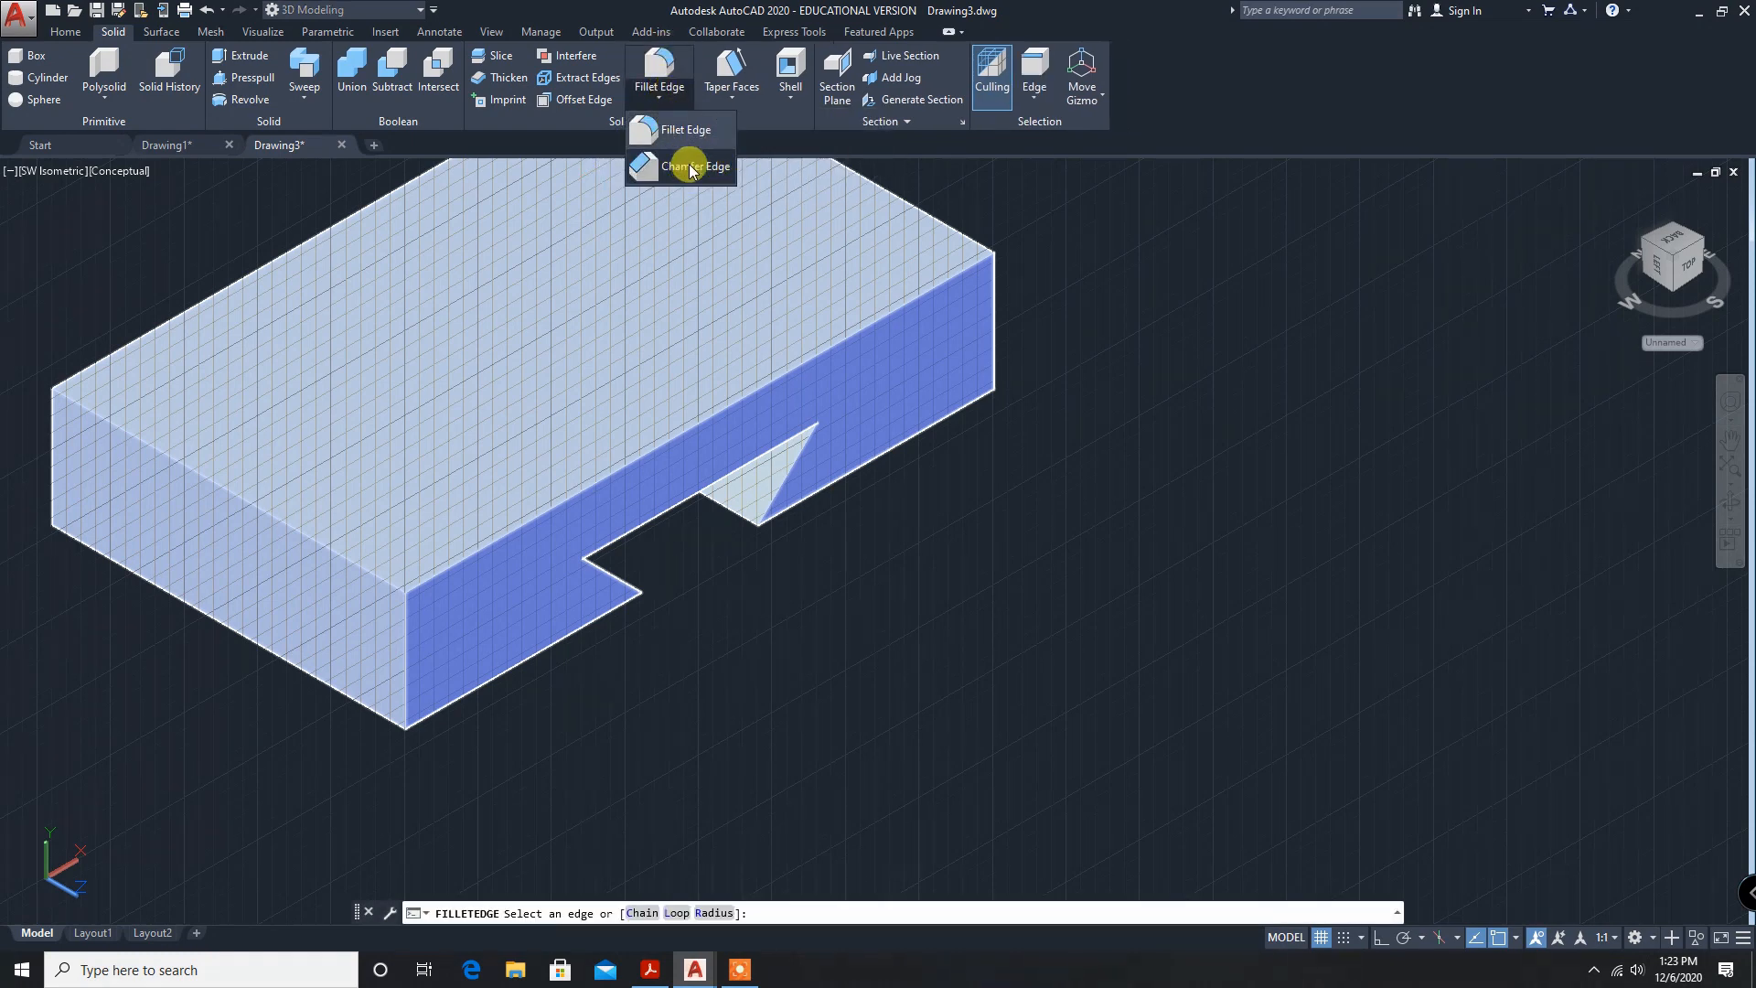
pyautogui.click(695, 165)
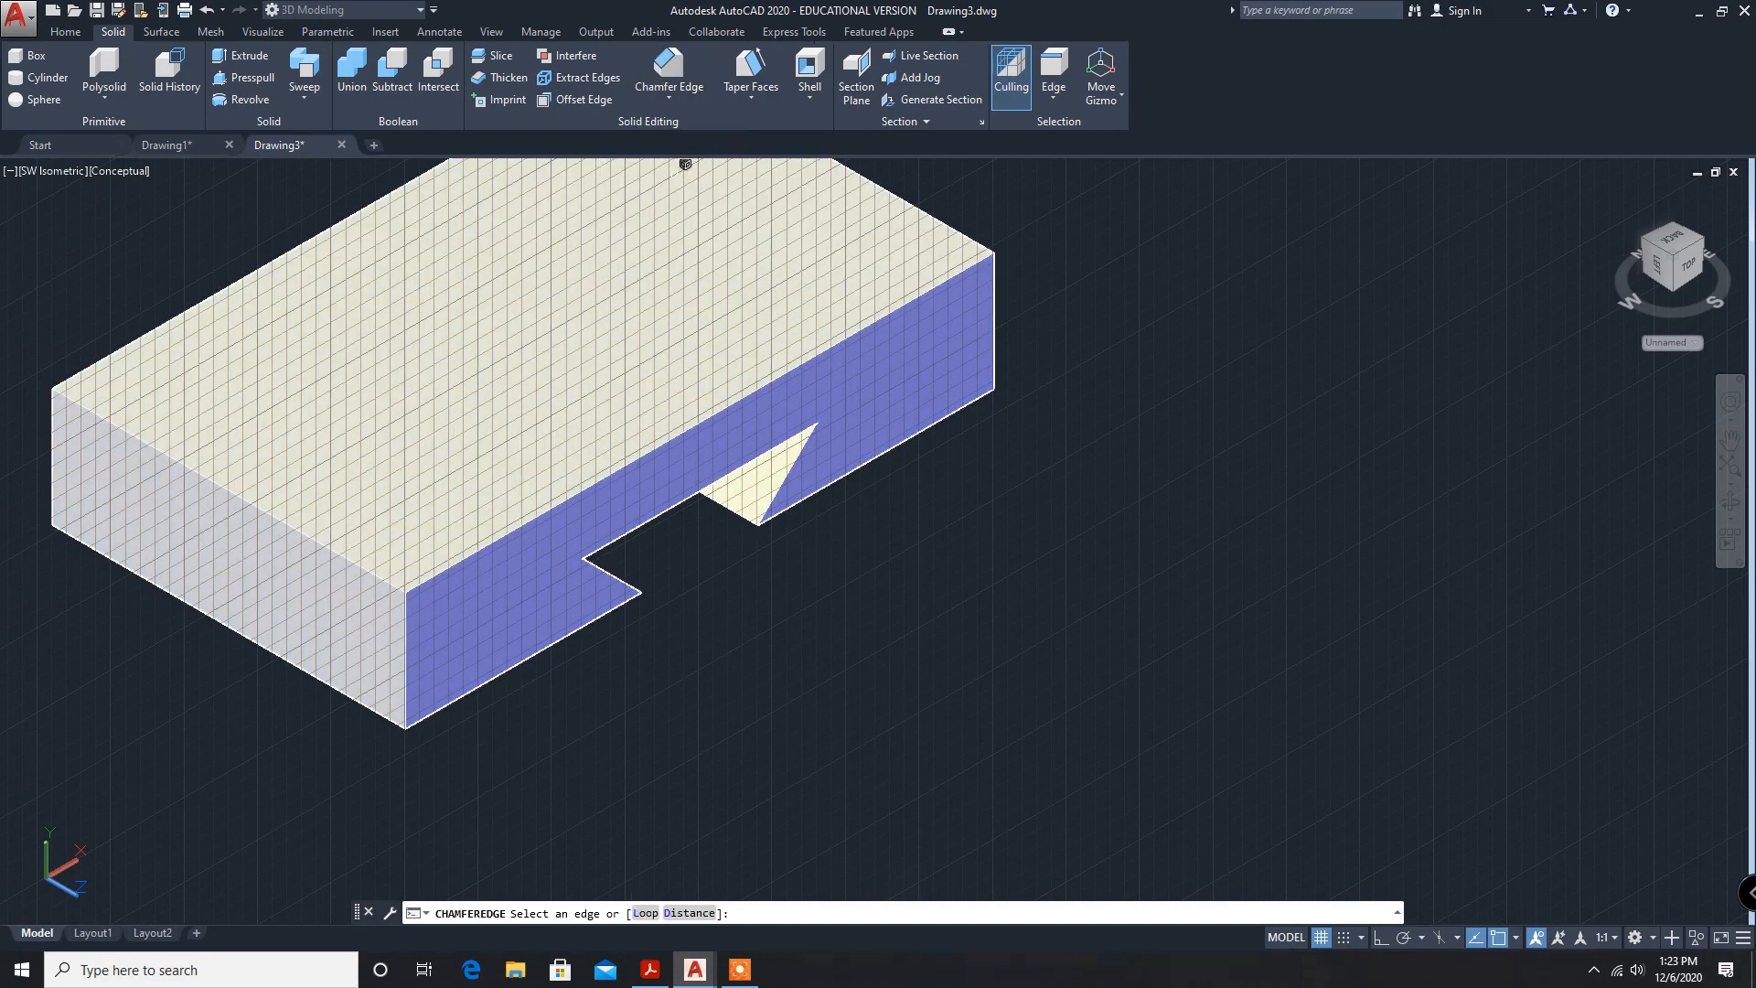
pyautogui.moveTo(409, 653)
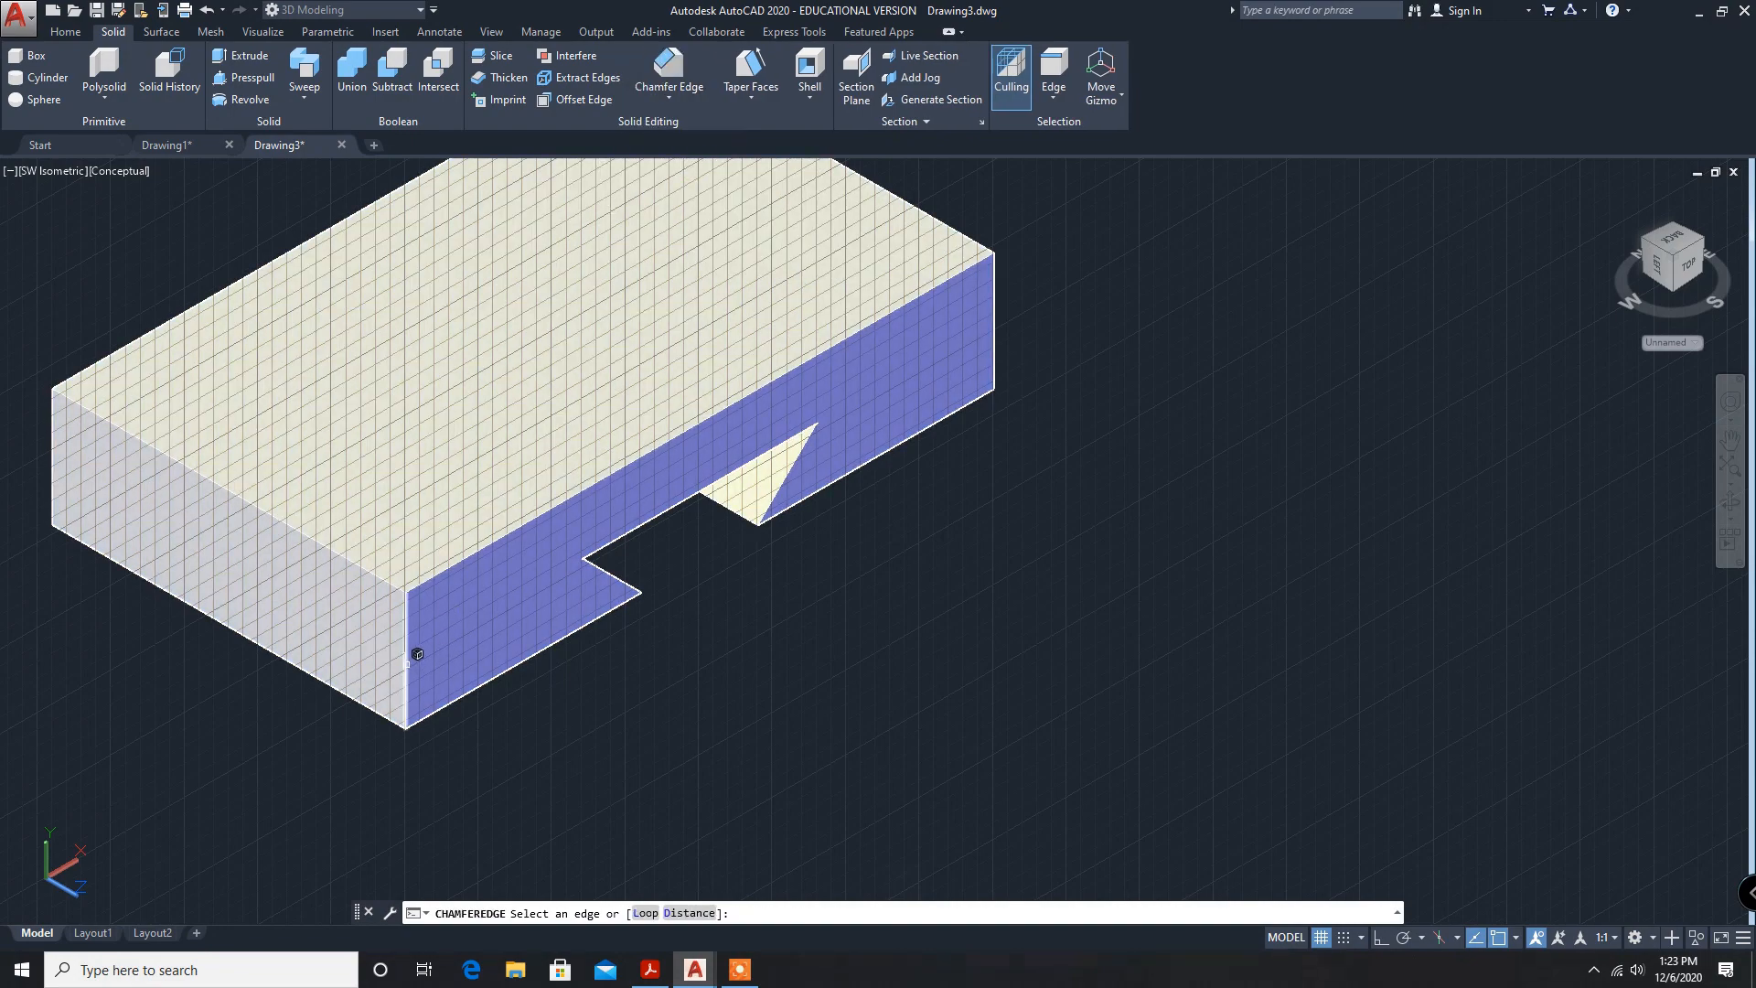
pyautogui.click(406, 673)
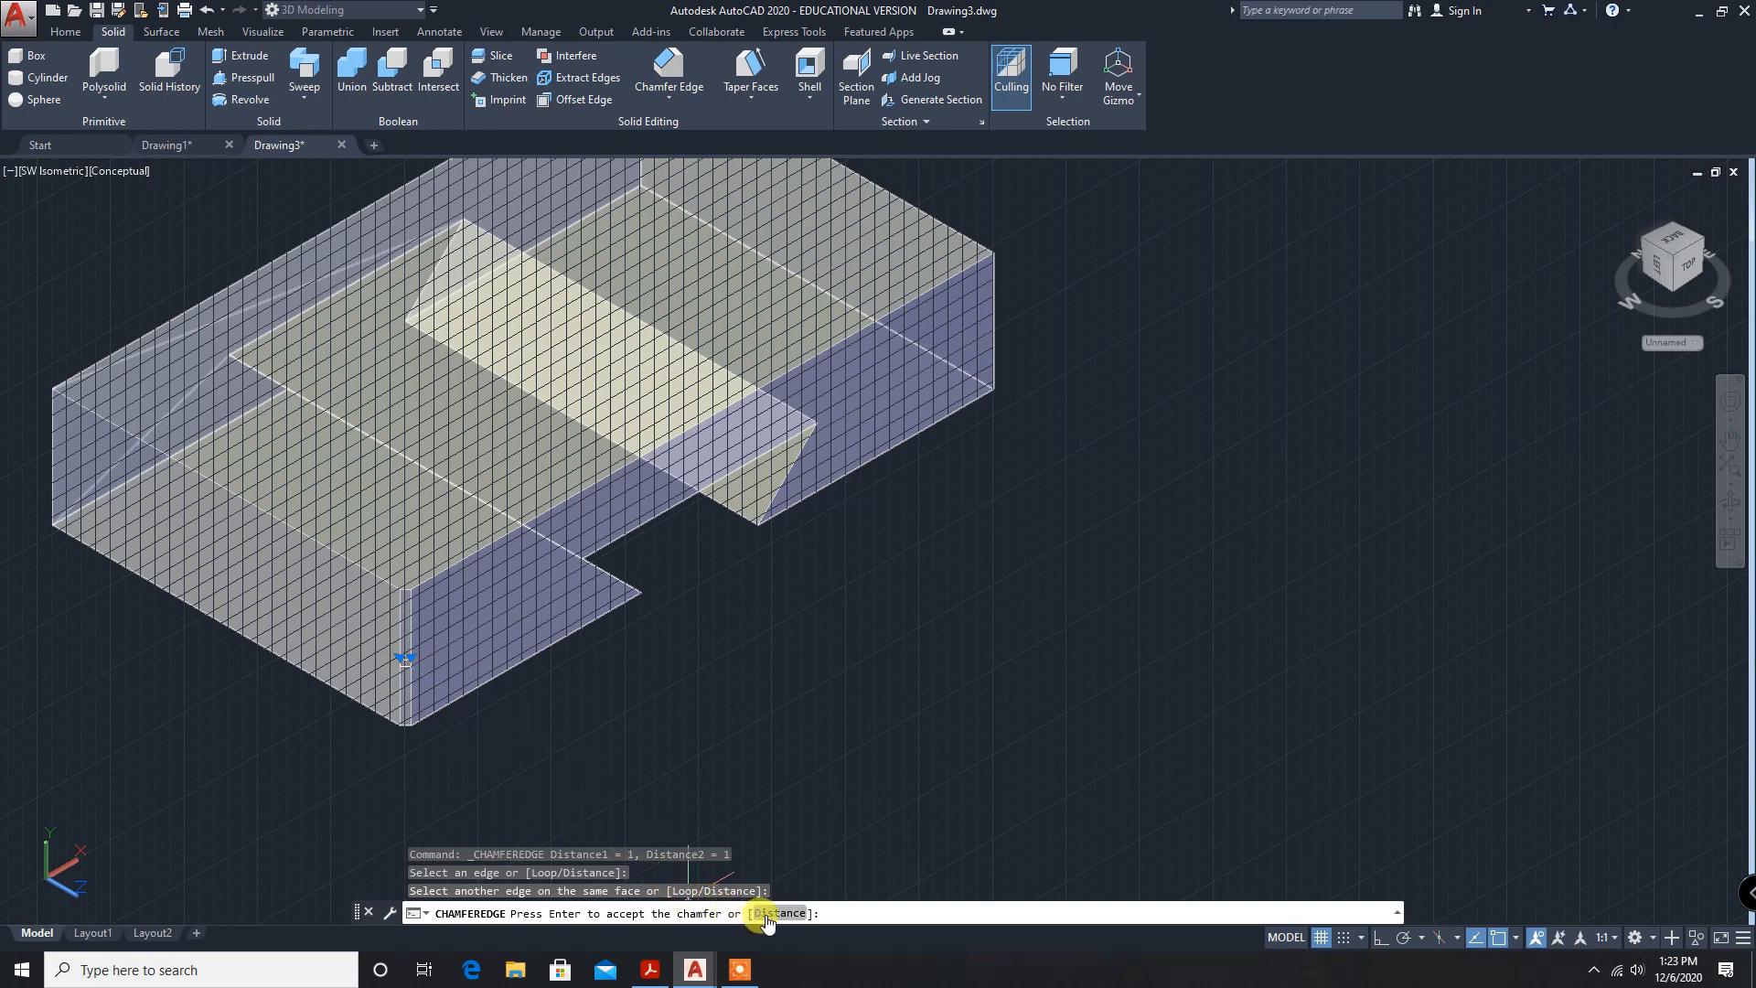
pyautogui.click(784, 913)
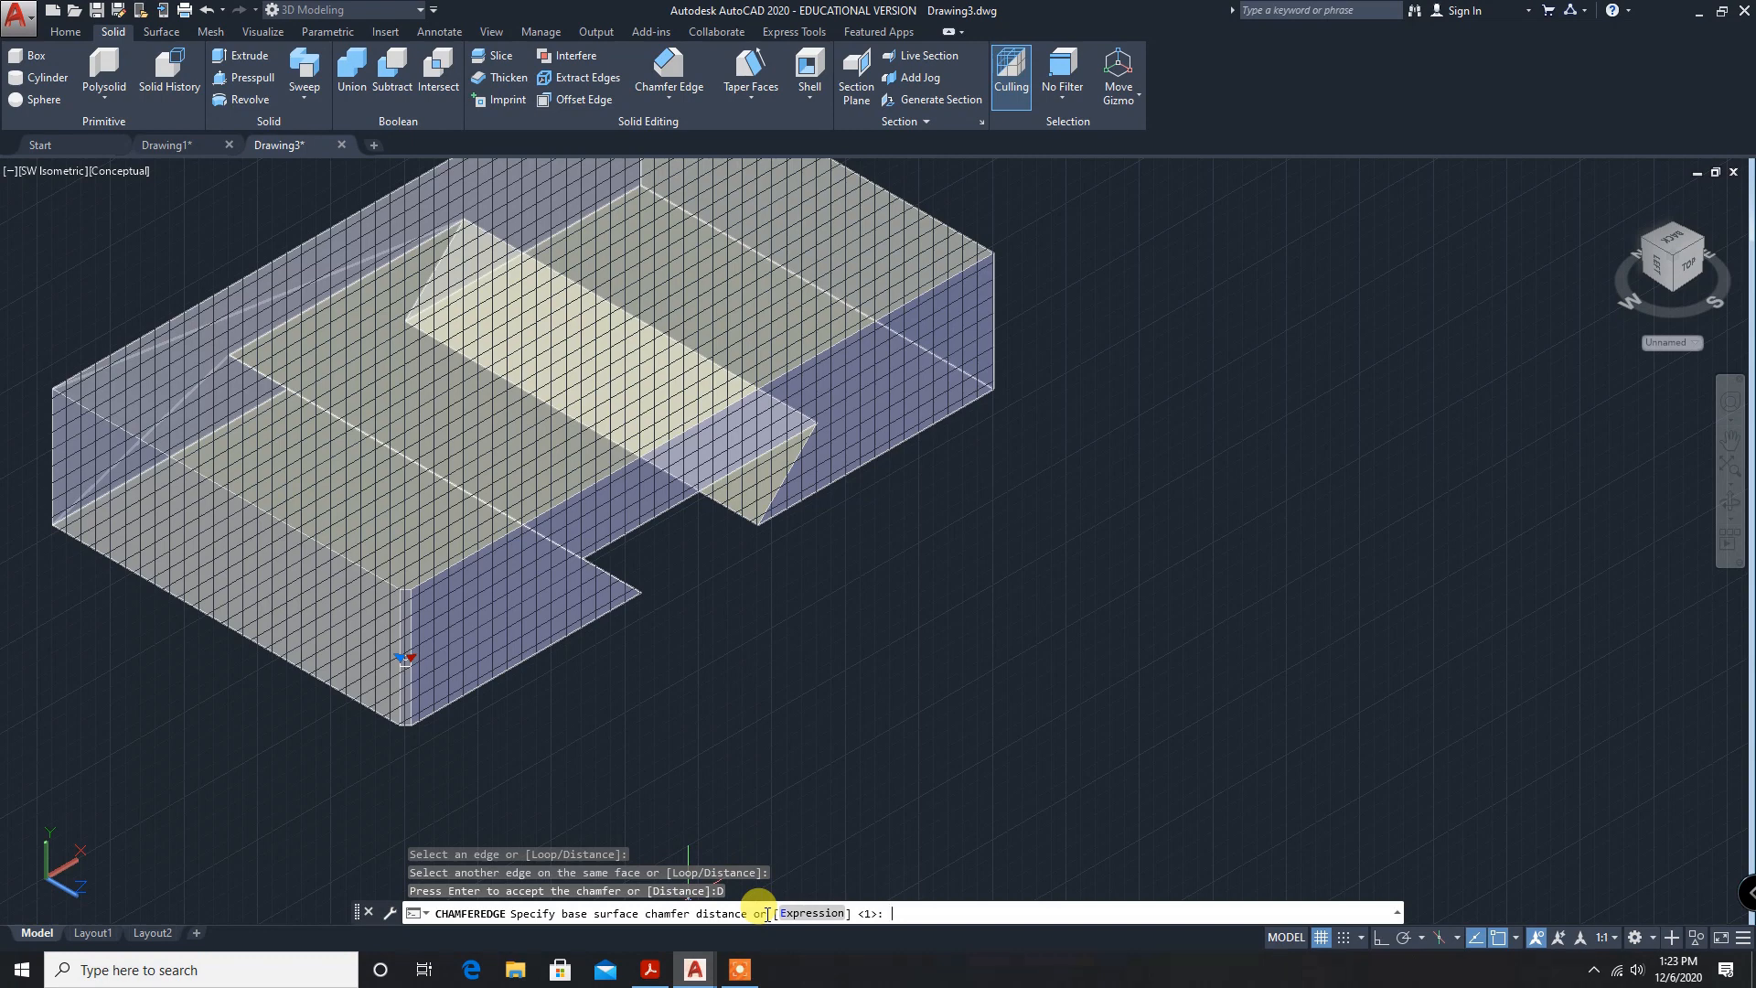
pyautogui.write('10')
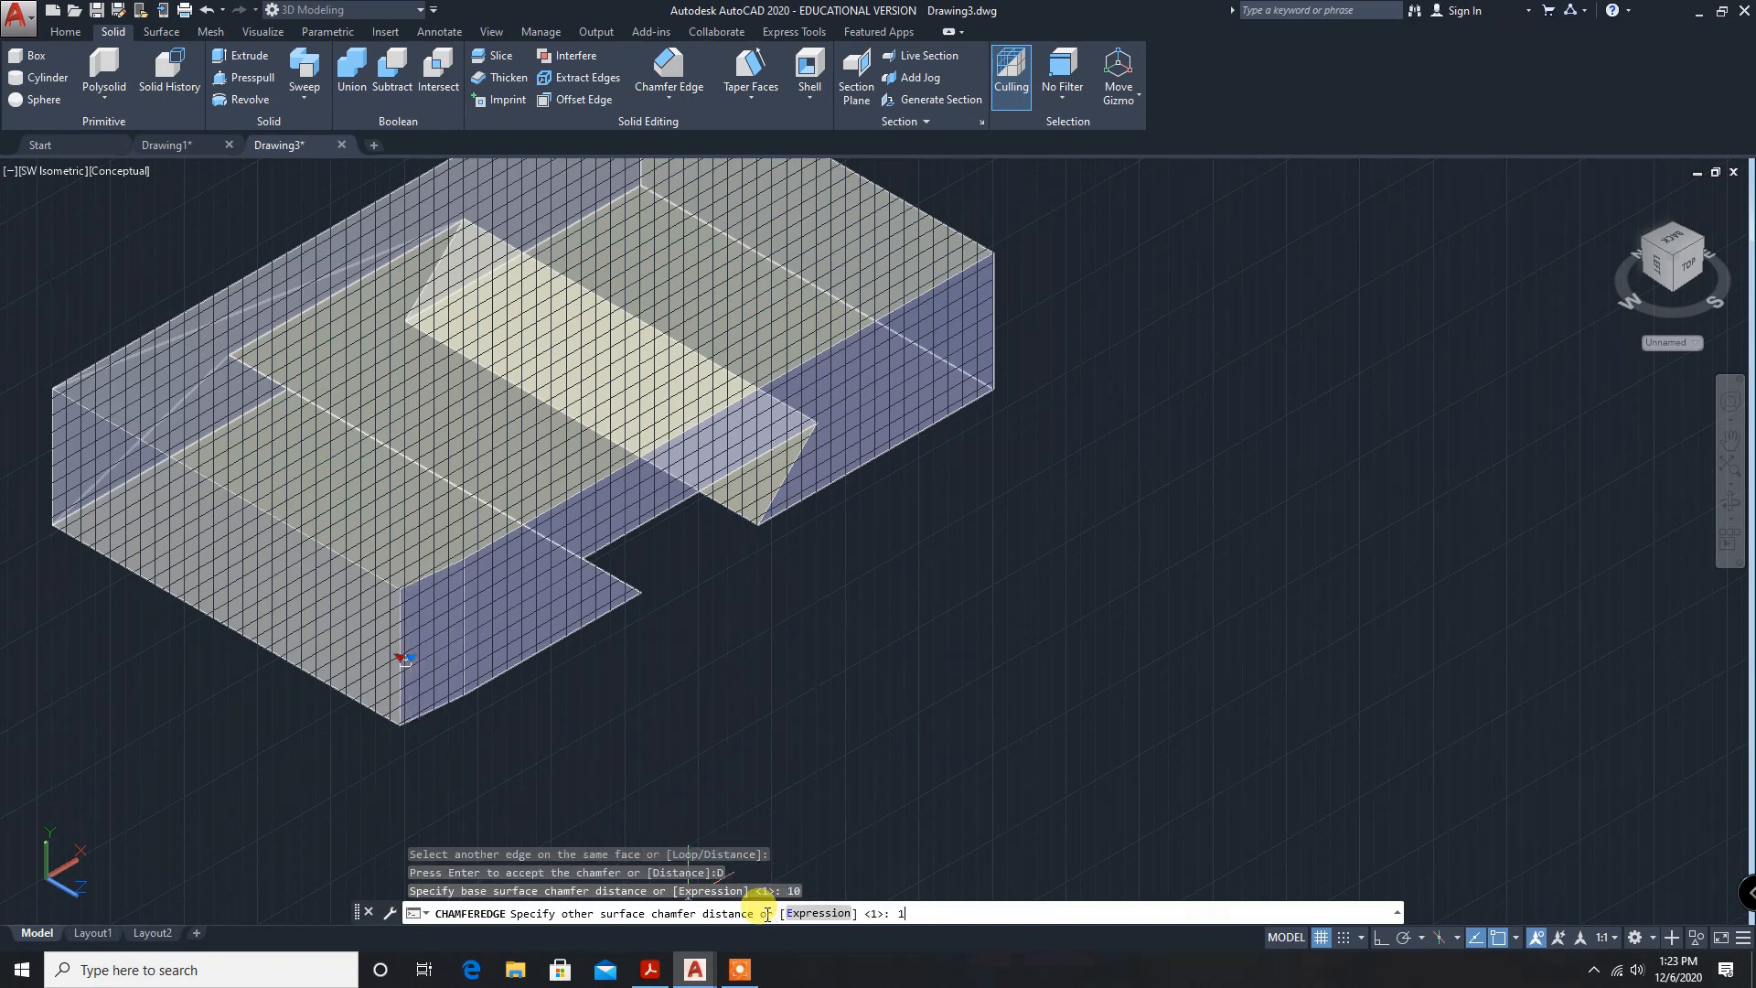
pyautogui.write('0')
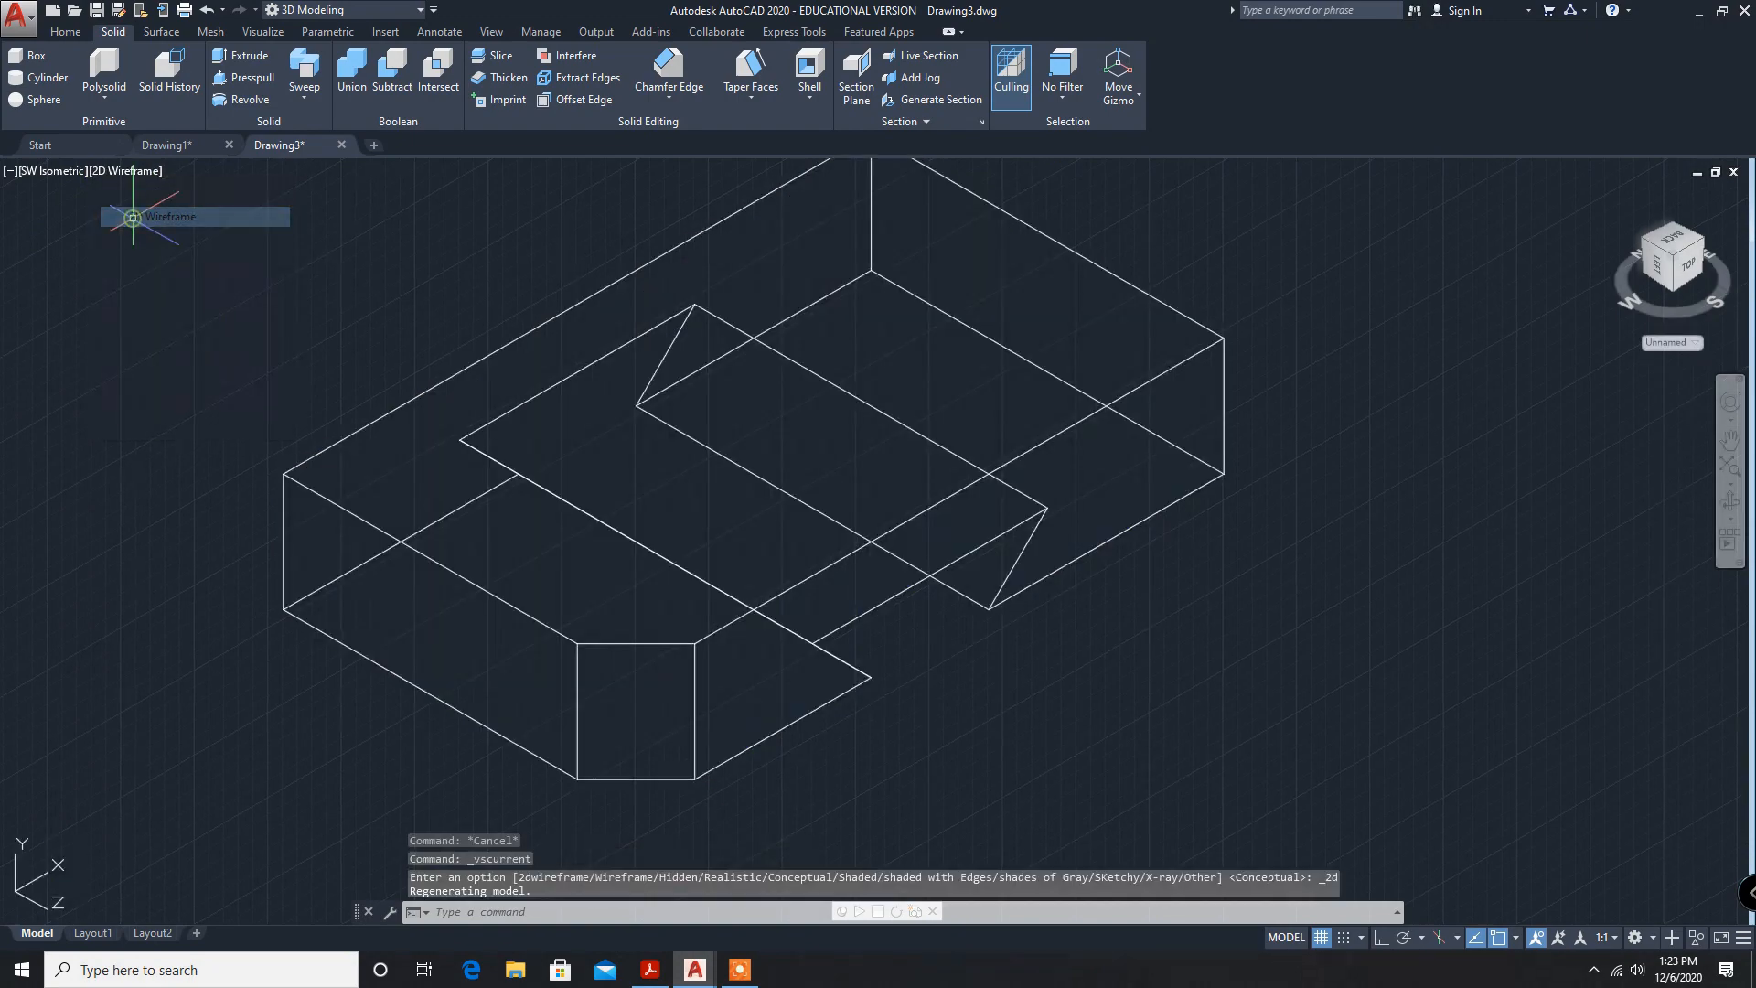
pyautogui.click(51, 170)
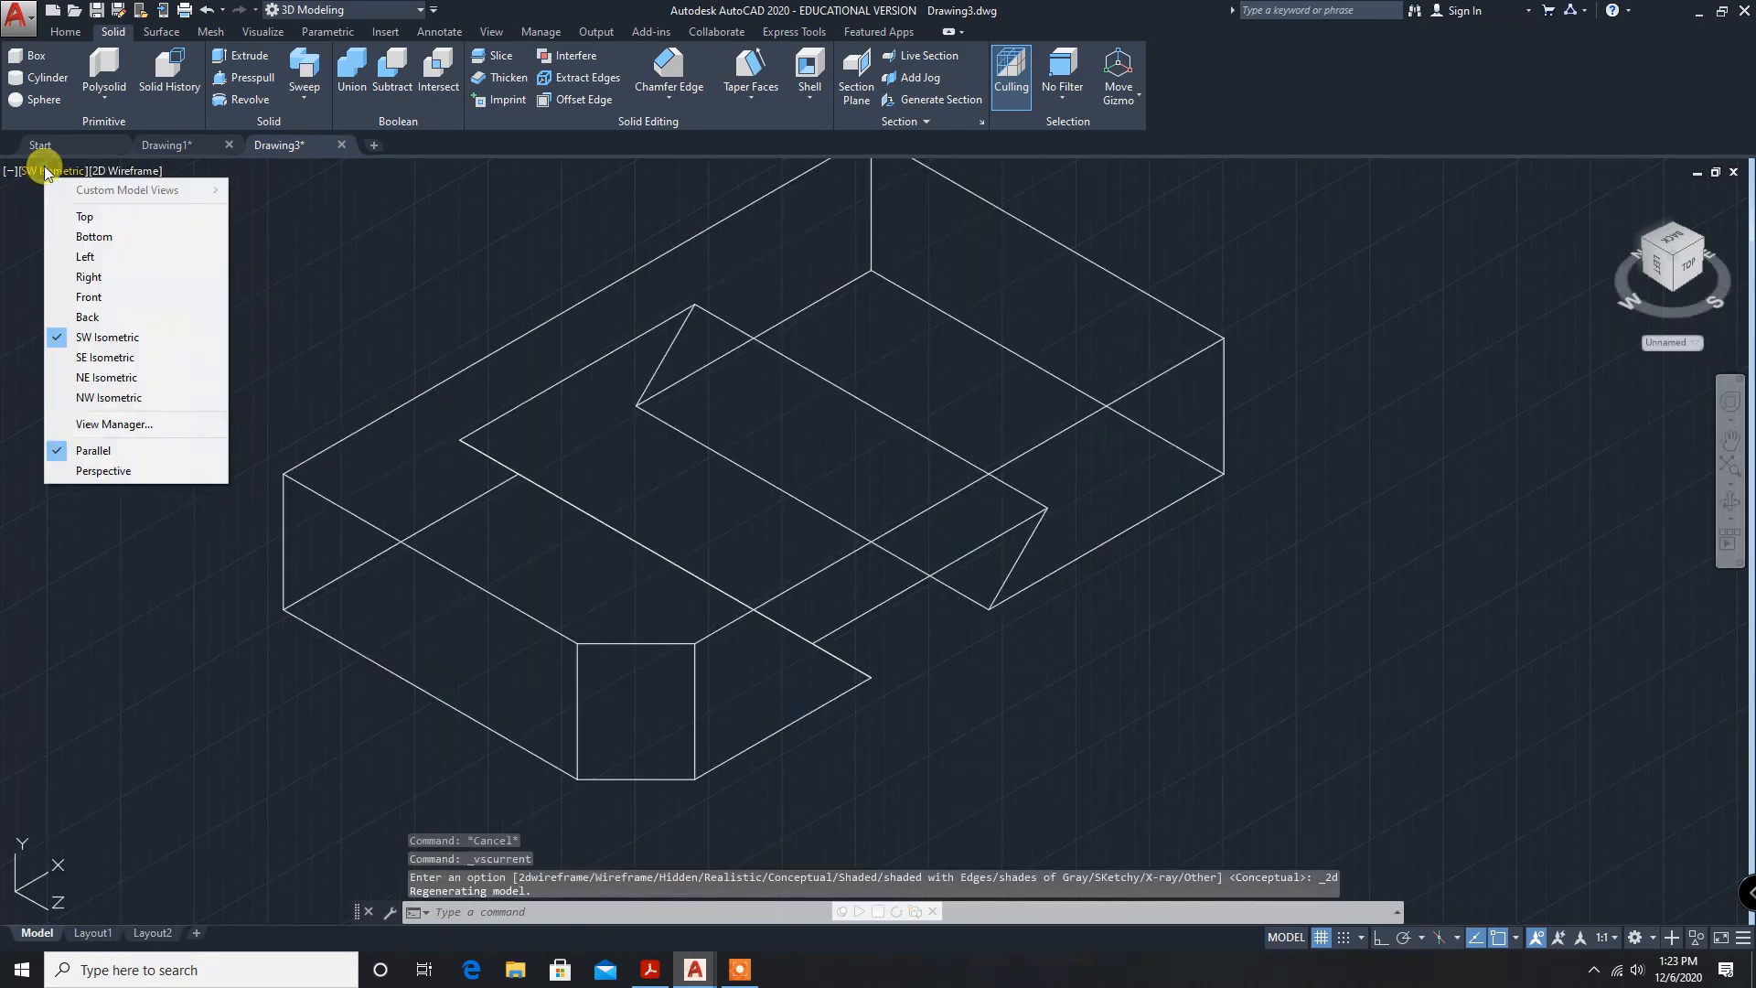
pyautogui.moveTo(85, 216)
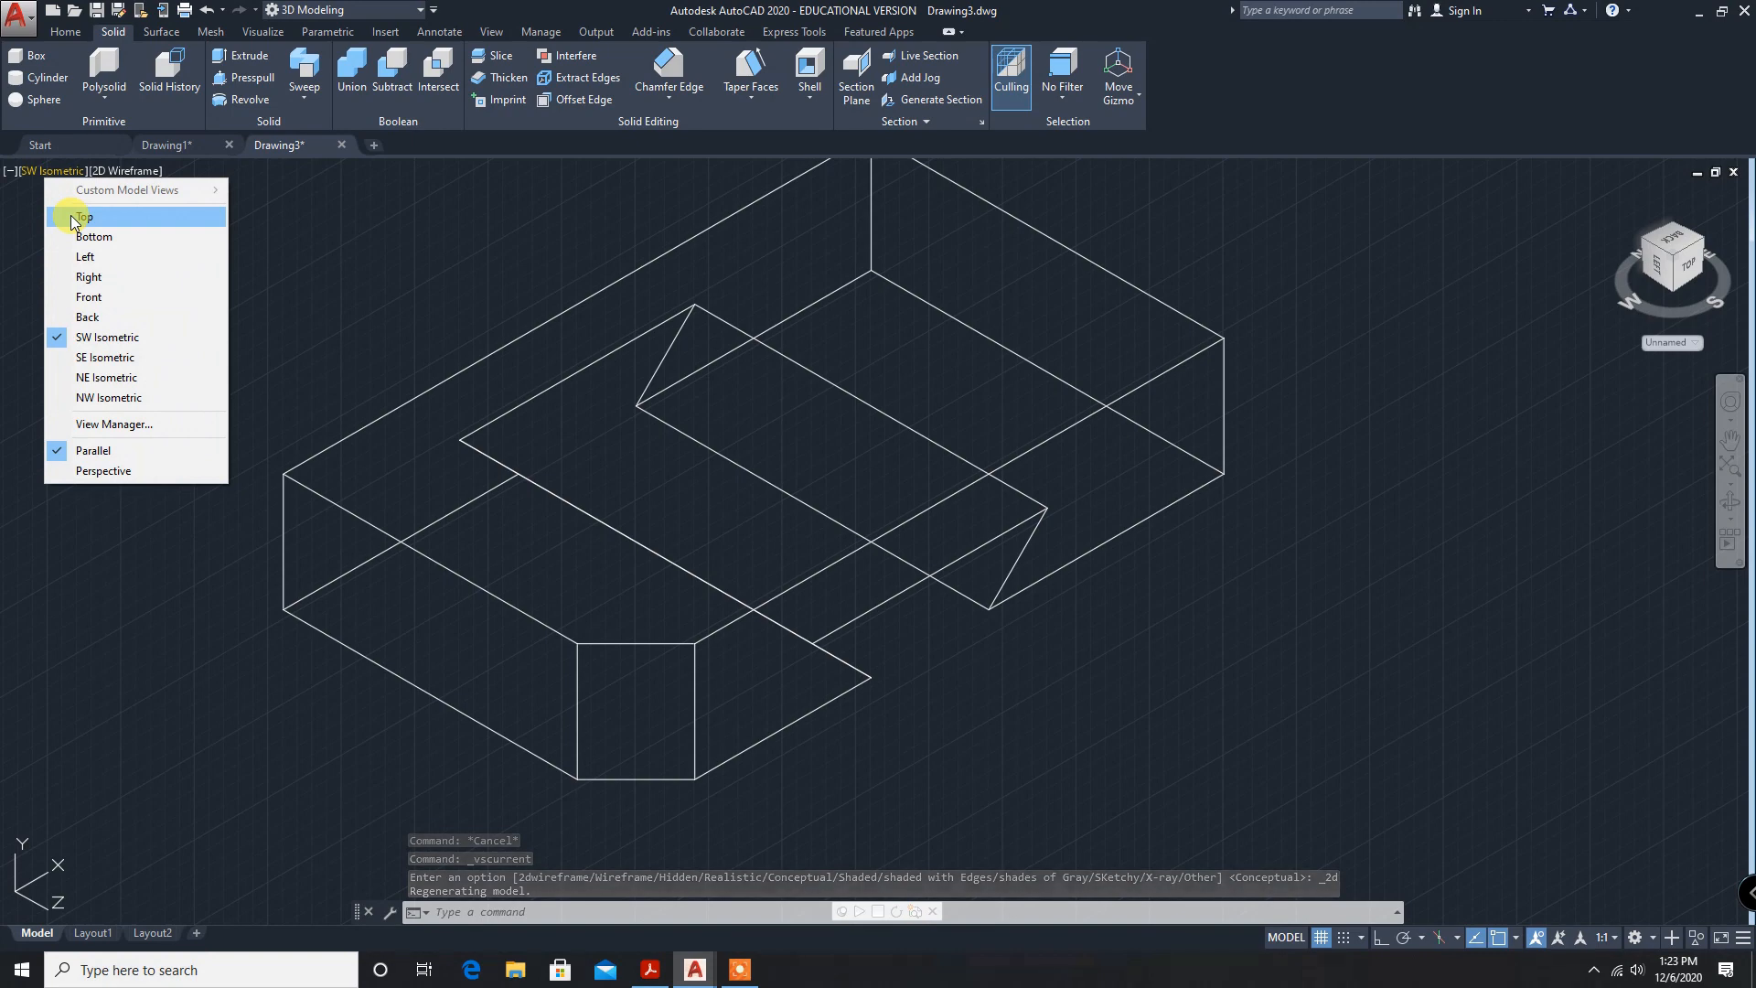
# Switch to the Top view to see the block's plan with the beveled corner.
pyautogui.click(83, 215)
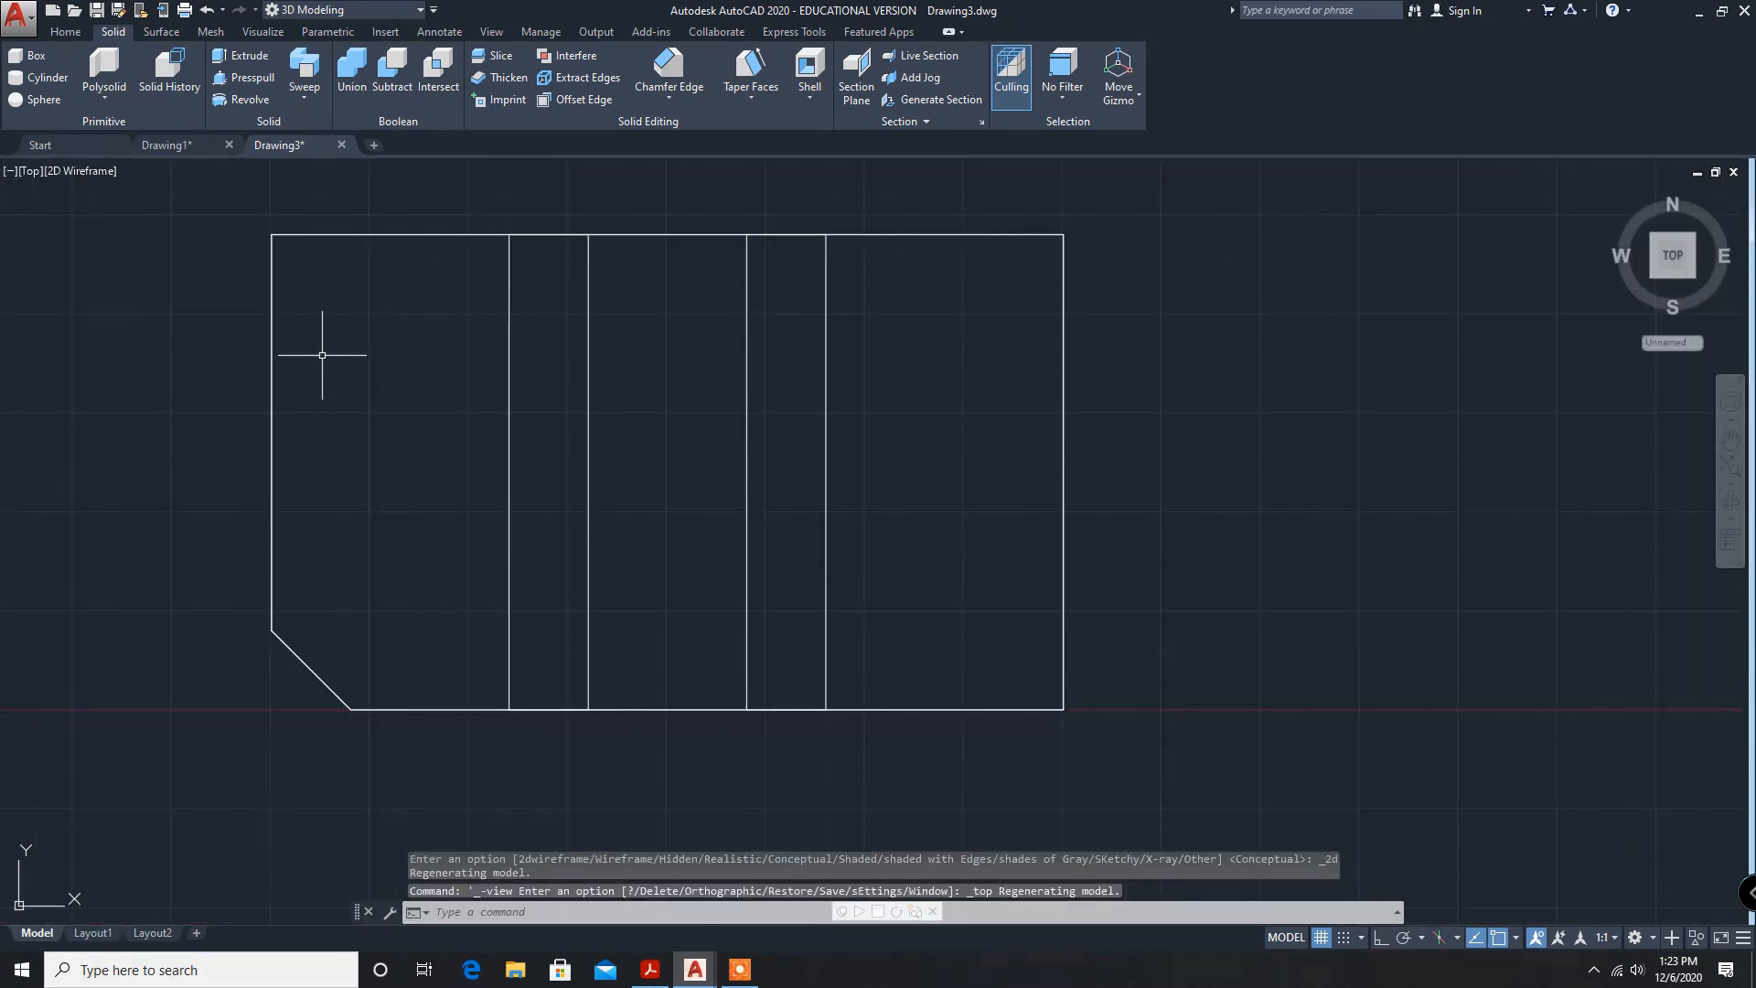
pyautogui.moveTo(672, 858)
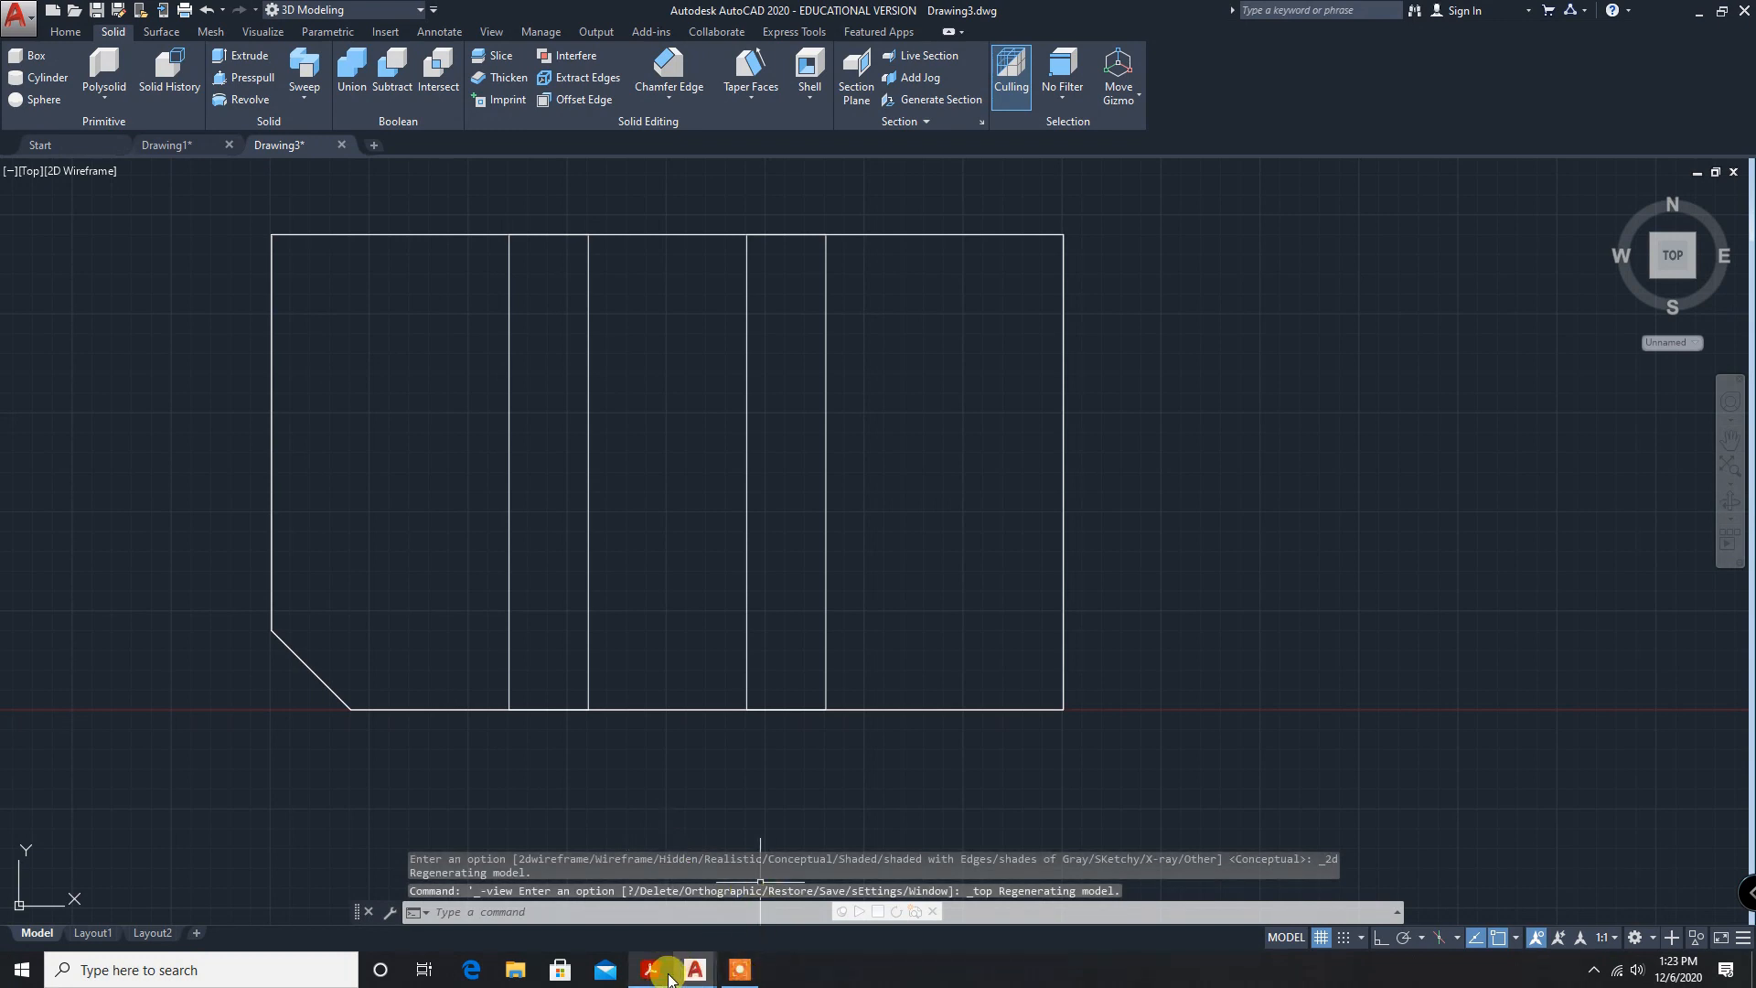
pyautogui.click(65, 30)
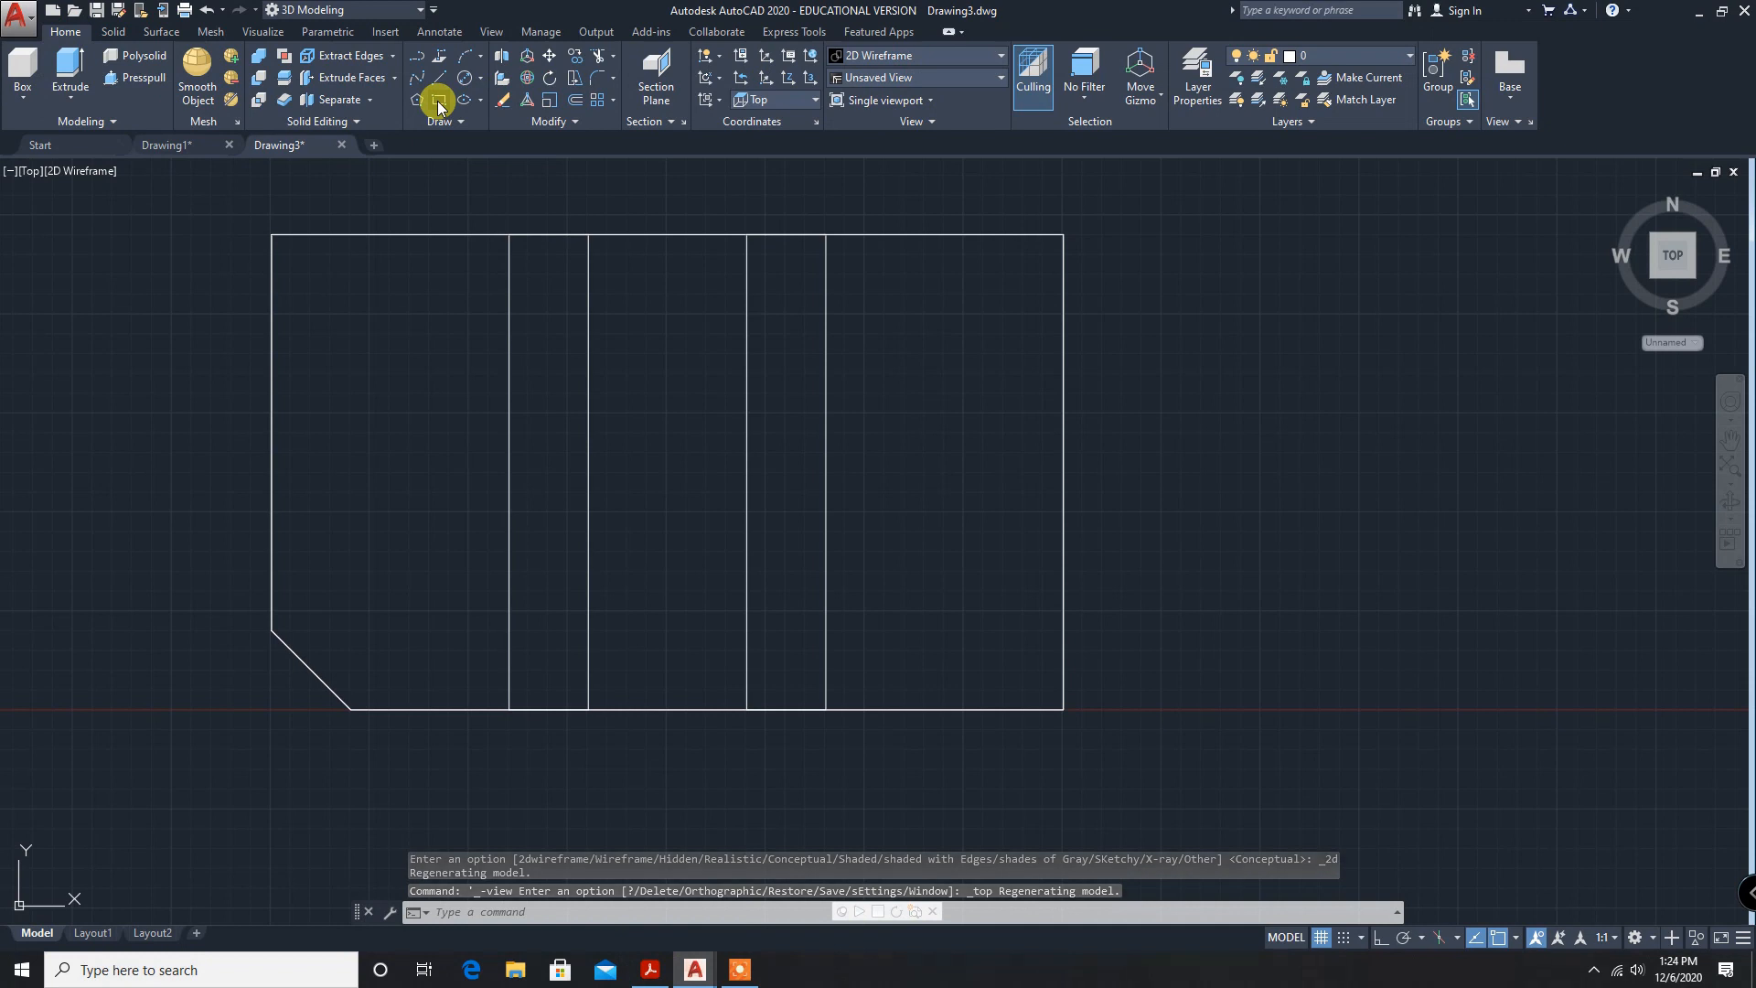
# Draw a 40 by 60 rectangle with the Dimensions option, right of the base.
pyautogui.click(437, 100)
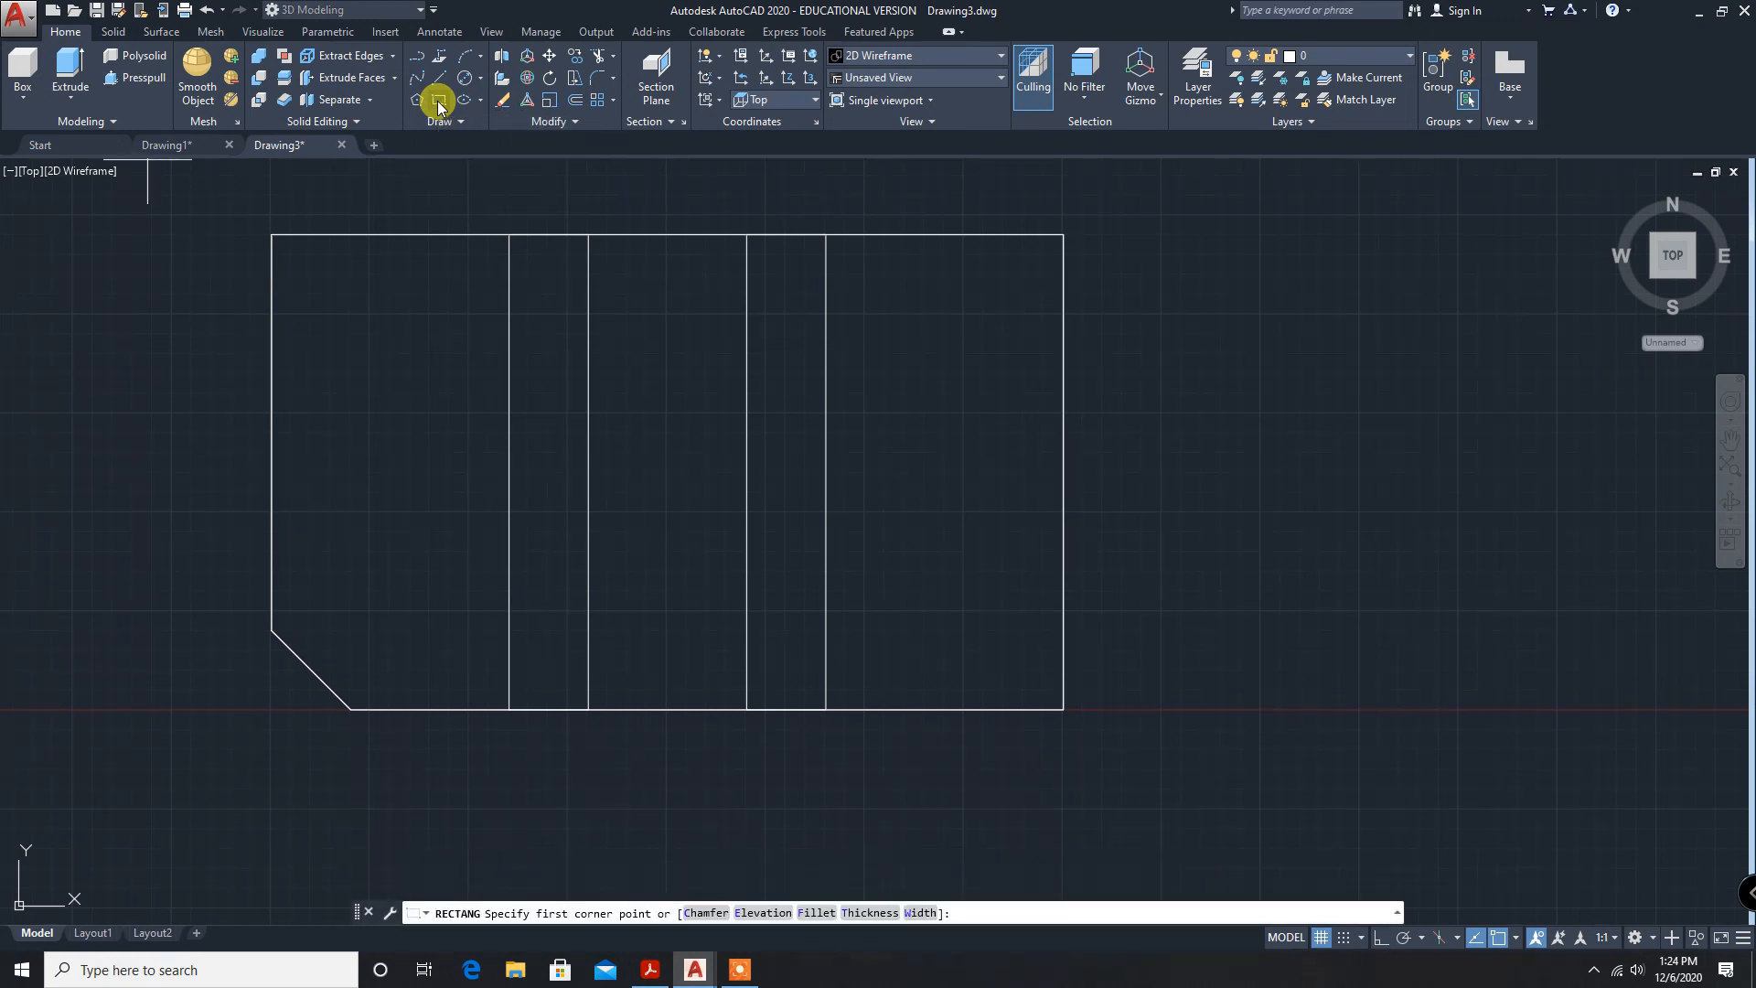
pyautogui.moveTo(1158, 703)
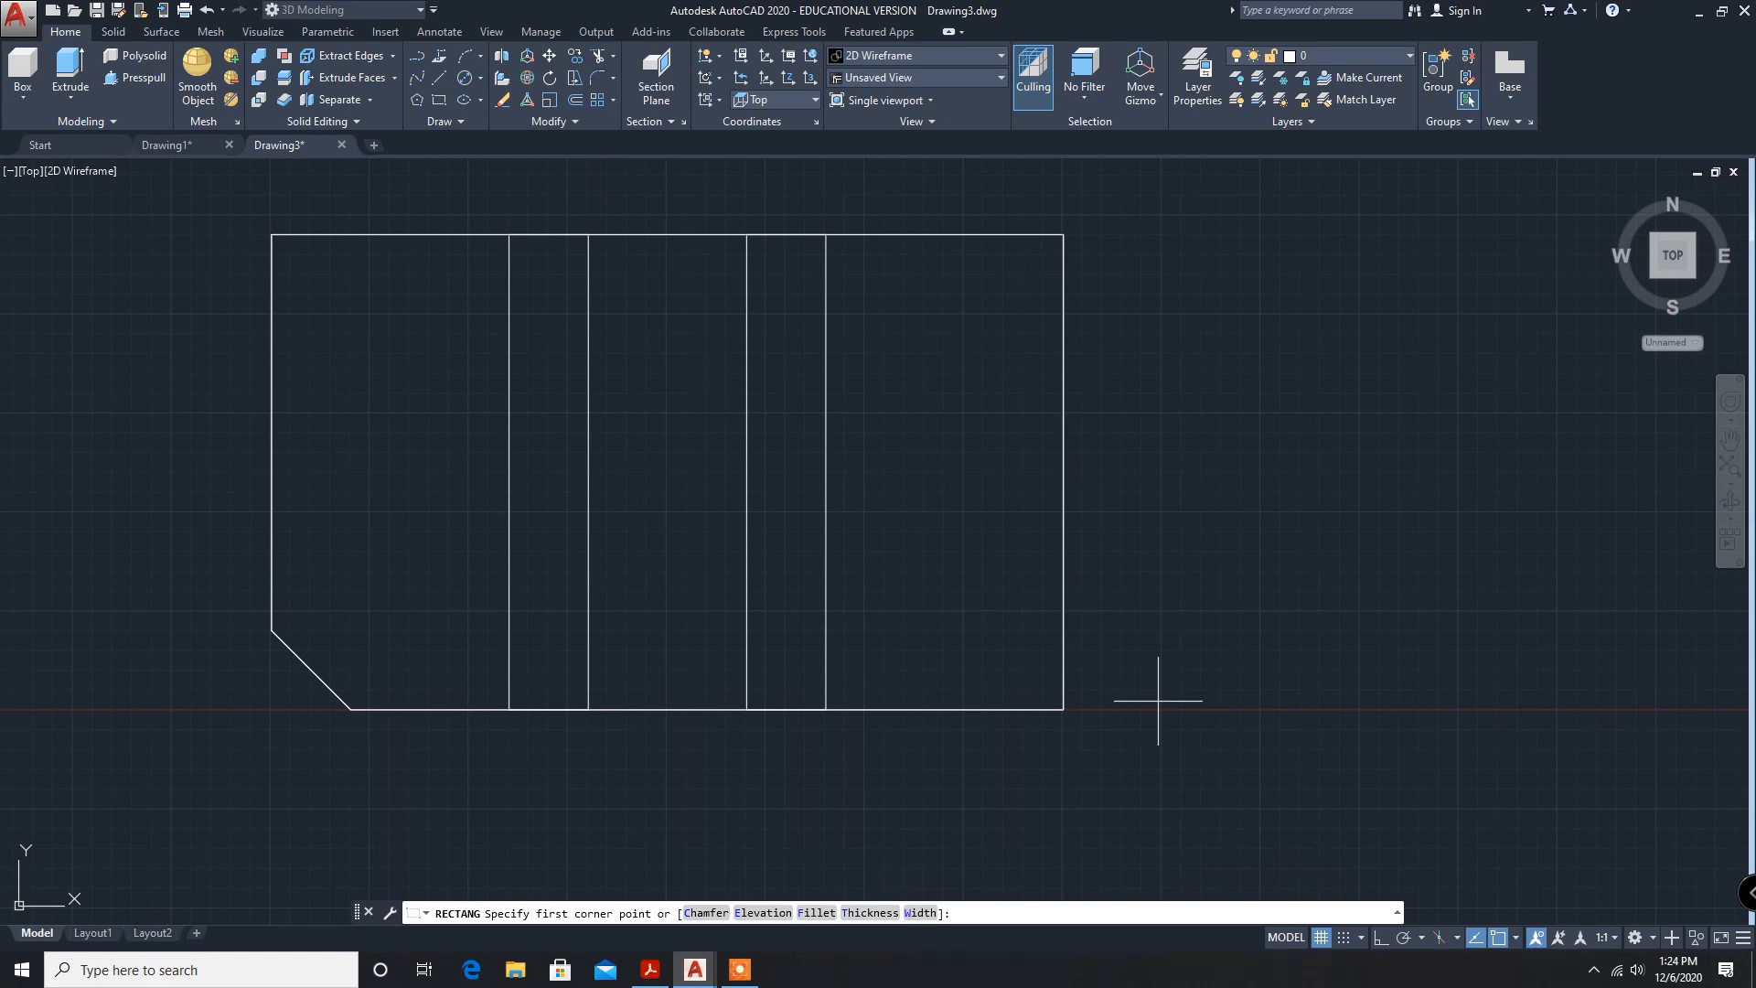
pyautogui.moveTo(1128, 599)
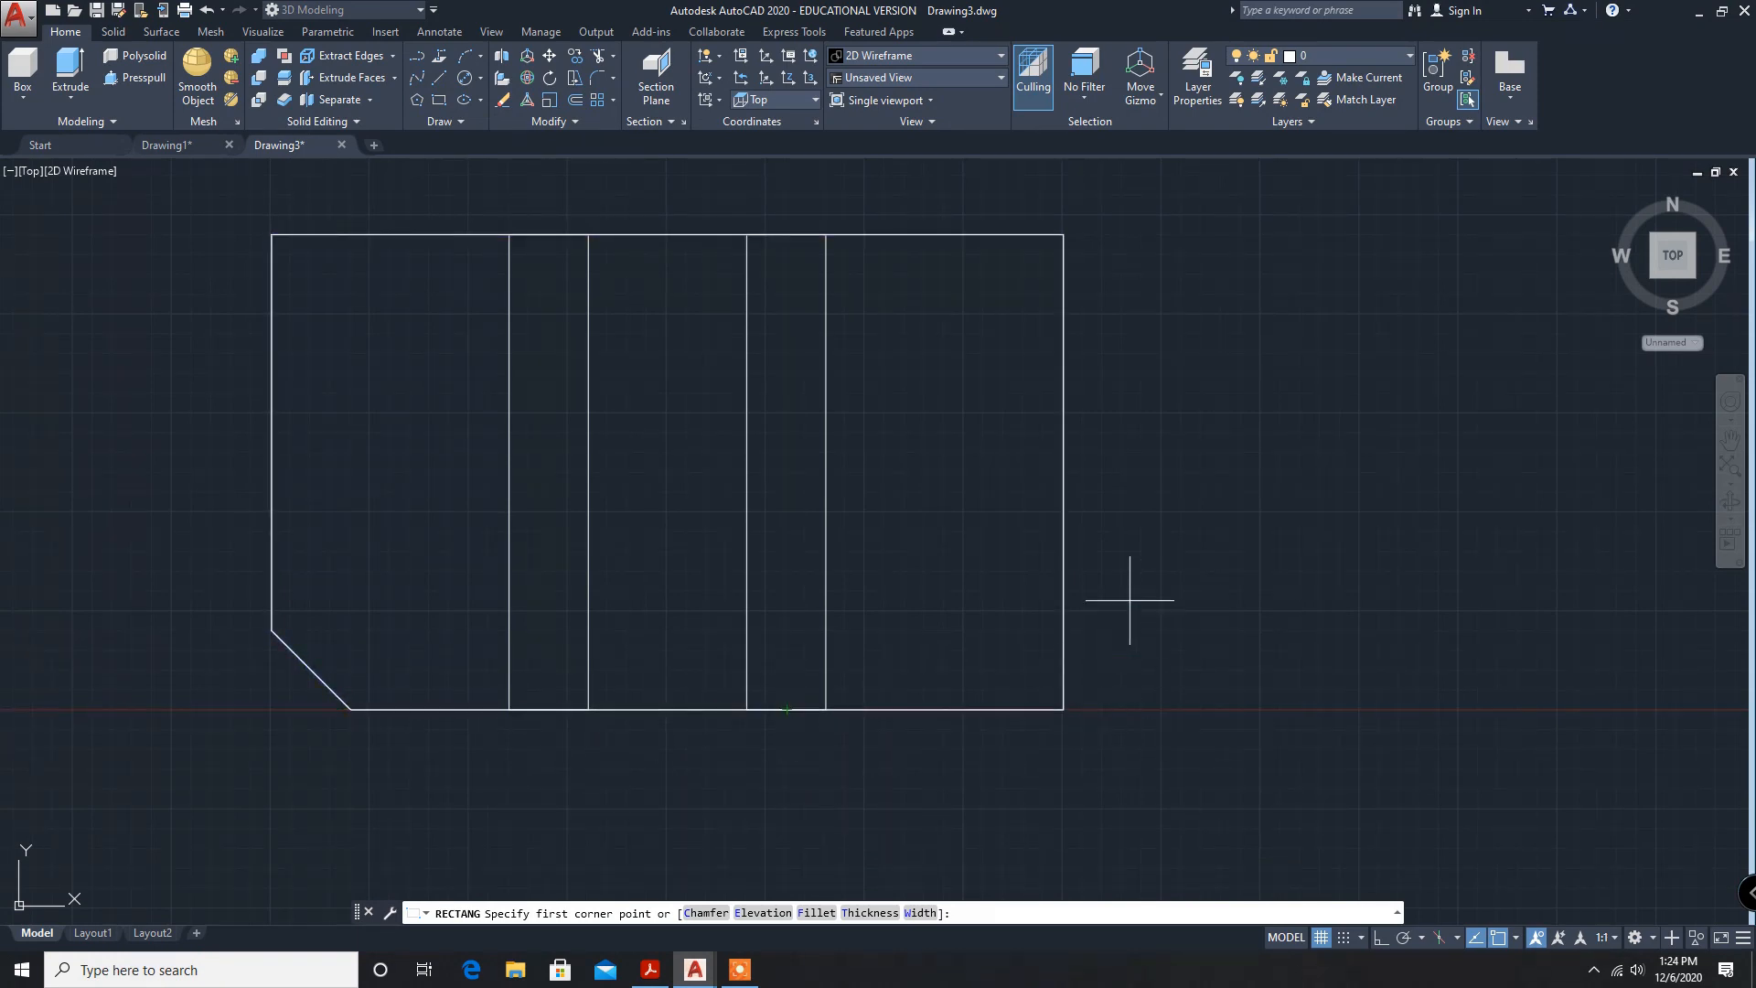
pyautogui.moveTo(1198, 633)
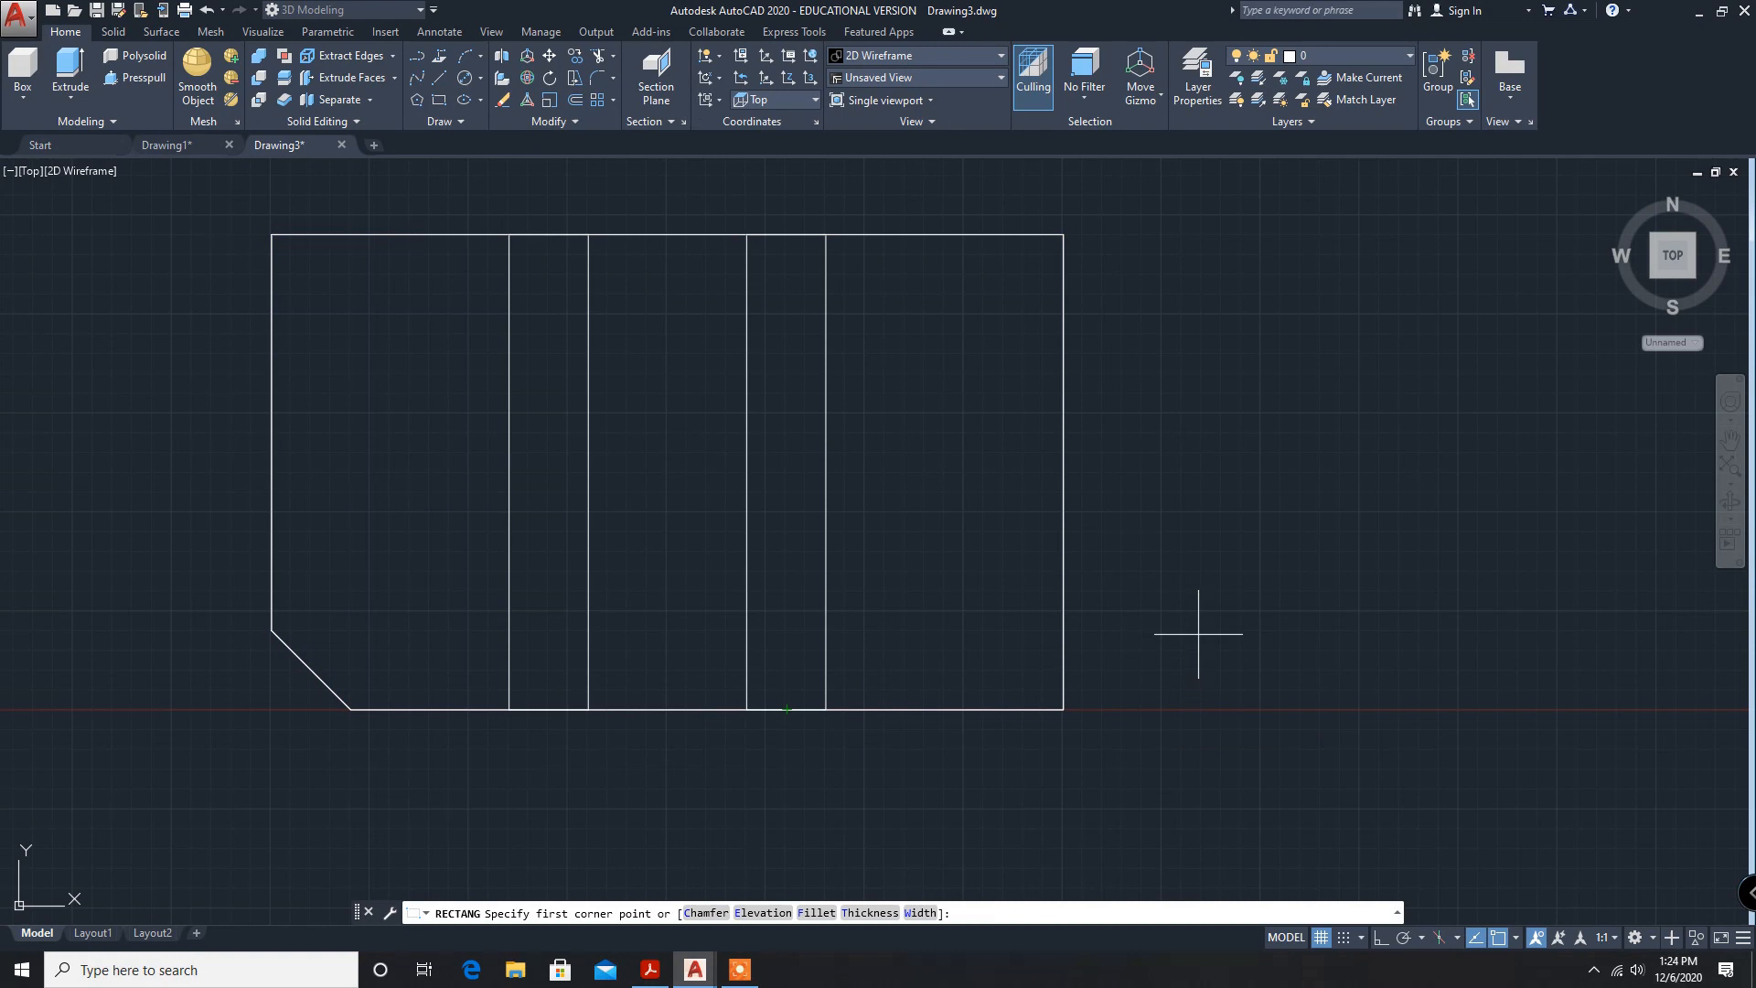
pyautogui.moveTo(1167, 653)
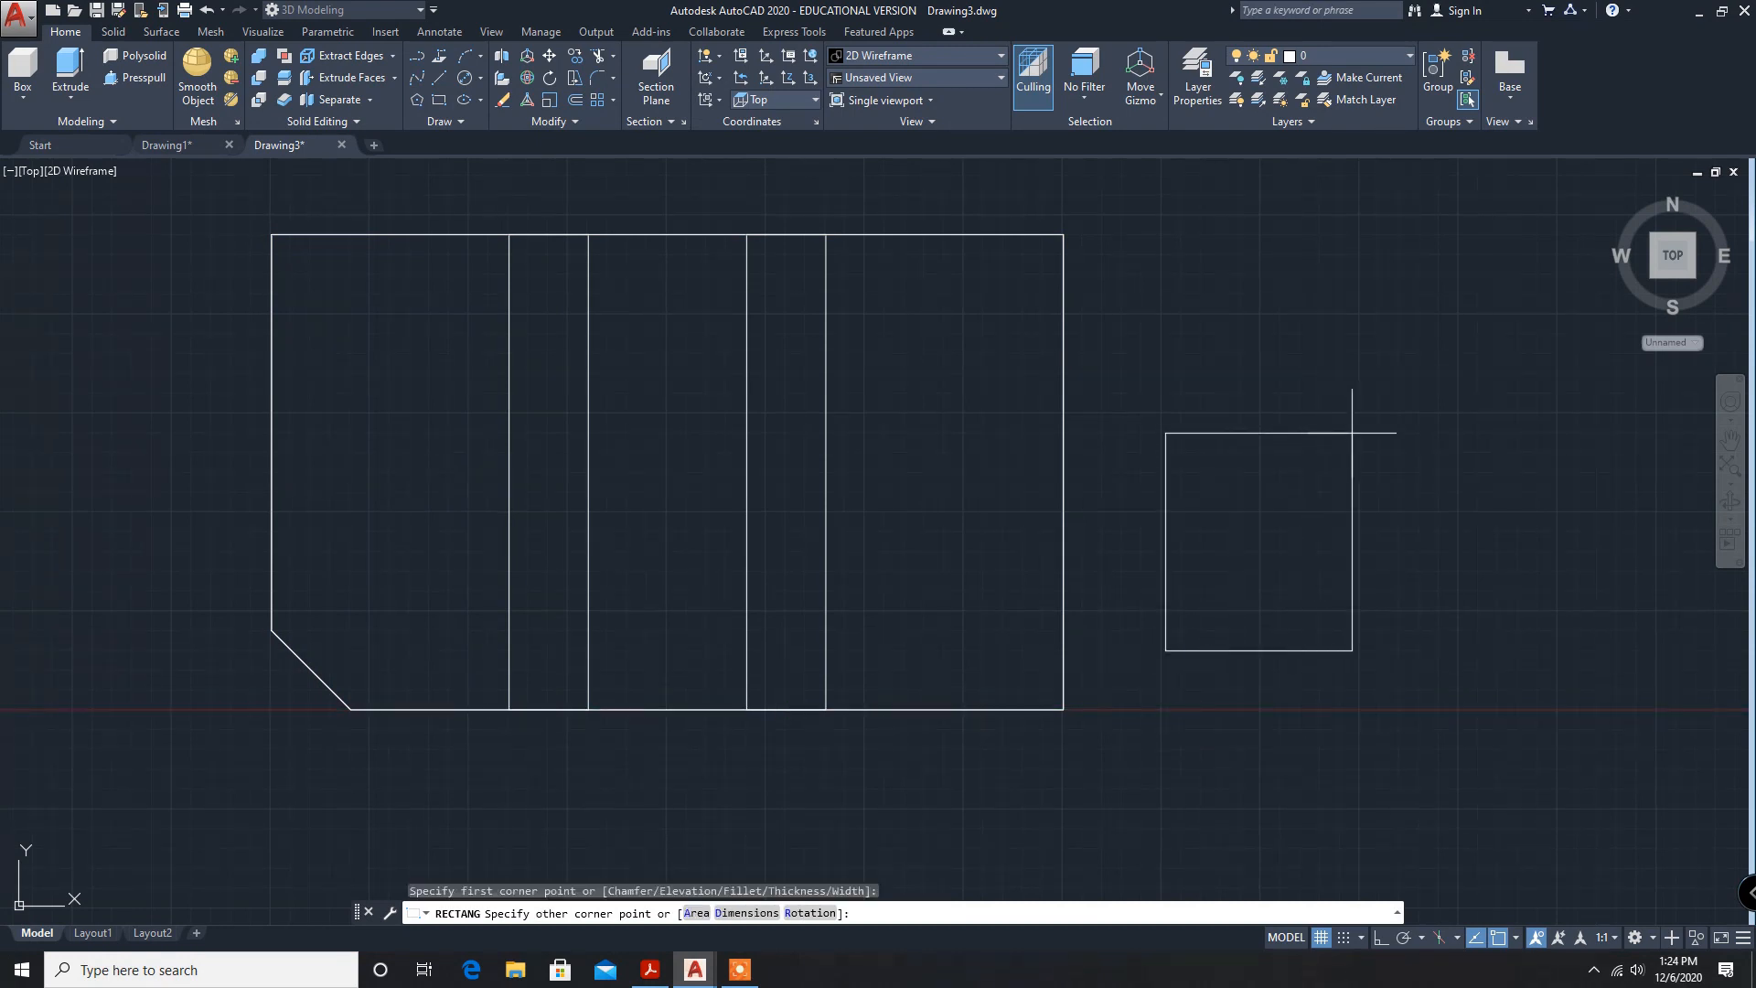
pyautogui.moveTo(779, 834)
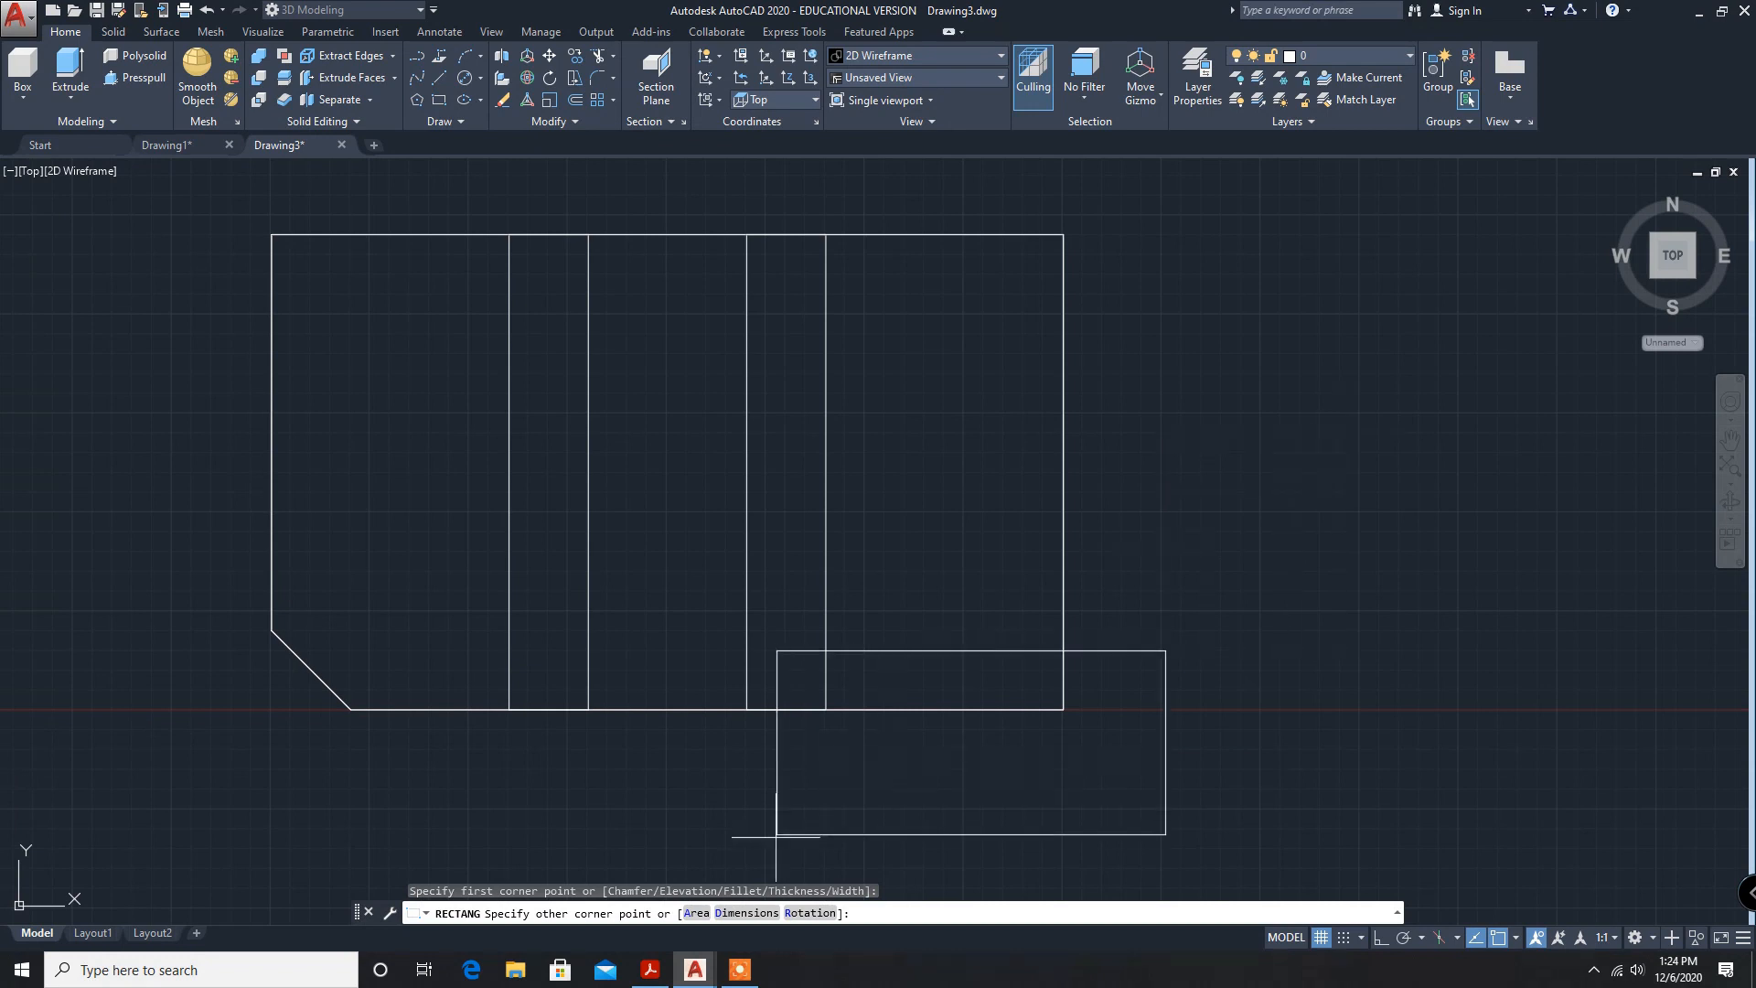
pyautogui.write('D')
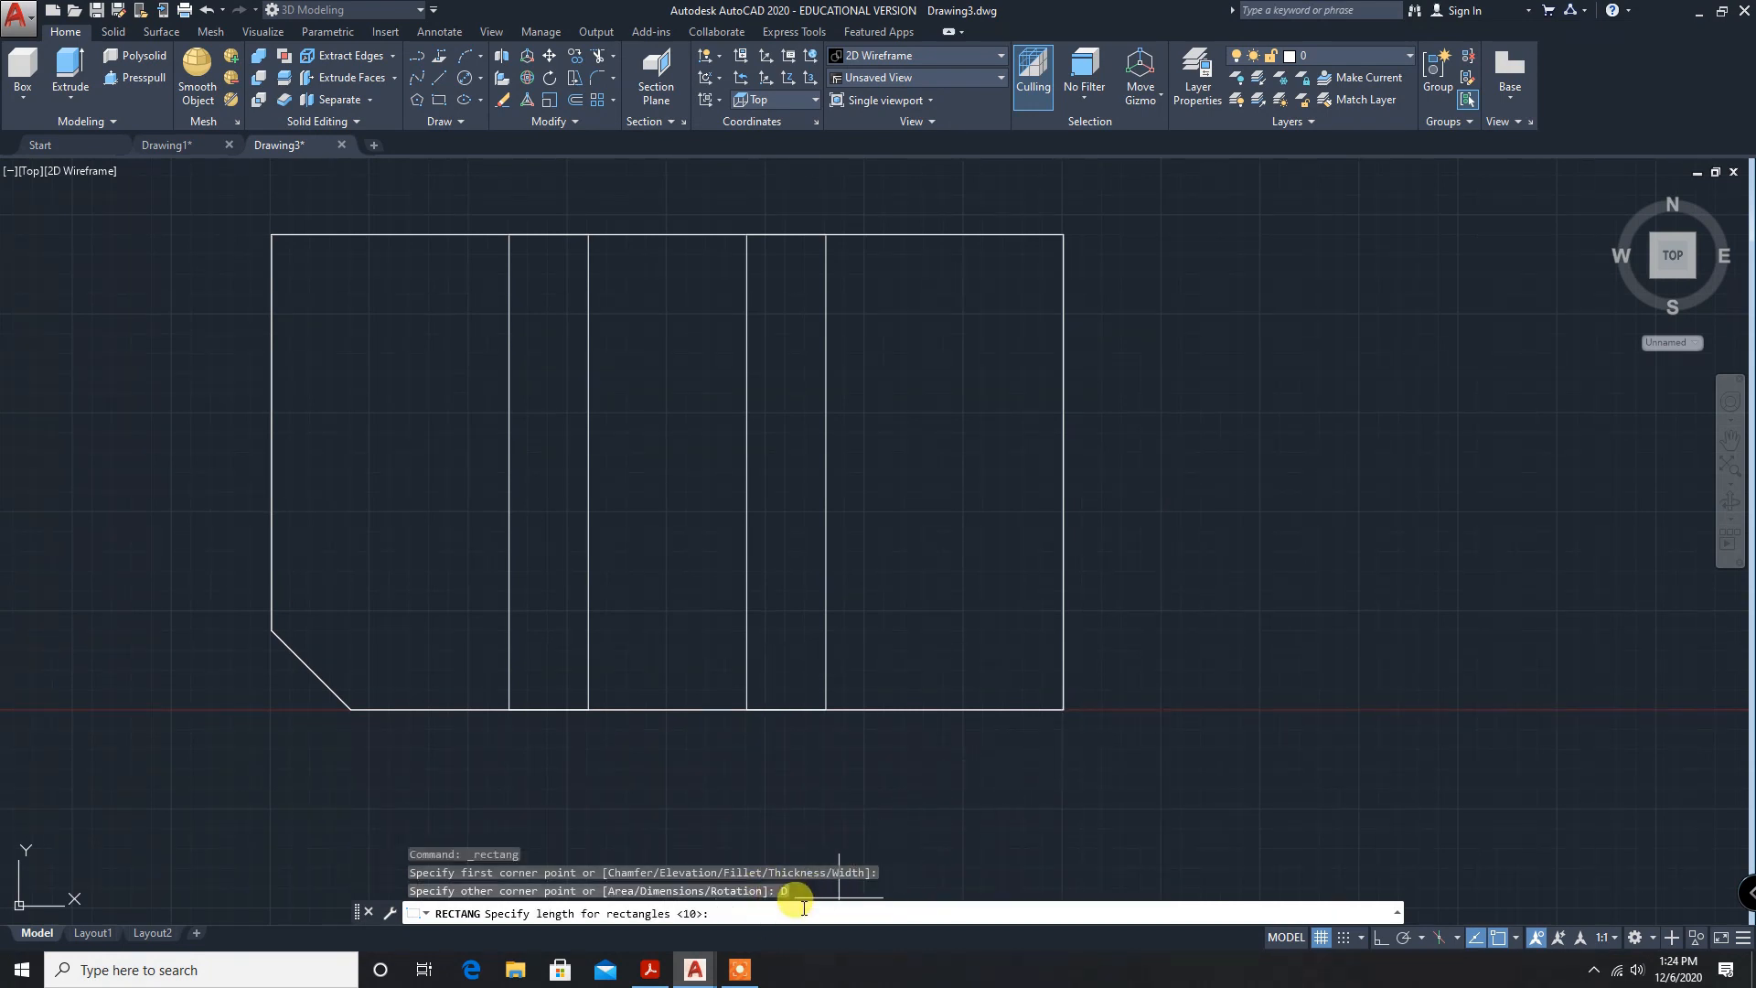
pyautogui.write('40')
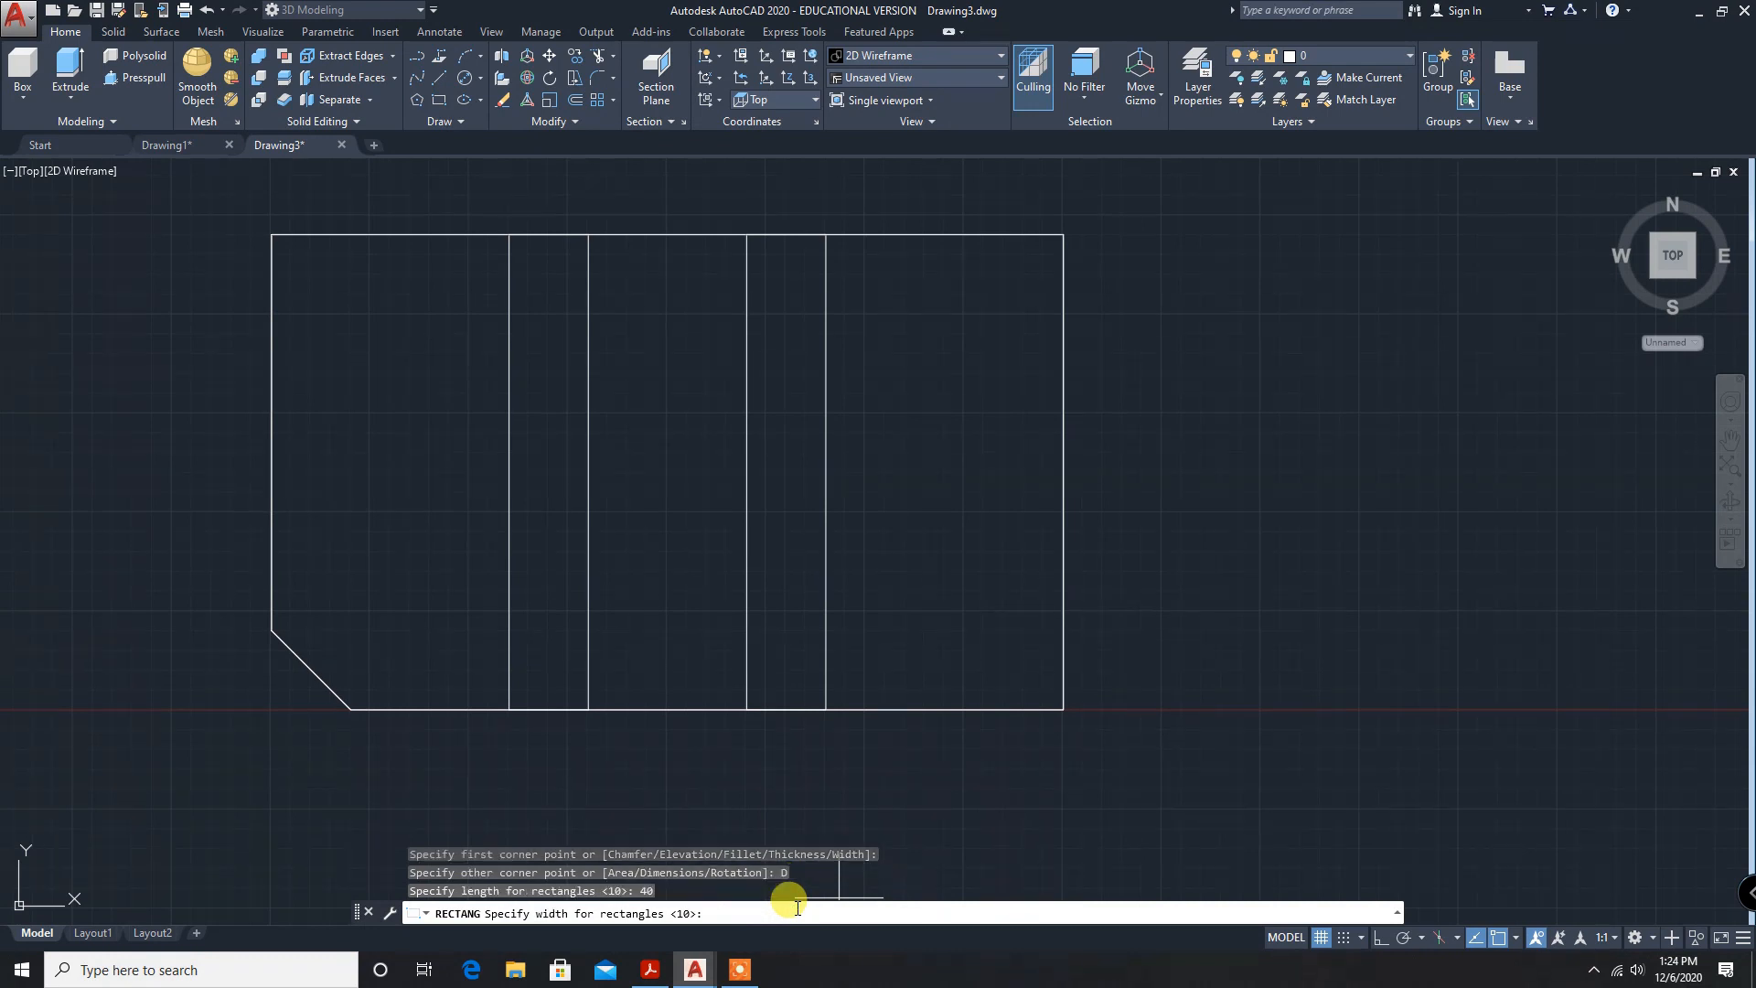
pyautogui.write('60')
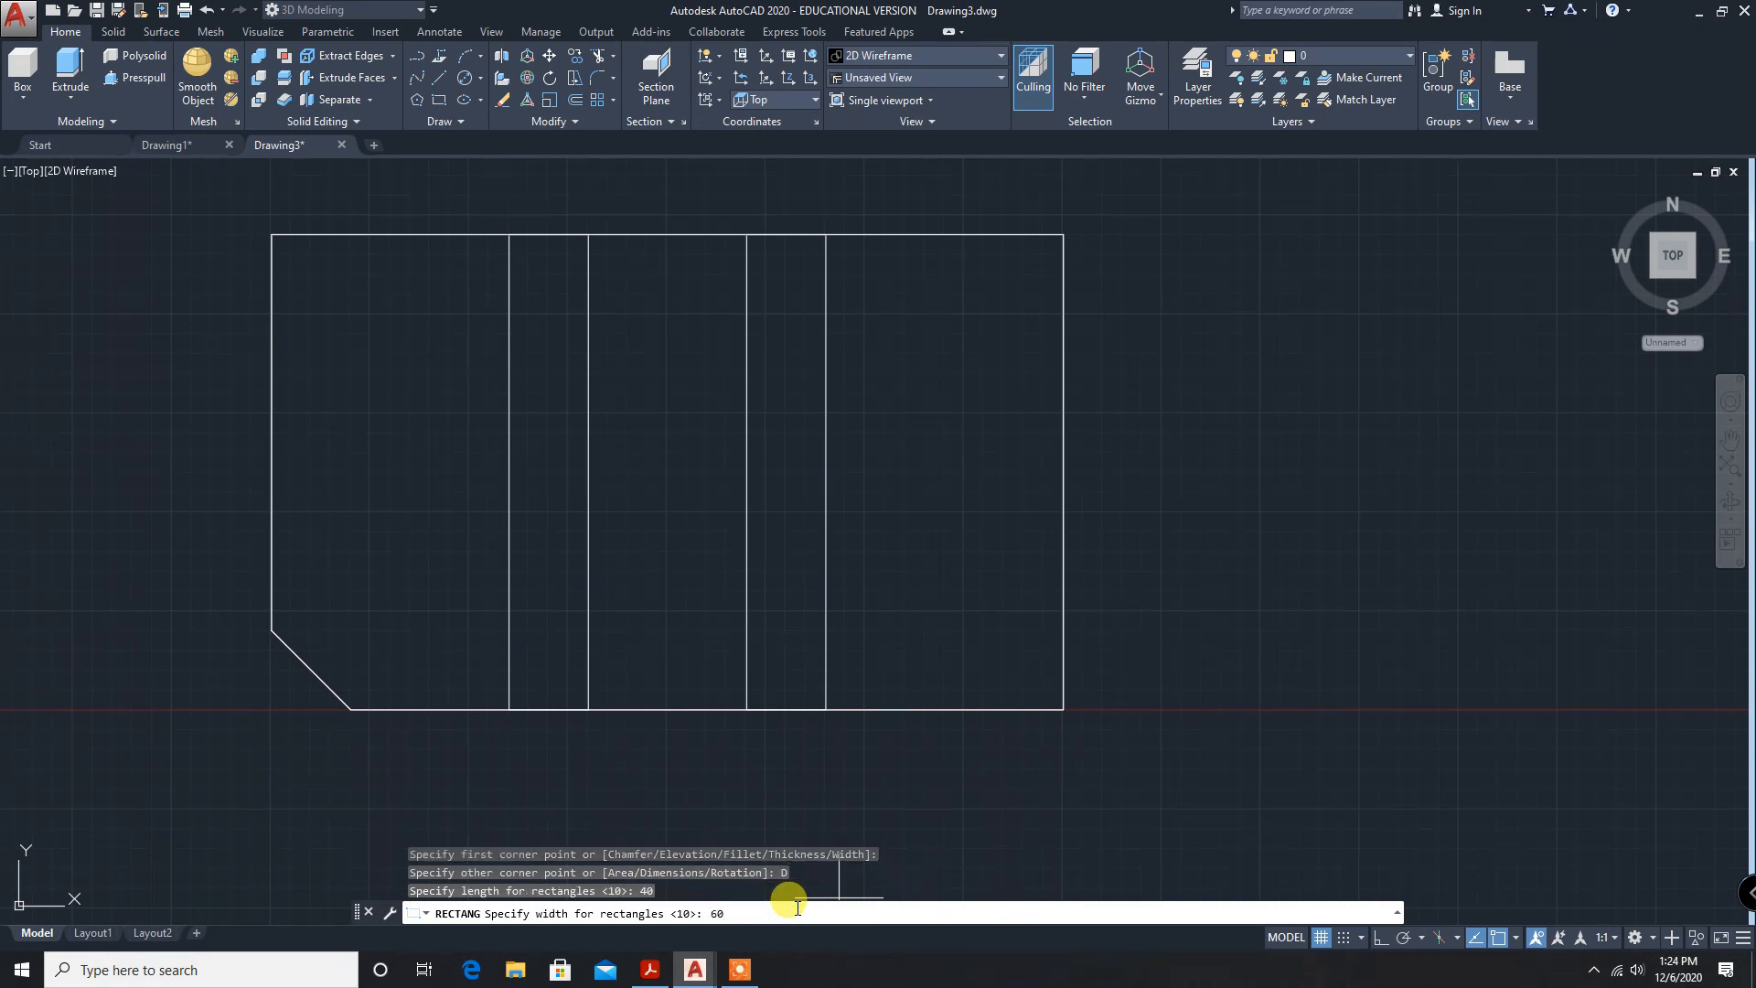
pyautogui.press('Return')
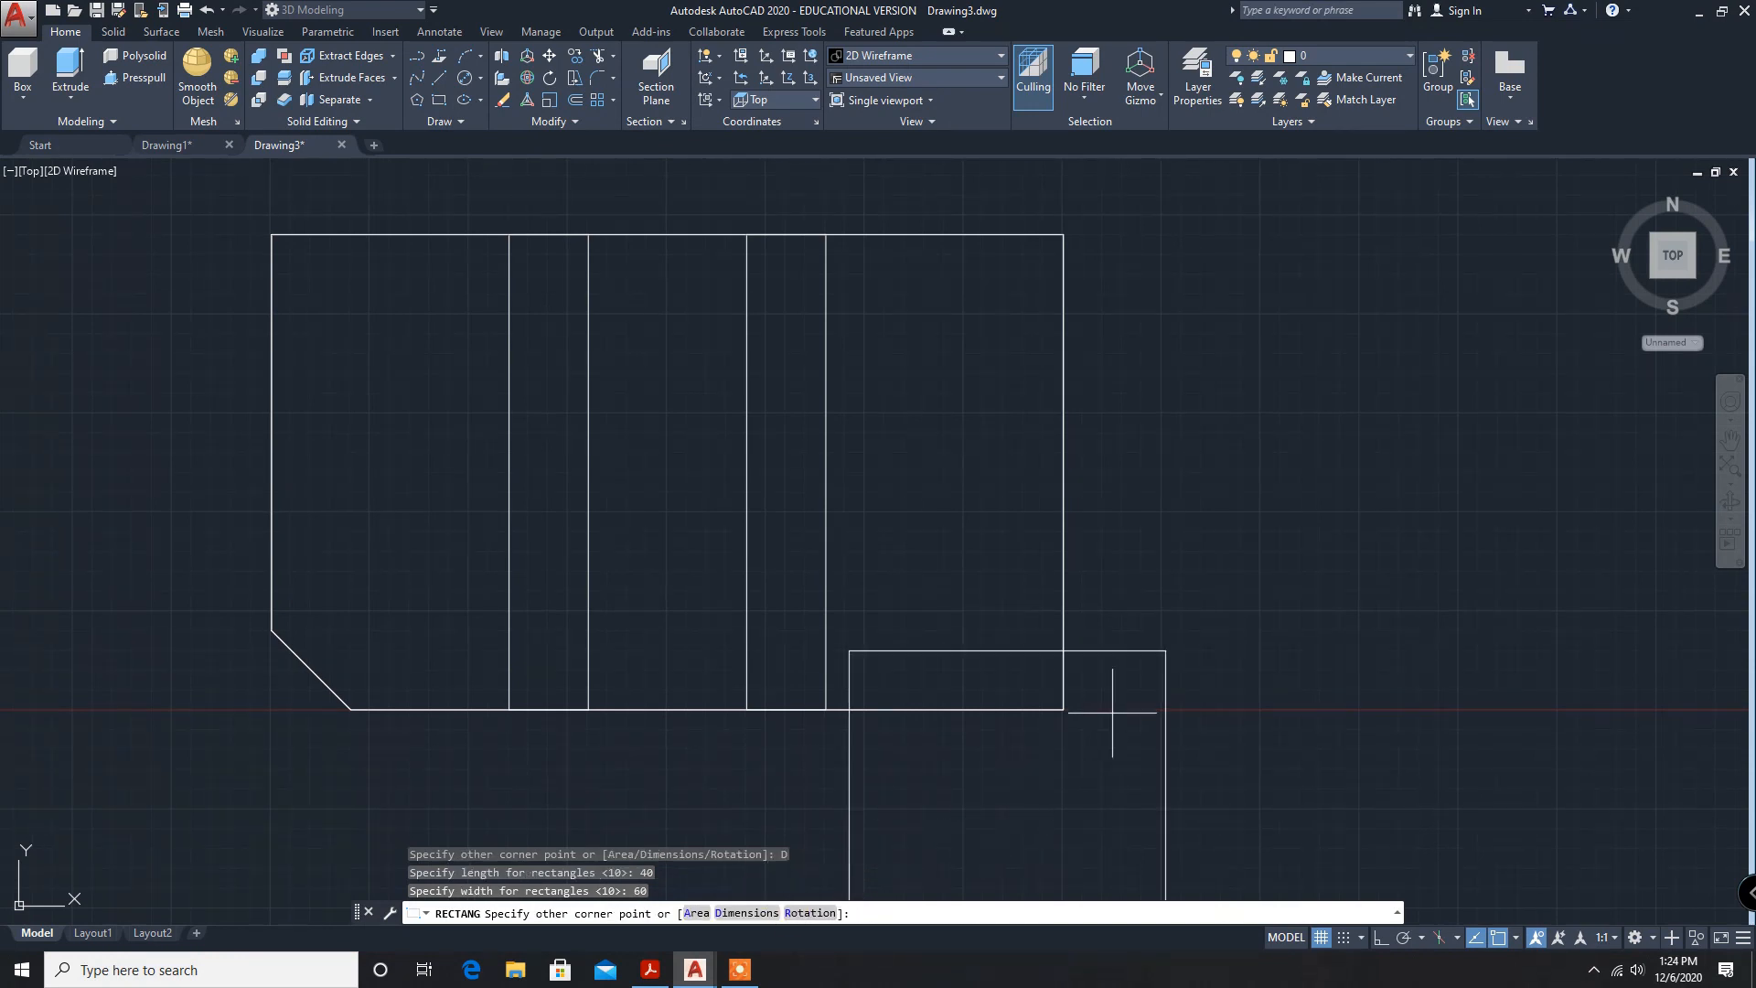
pyautogui.click(1313, 459)
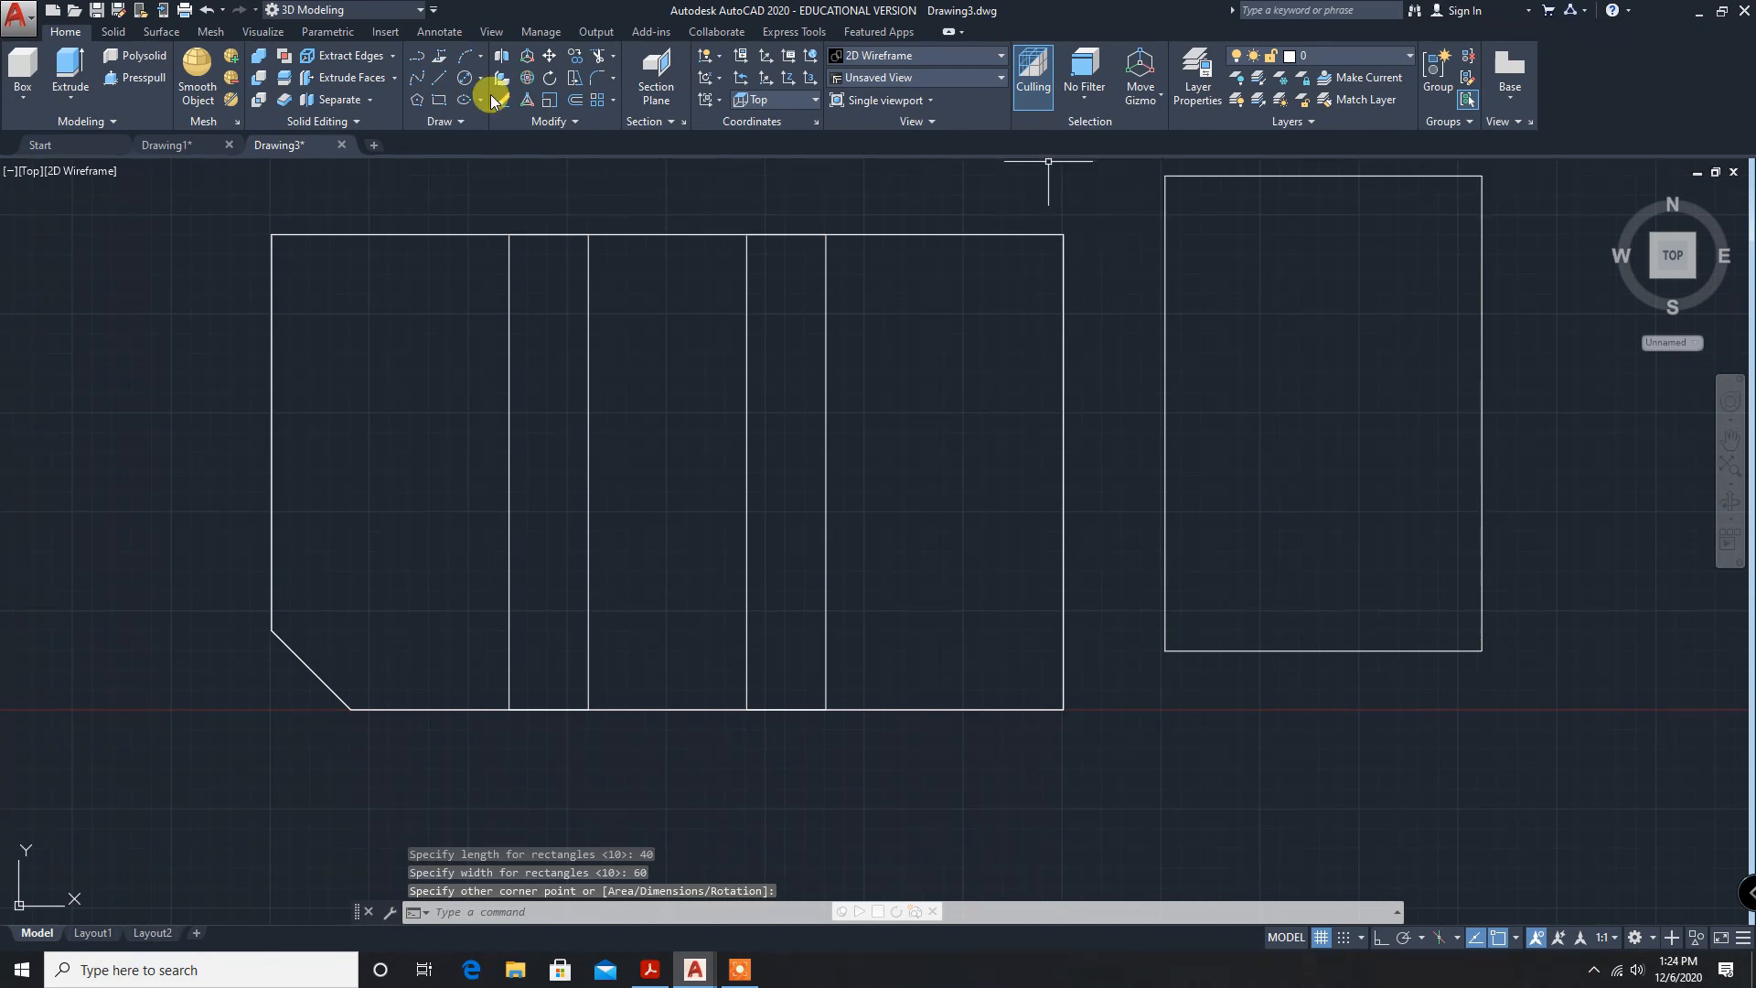
pyautogui.moveTo(549, 56)
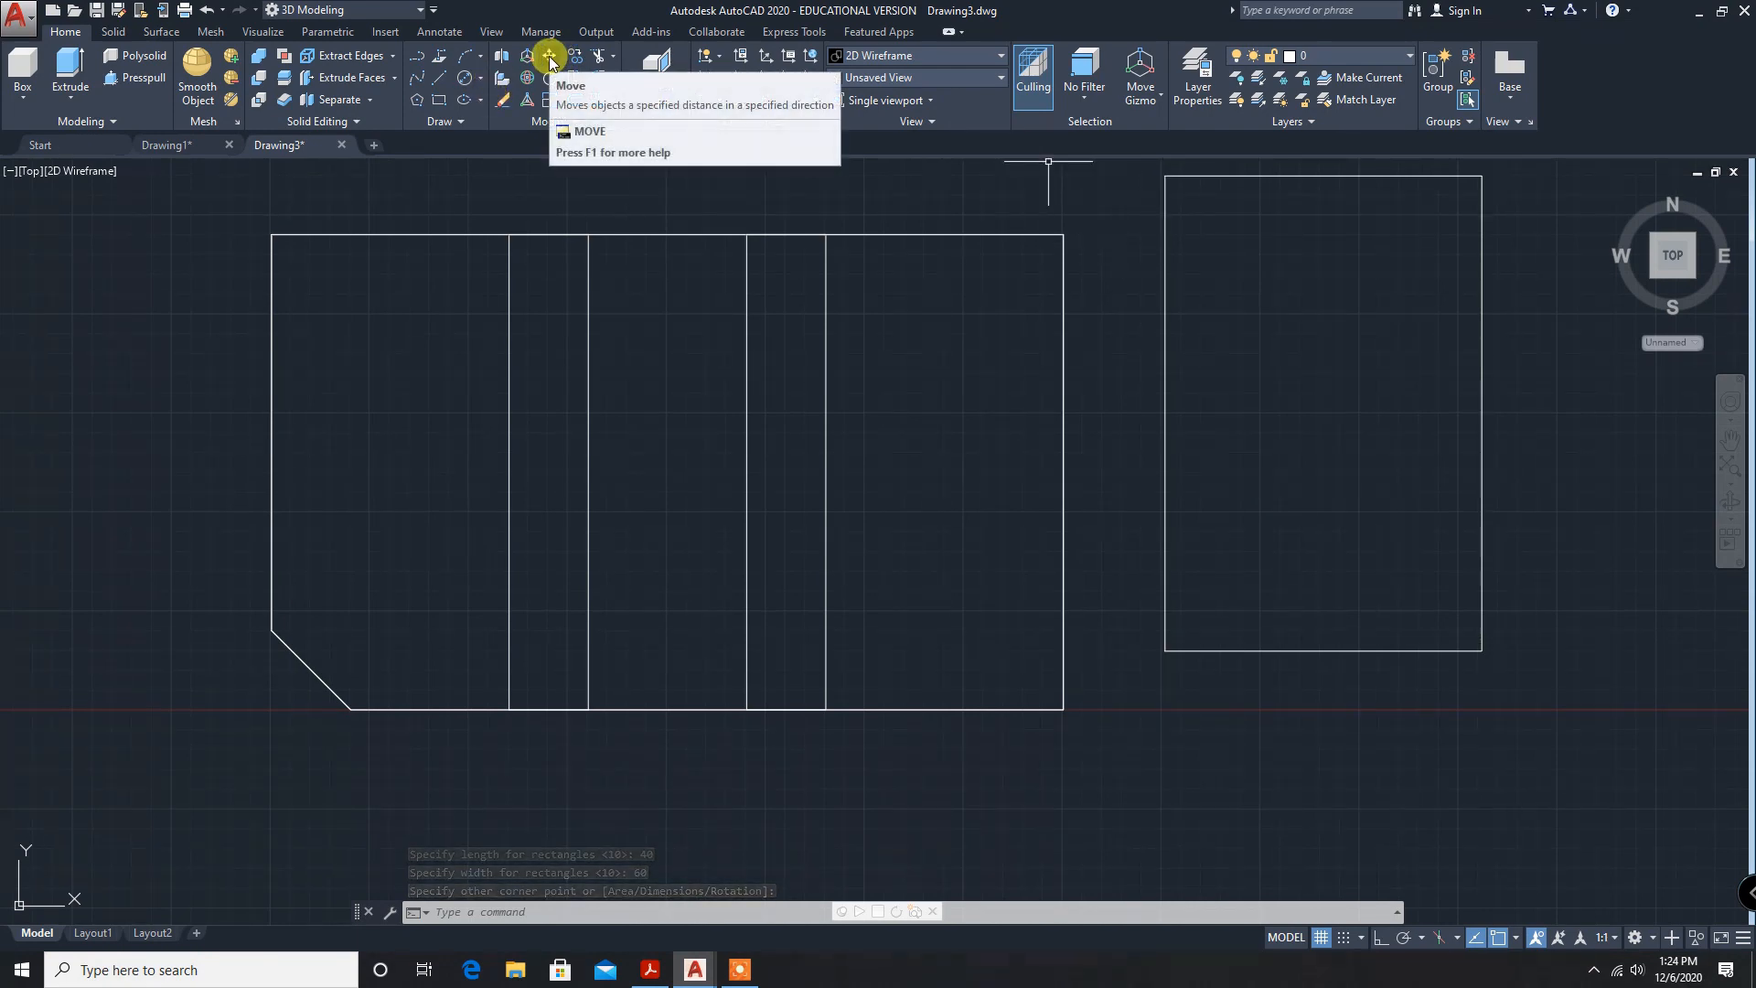
# Start Move and select the 40 by 60 rectangle.
pyautogui.click(548, 56)
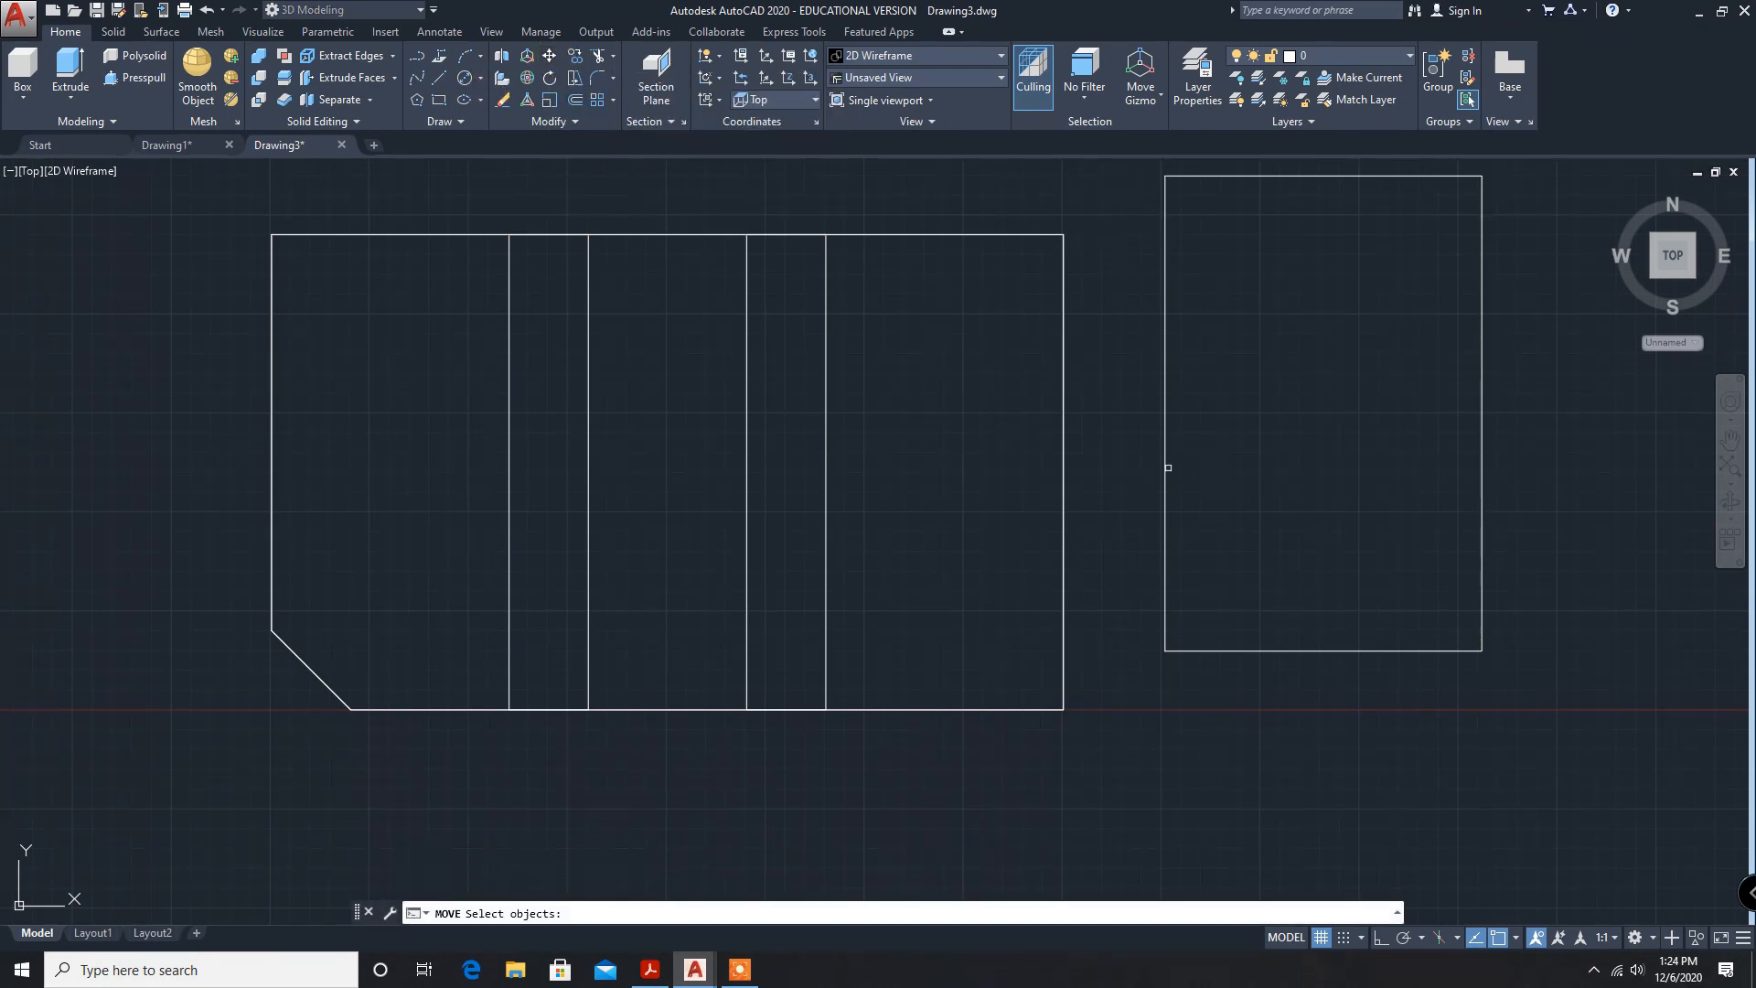
pyautogui.click(1322, 415)
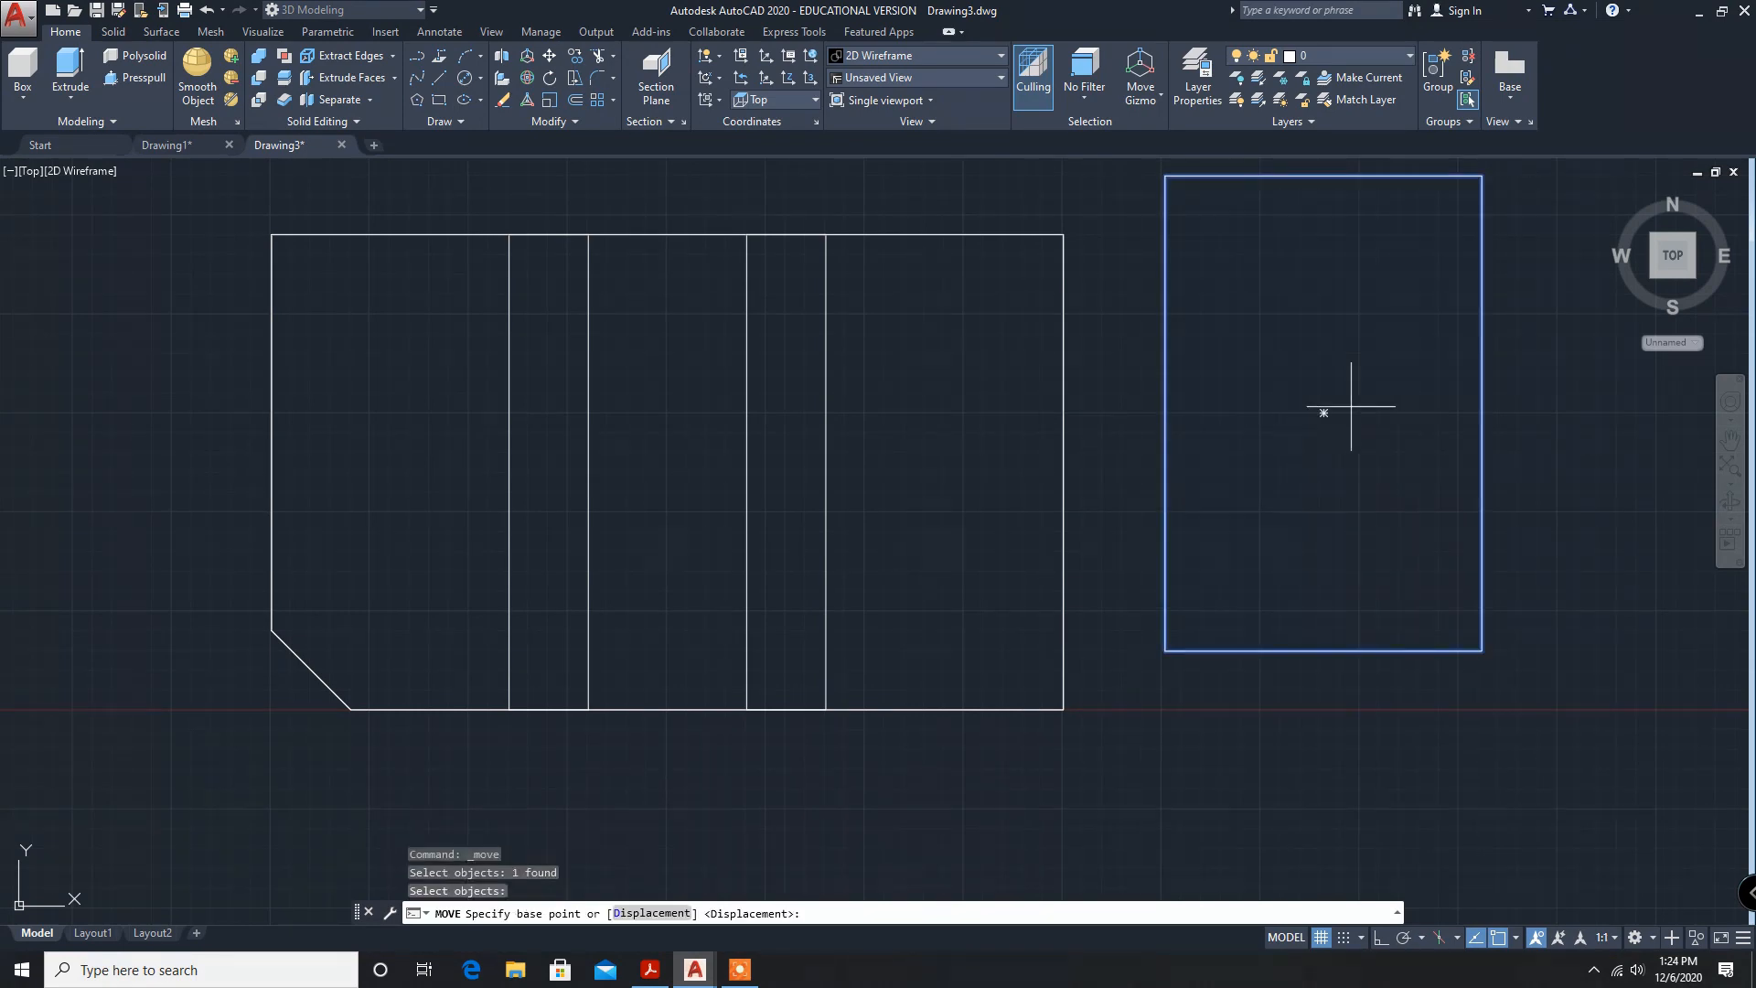
pyautogui.moveTo(1344, 655)
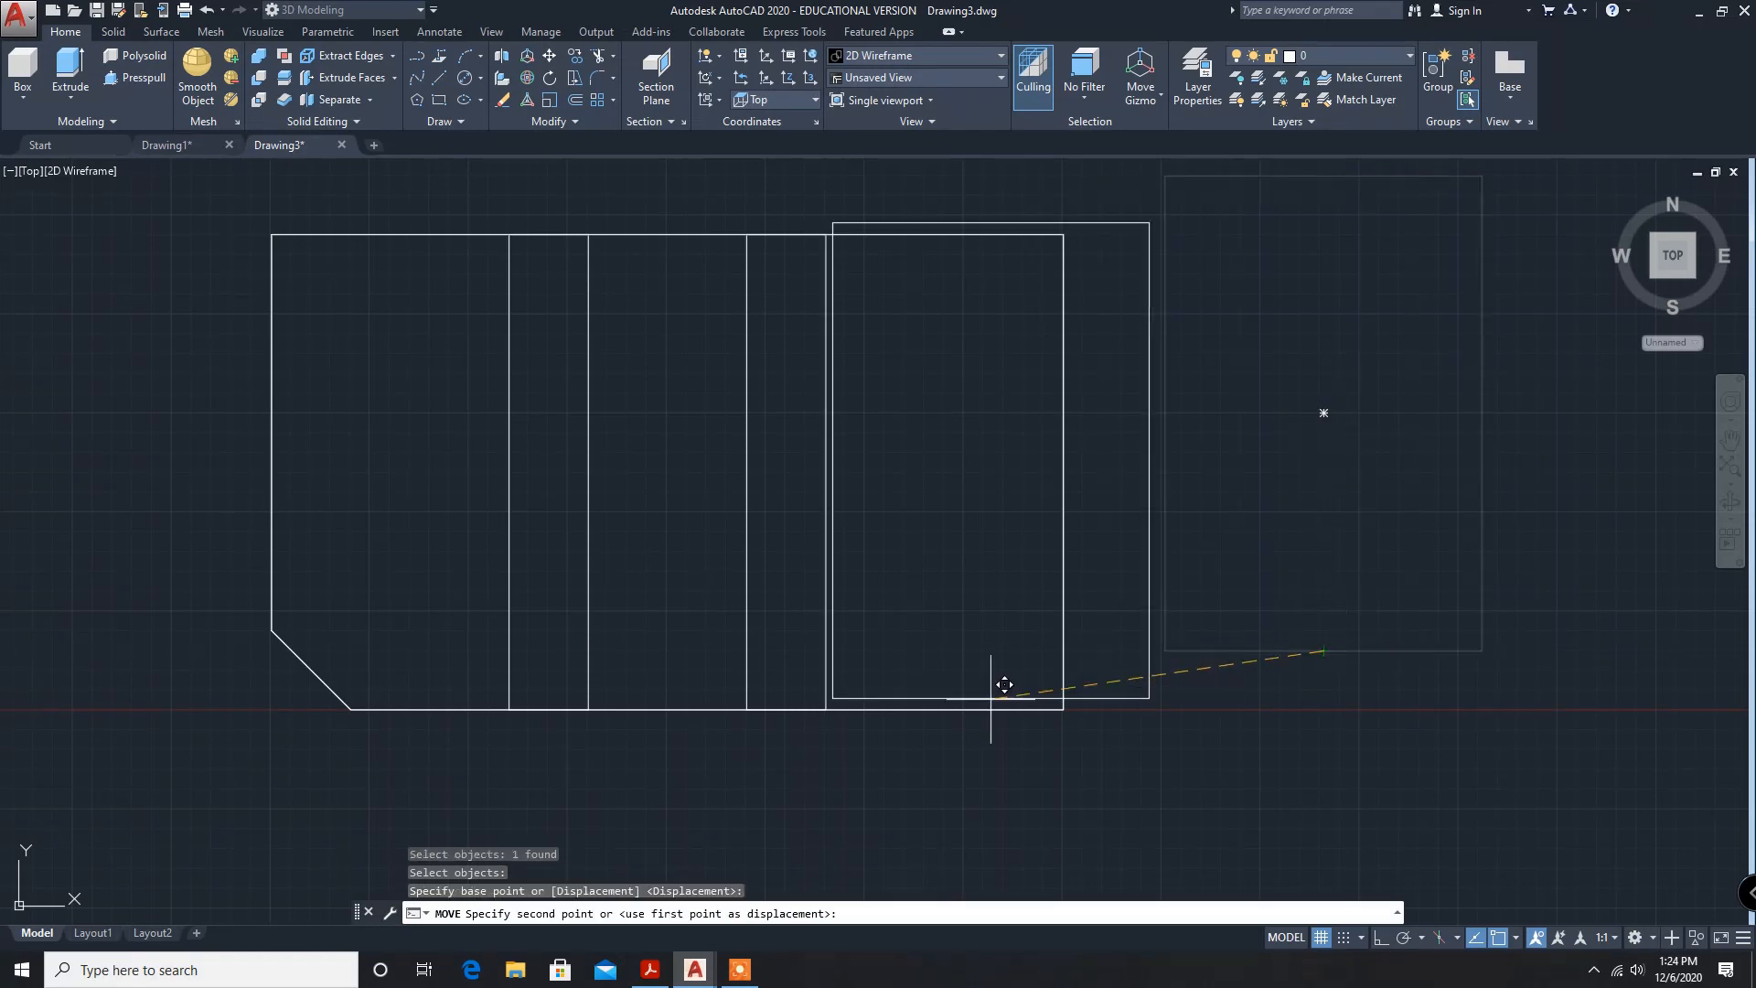
pyautogui.moveTo(687, 699)
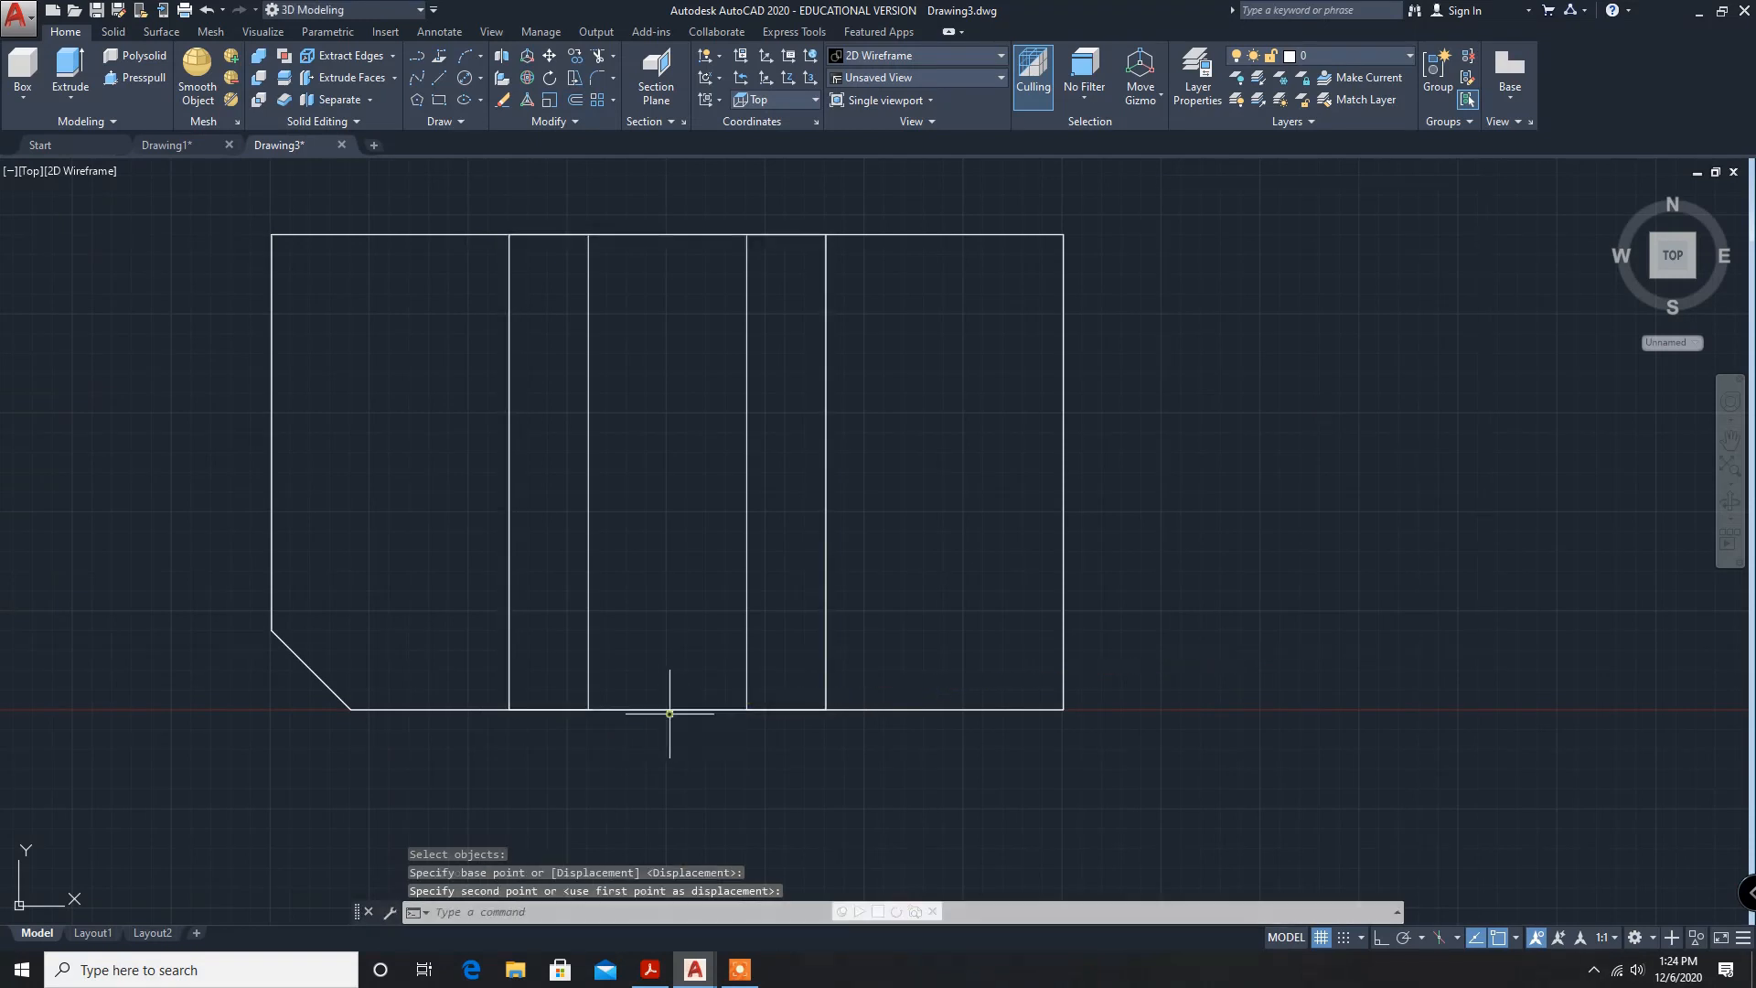
pyautogui.moveTo(951, 504)
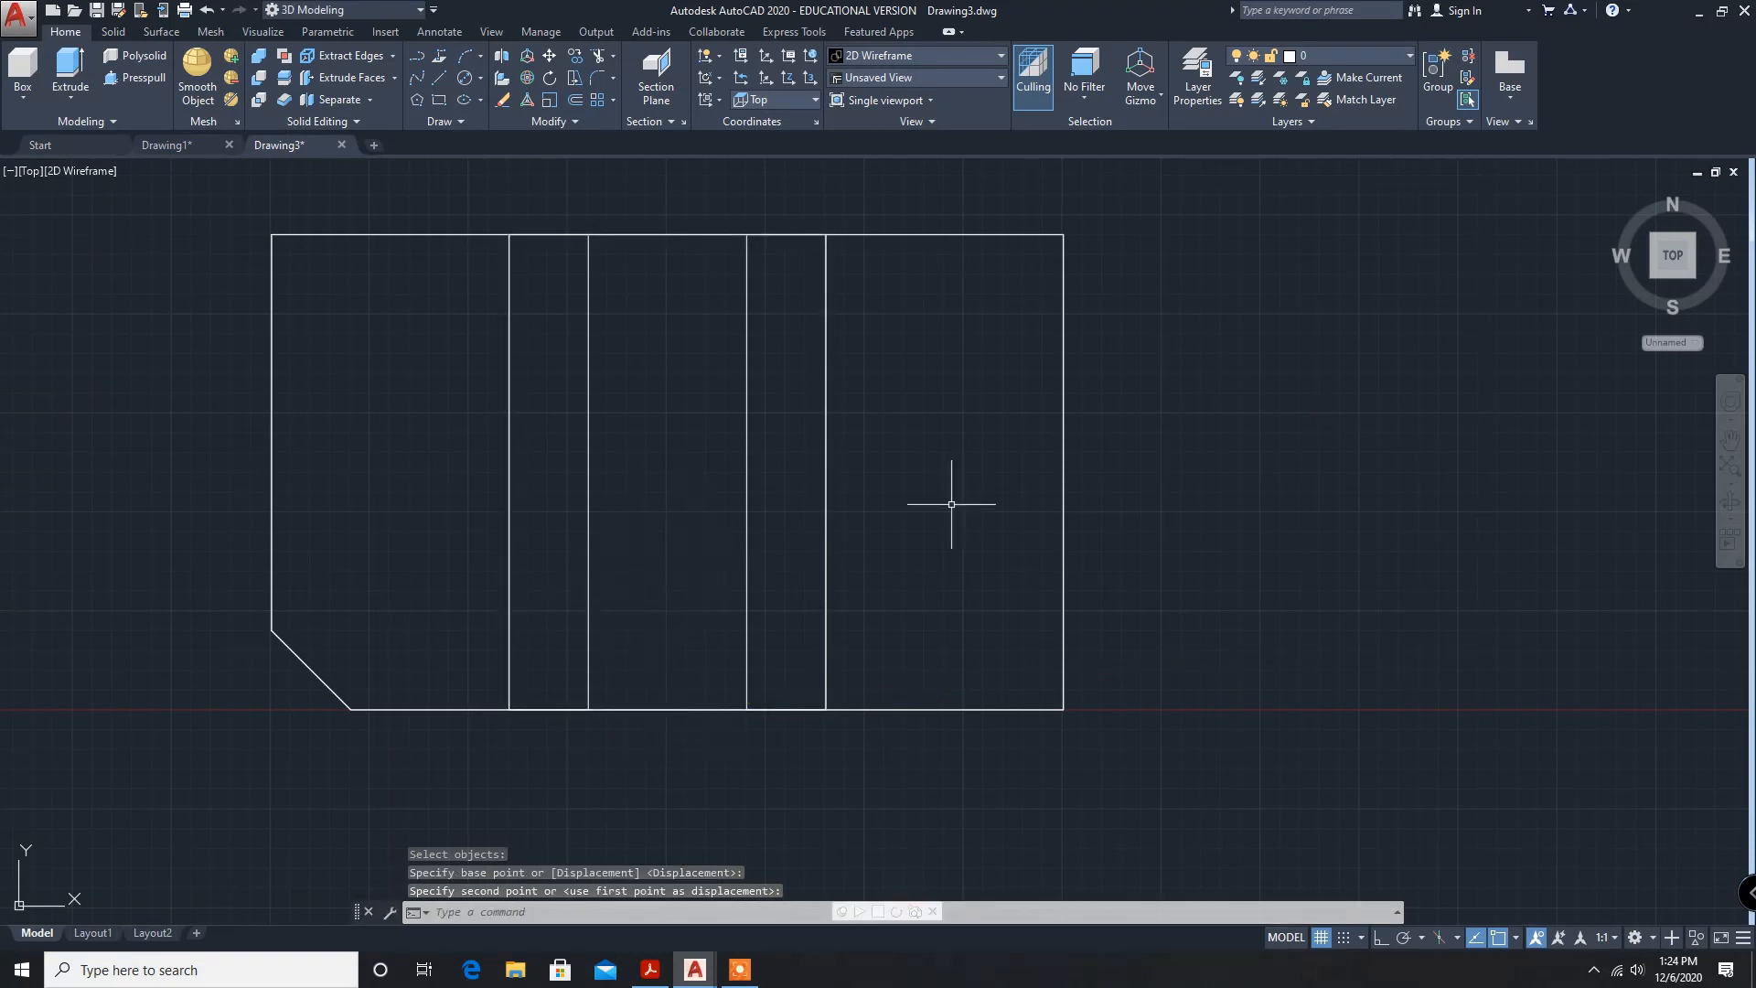
pyautogui.moveTo(1203, 321)
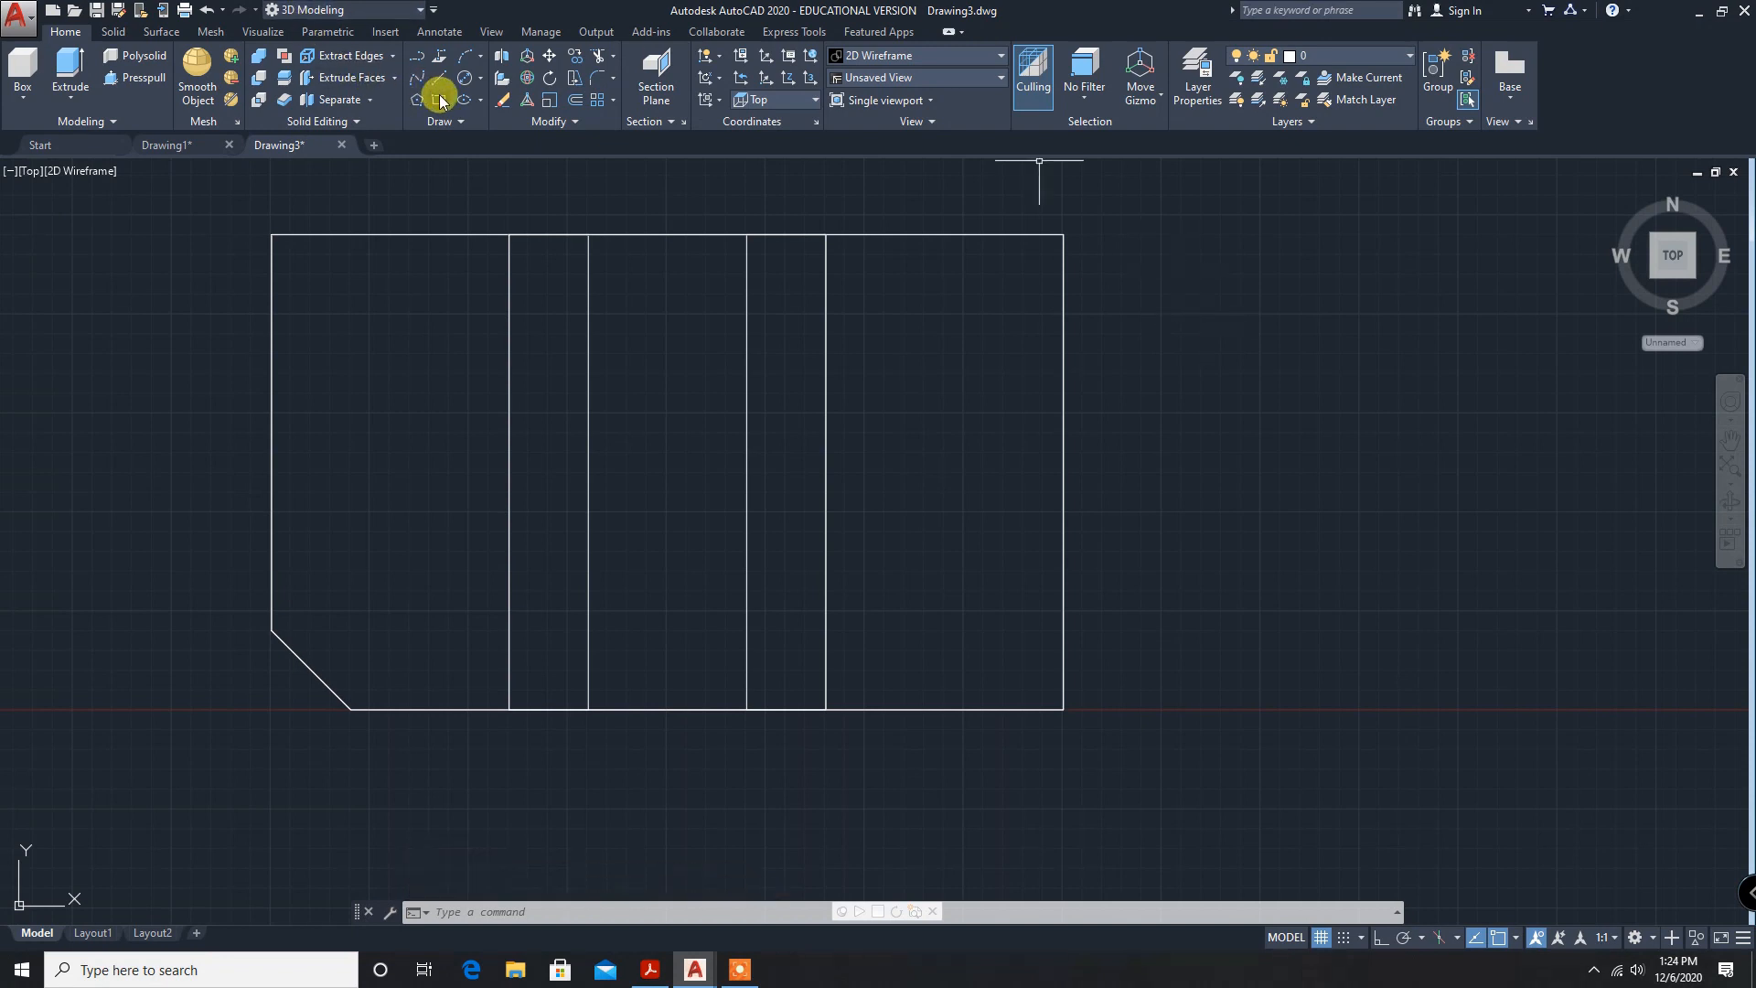
pyautogui.moveTo(435, 101)
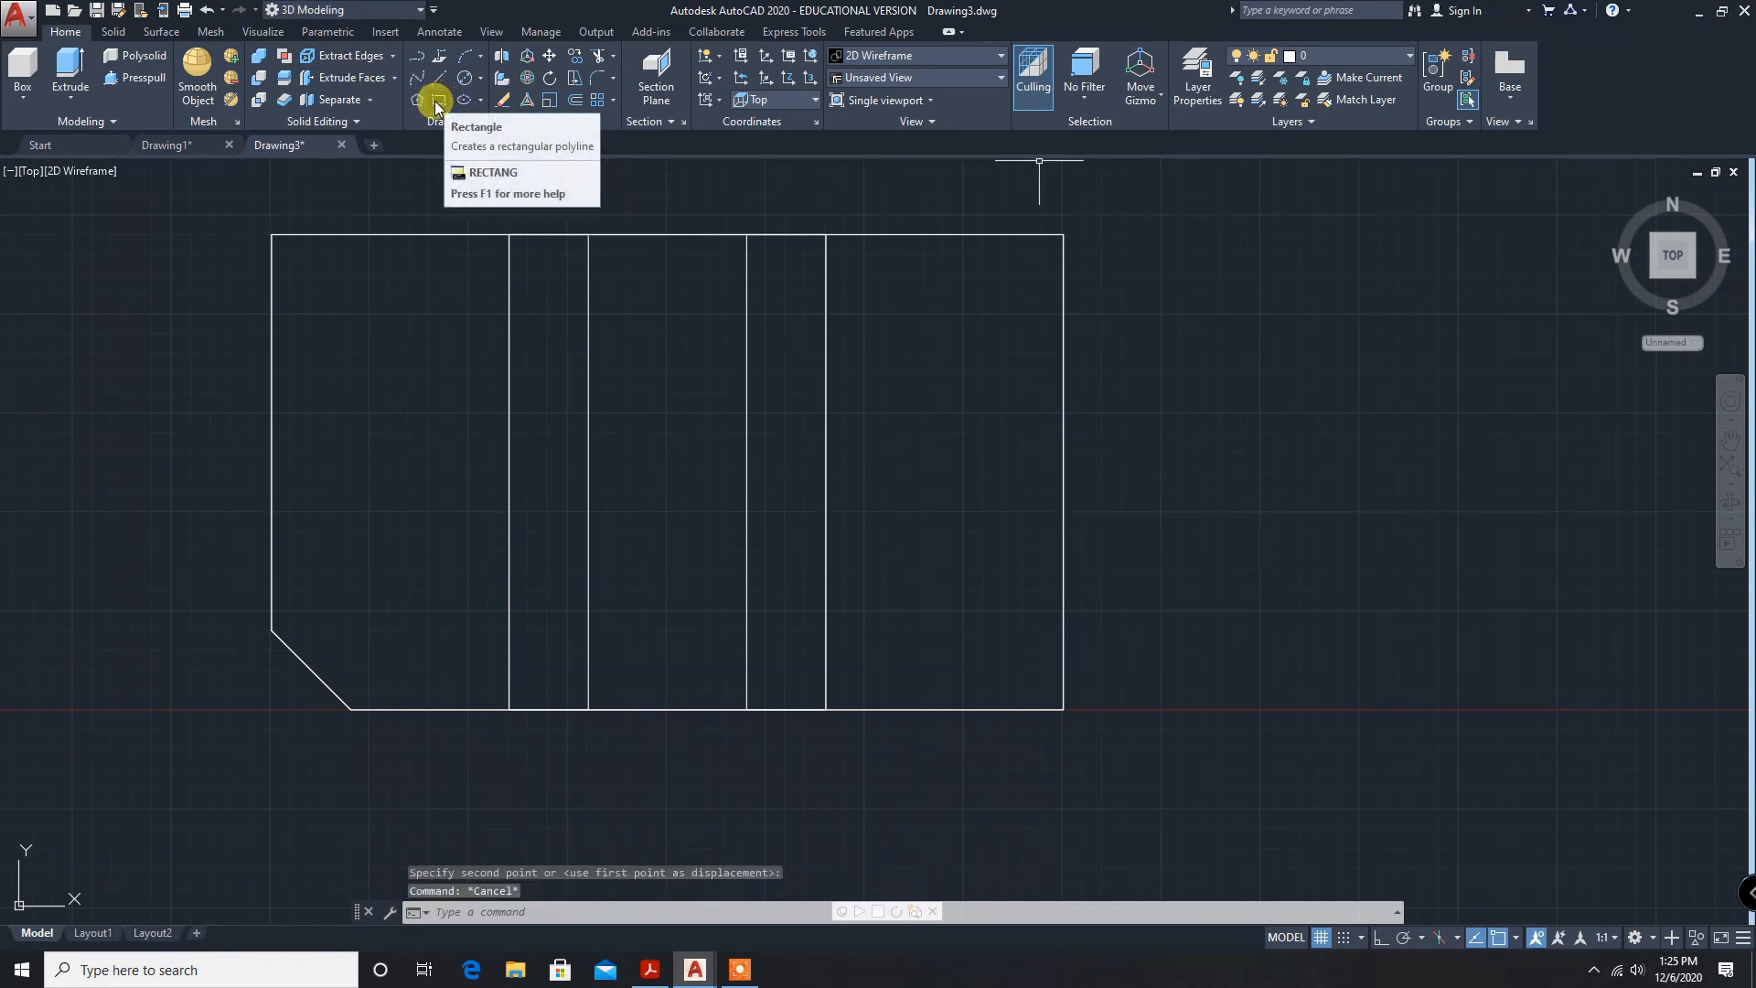
pyautogui.moveTo(434, 101)
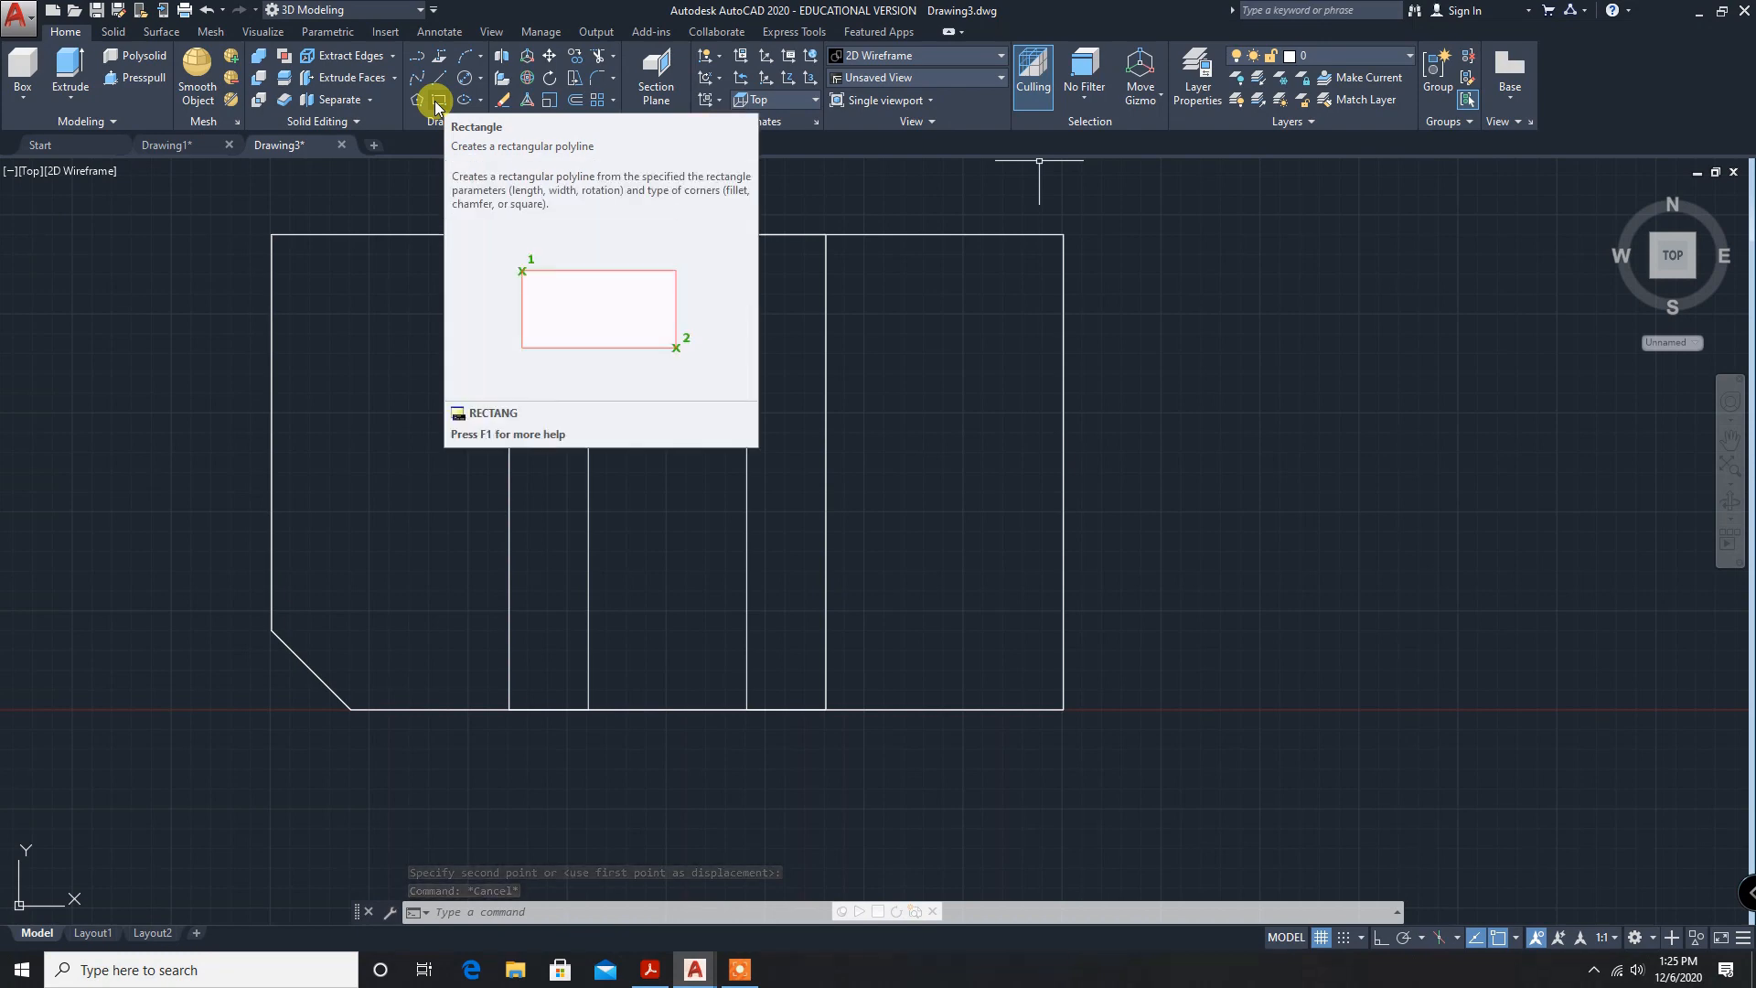
# Draw a 30 by 20 rectangle using Dimensions, with its first corner right of the base.
pyautogui.click(430, 102)
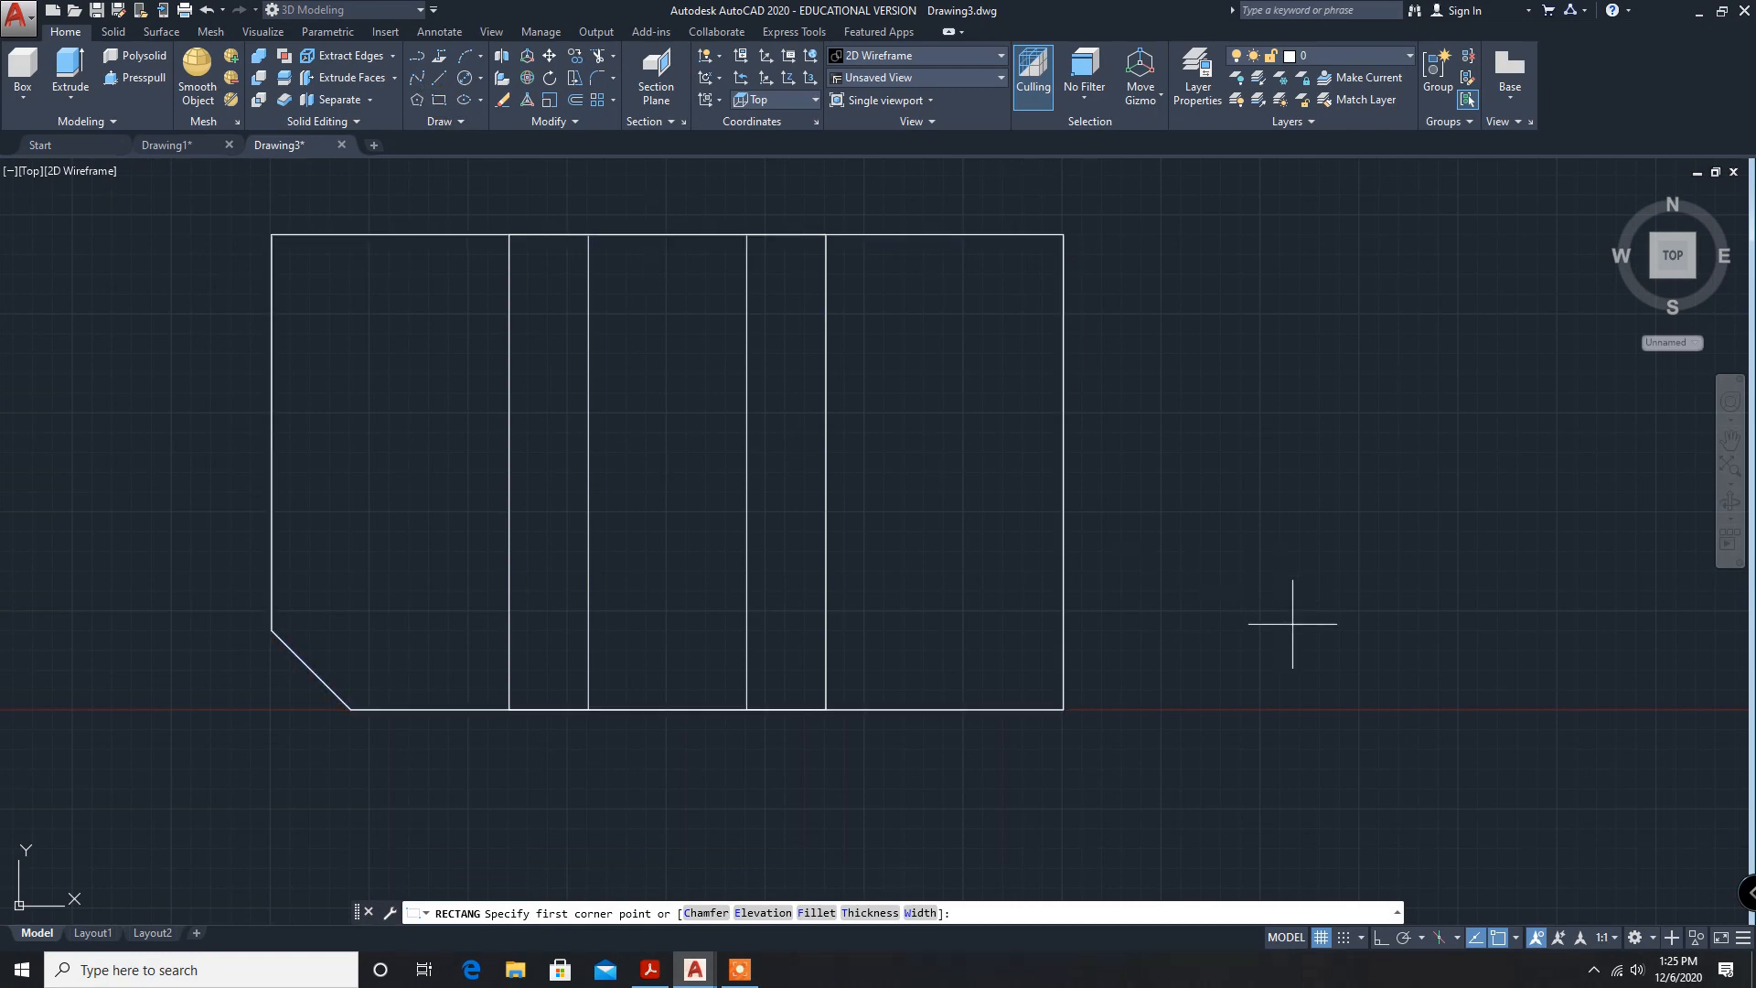
pyautogui.moveTo(1213, 640)
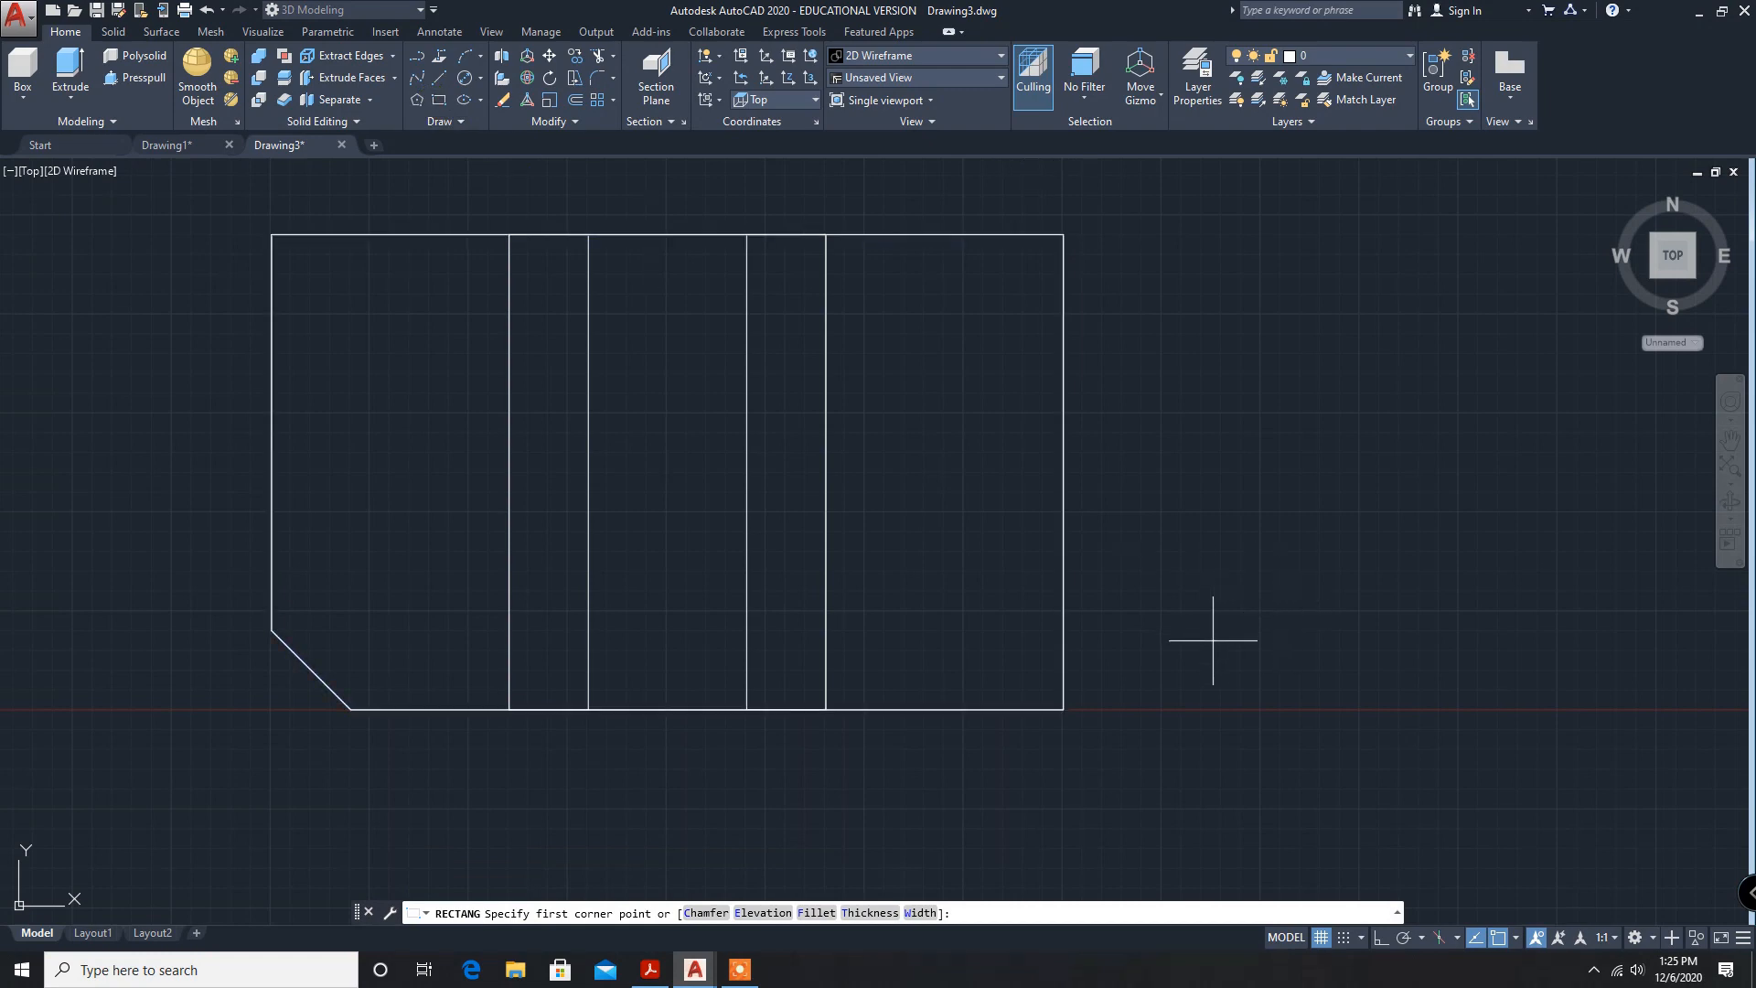
pyautogui.click(1214, 640)
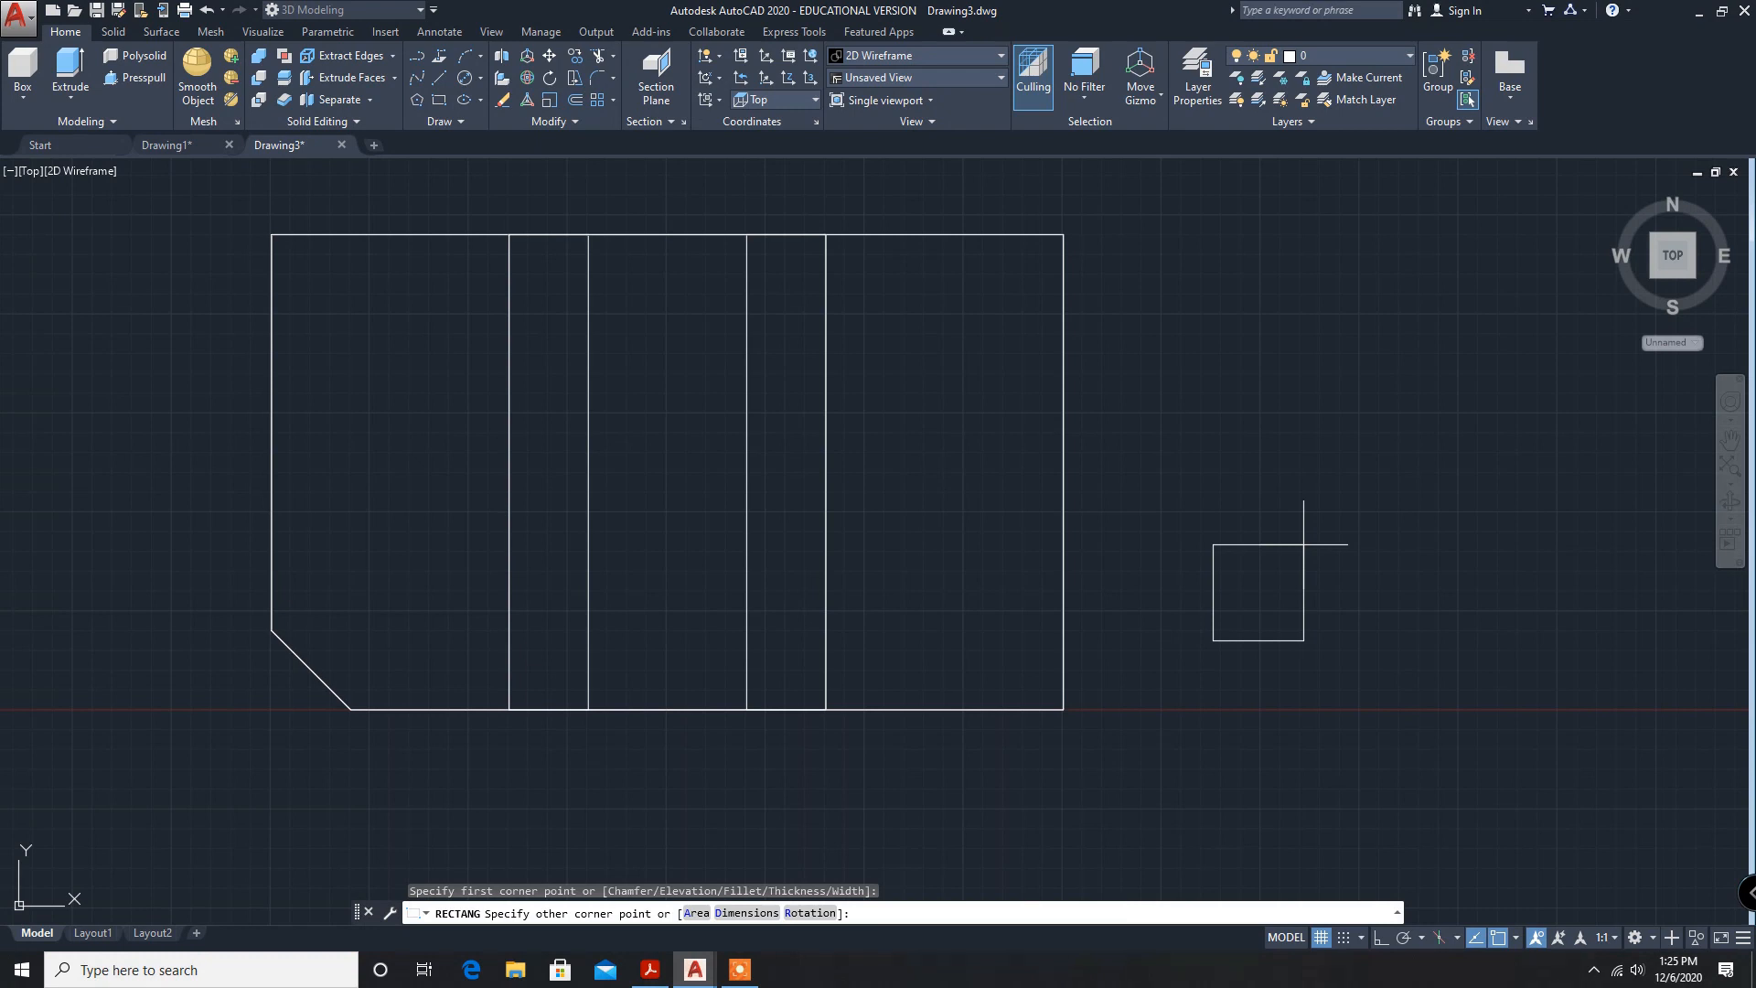
pyautogui.write('D')
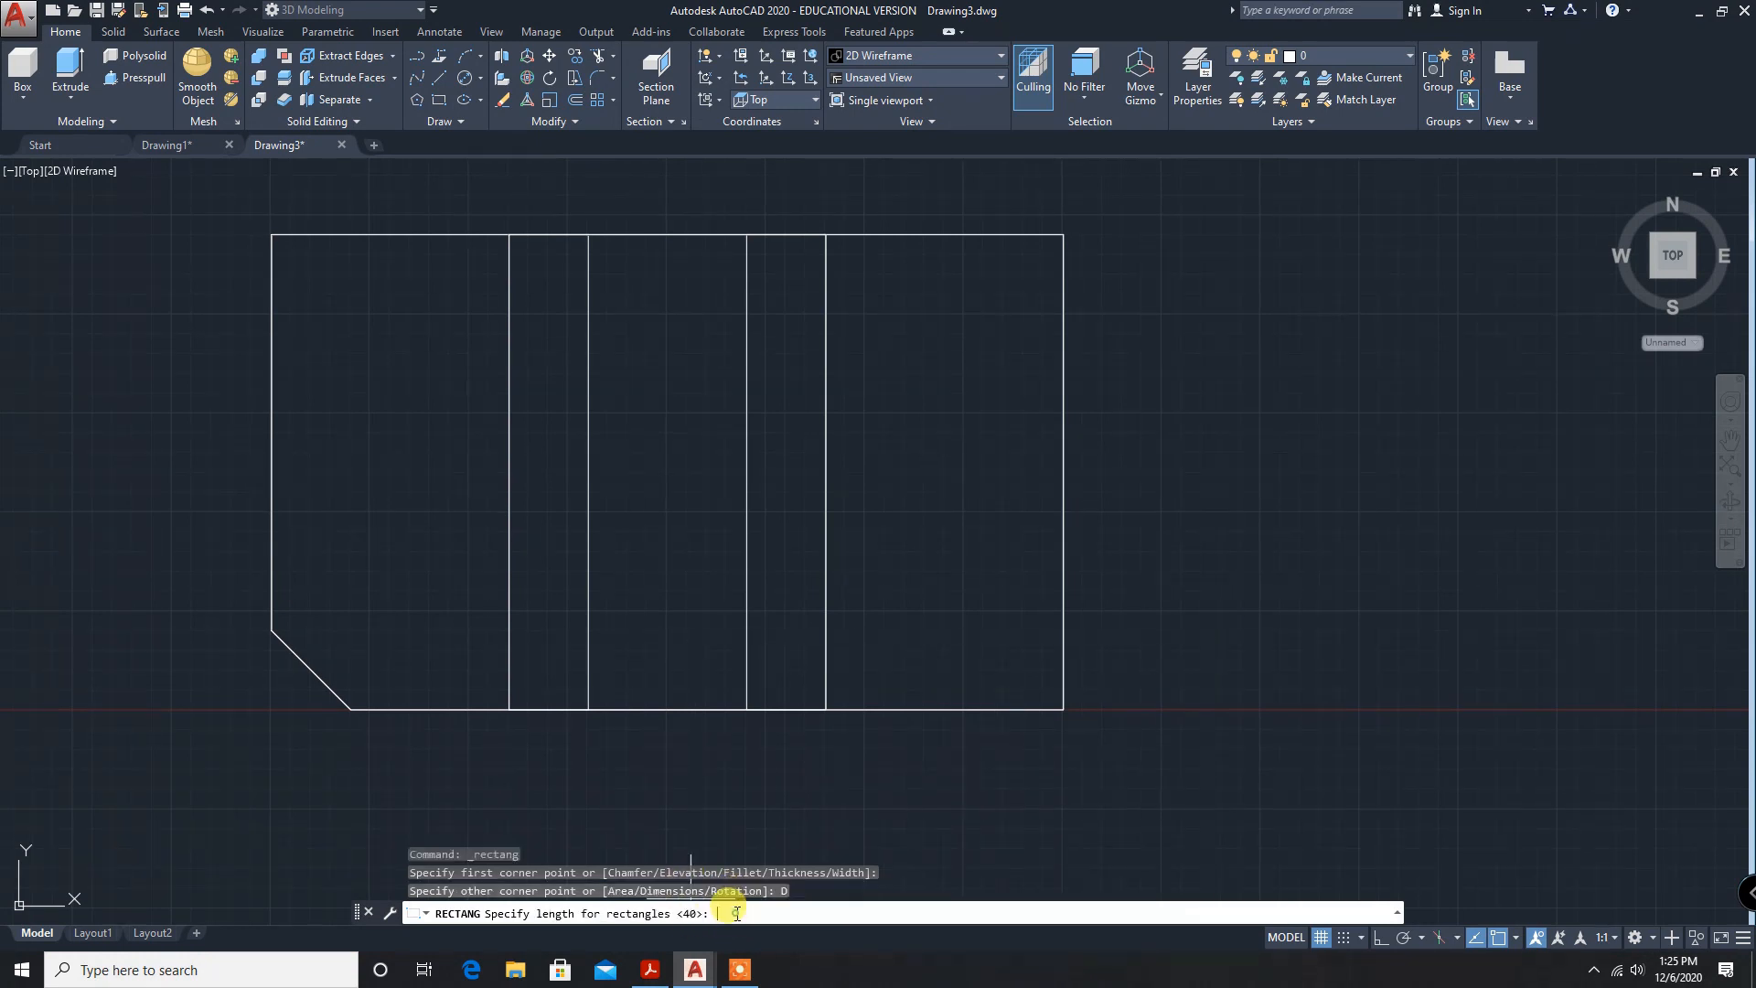
pyautogui.moveTo(1351, 588)
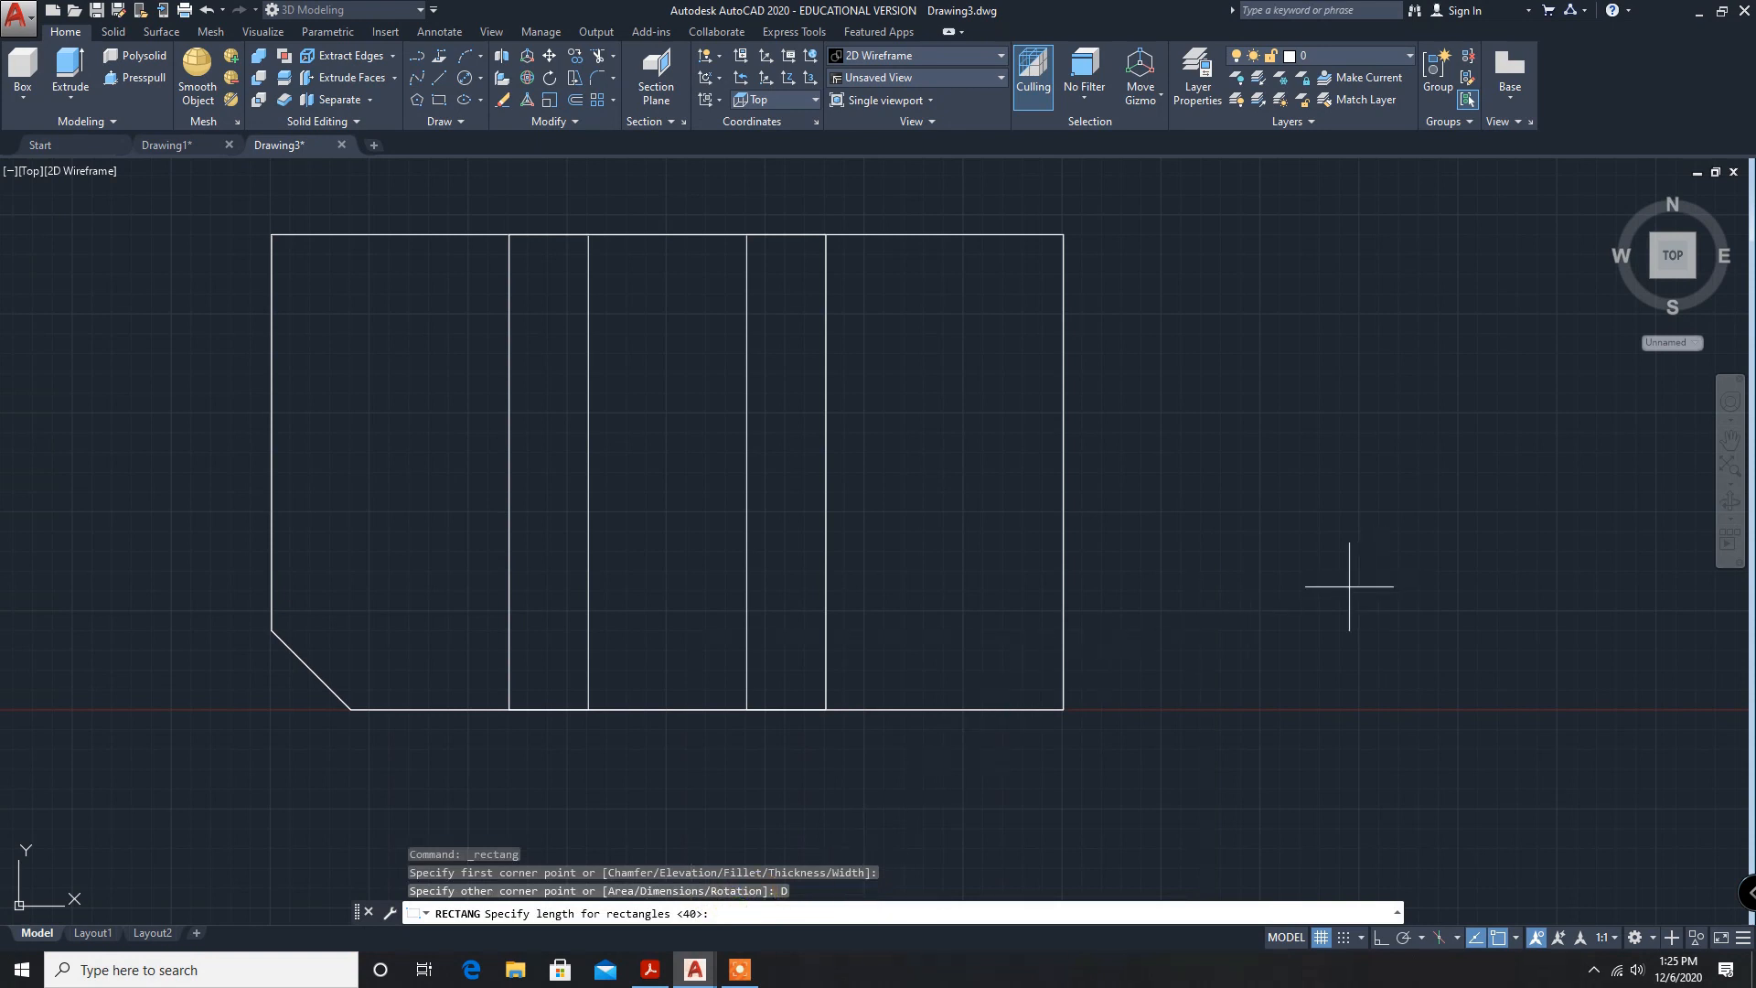
pyautogui.write('3')
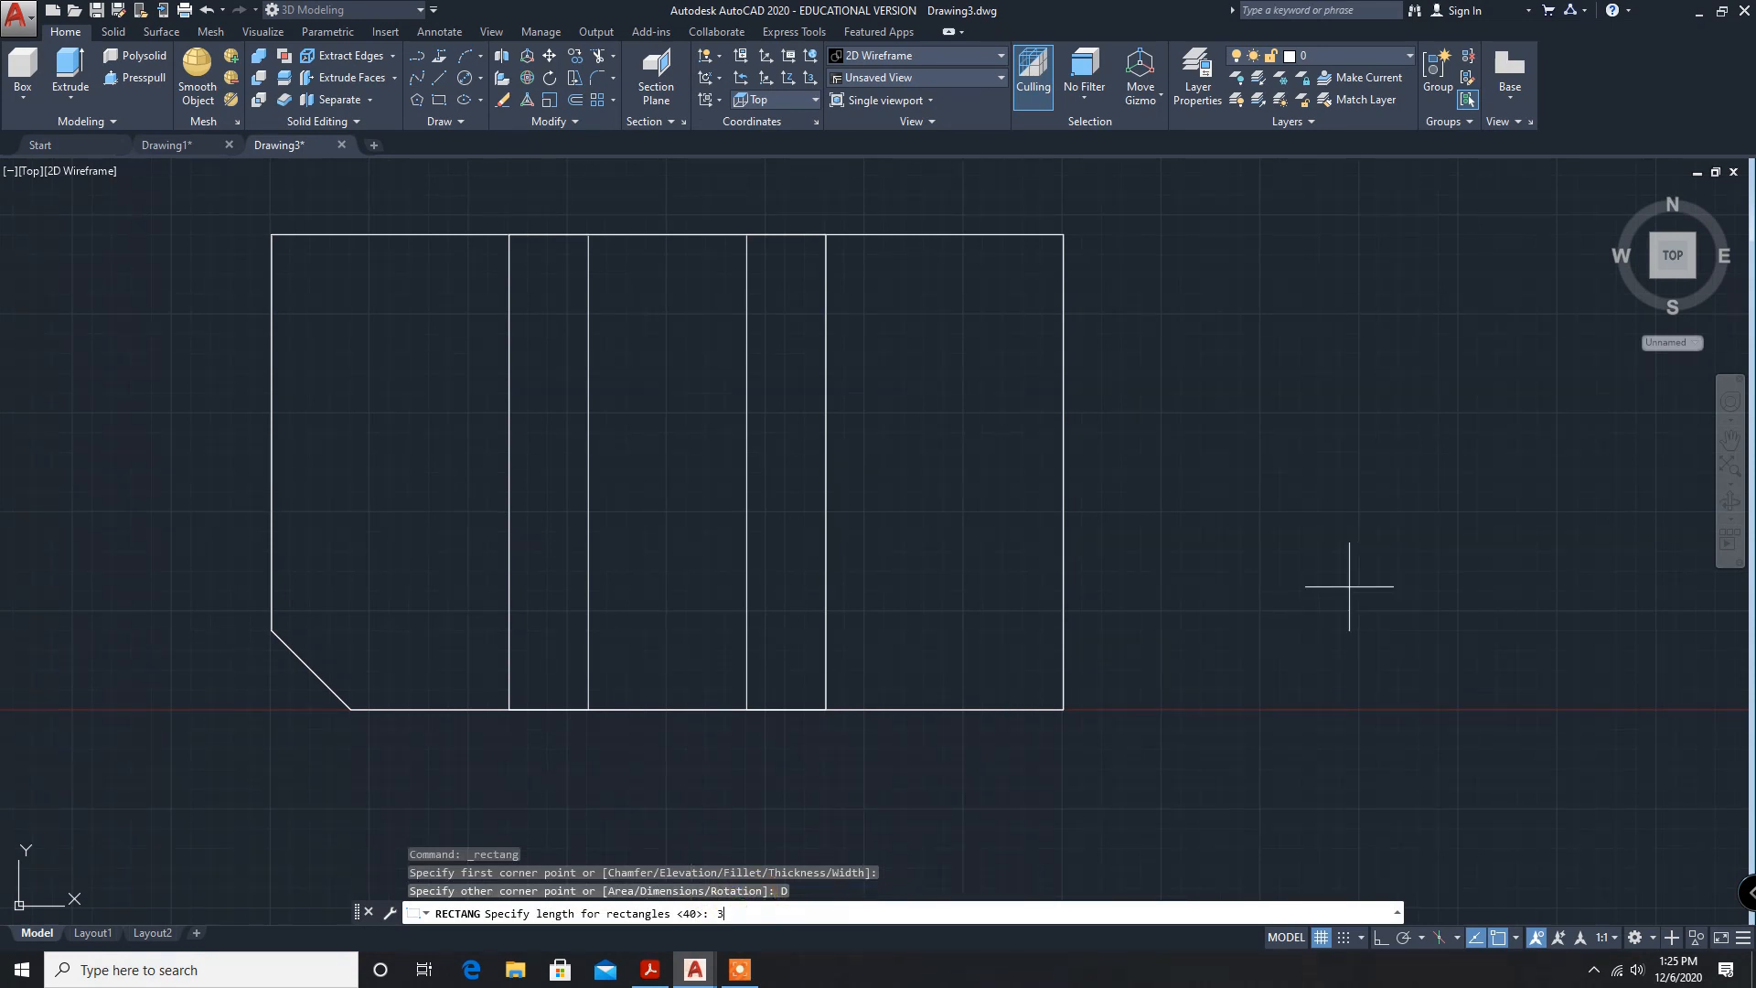
pyautogui.write('0')
pyautogui.write('2')
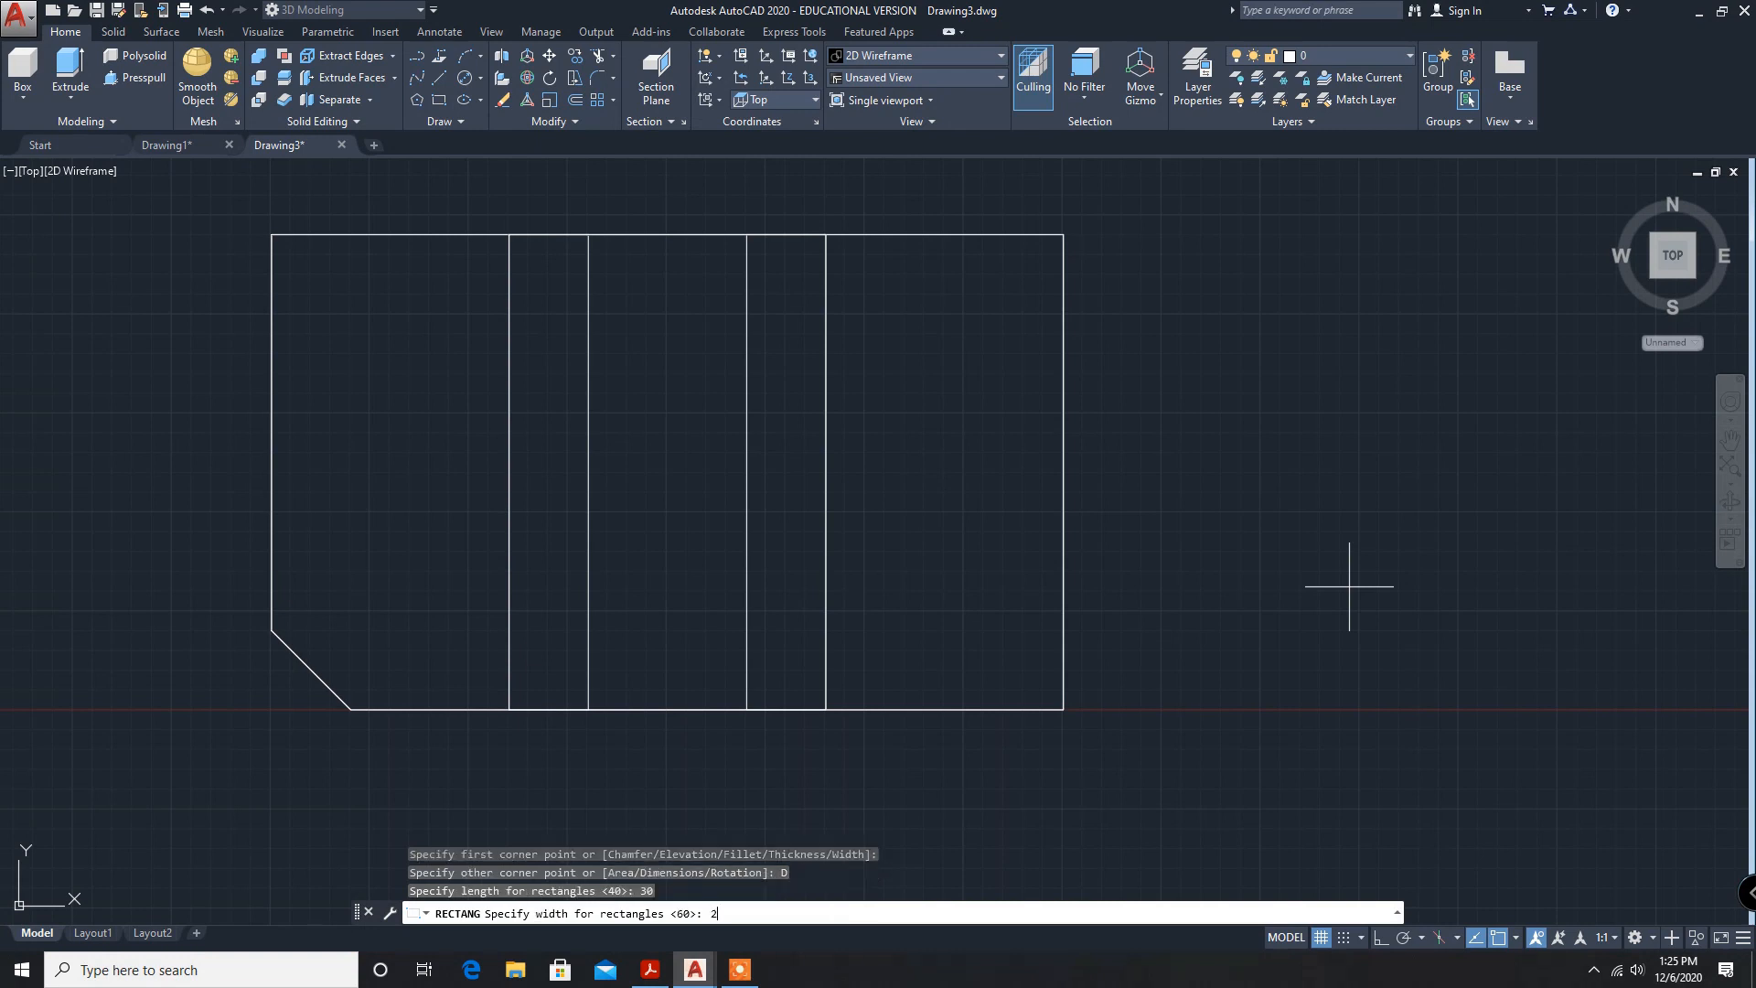
pyautogui.press('Return')
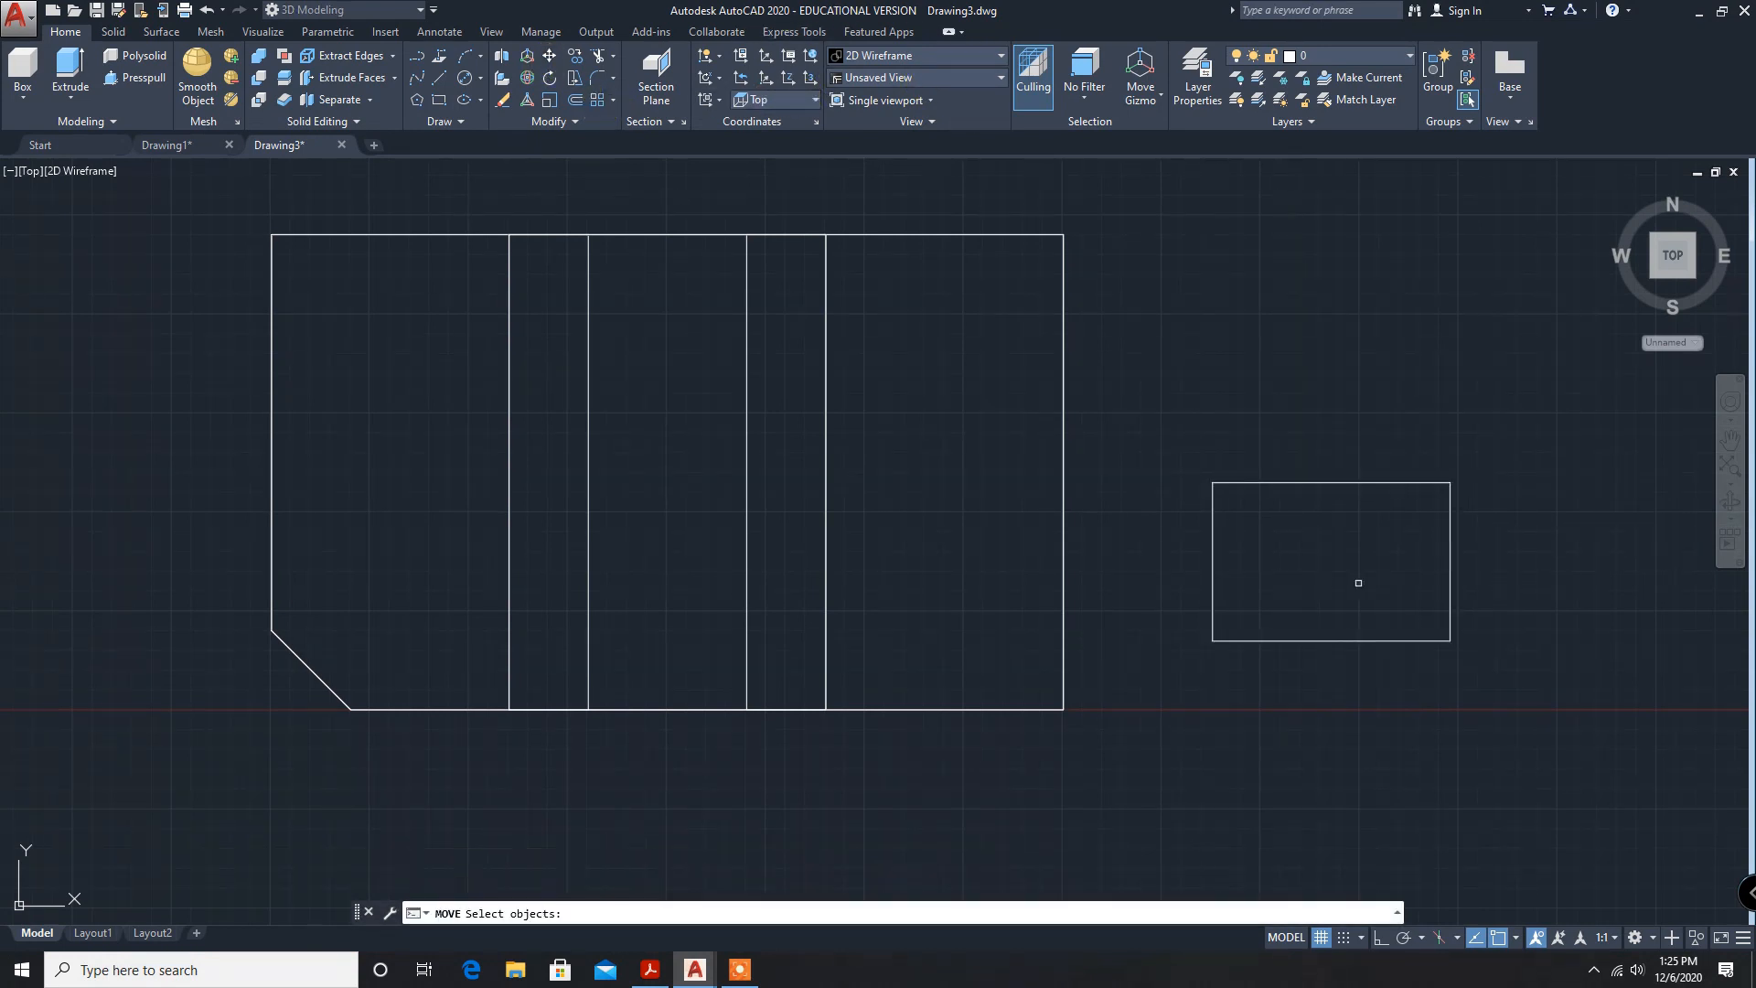
# Pick up the 30 by 20 rectangle by its top-edge midpoint.
pyautogui.click(1358, 581)
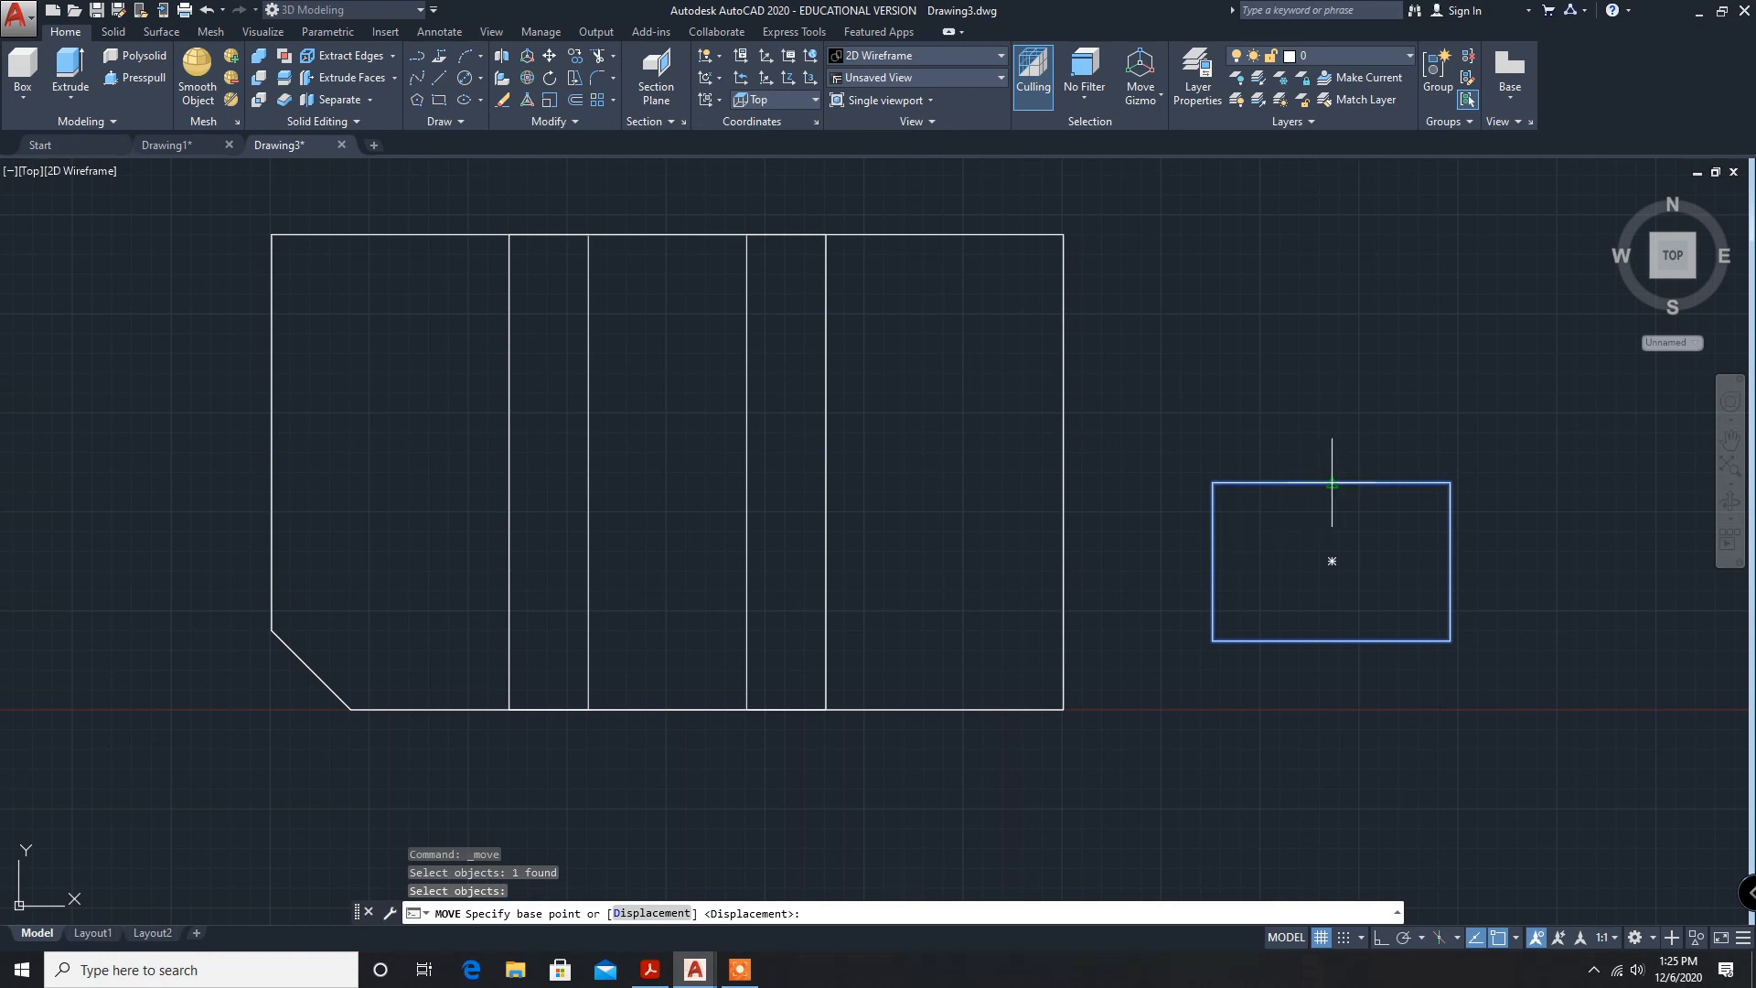
pyautogui.click(1331, 485)
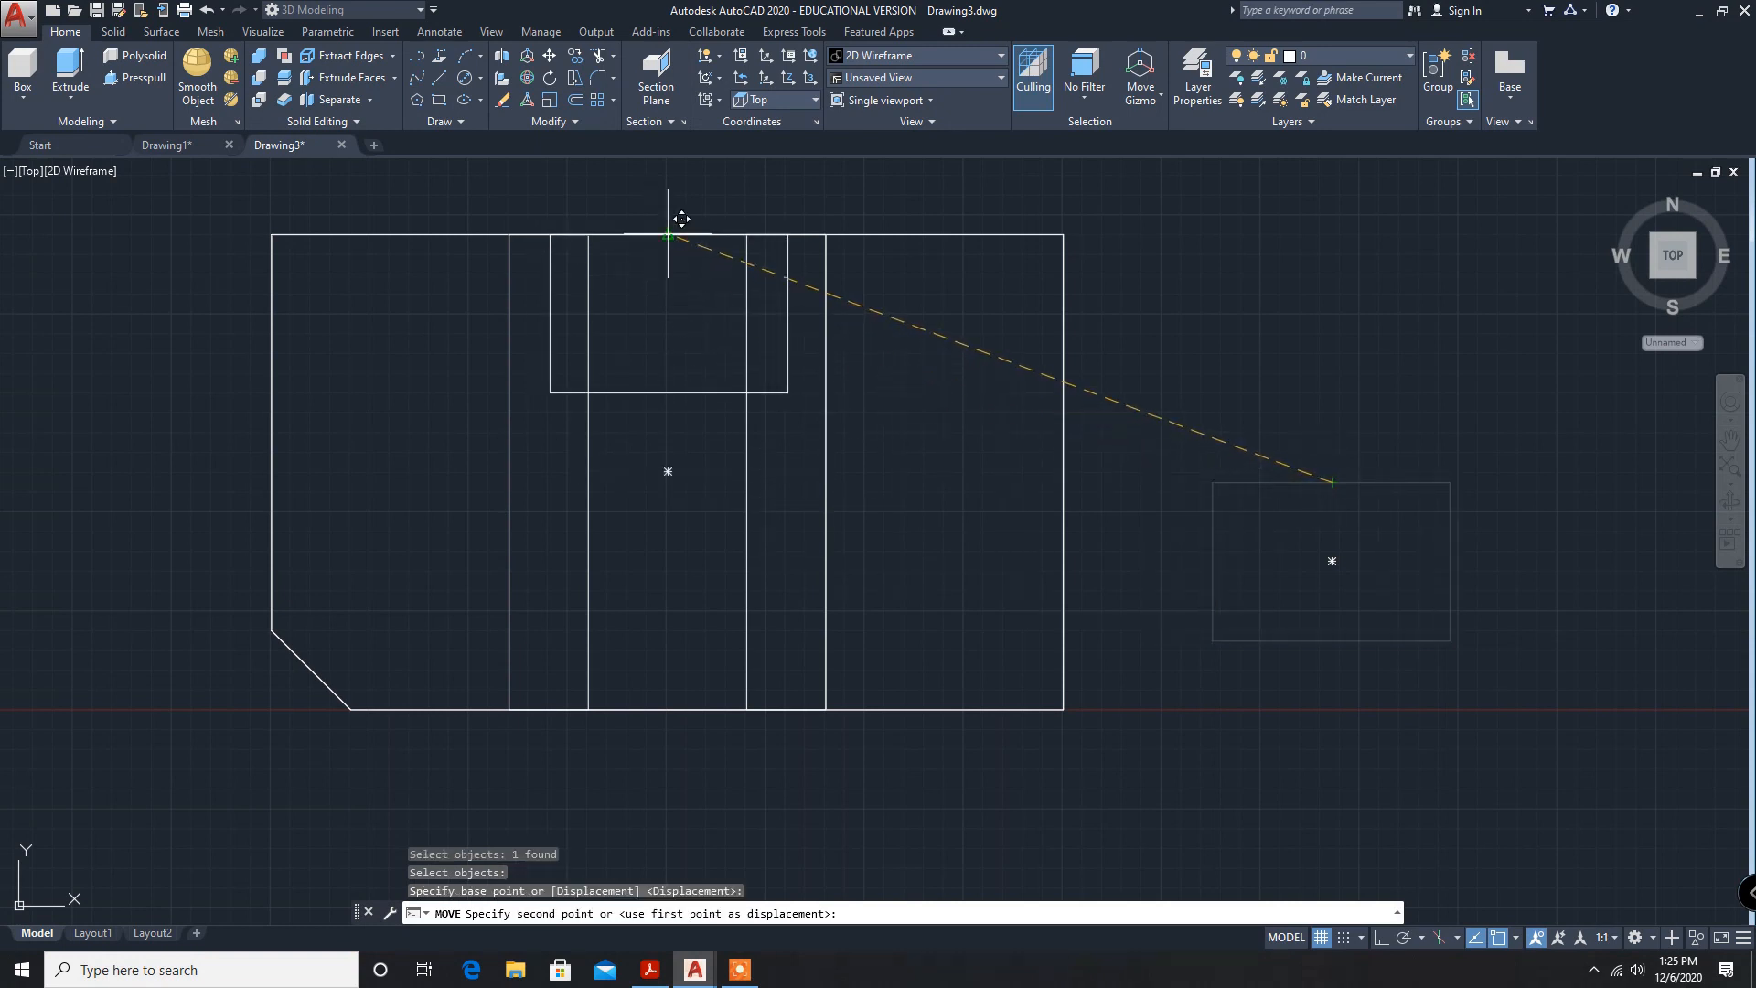
pyautogui.moveTo(668, 235)
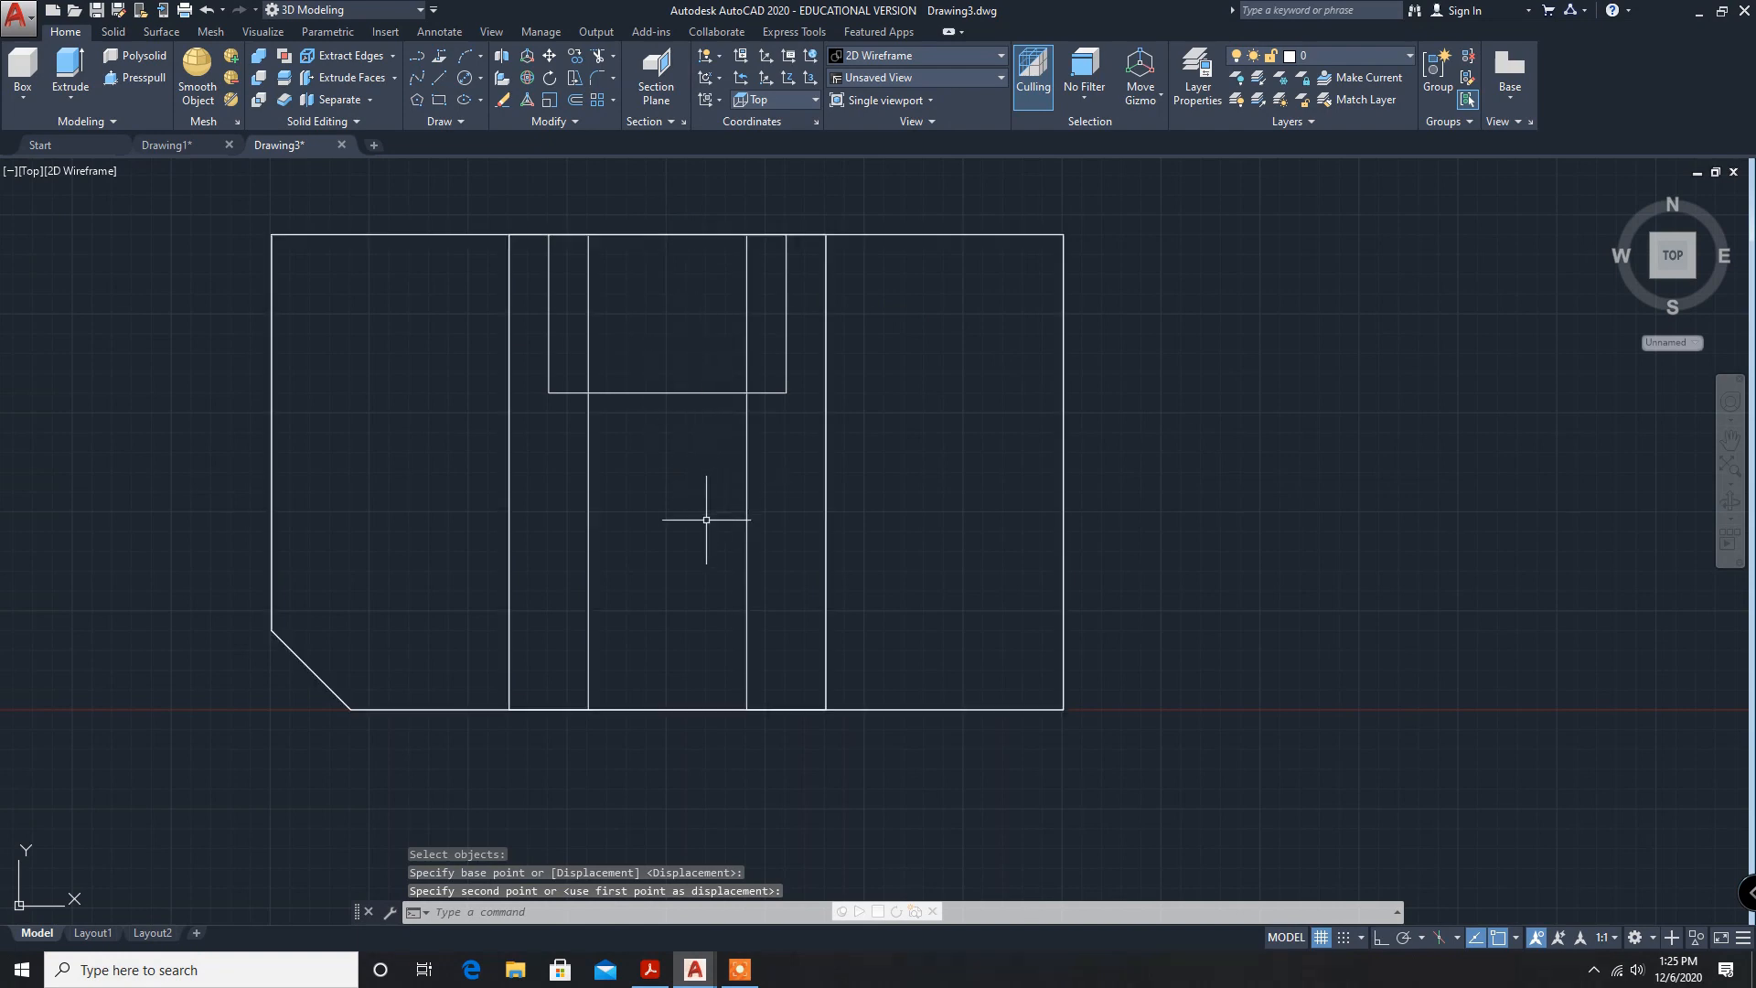
pyautogui.moveTo(1376, 548)
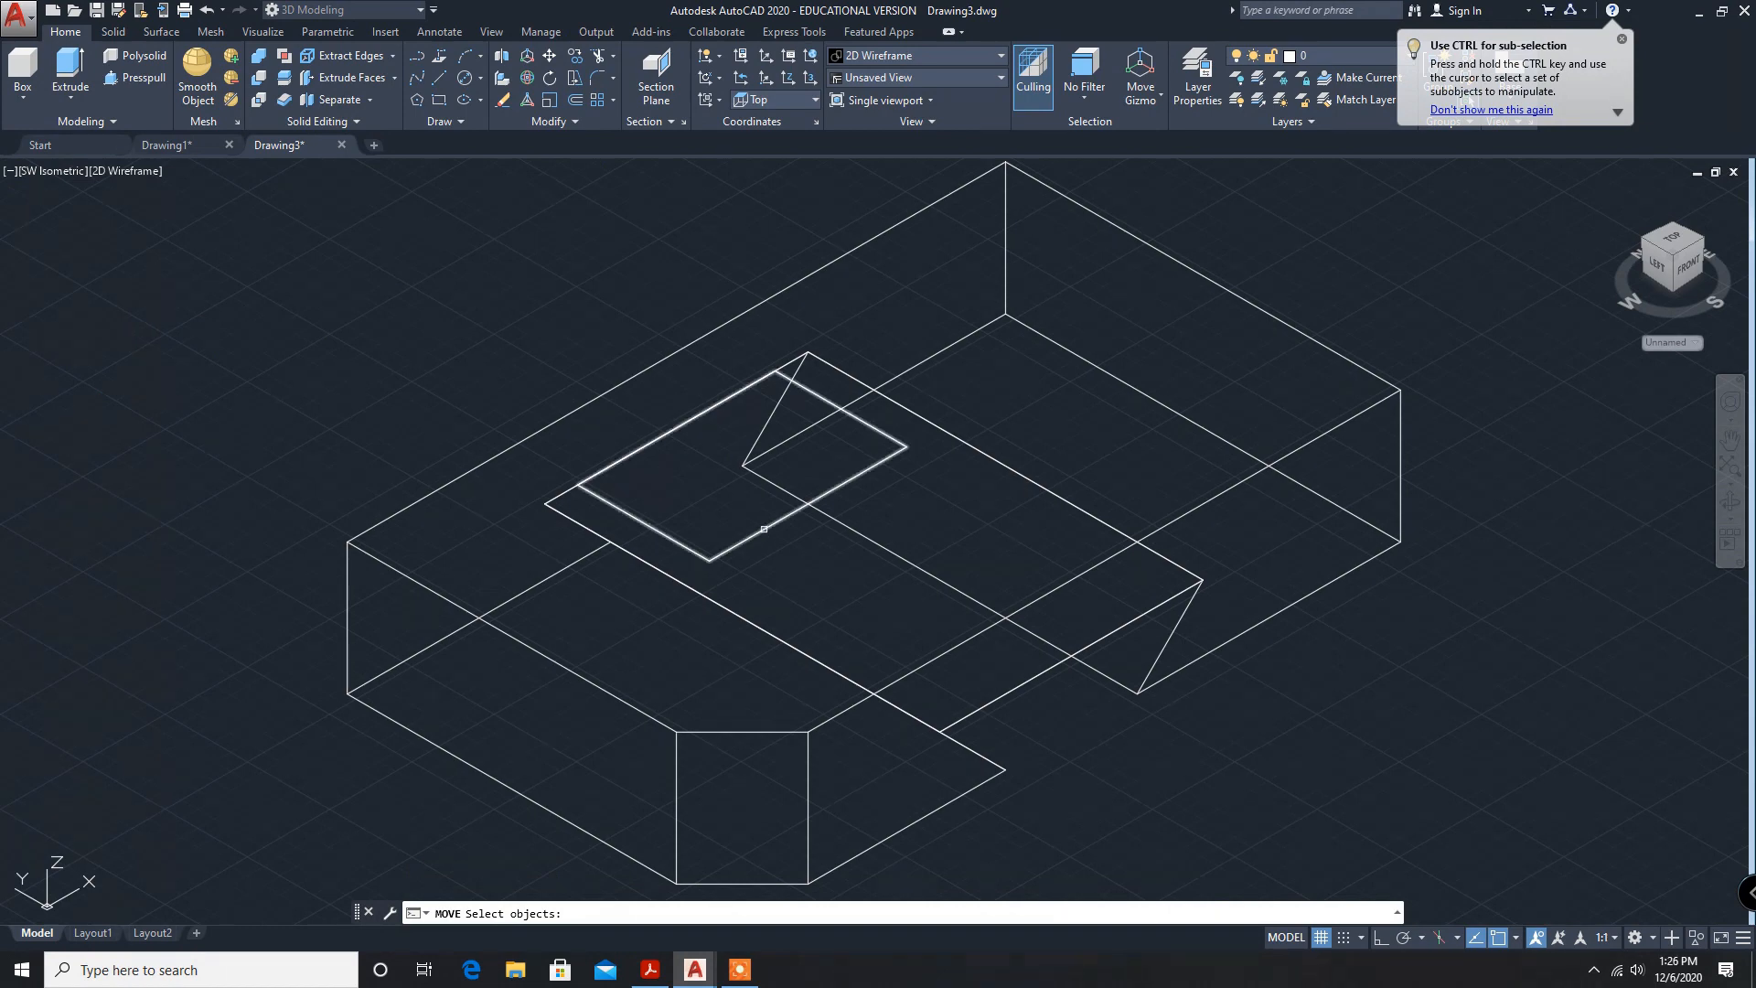
# Lift the small rectangle up along Z, checking the PDF reference for the height.
pyautogui.click(739, 449)
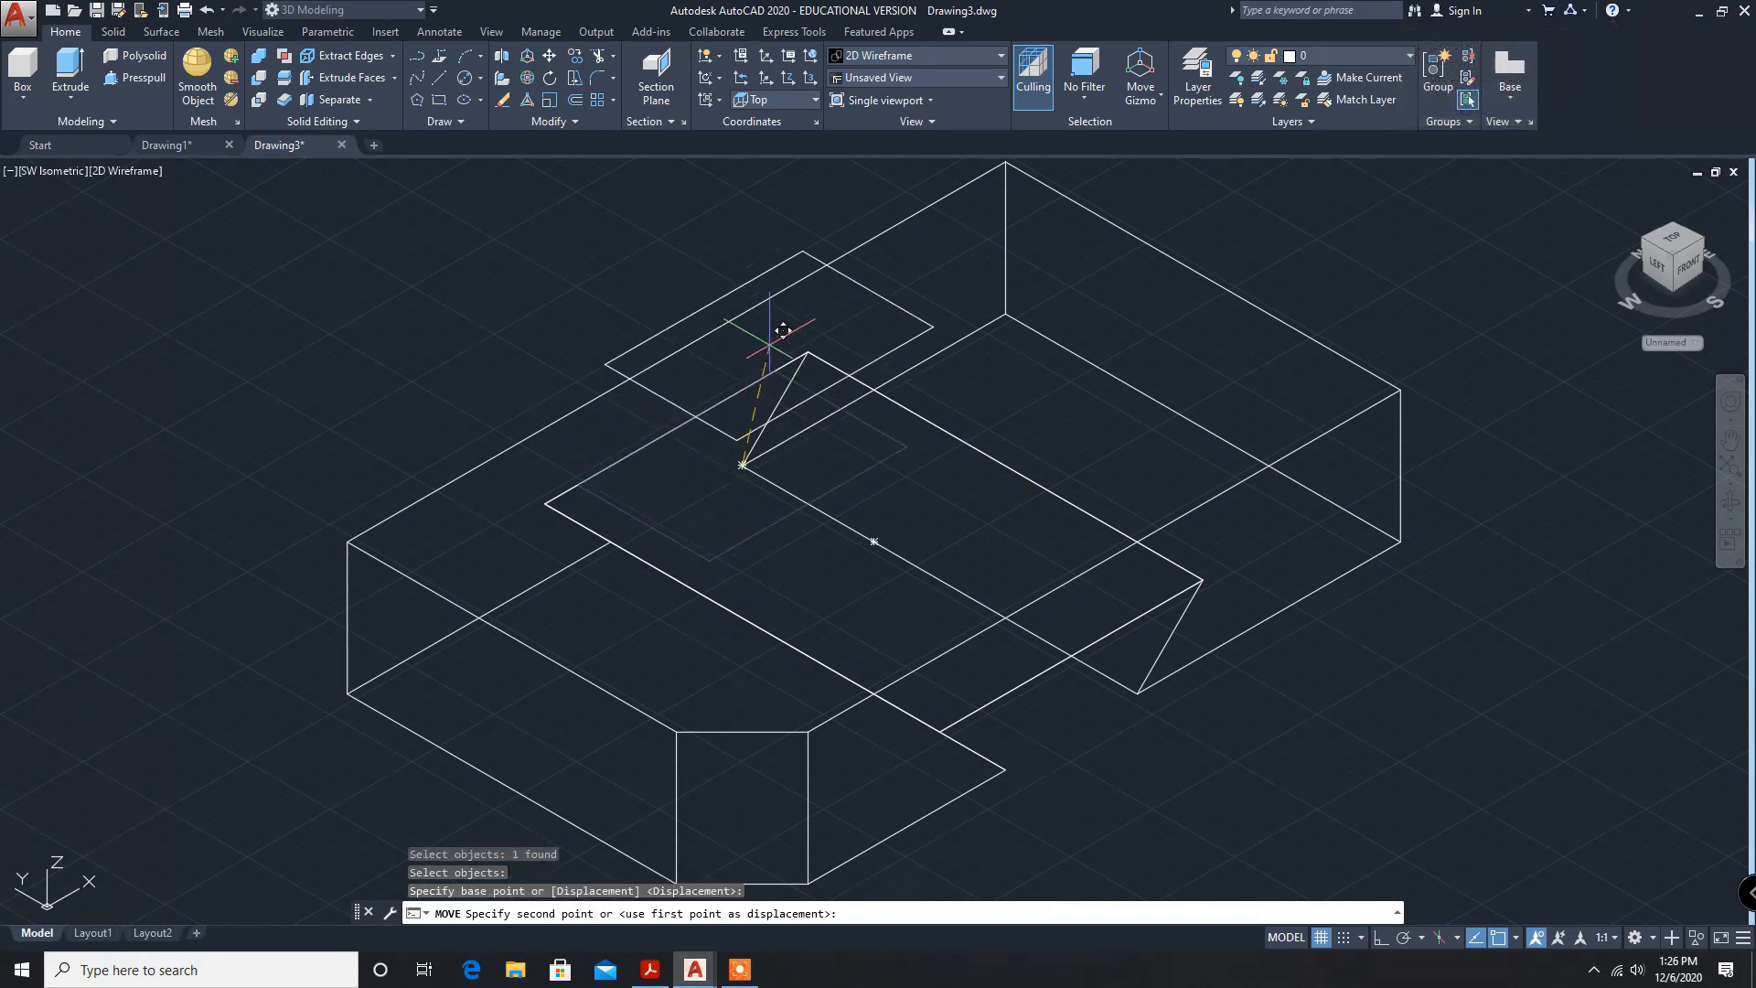
pyautogui.moveTo(717, 868)
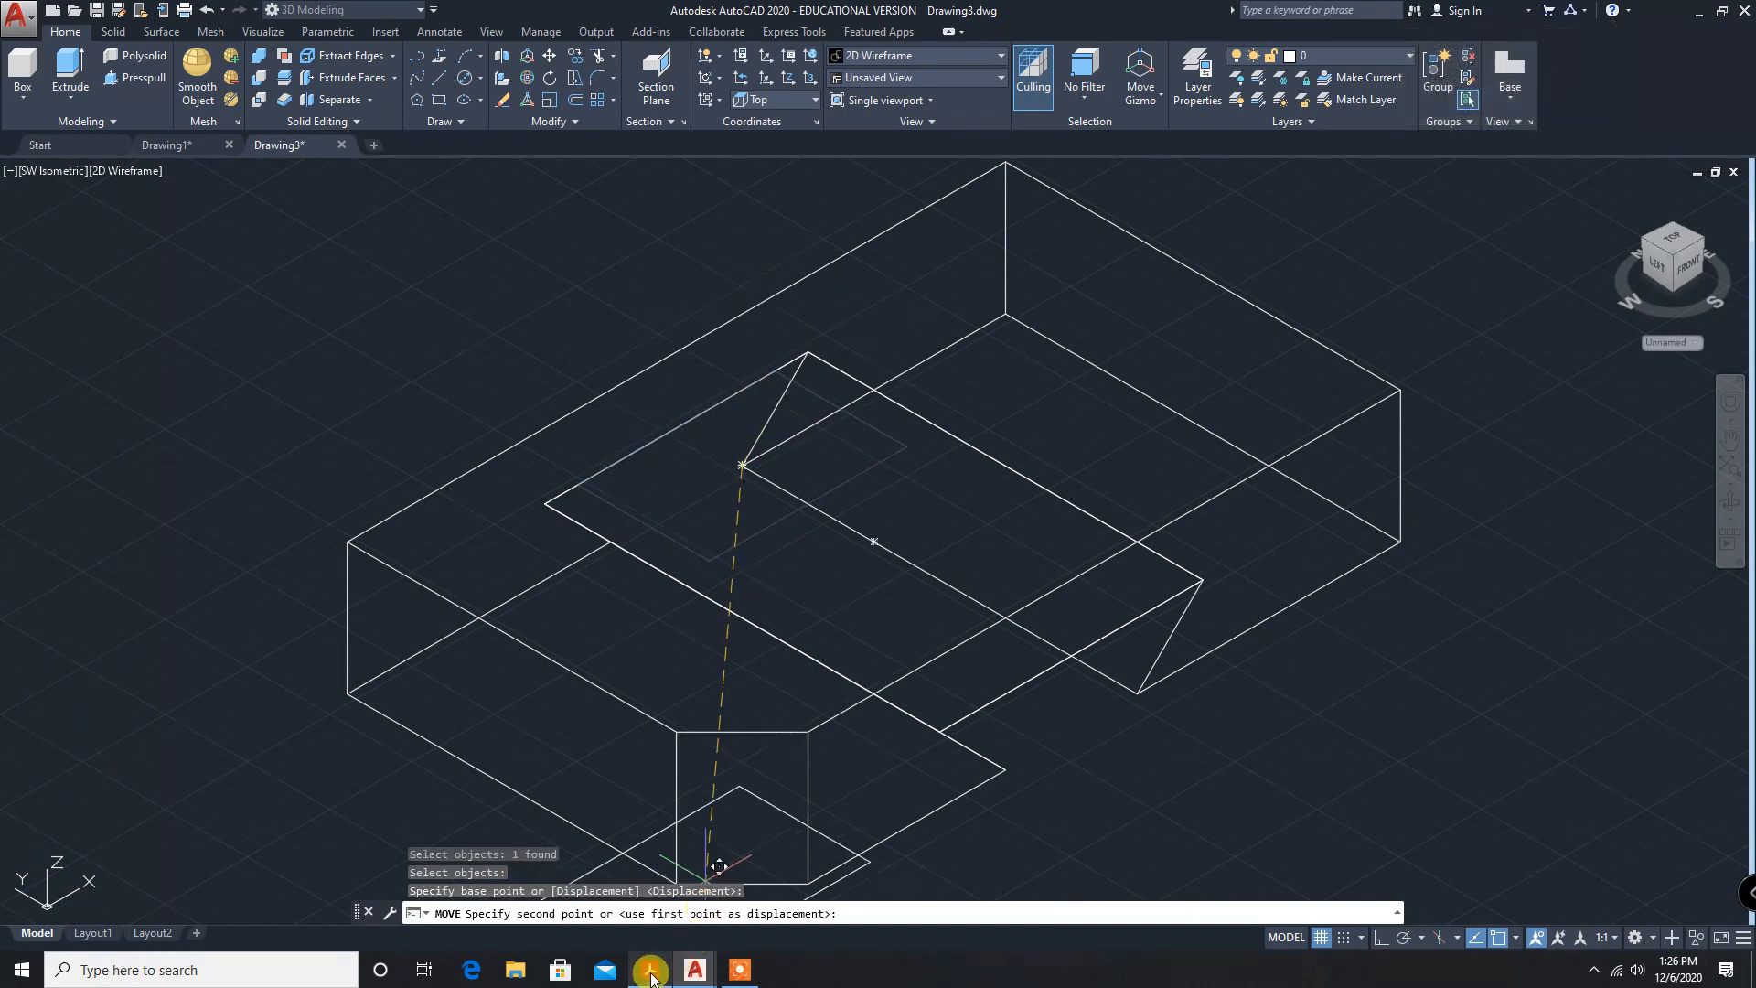
pyautogui.click(649, 969)
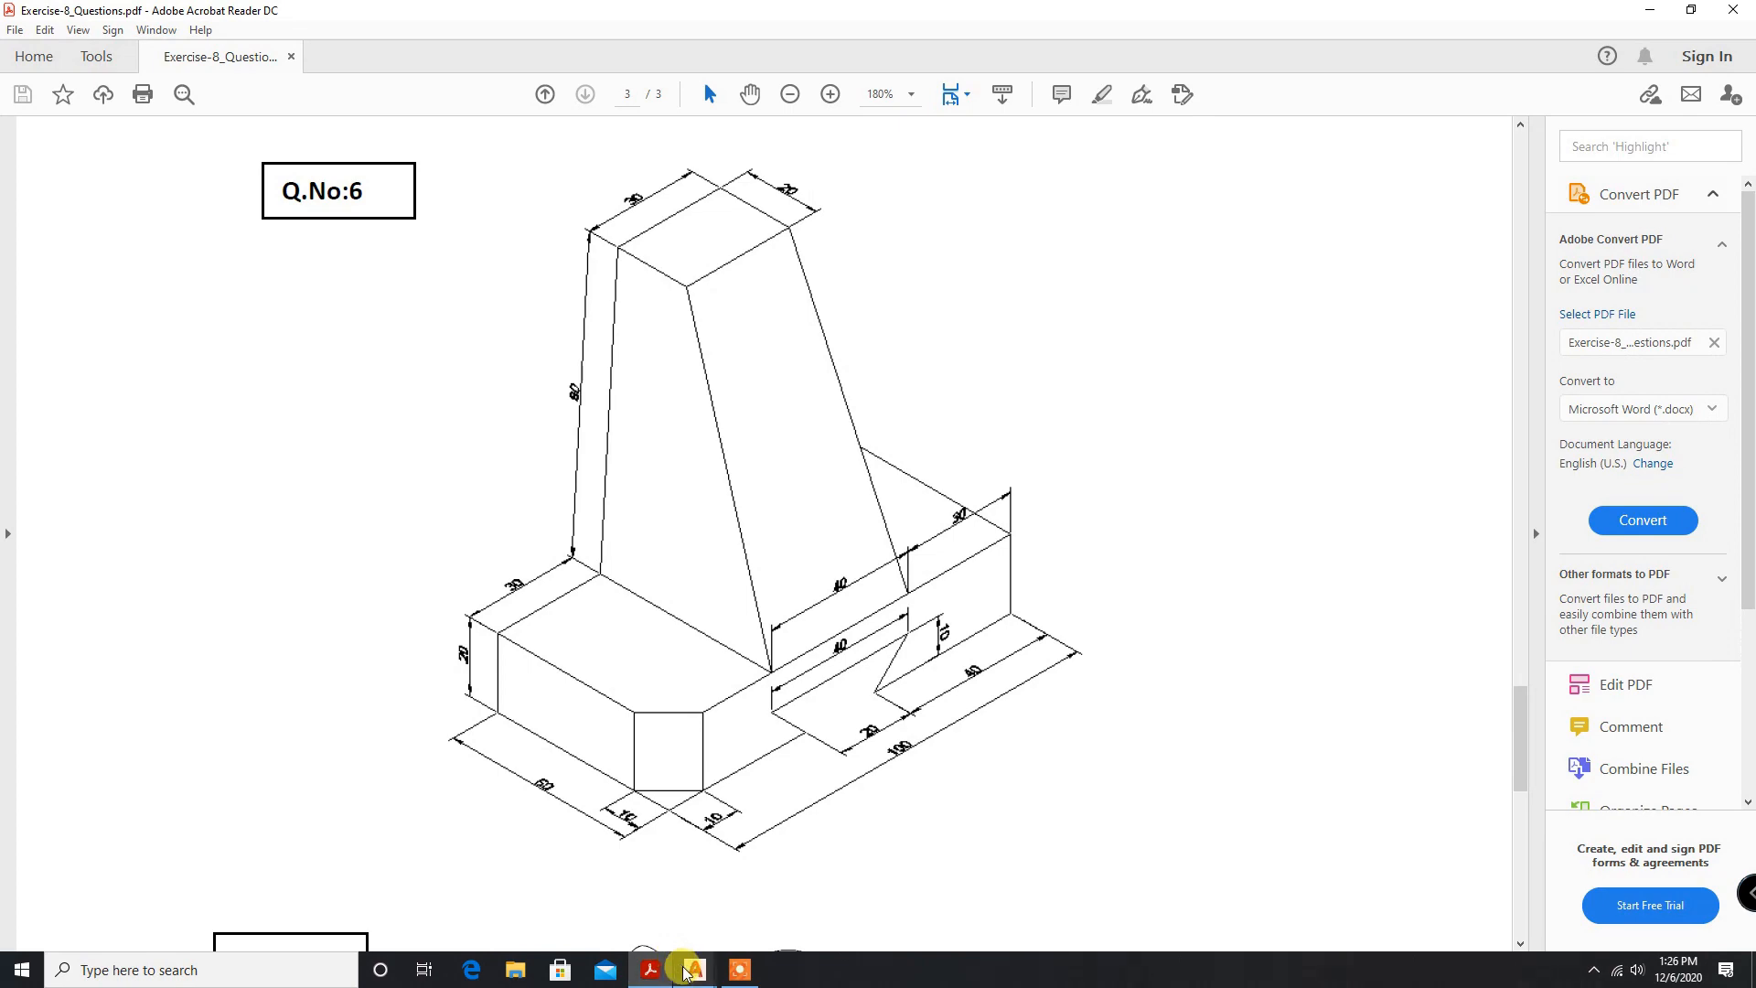
pyautogui.moveTo(693, 969)
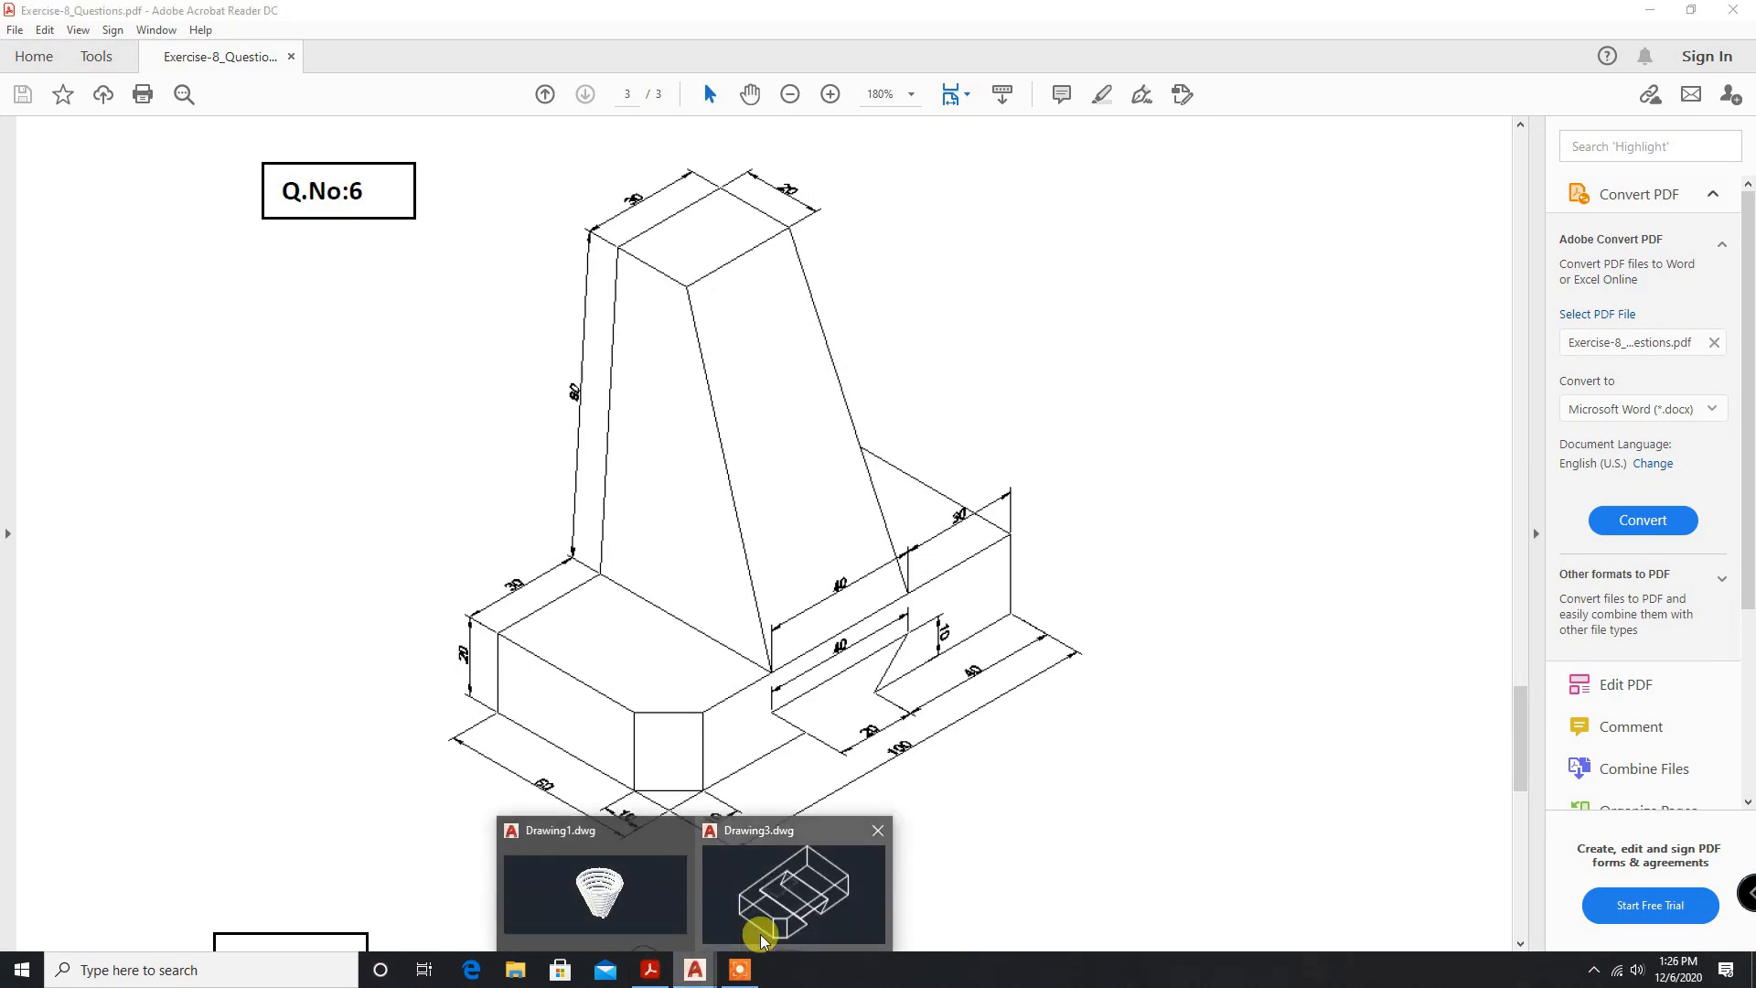
pyautogui.click(793, 892)
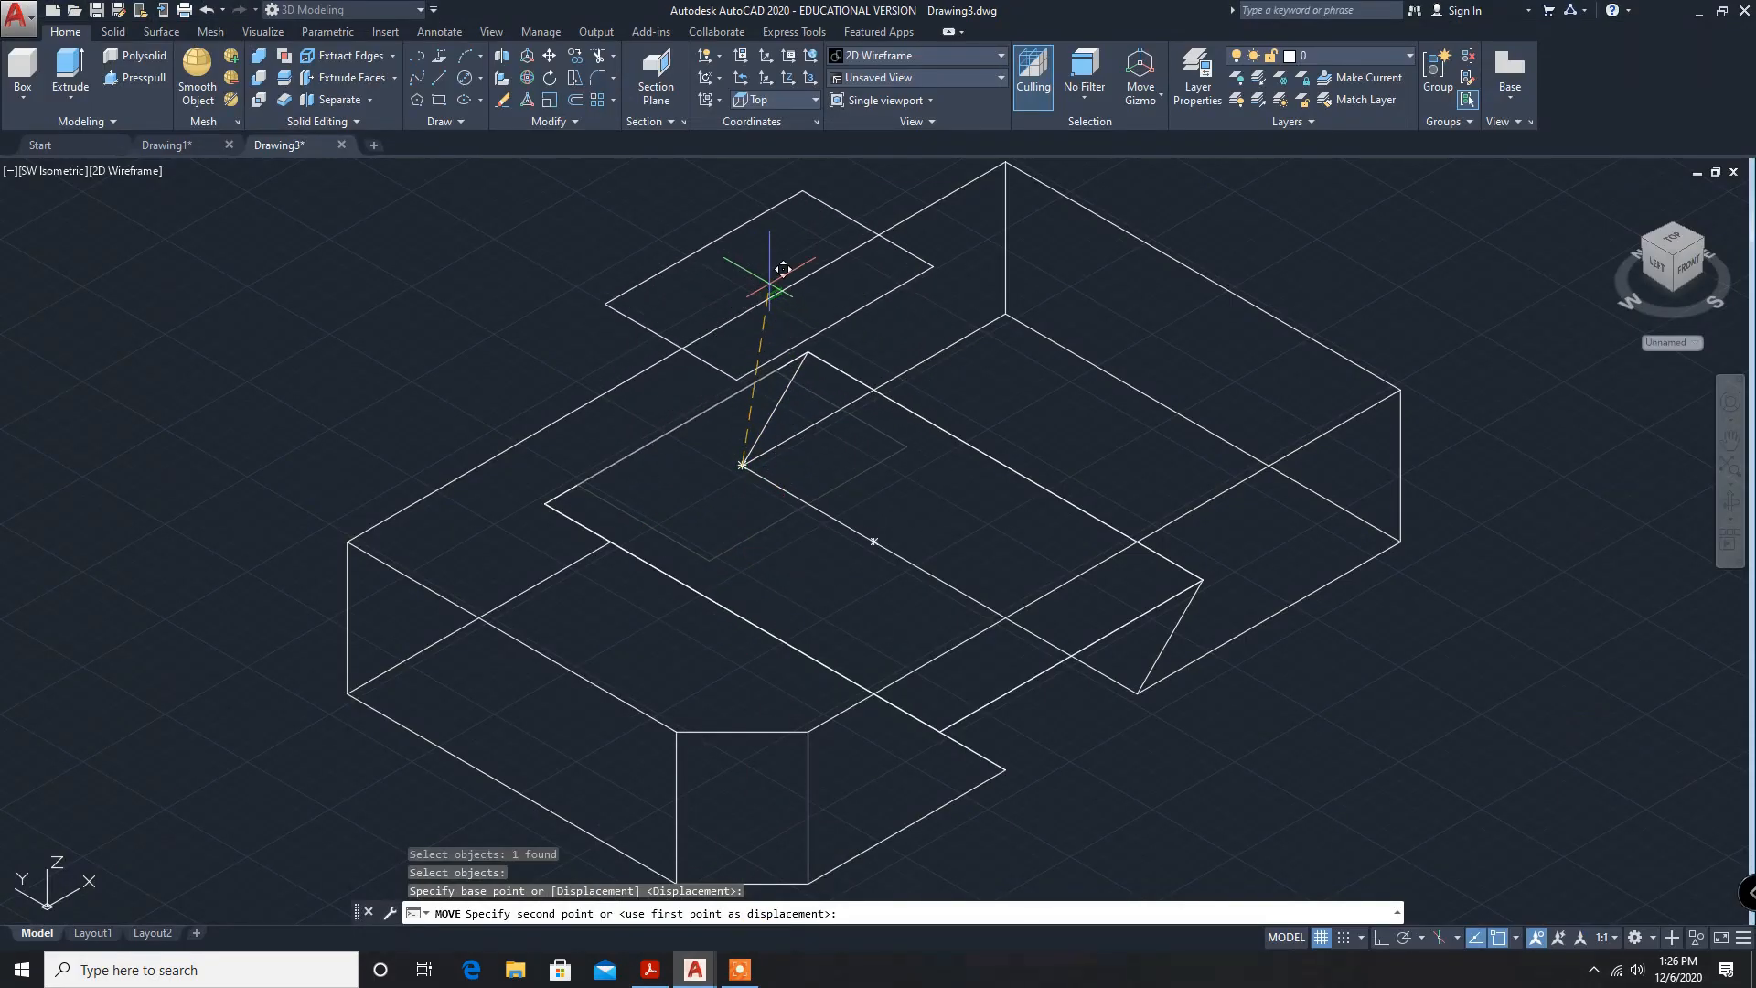
pyautogui.moveTo(1266, 882)
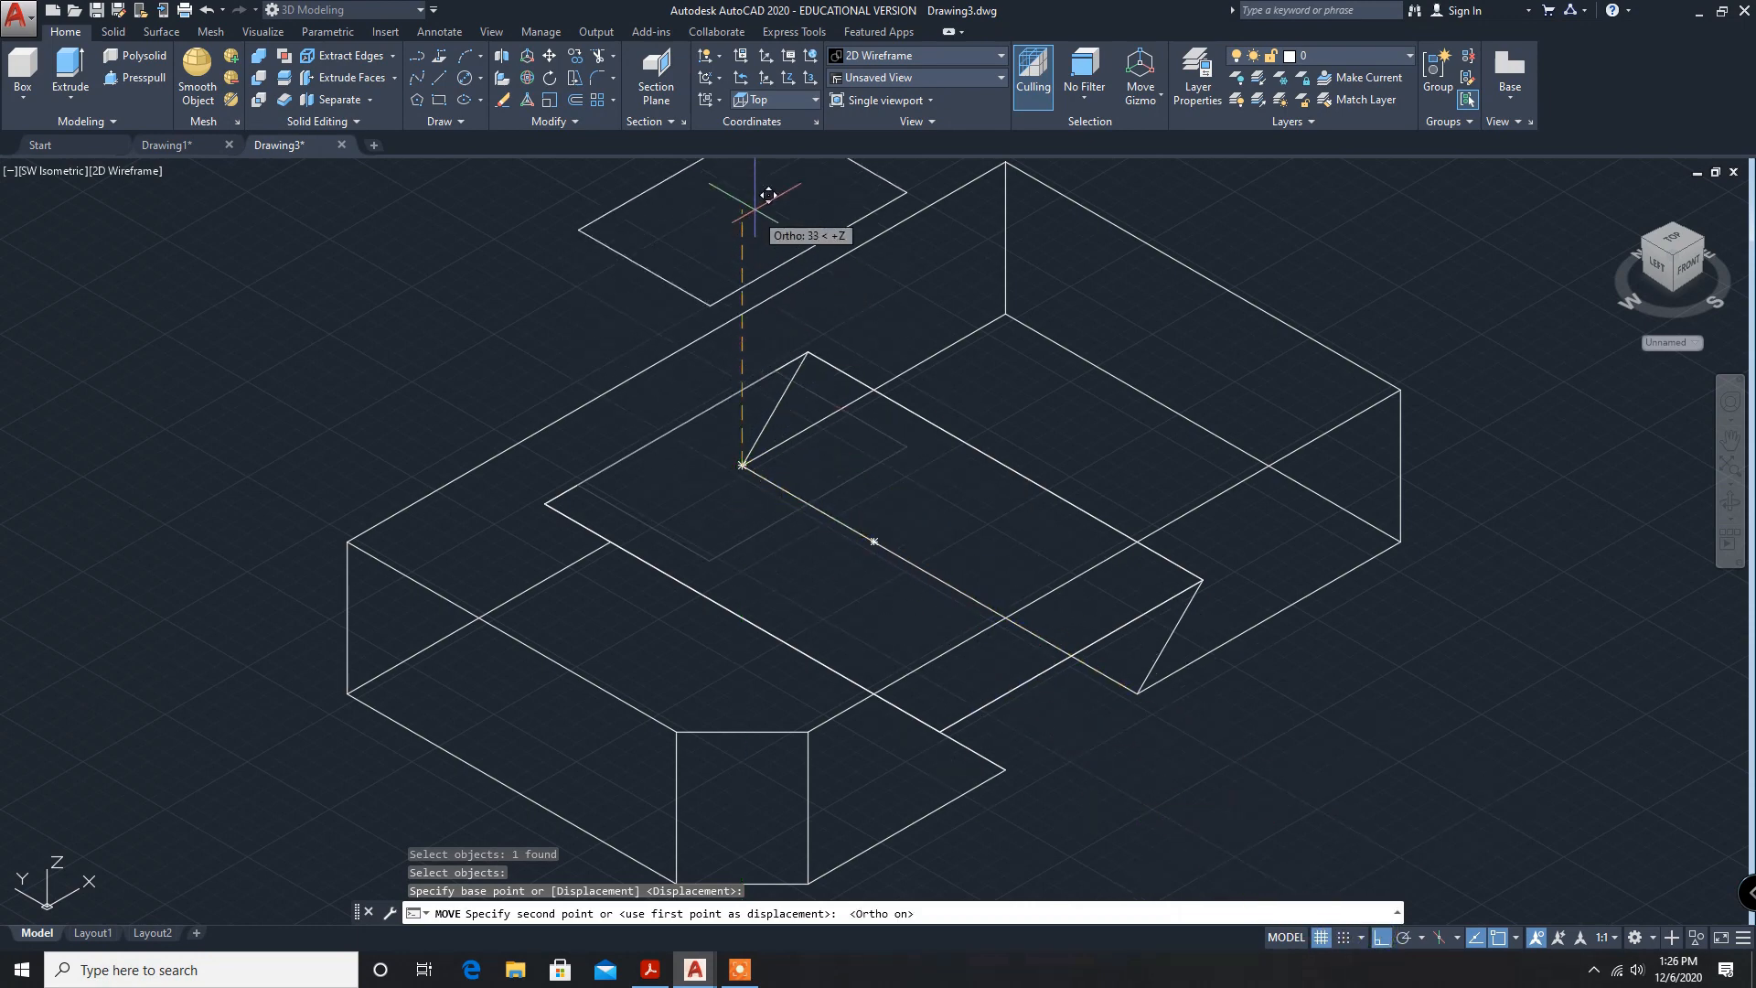
pyautogui.write('8')
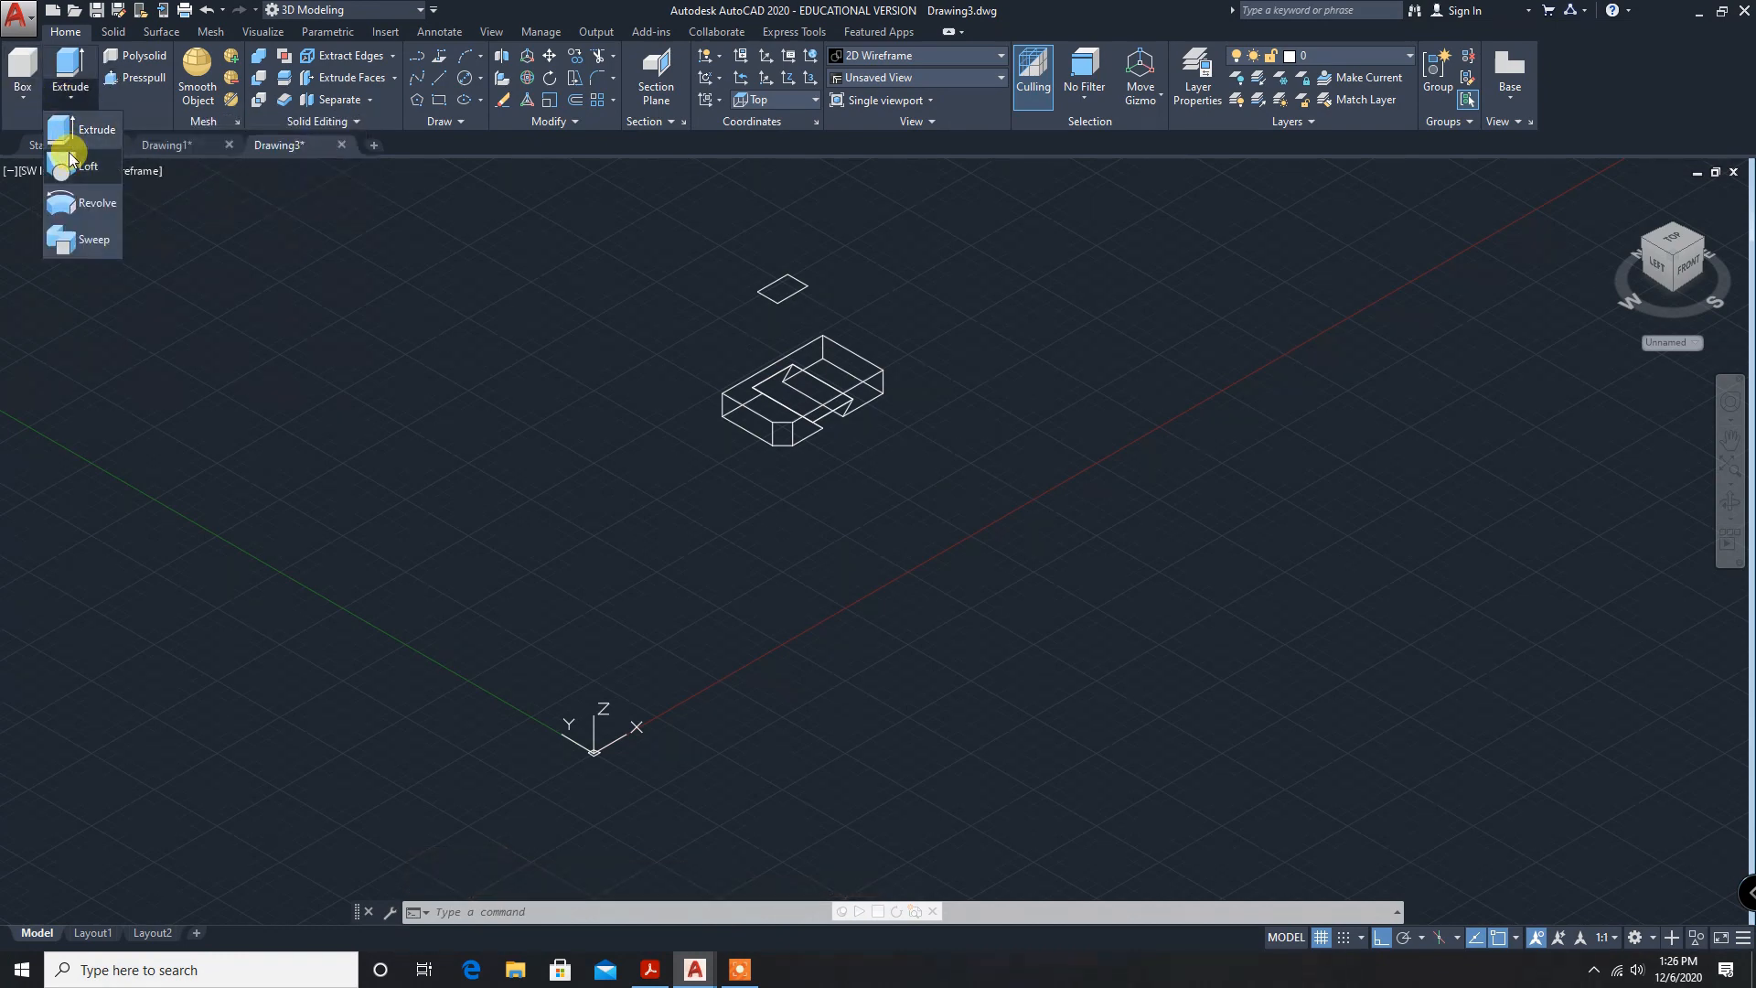
# Loft the rectangle on the block to the raised rectangle, retrying after a failed attempt.
pyautogui.click(91, 166)
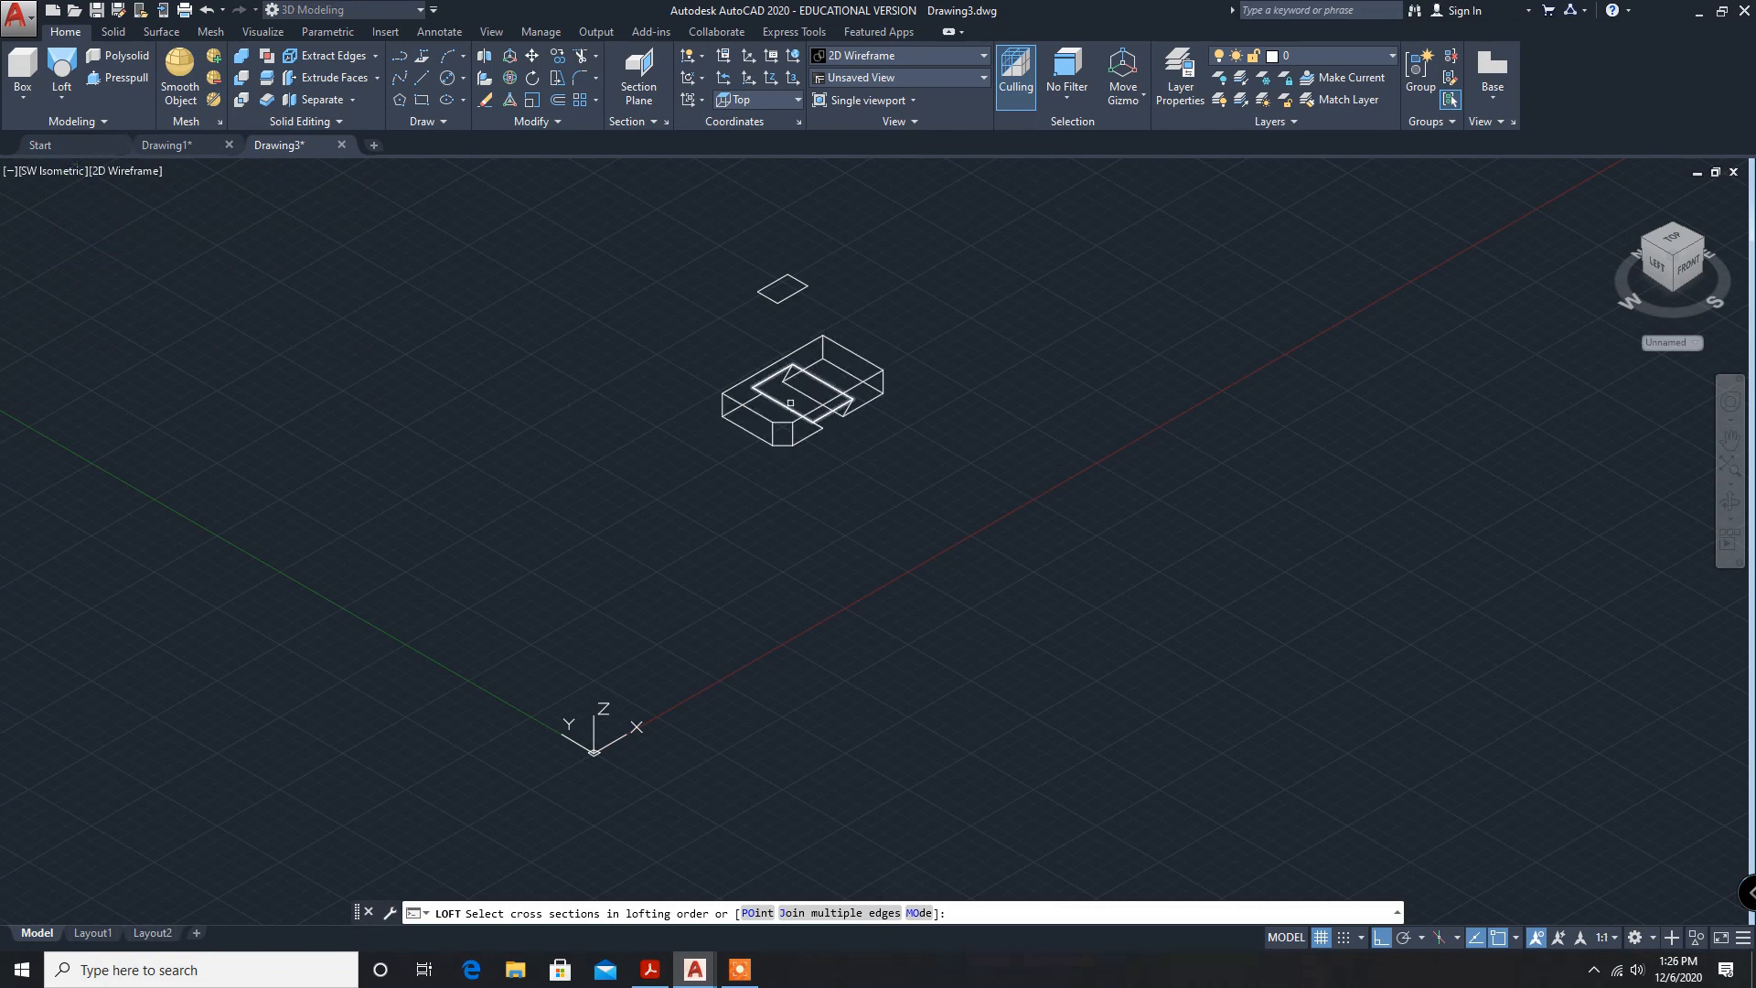
pyautogui.click(787, 384)
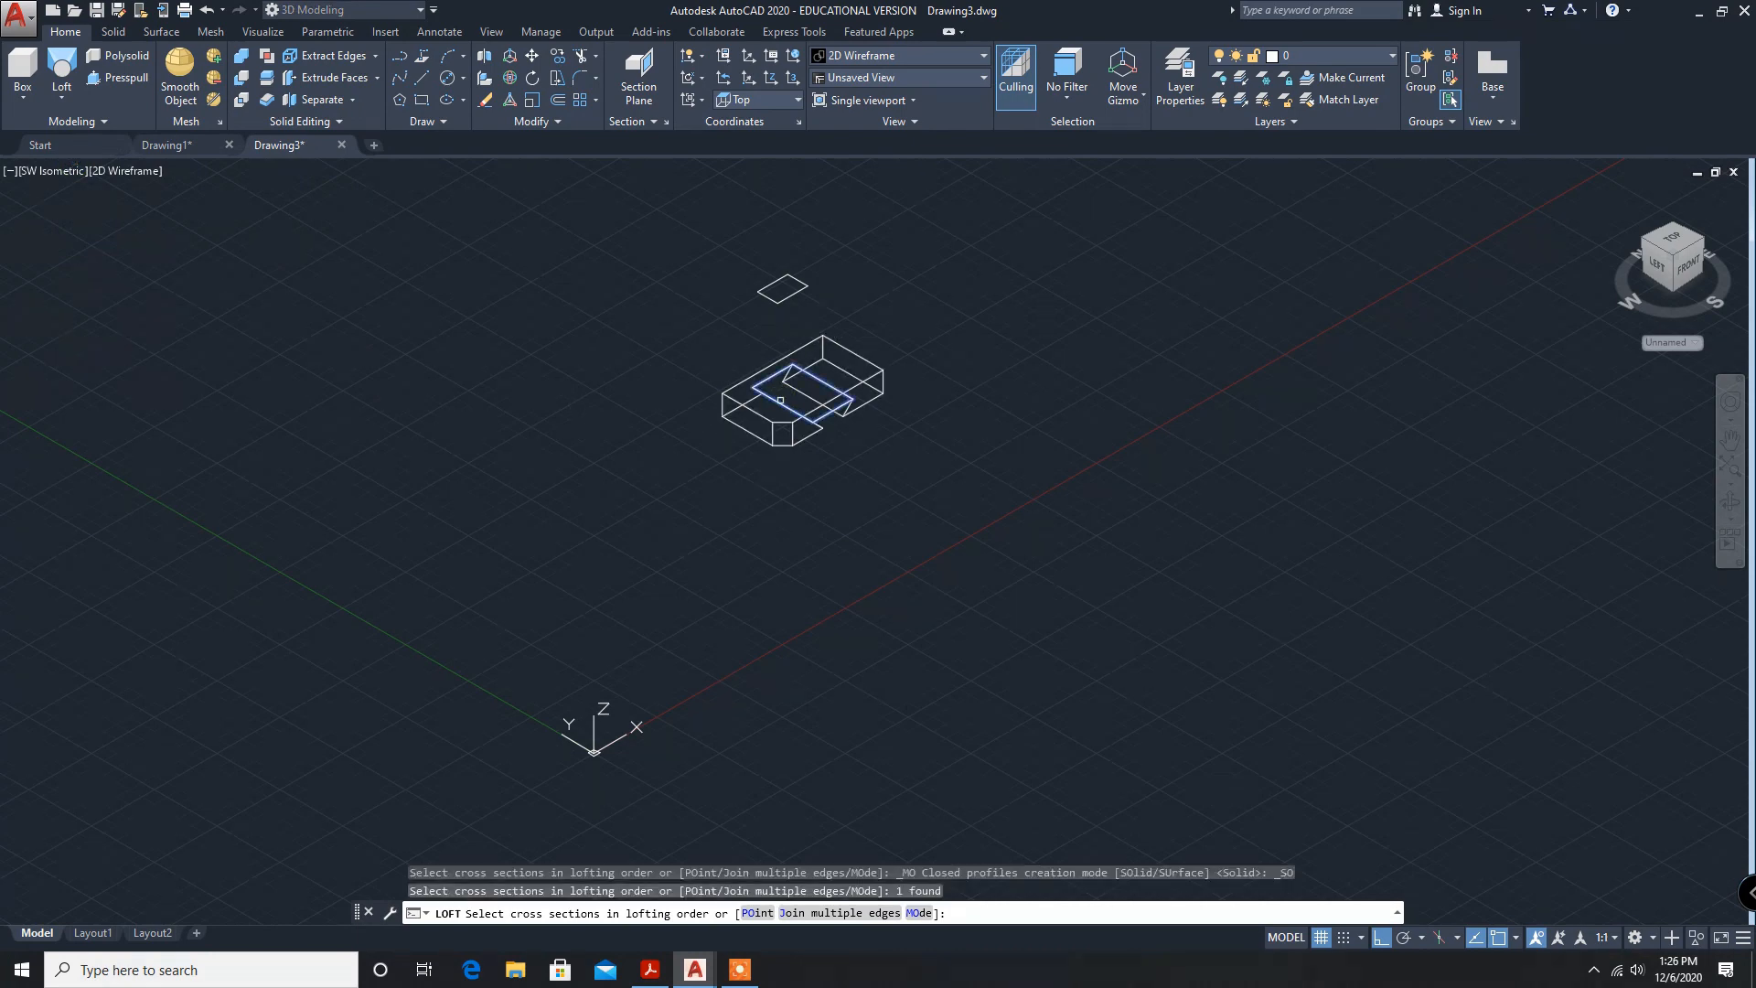
pyautogui.click(781, 287)
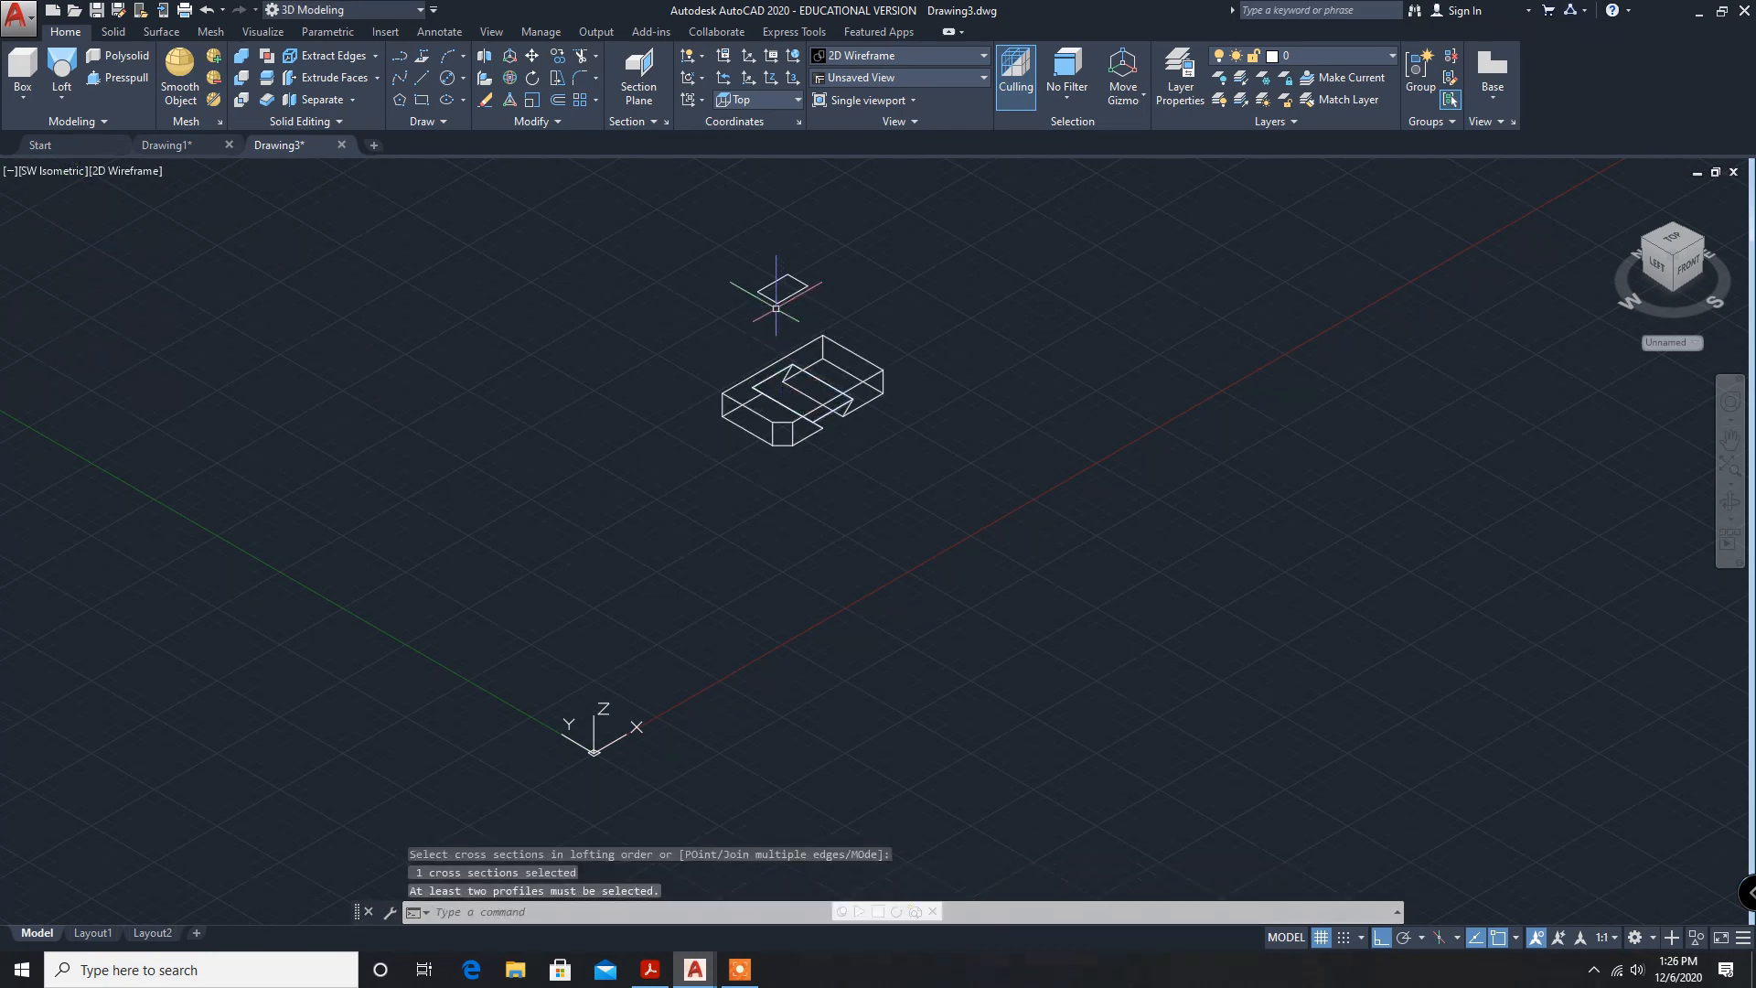
pyautogui.rightClick(777, 308)
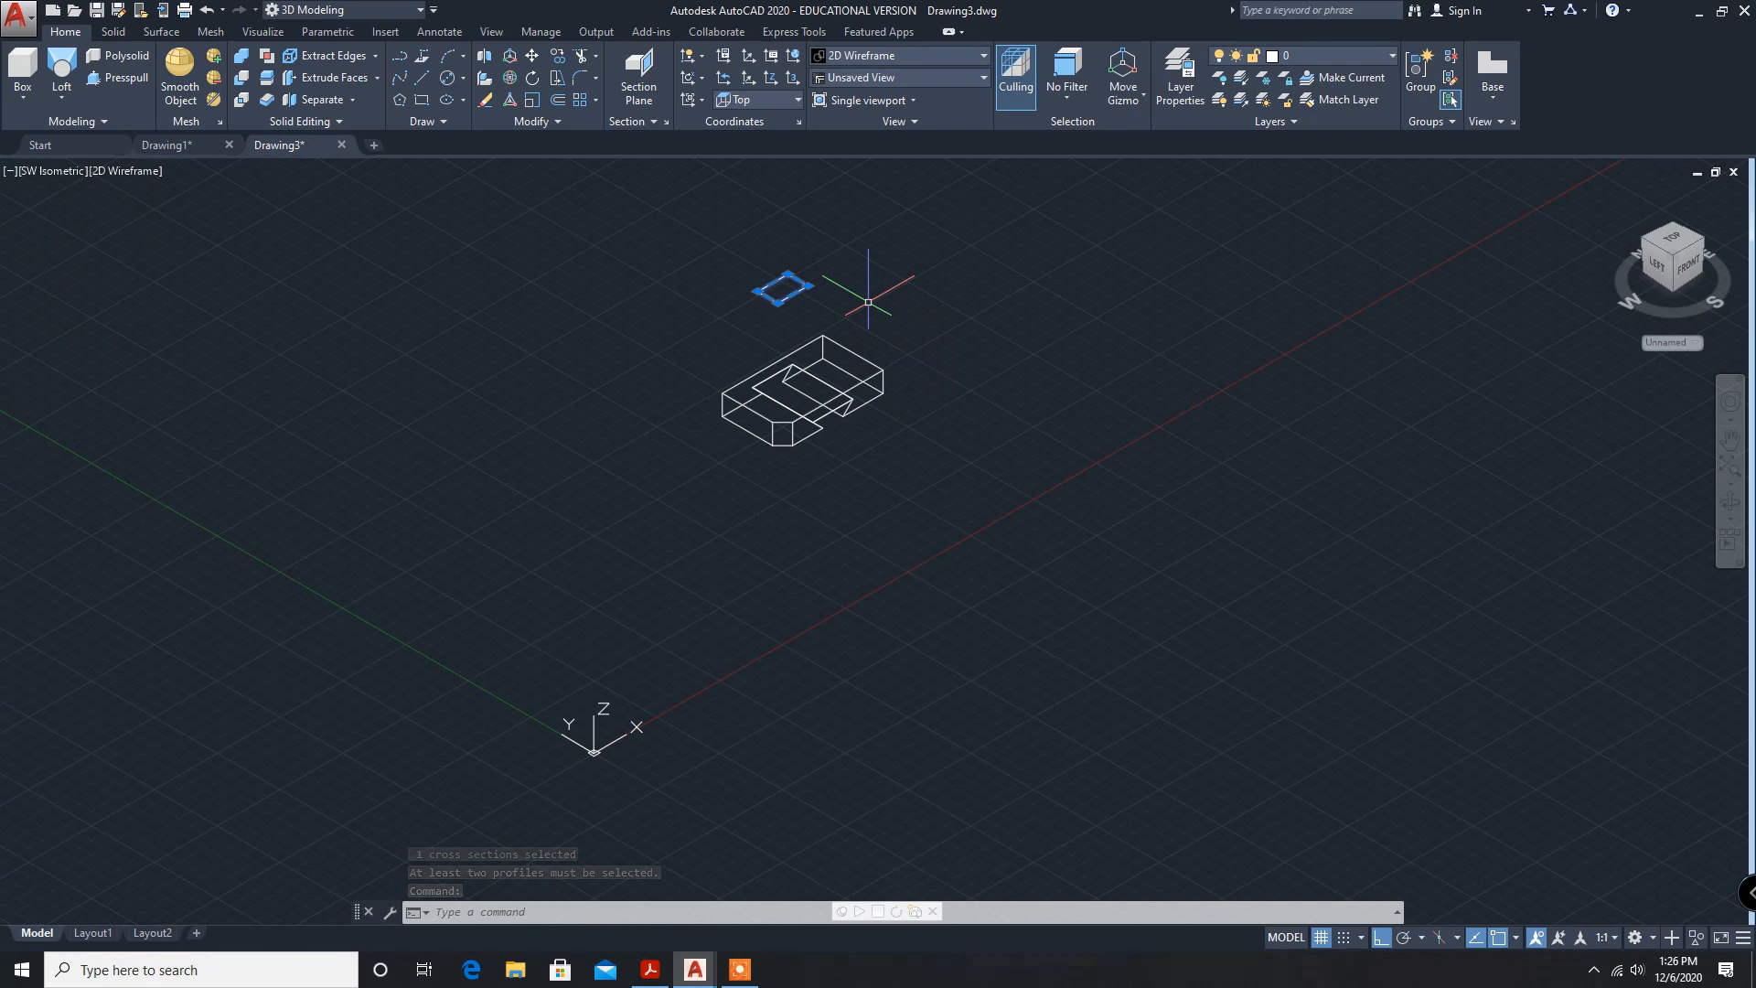
pyautogui.press('Escape')
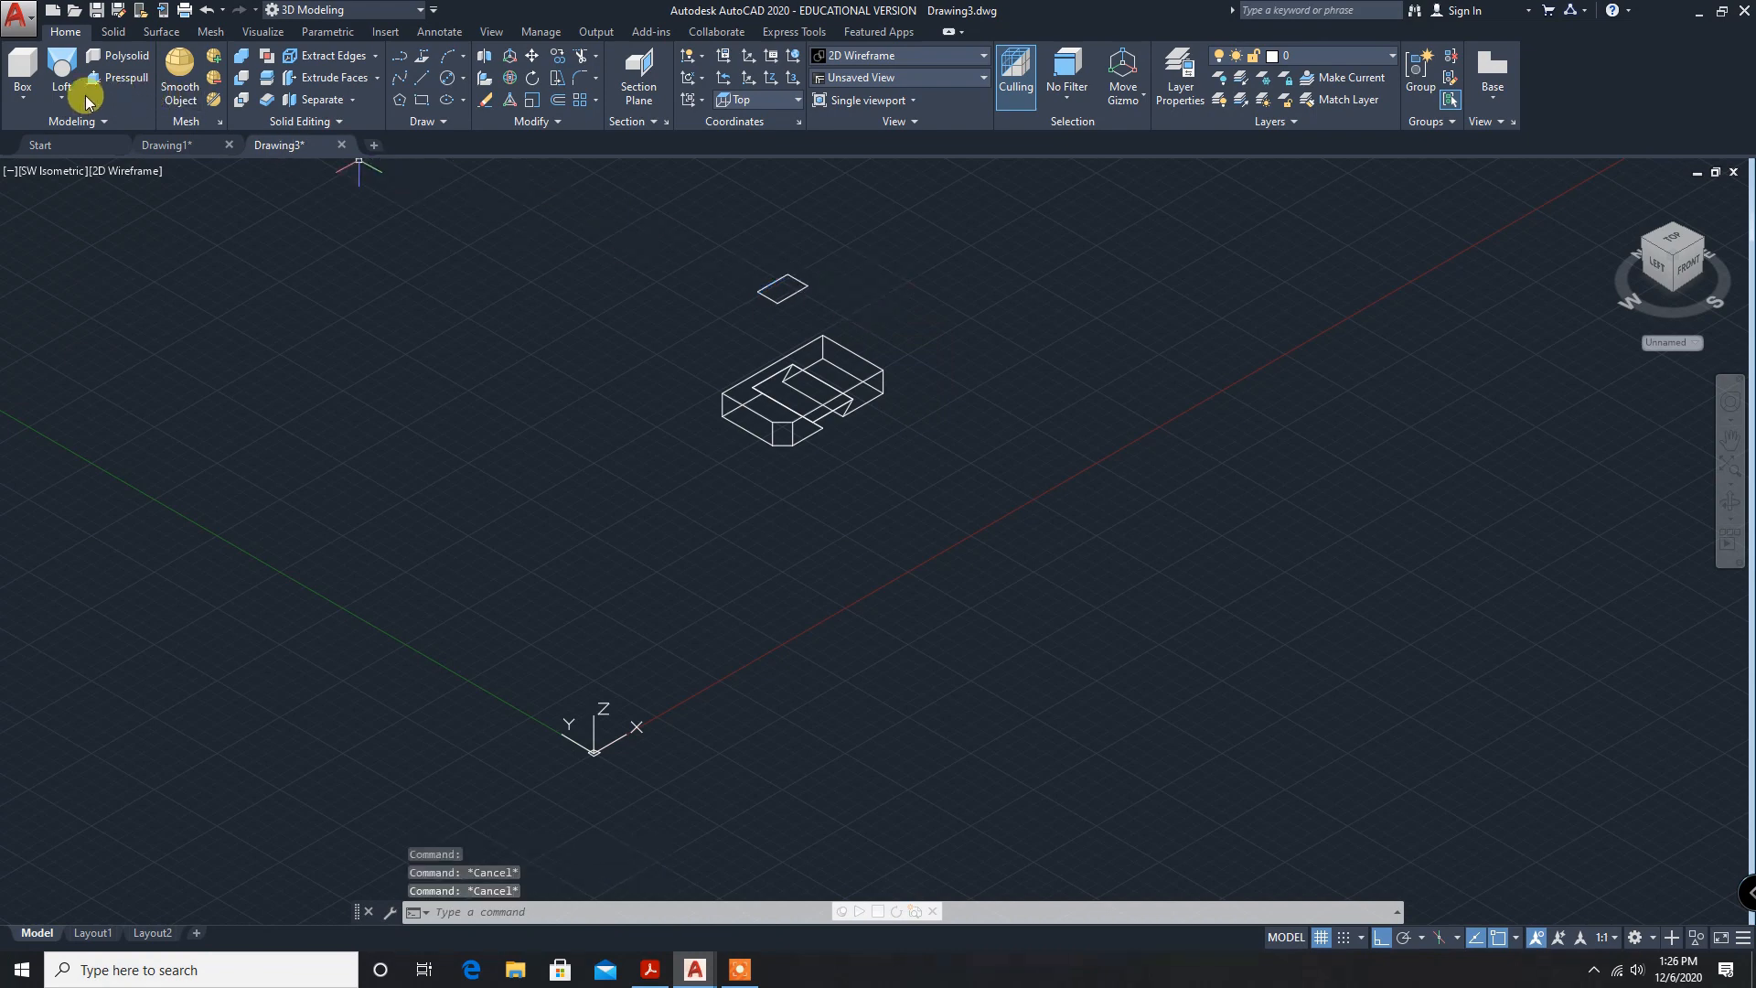
pyautogui.click(62, 80)
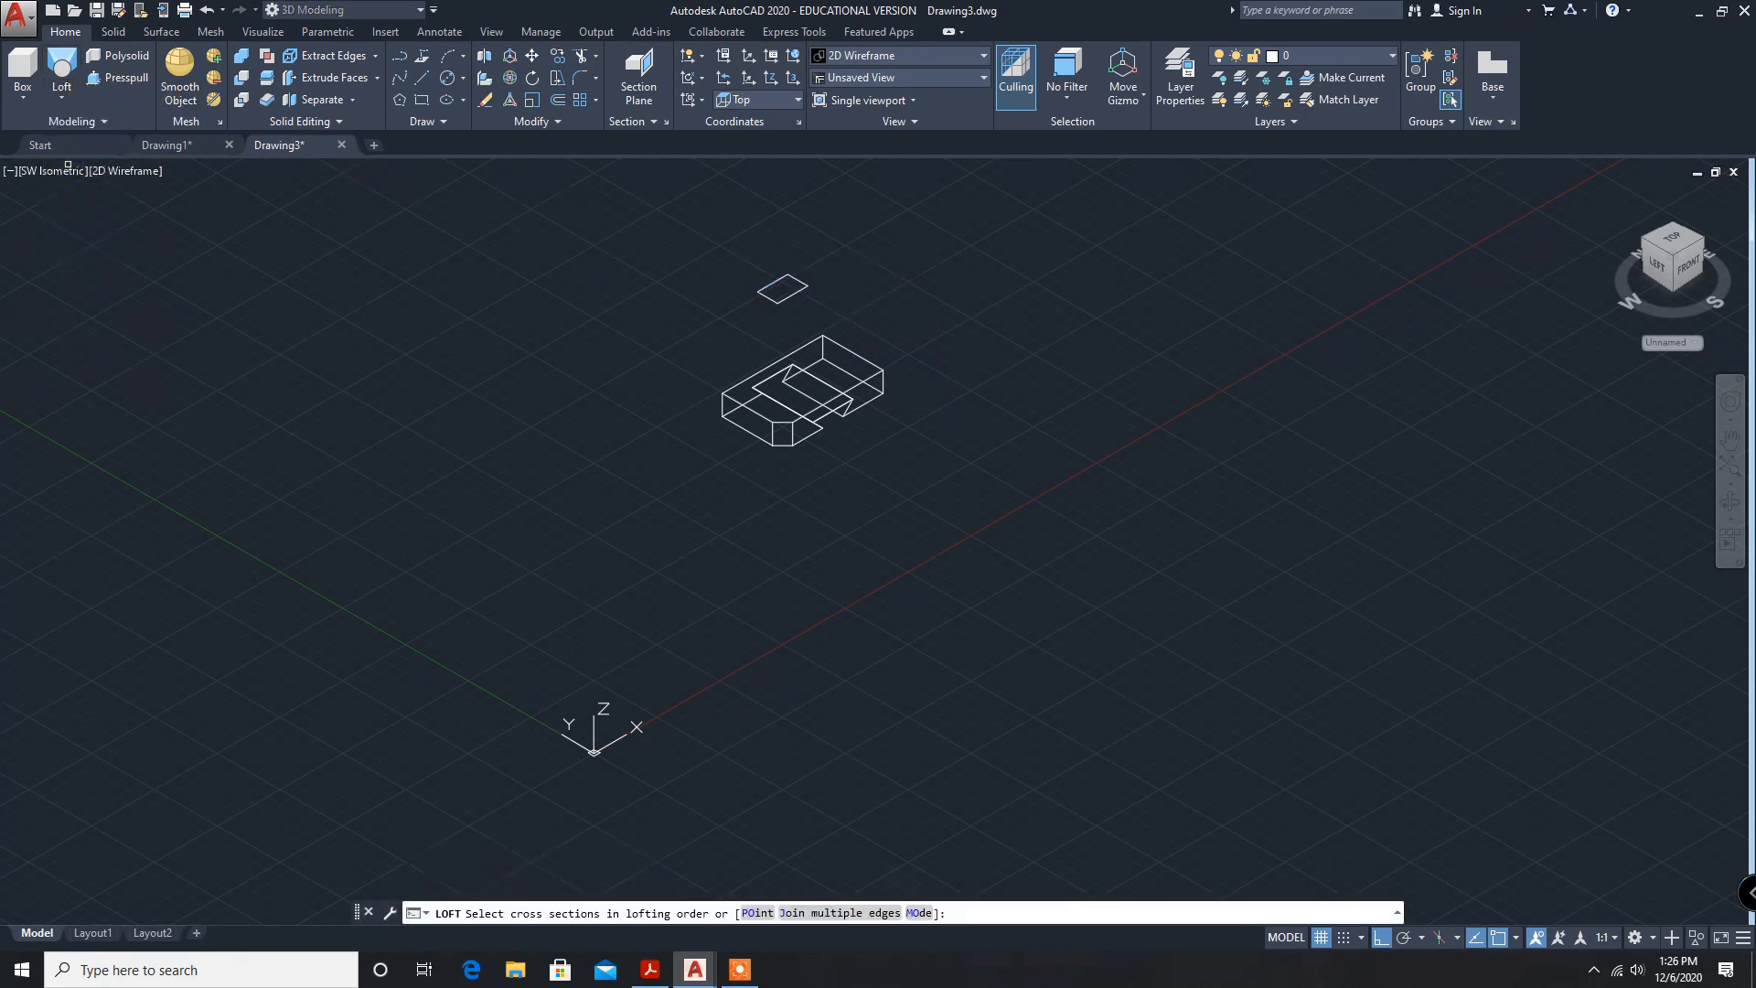
pyautogui.click(776, 396)
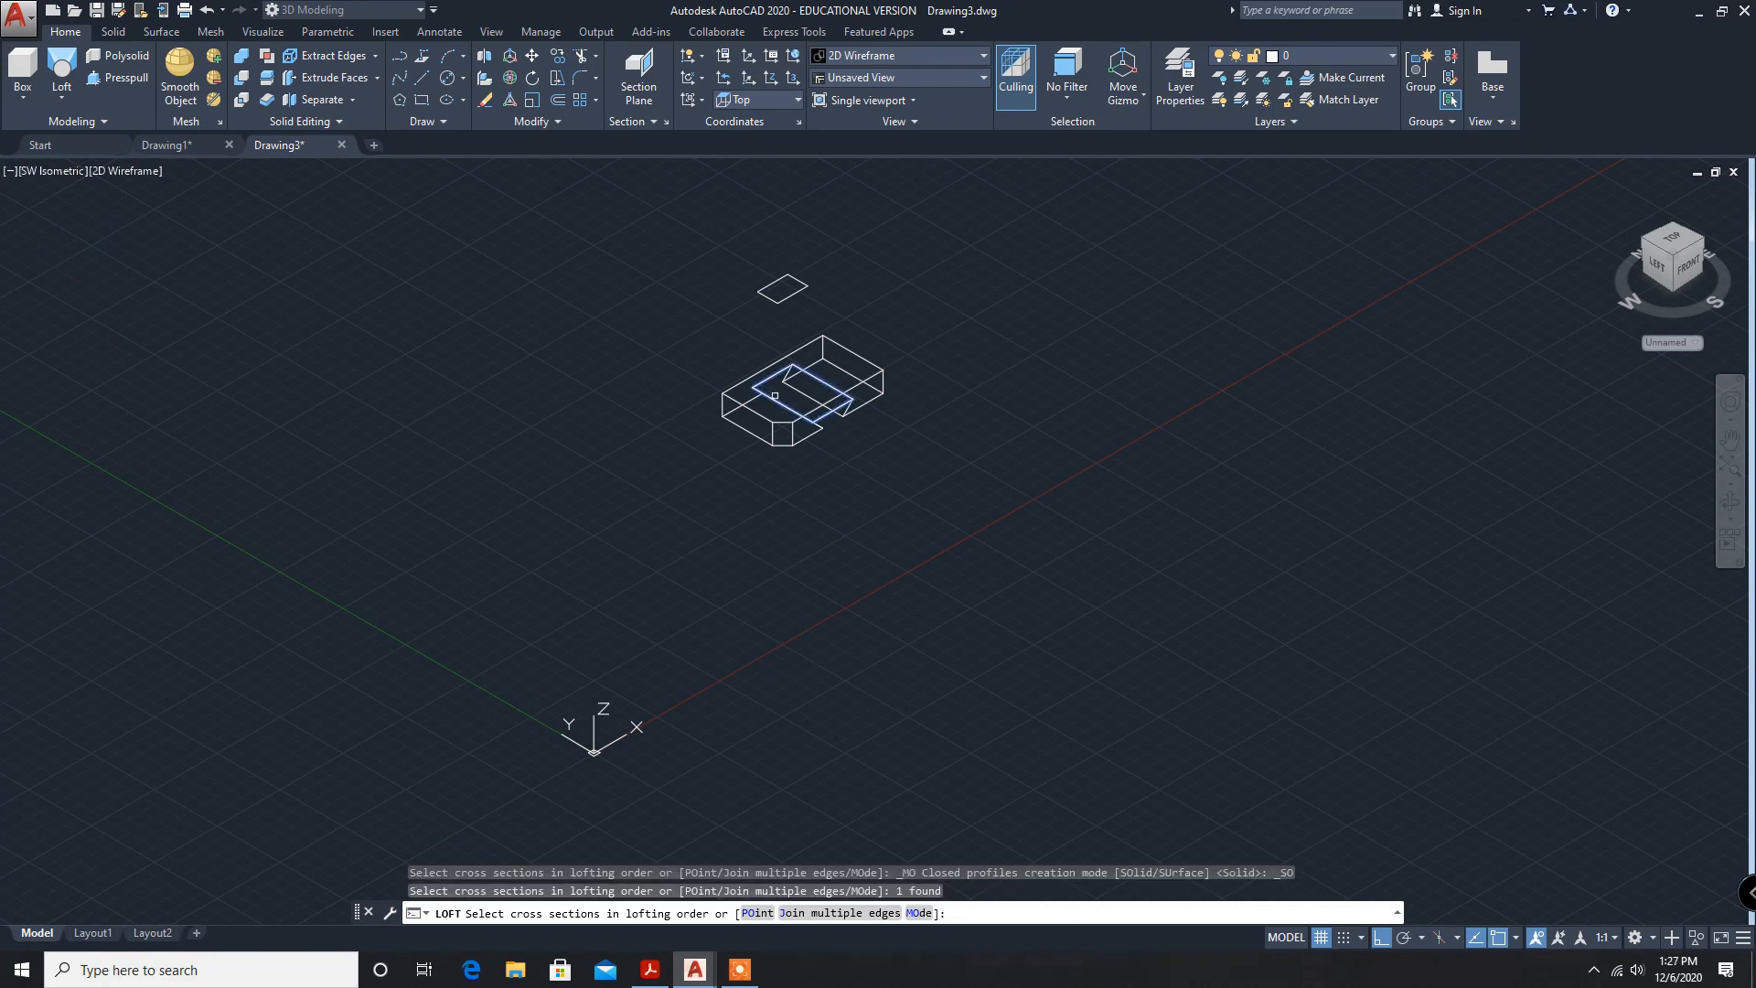
pyautogui.click(781, 289)
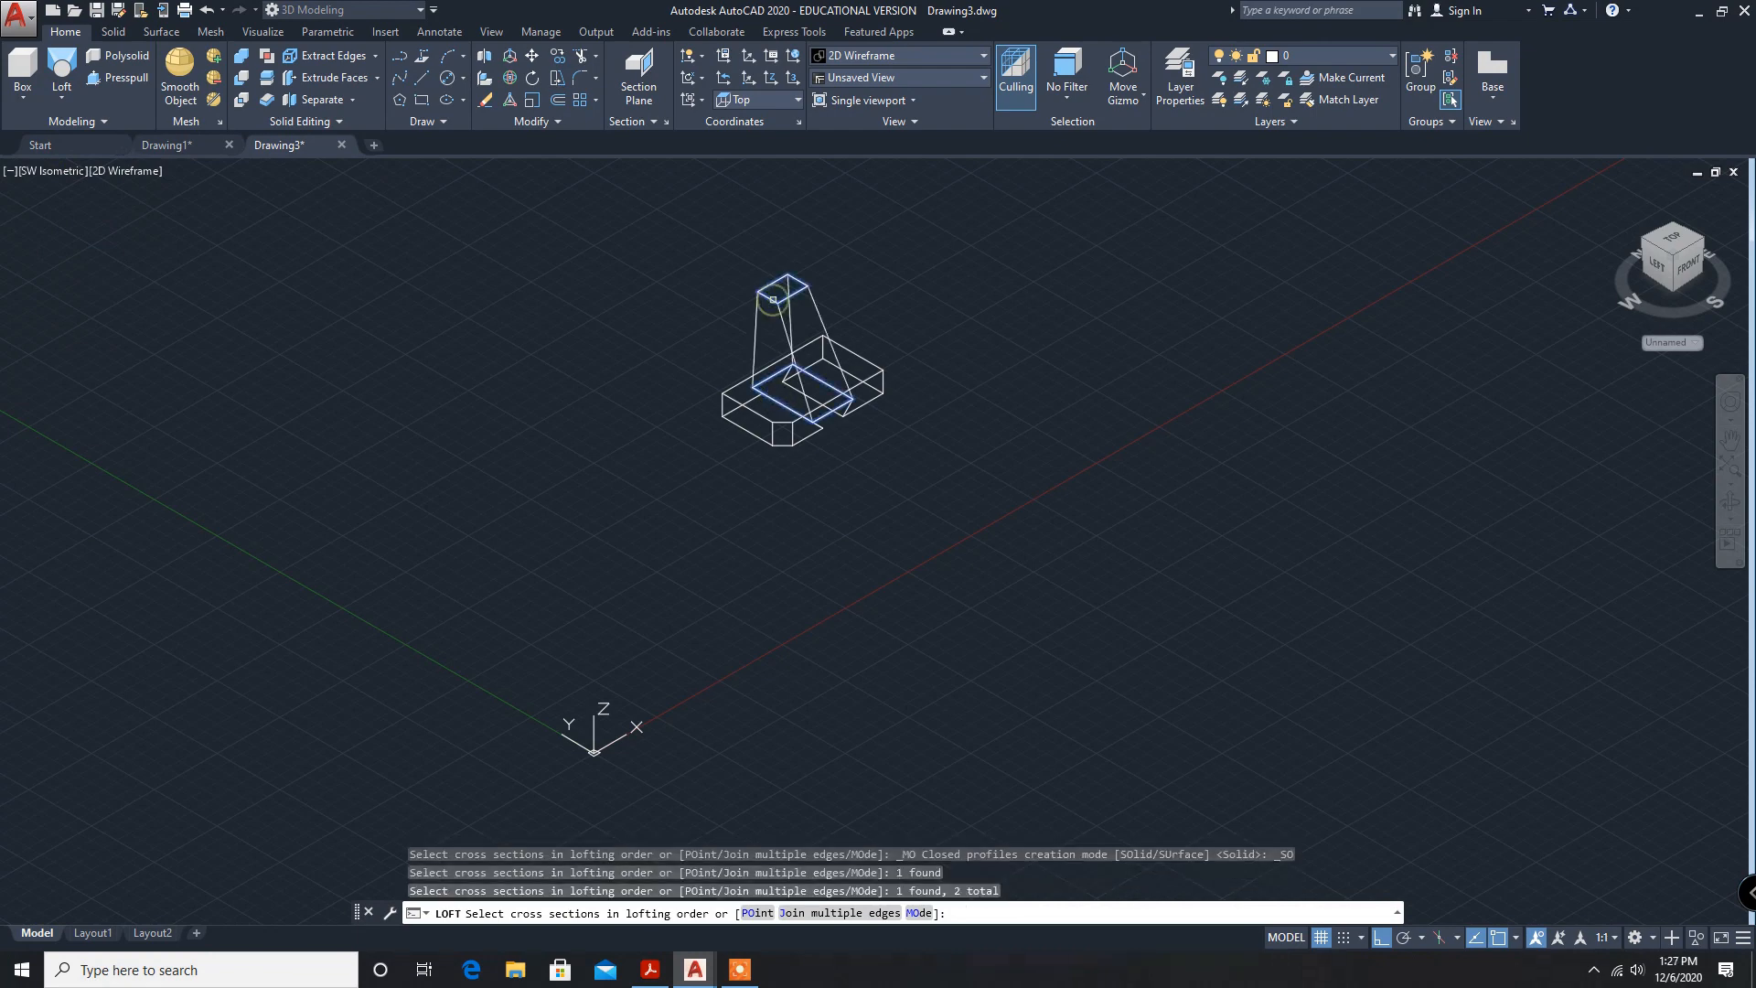
pyautogui.moveTo(767, 296)
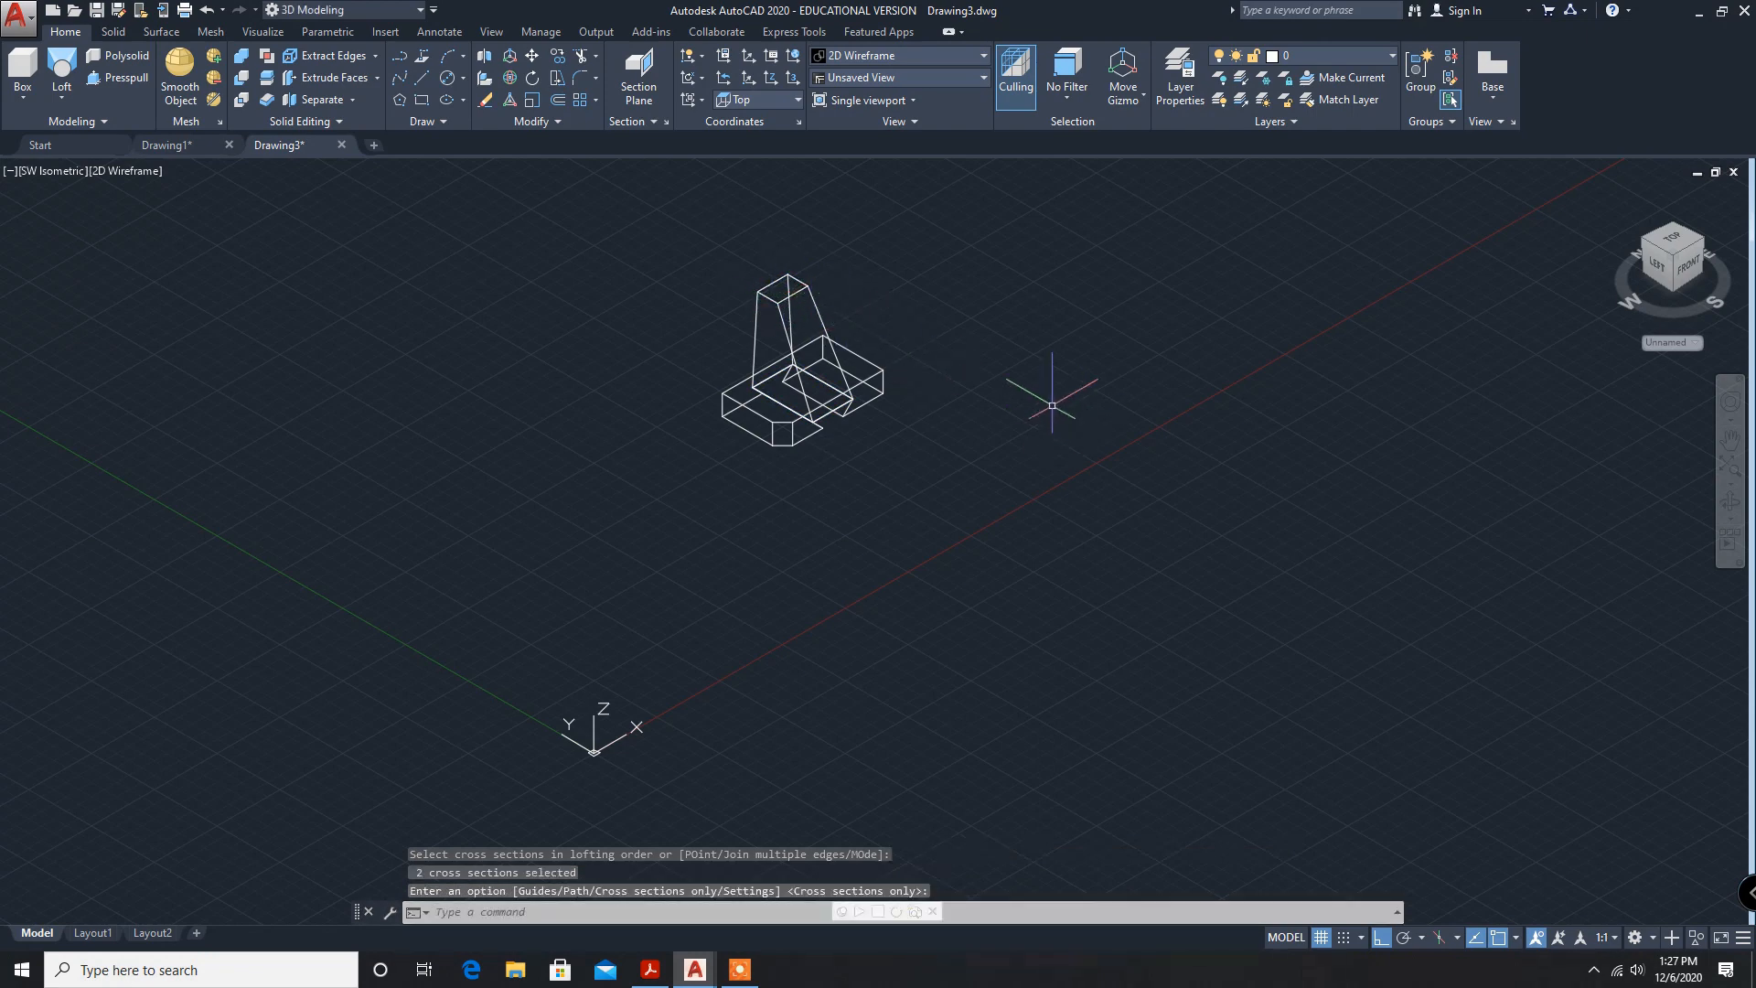
pyautogui.moveTo(1048, 443)
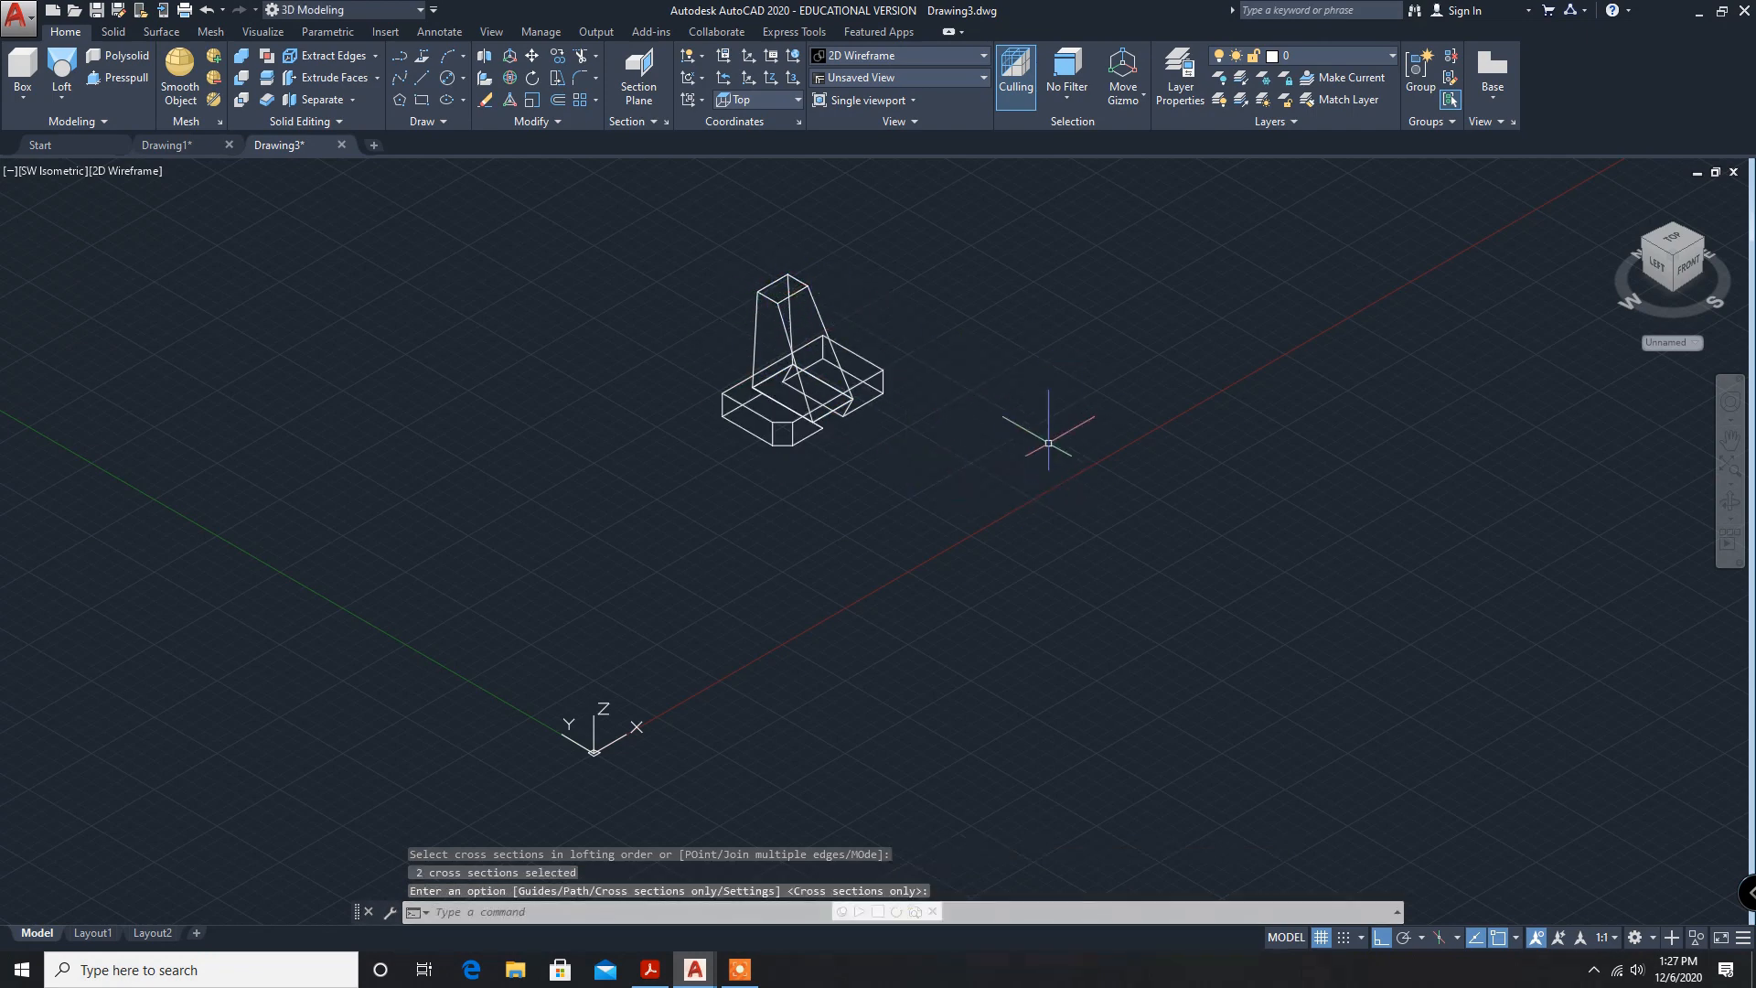
pyautogui.moveTo(176, 219)
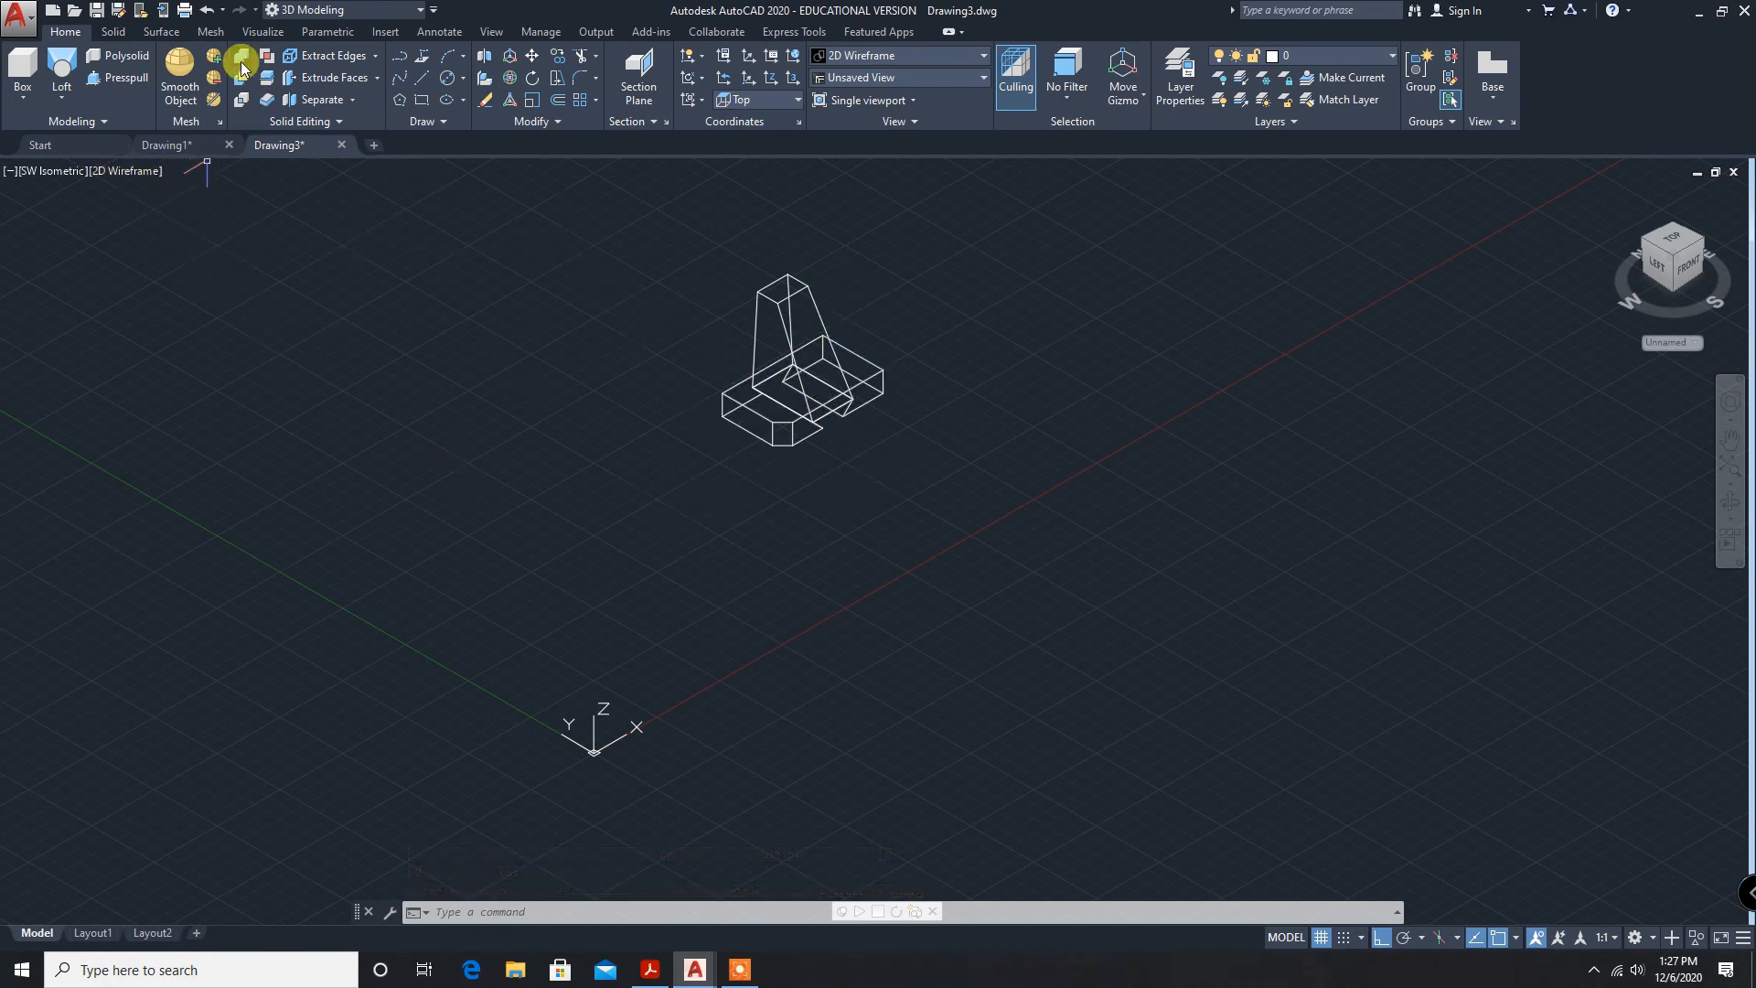
pyautogui.moveTo(241, 56)
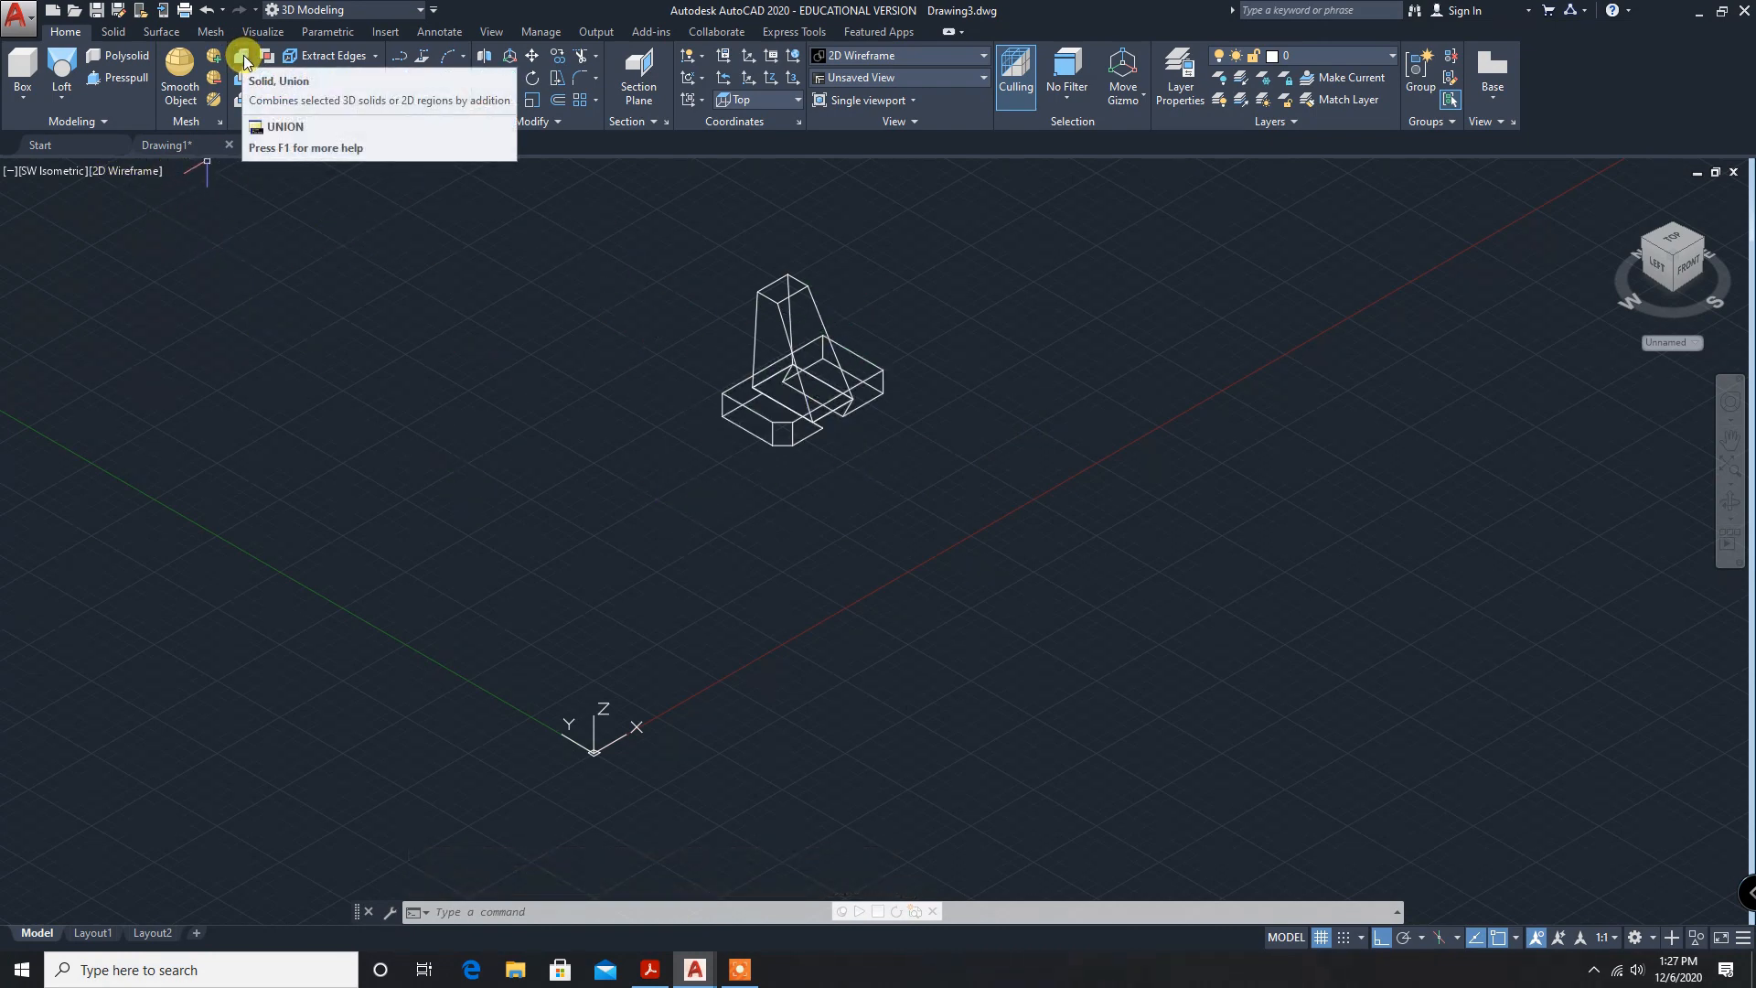
# Start Union to merge the lofted upright with the base block.
pyautogui.click(243, 58)
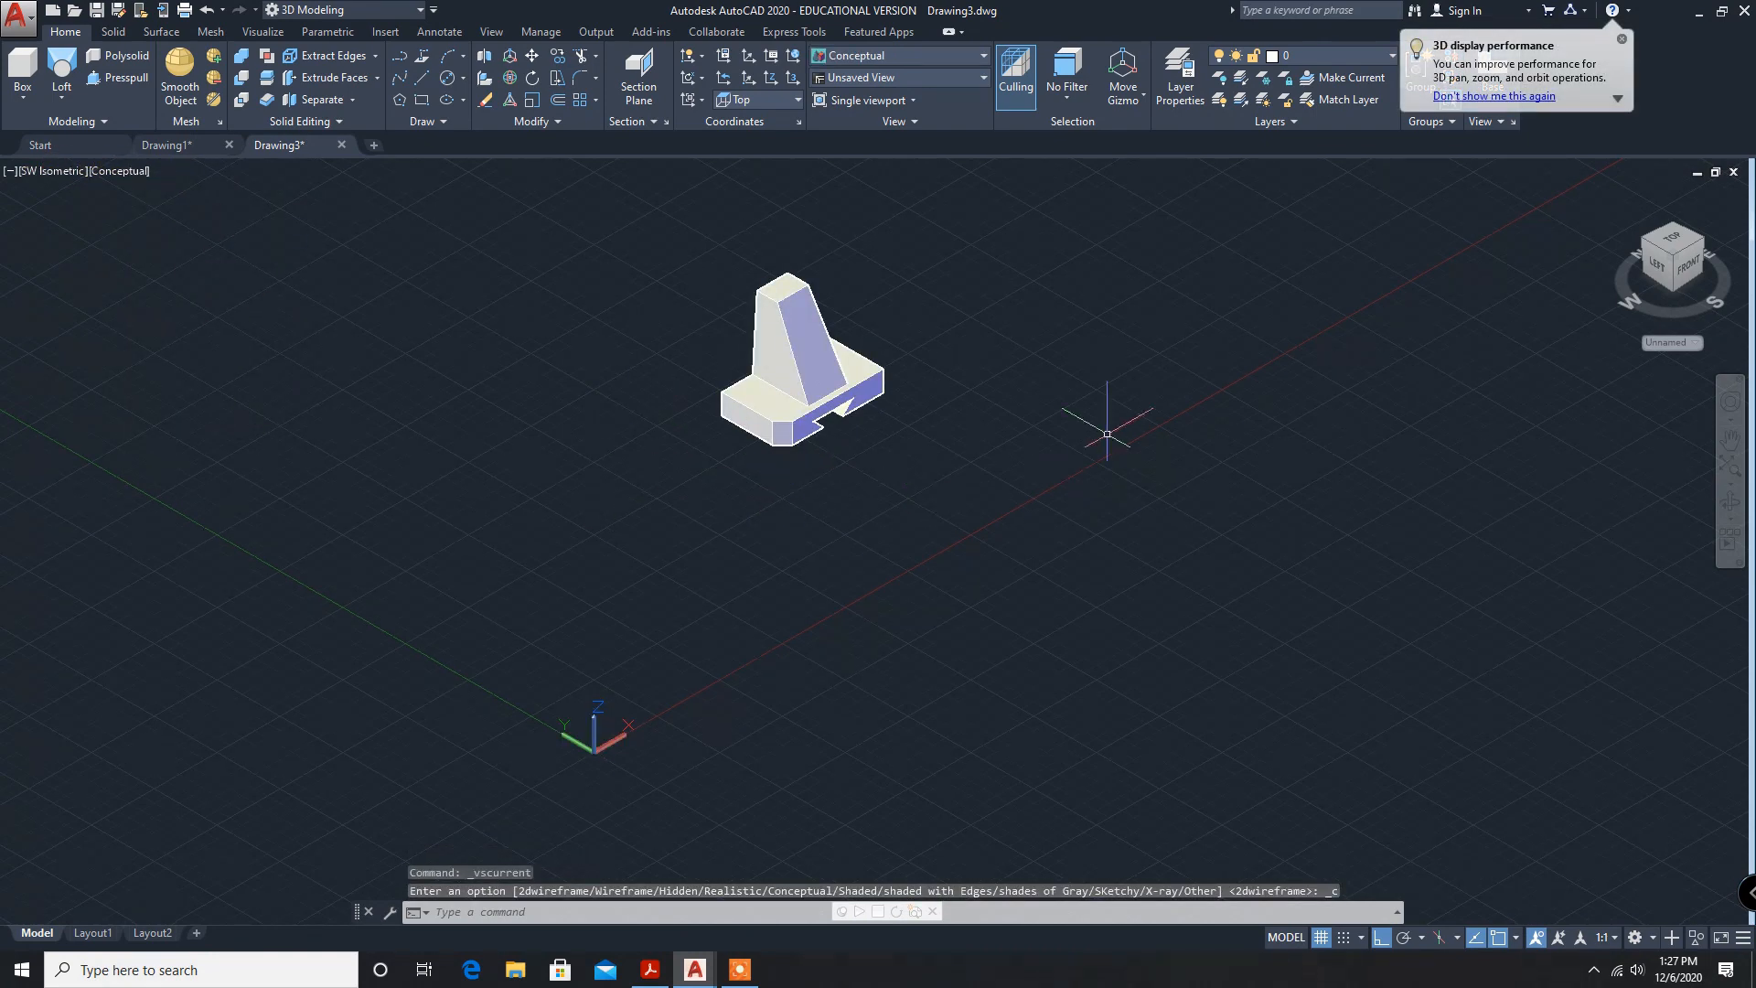
pyautogui.moveTo(929, 487)
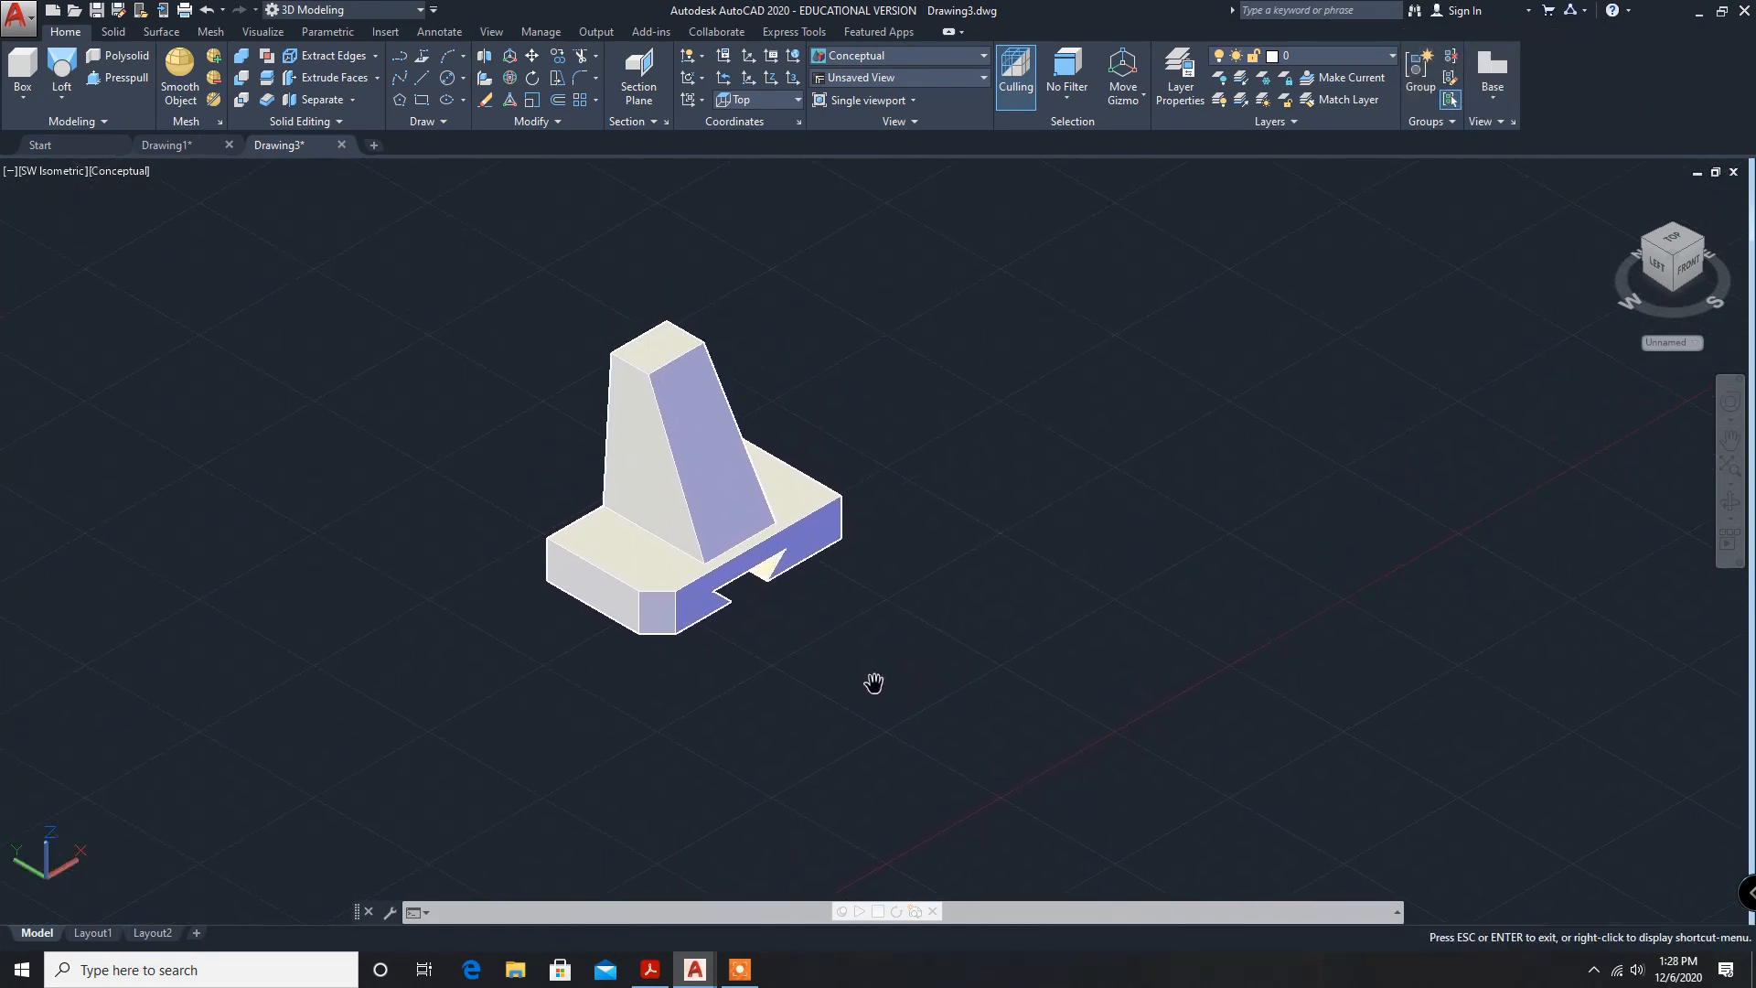
# Click the model to confirm it is one solid, then bring up the PDF reference.
pyautogui.click(694, 482)
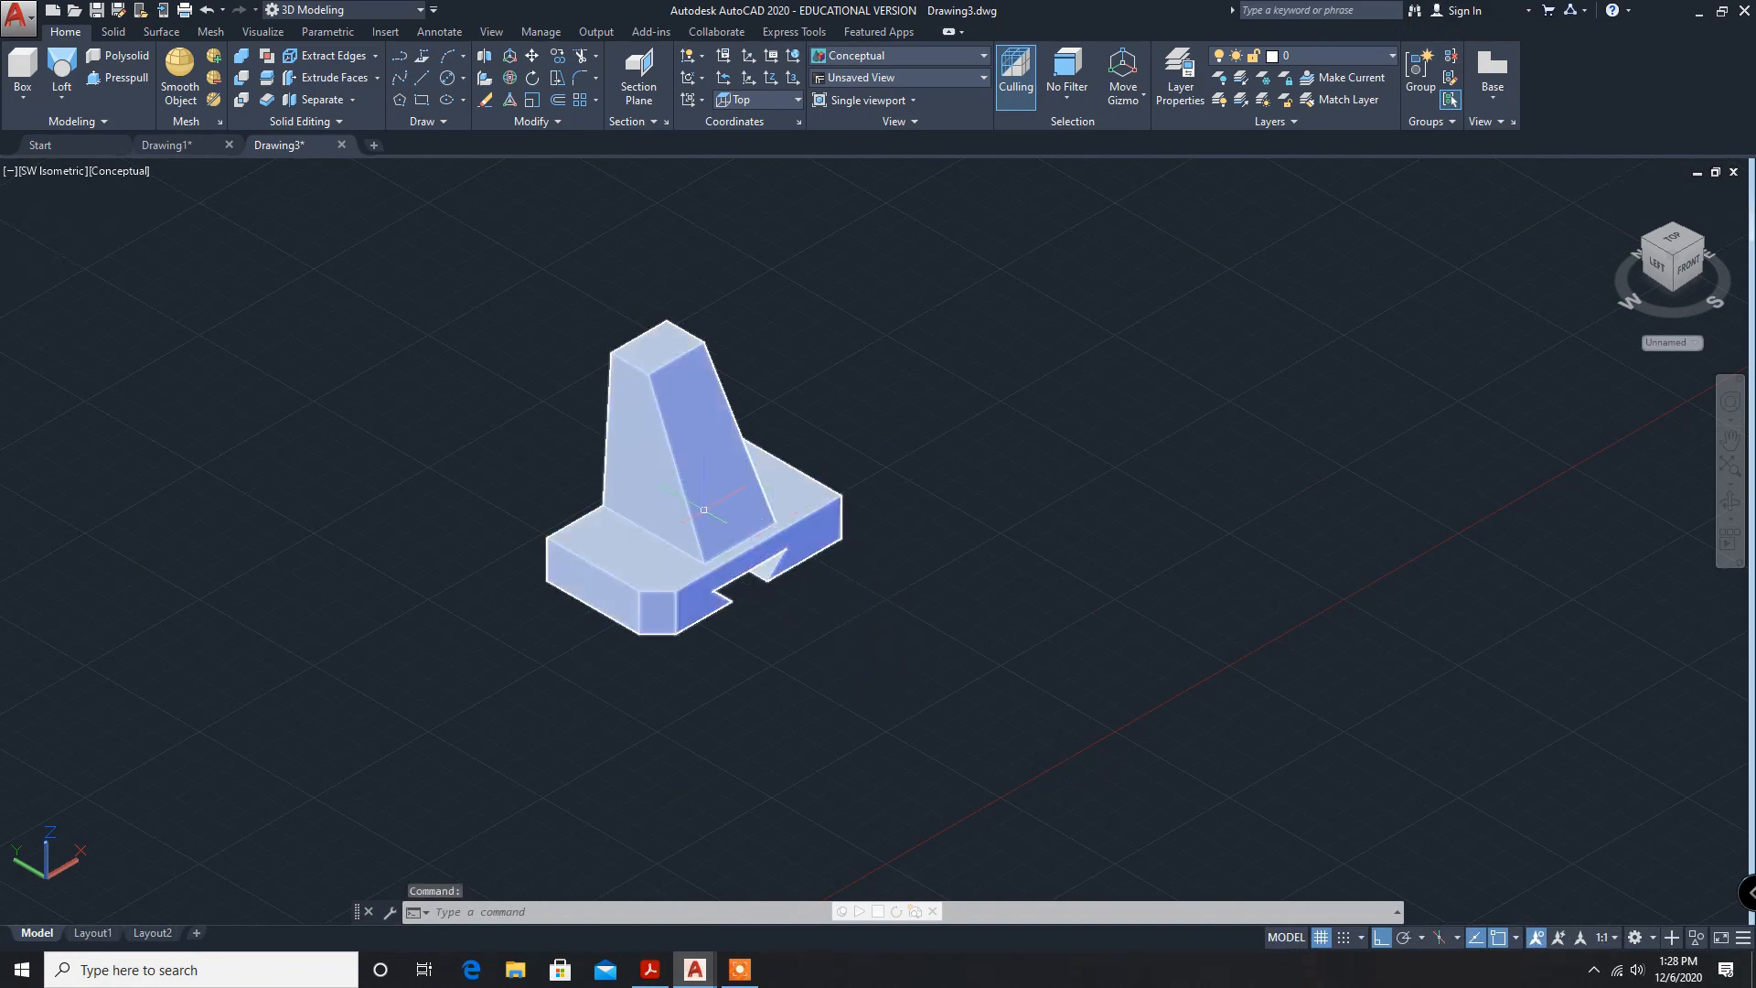
pyautogui.moveTo(854, 558)
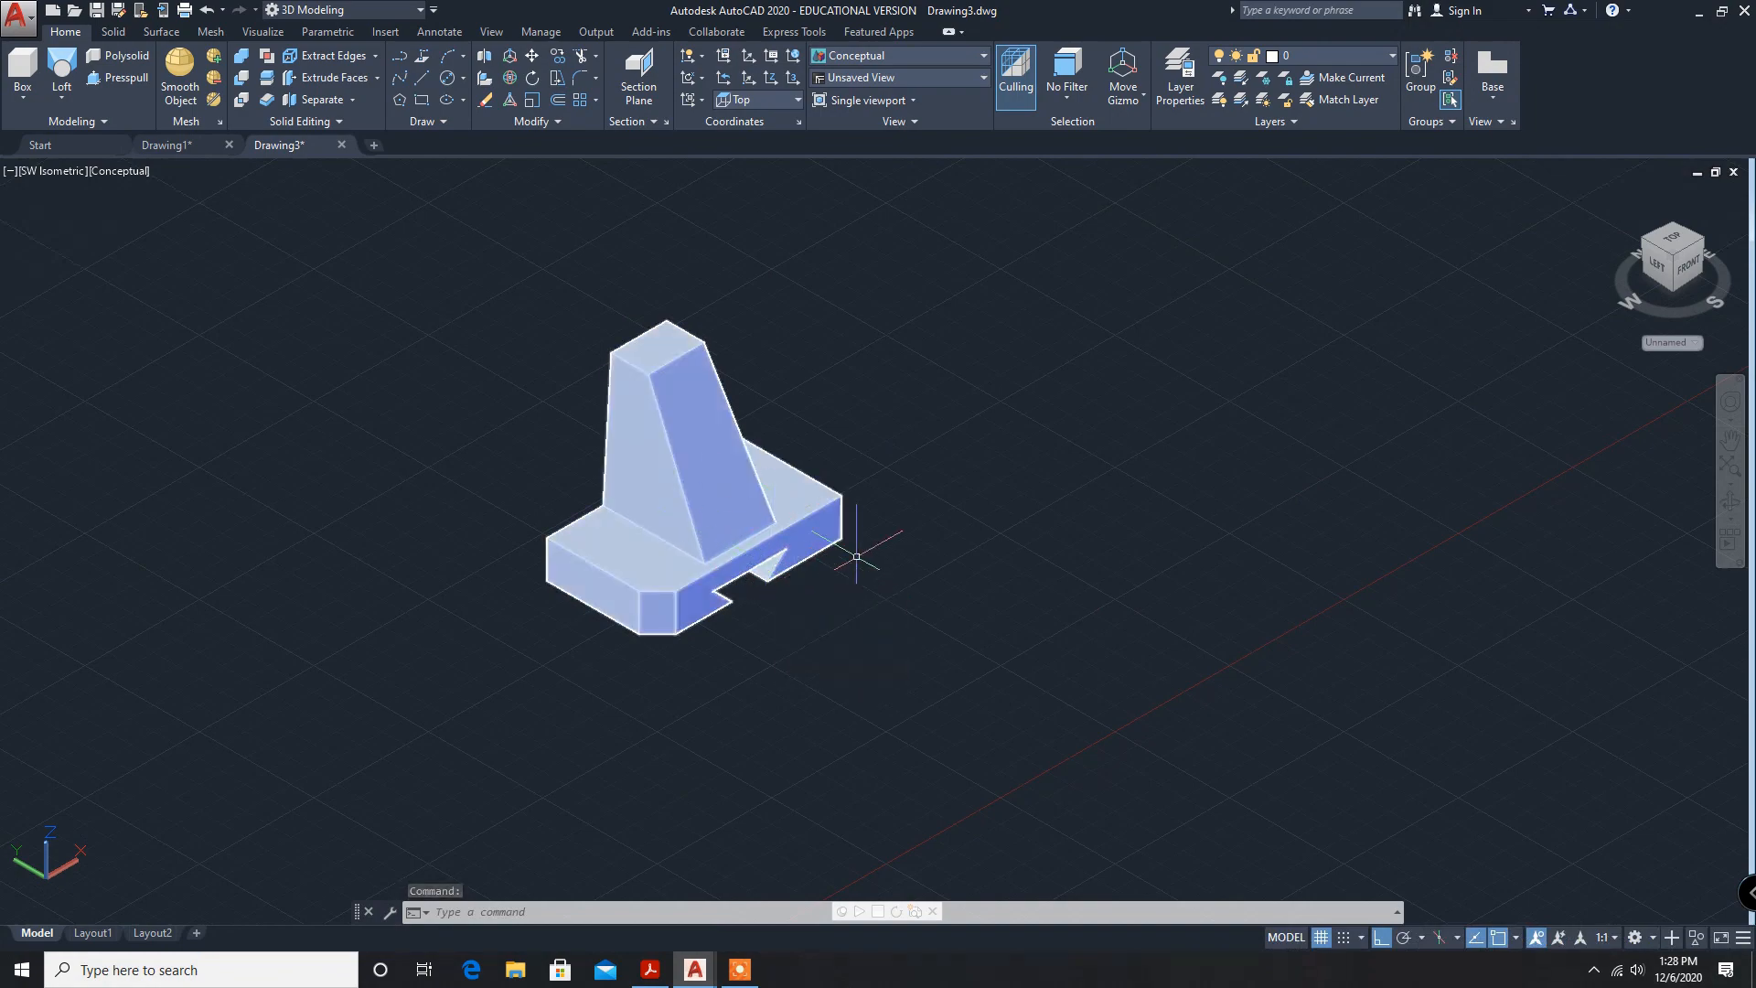
pyautogui.click(647, 970)
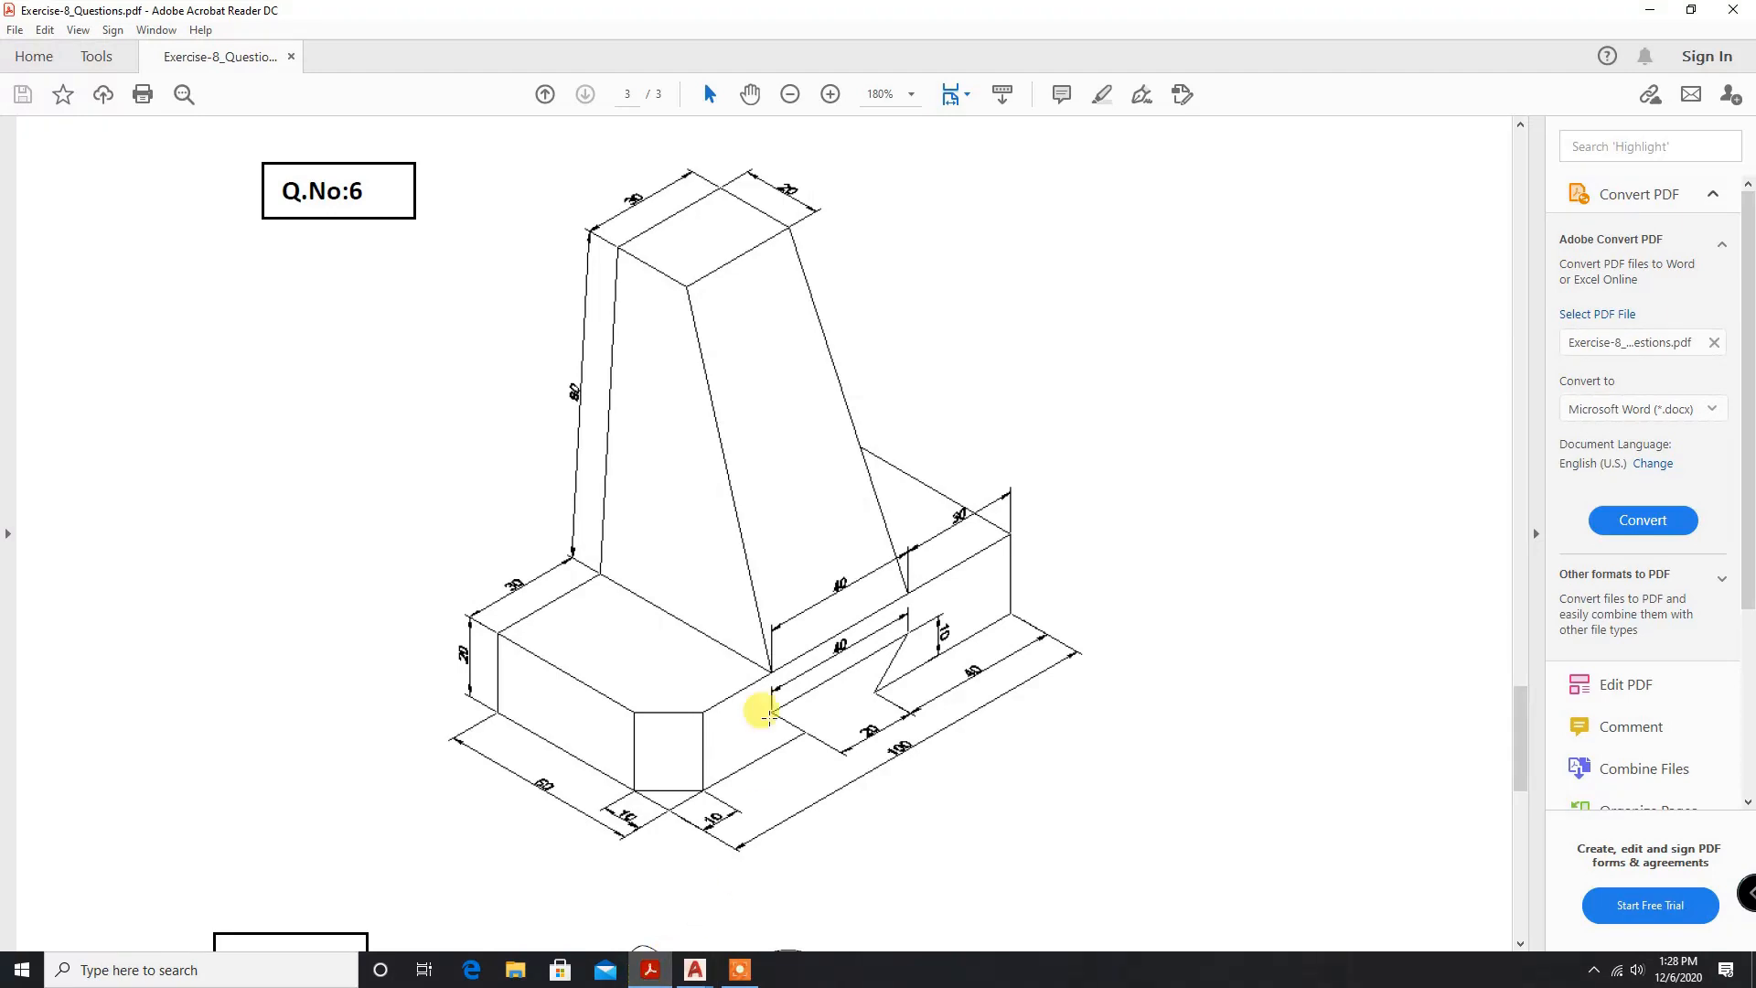
pyautogui.moveTo(454, 627)
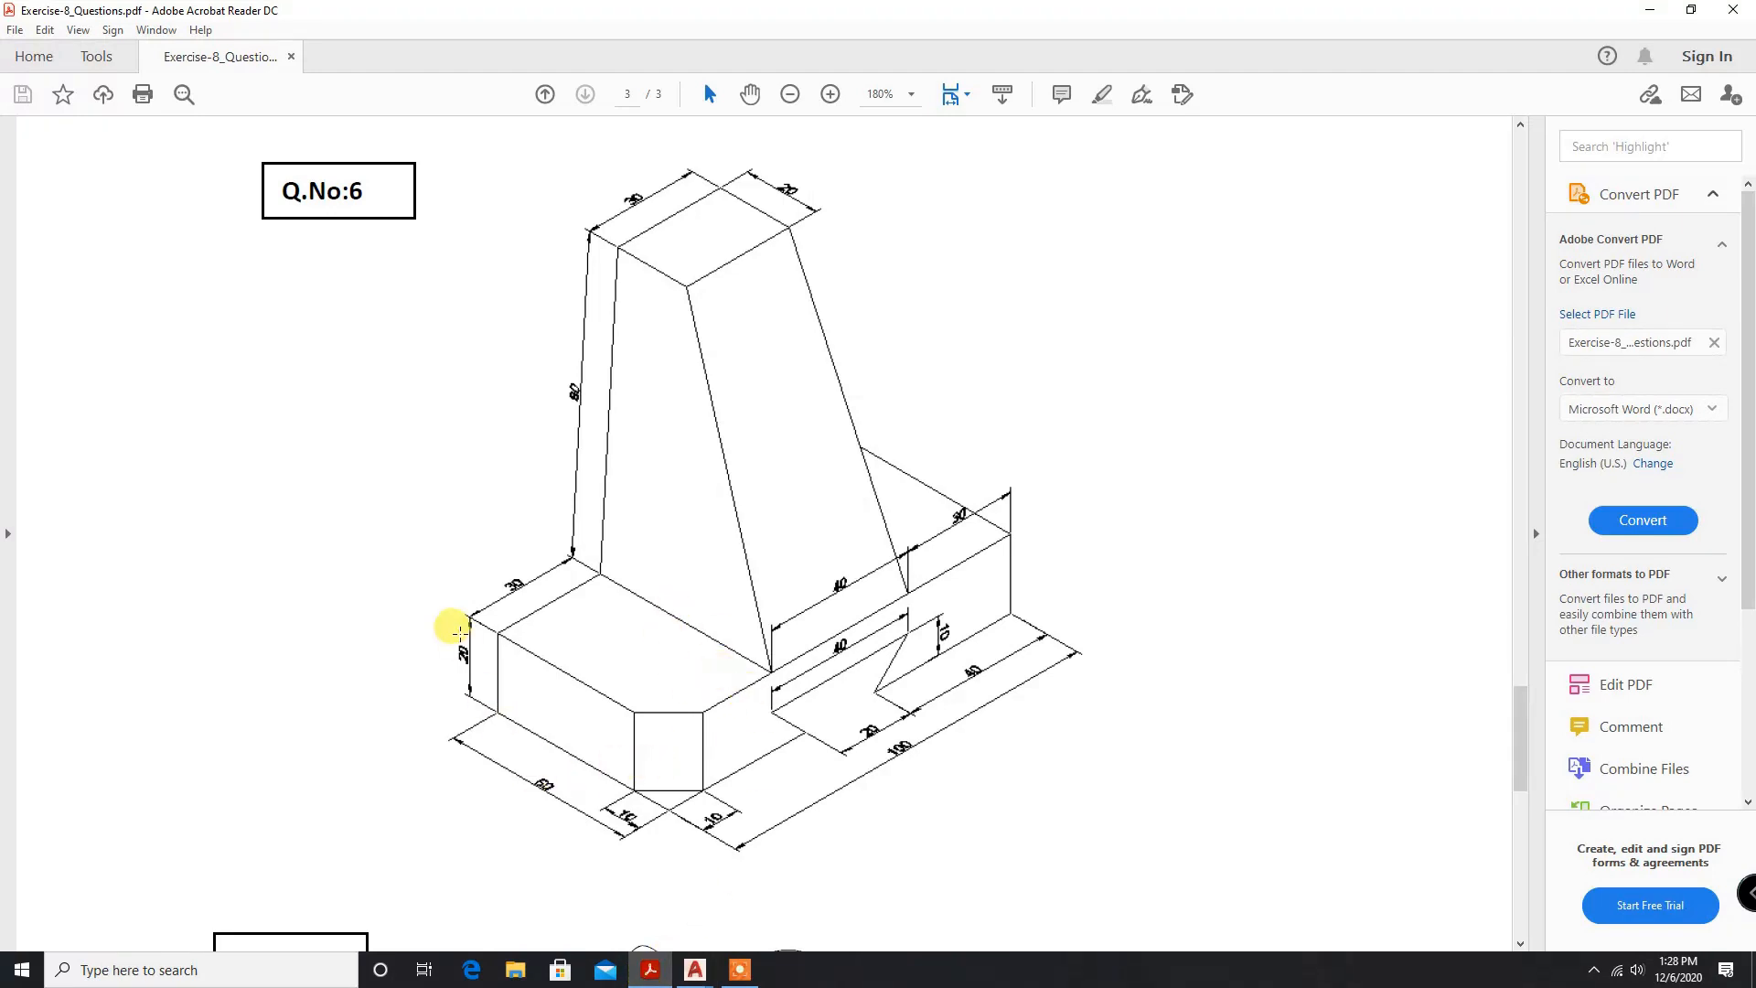
pyautogui.moveTo(807, 639)
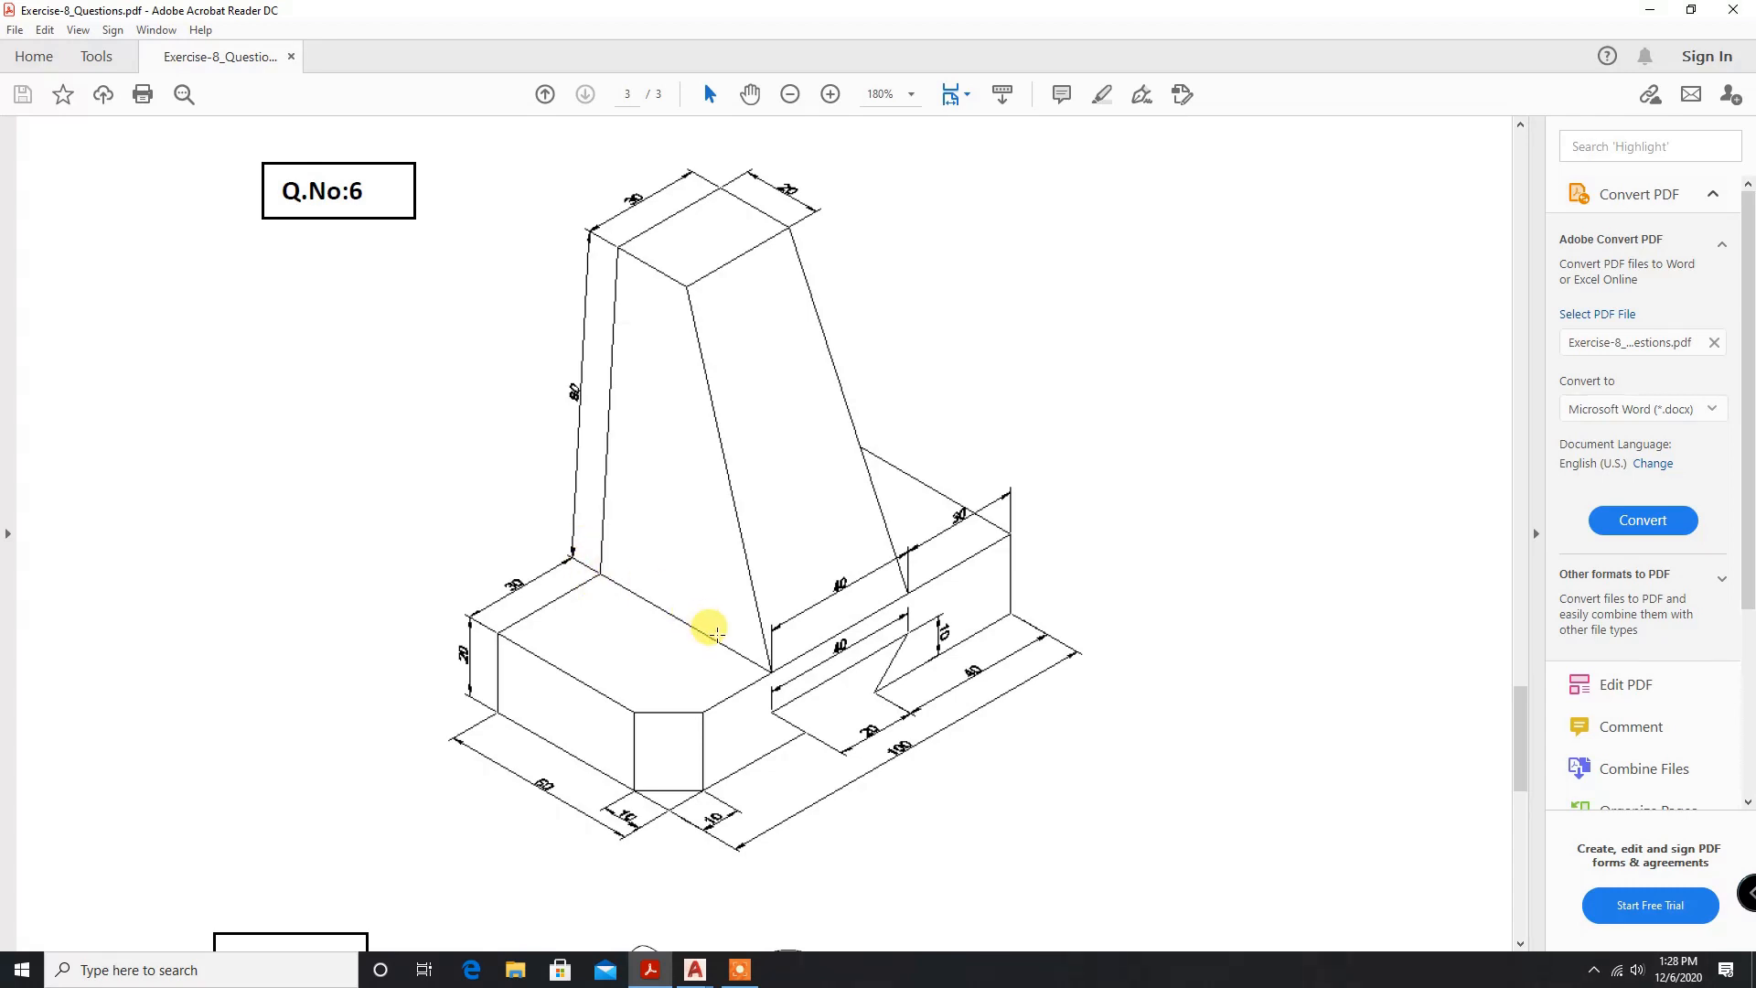
pyautogui.moveTo(924, 689)
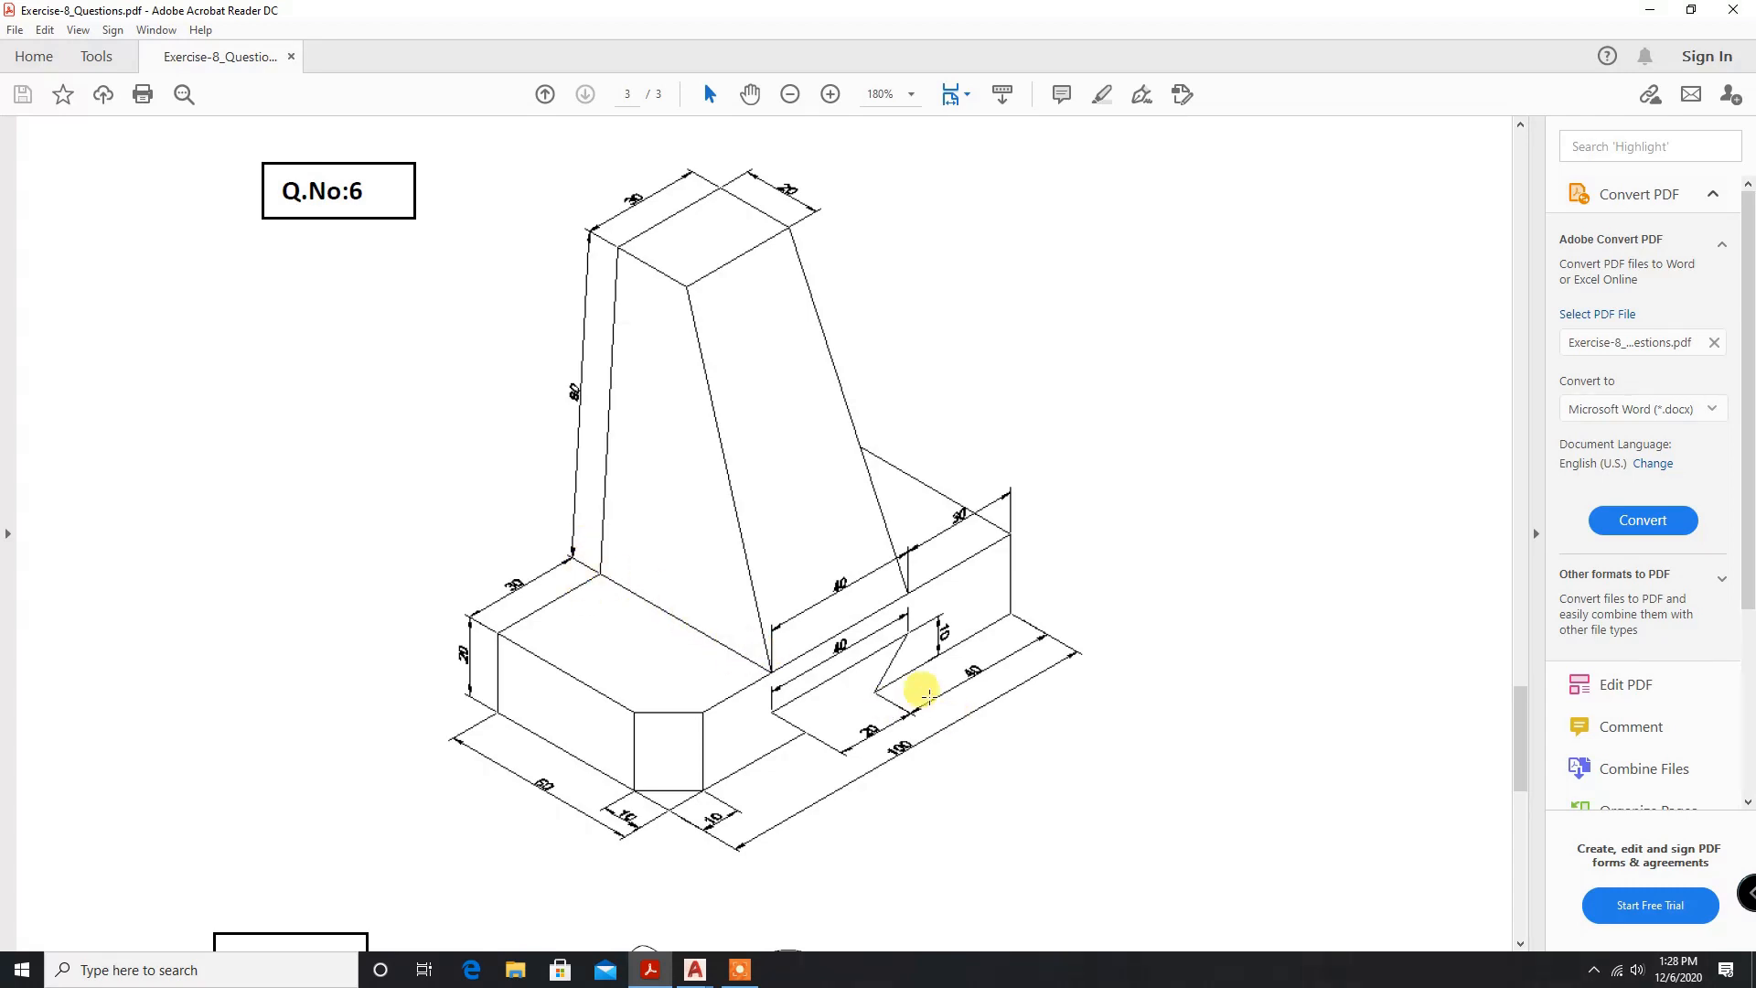
pyautogui.moveTo(577, 557)
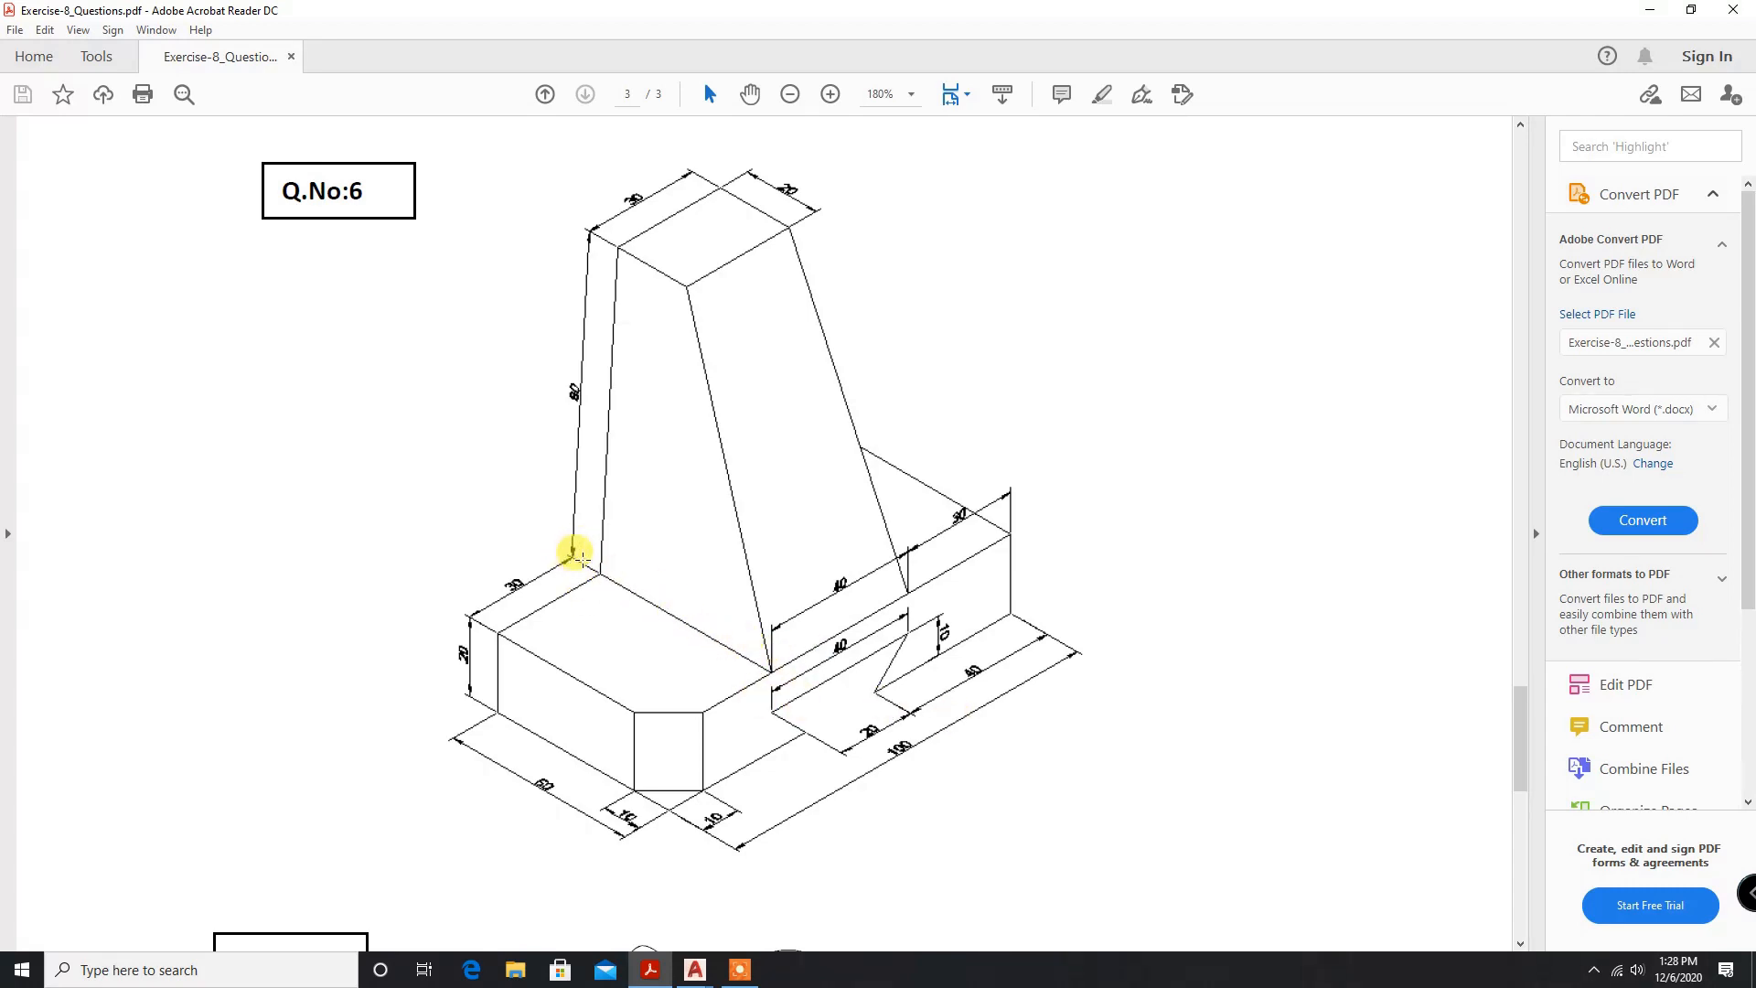
pyautogui.moveTo(601, 772)
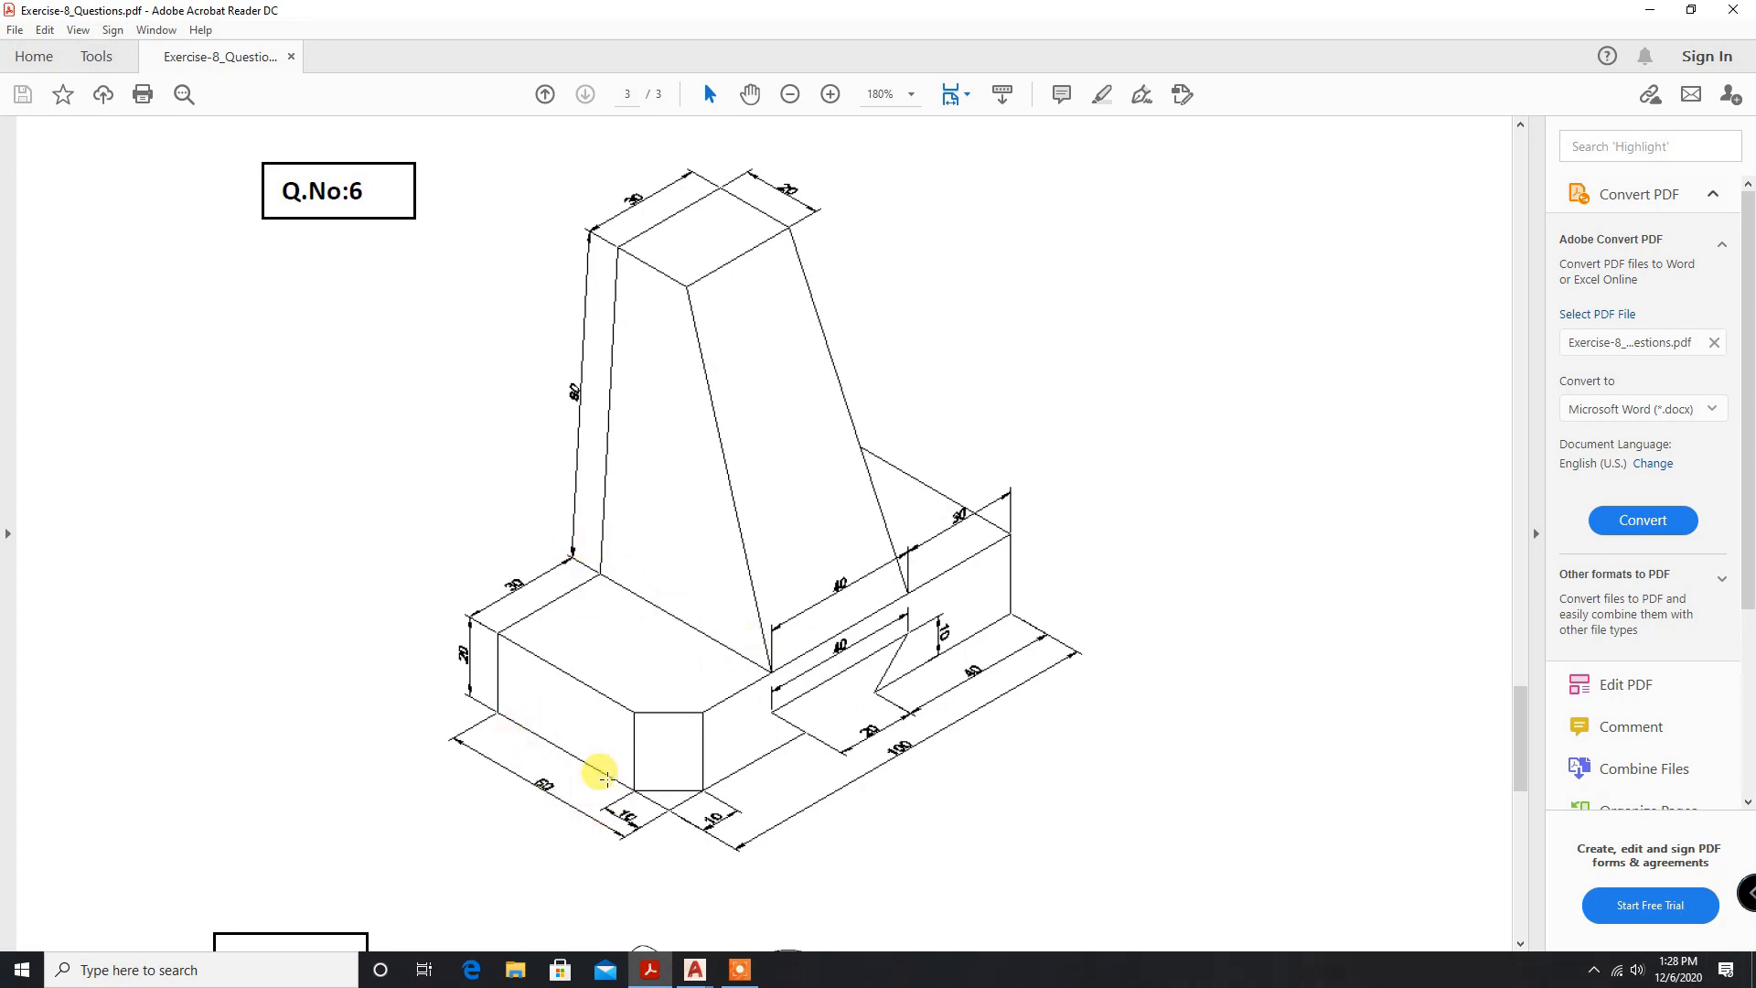
pyautogui.moveTo(569, 784)
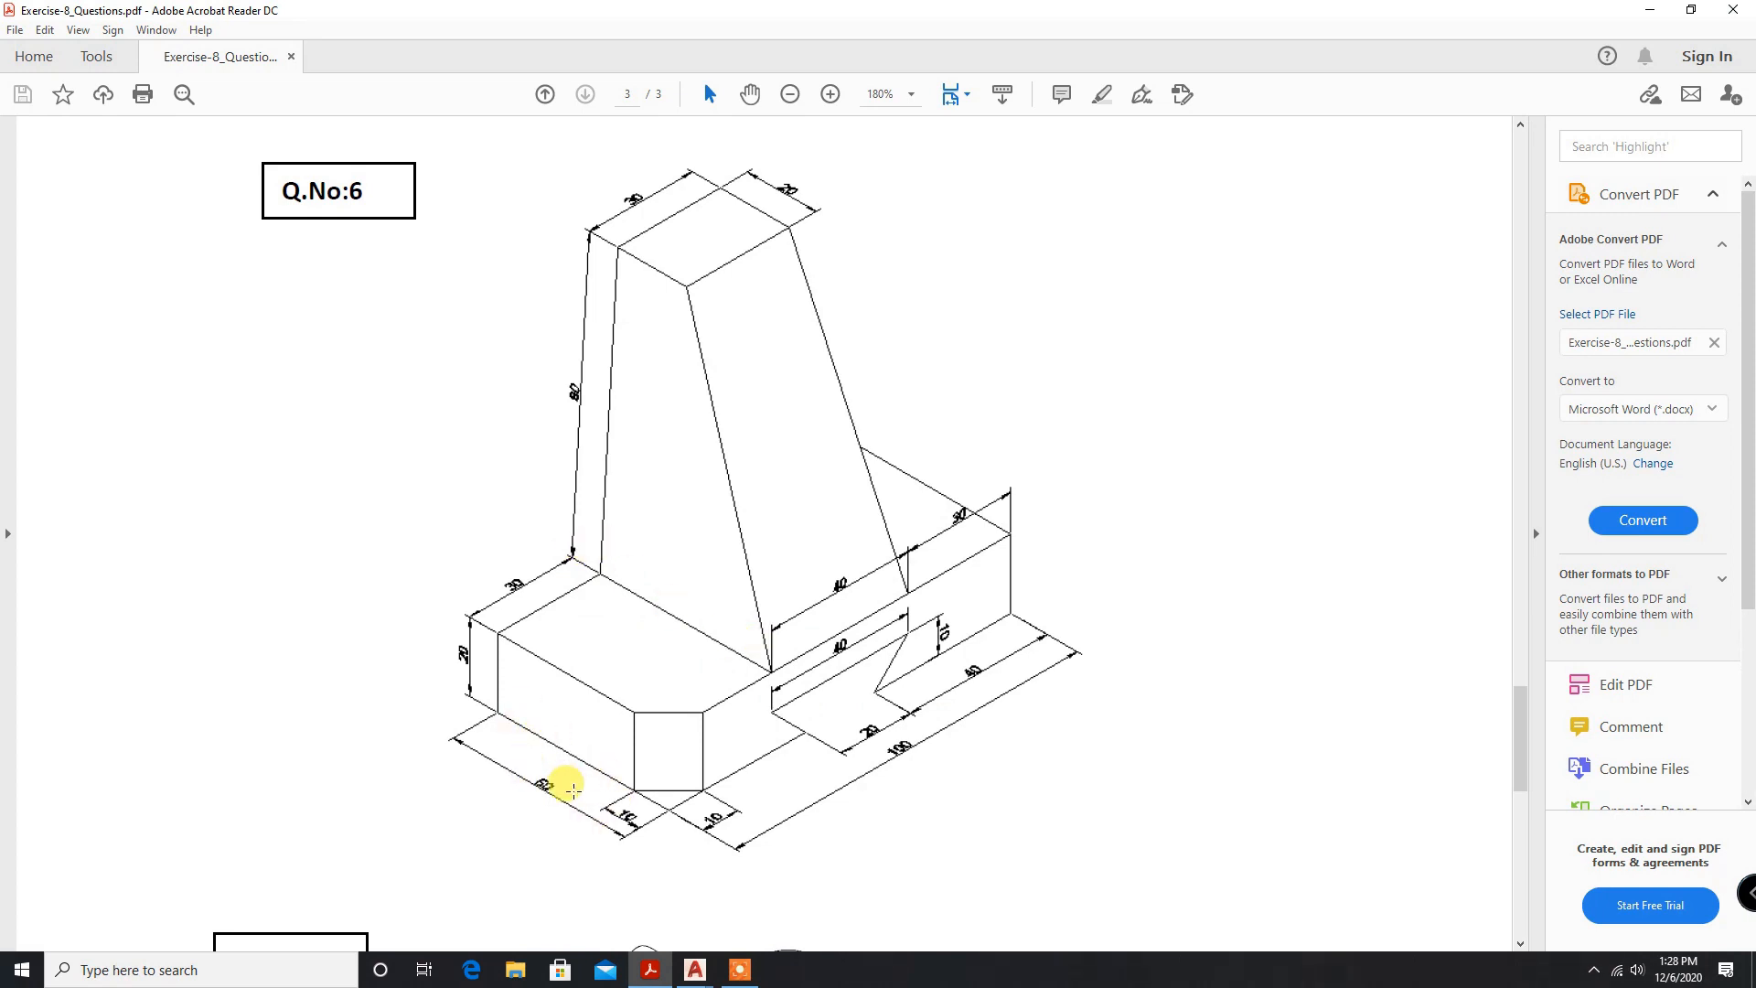
pyautogui.moveTo(554, 809)
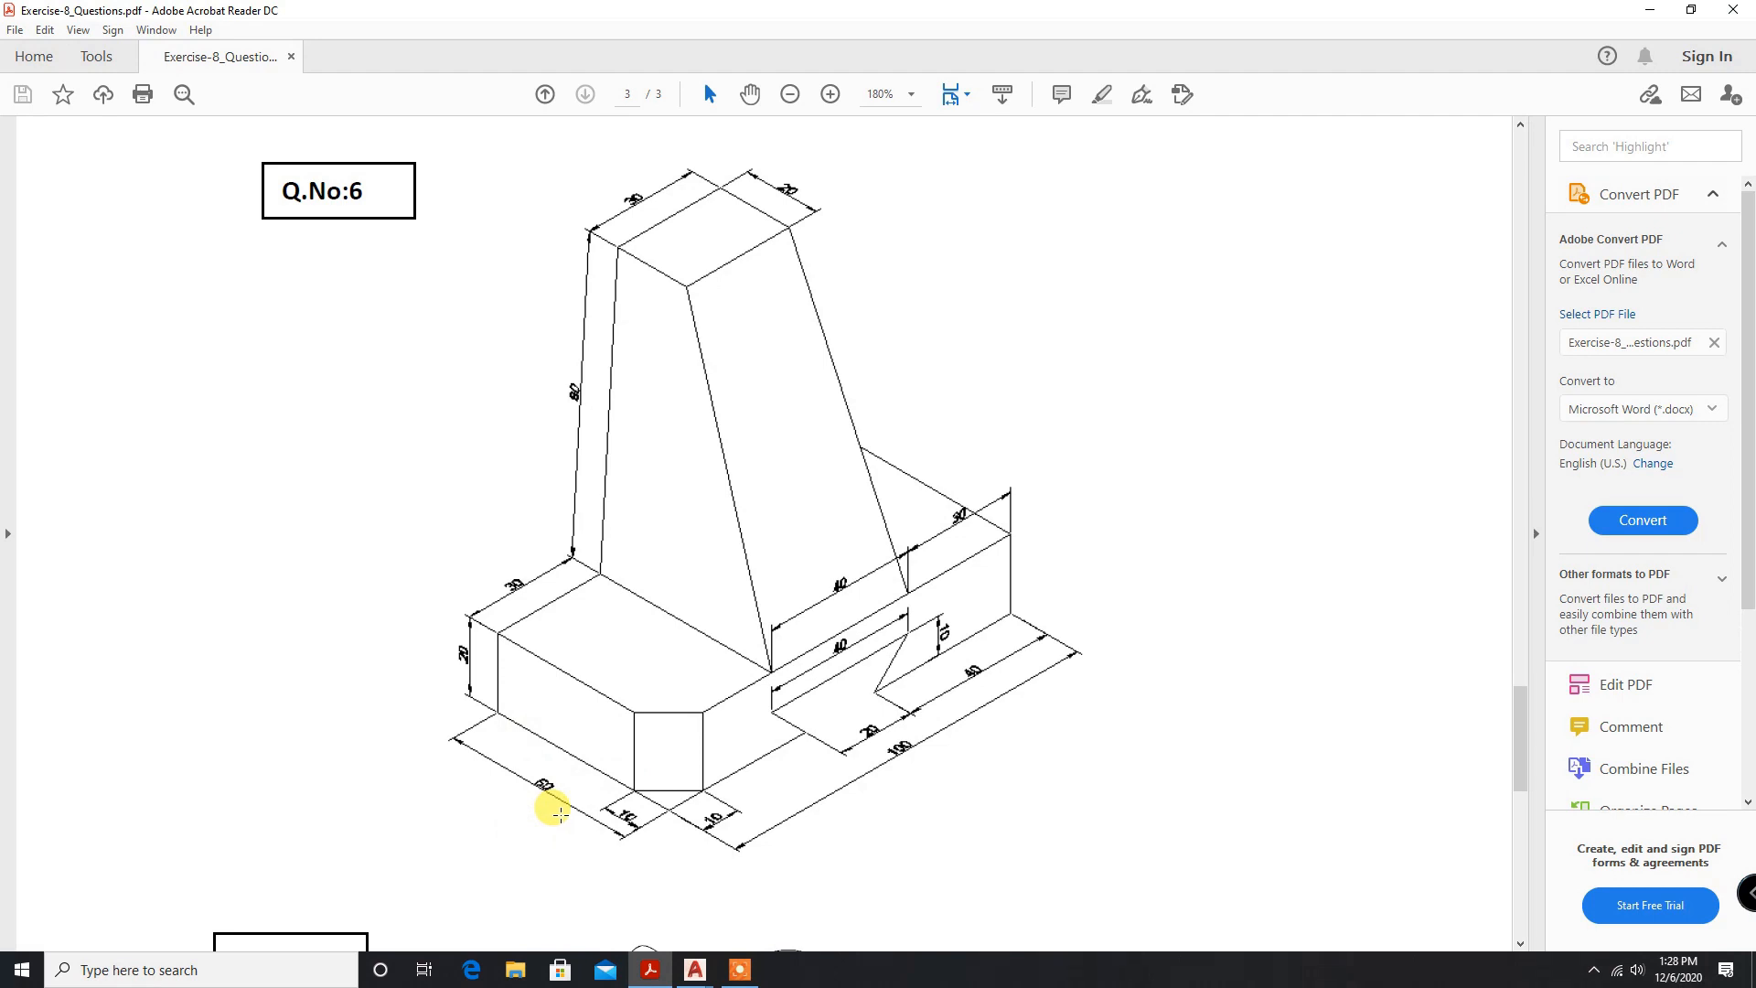
pyautogui.moveTo(543, 785)
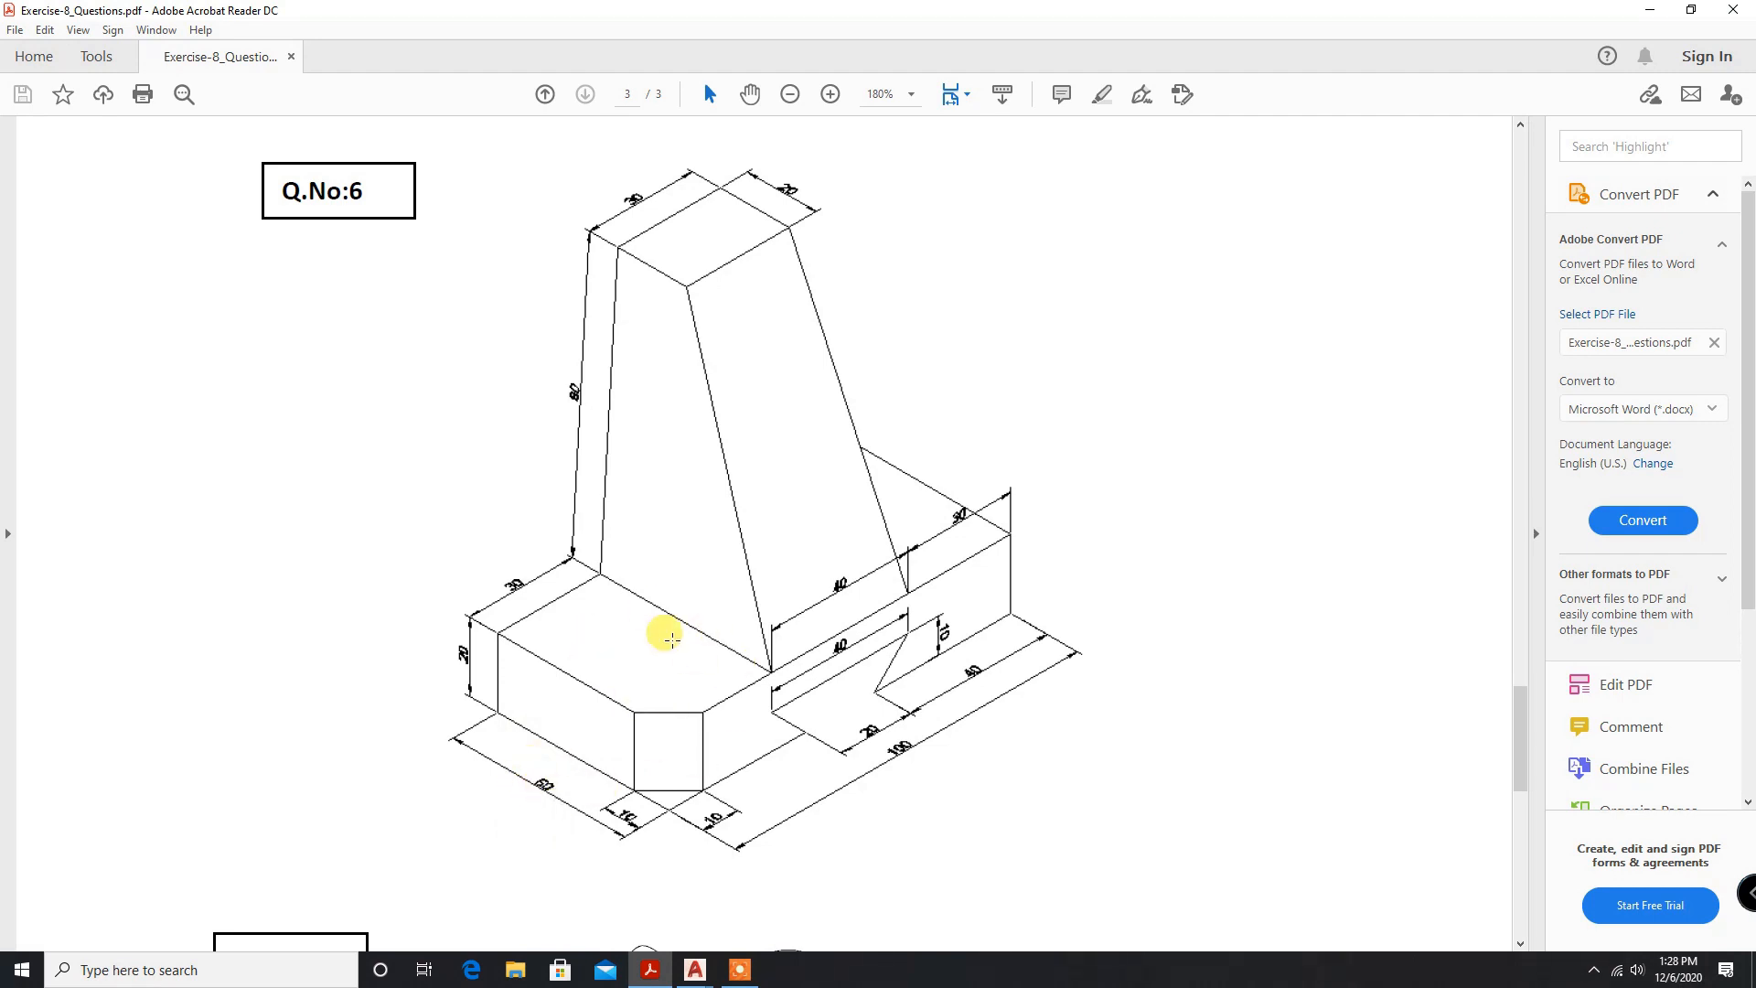
pyautogui.moveTo(725, 719)
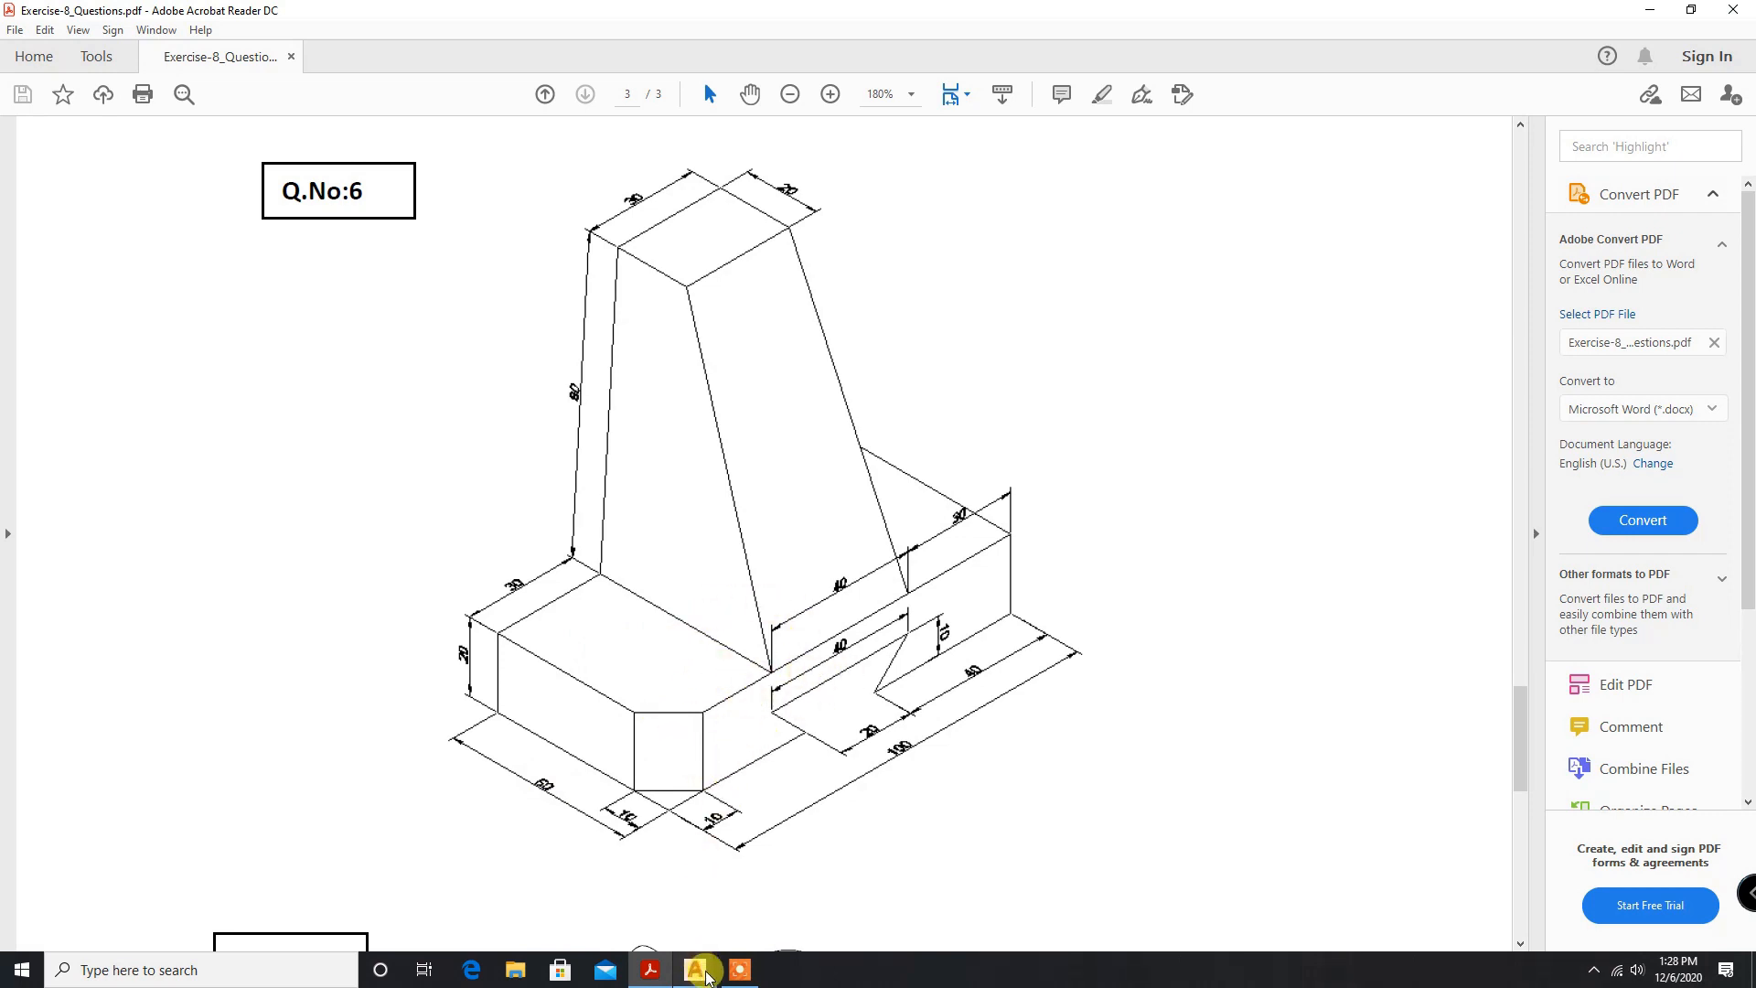
# Go back from the Q.No:6 PDF to the shaded model in AutoCAD.
pyautogui.click(695, 970)
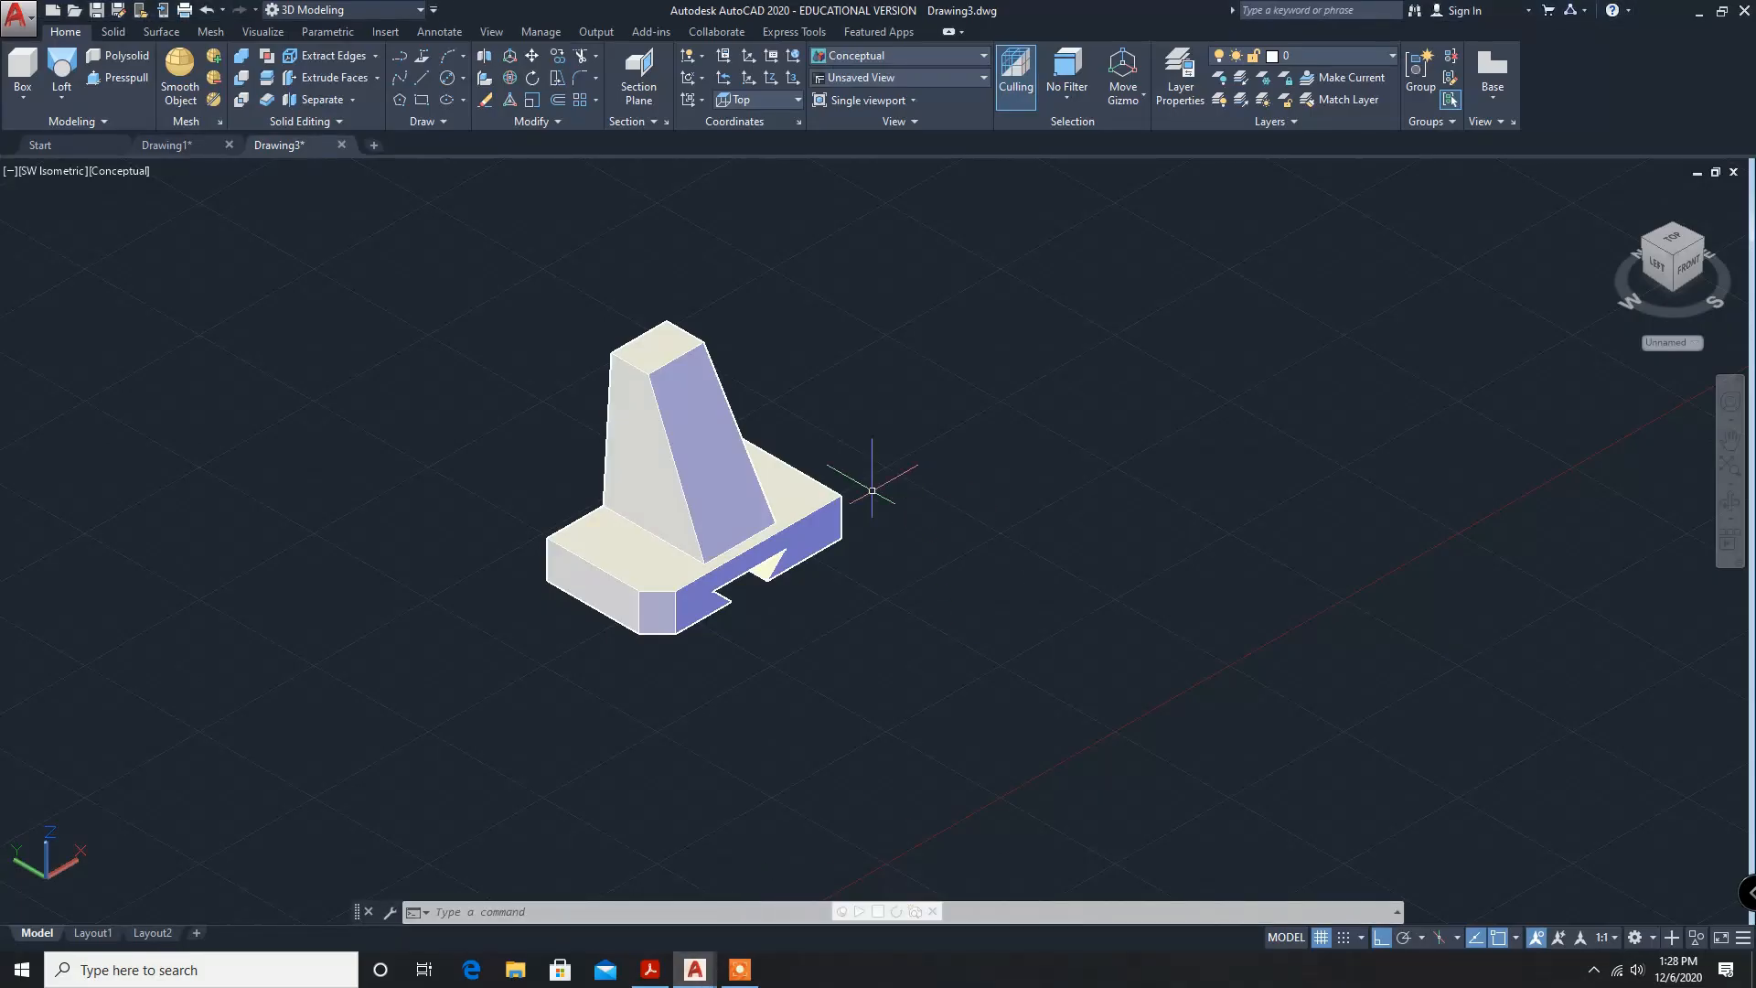
pyautogui.moveTo(635, 769)
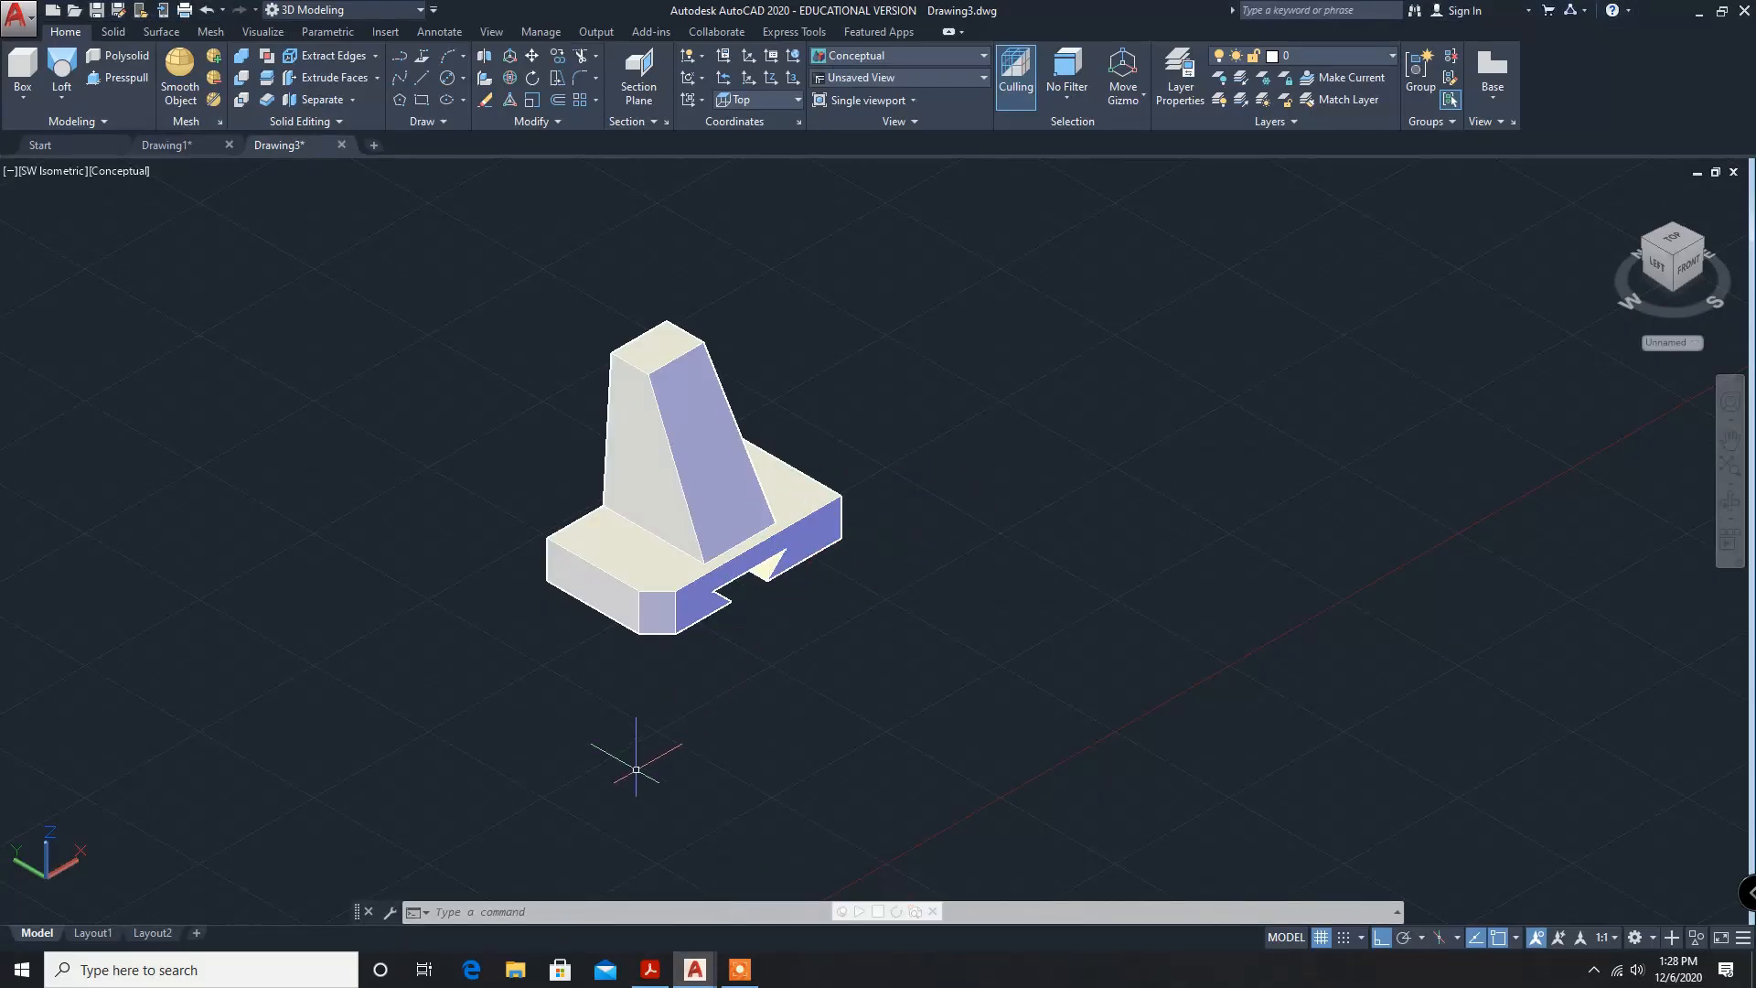